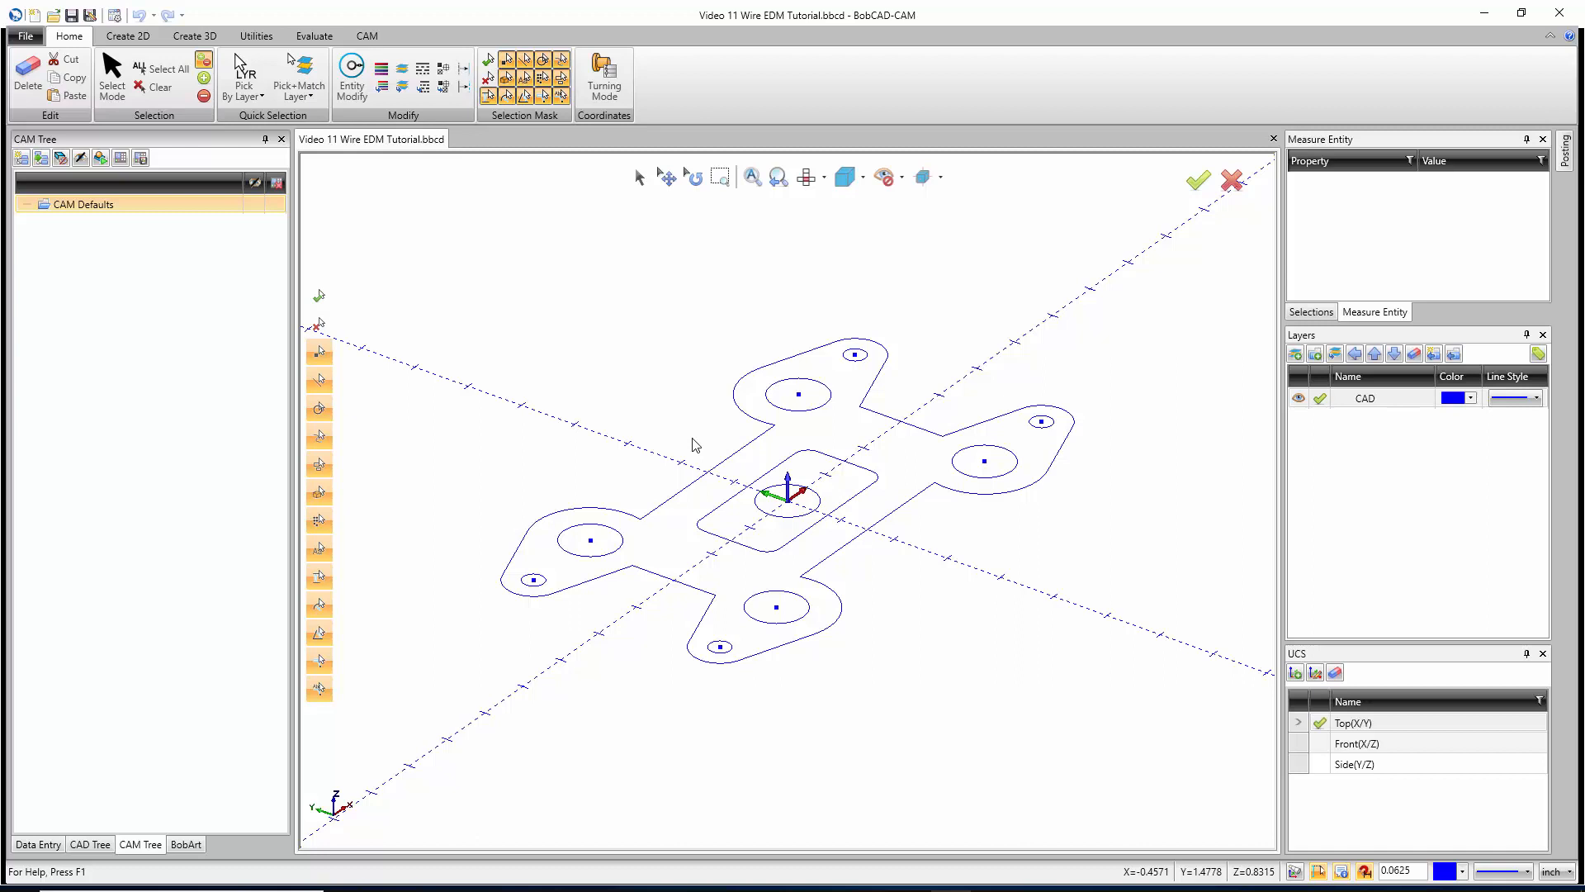
{"action": "mouse_move", "coordinate": [819, 559]}
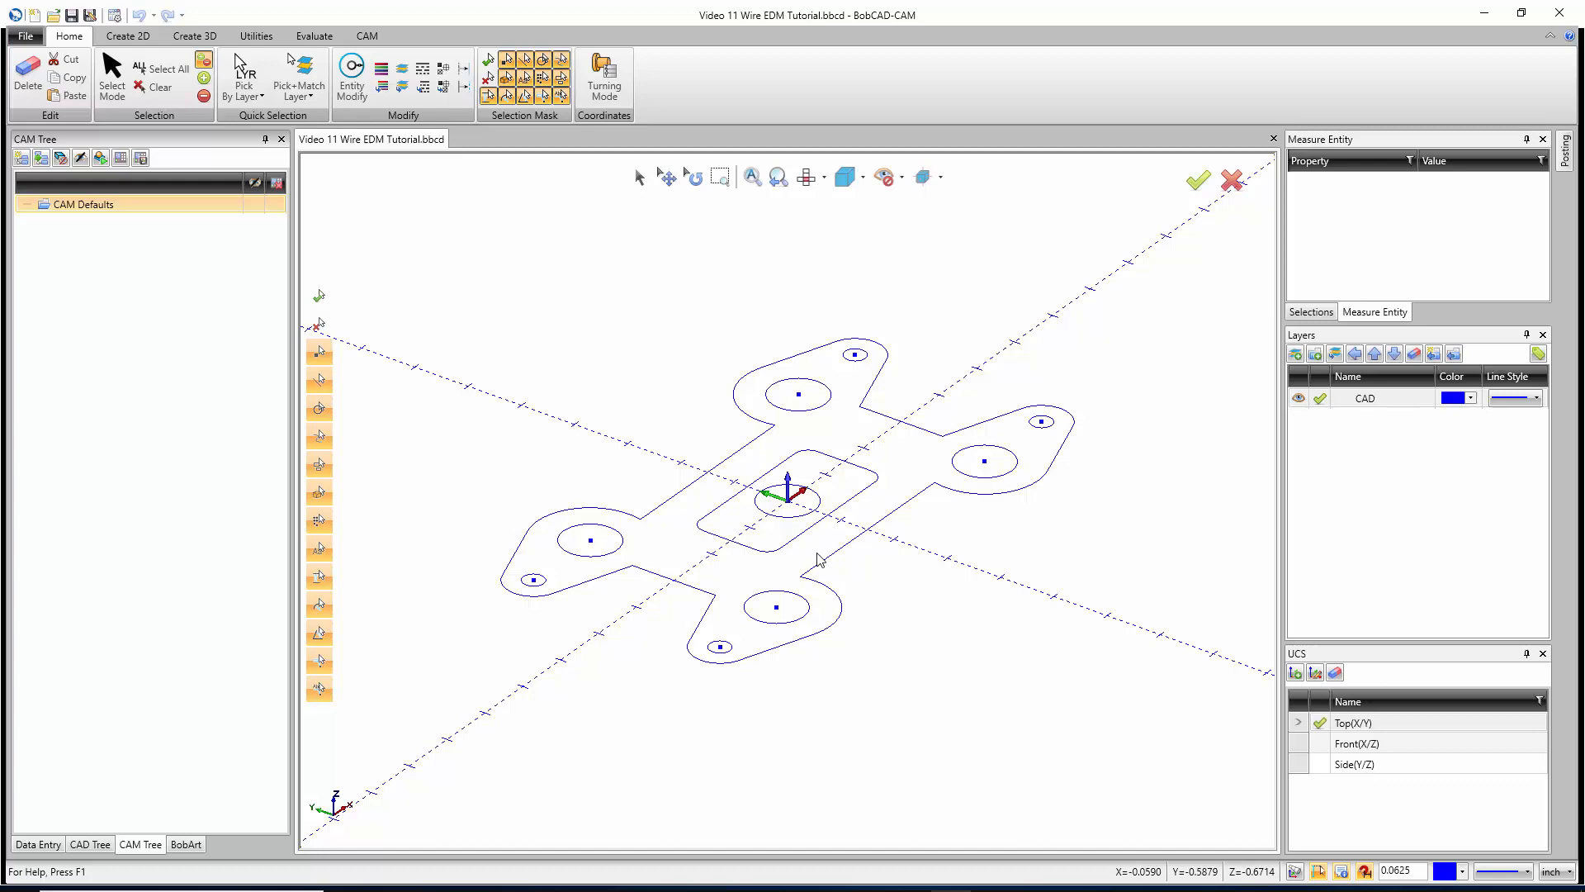
Create a new Wire EDM job from CAM Defaults and choose the Sodick_Mark_21 machine
{"action": "left_click_drag", "start_coordinate": [819, 559], "coordinate": [809, 495]}
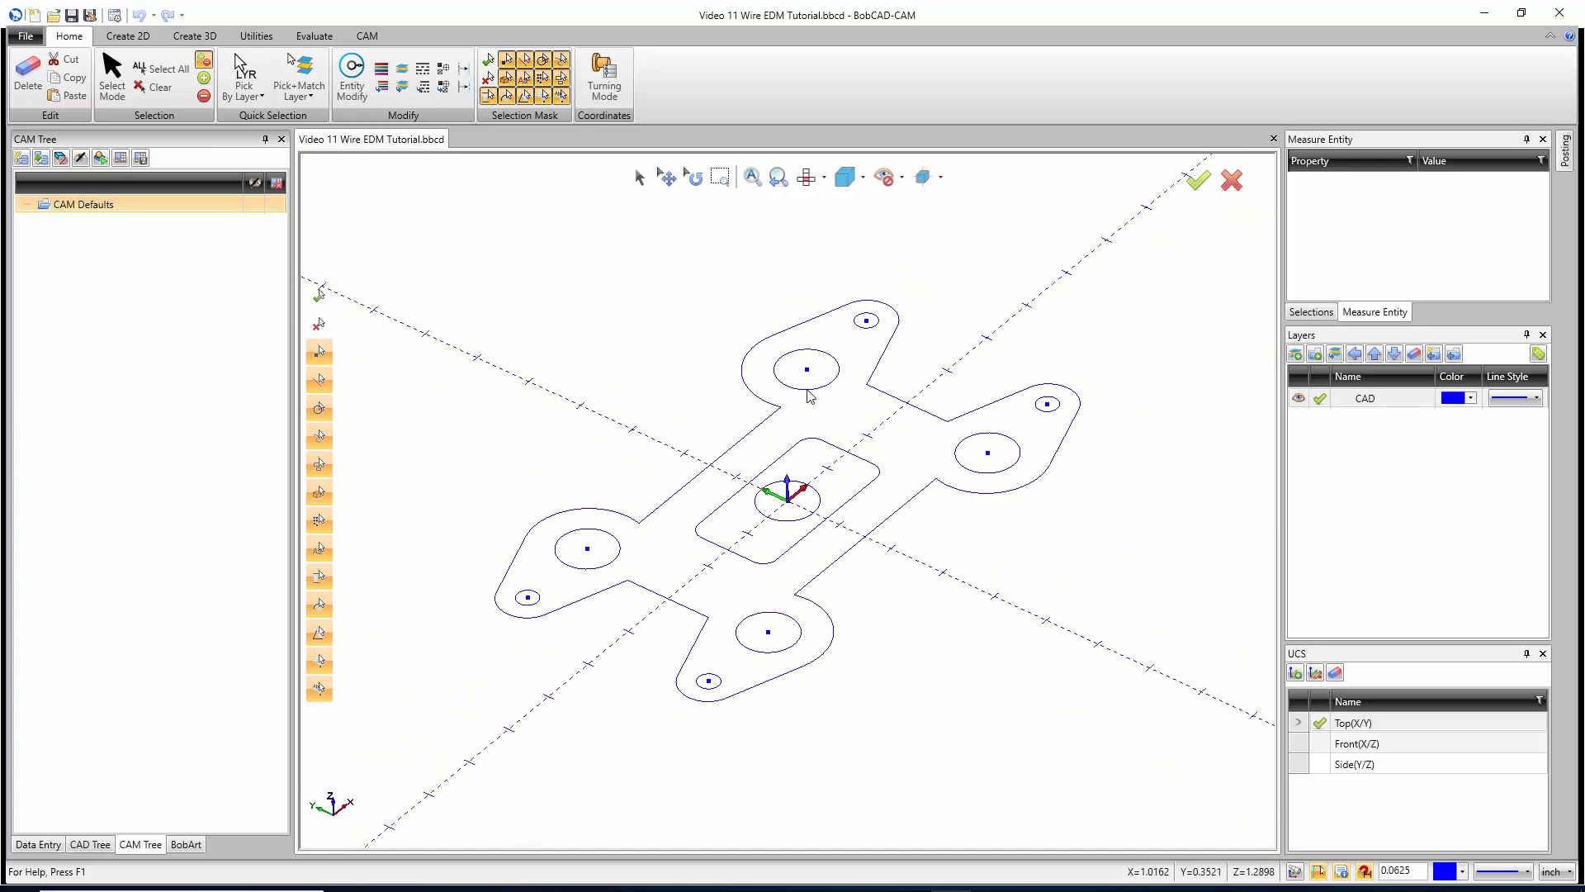
{"action": "mouse_move", "coordinate": [809, 625]}
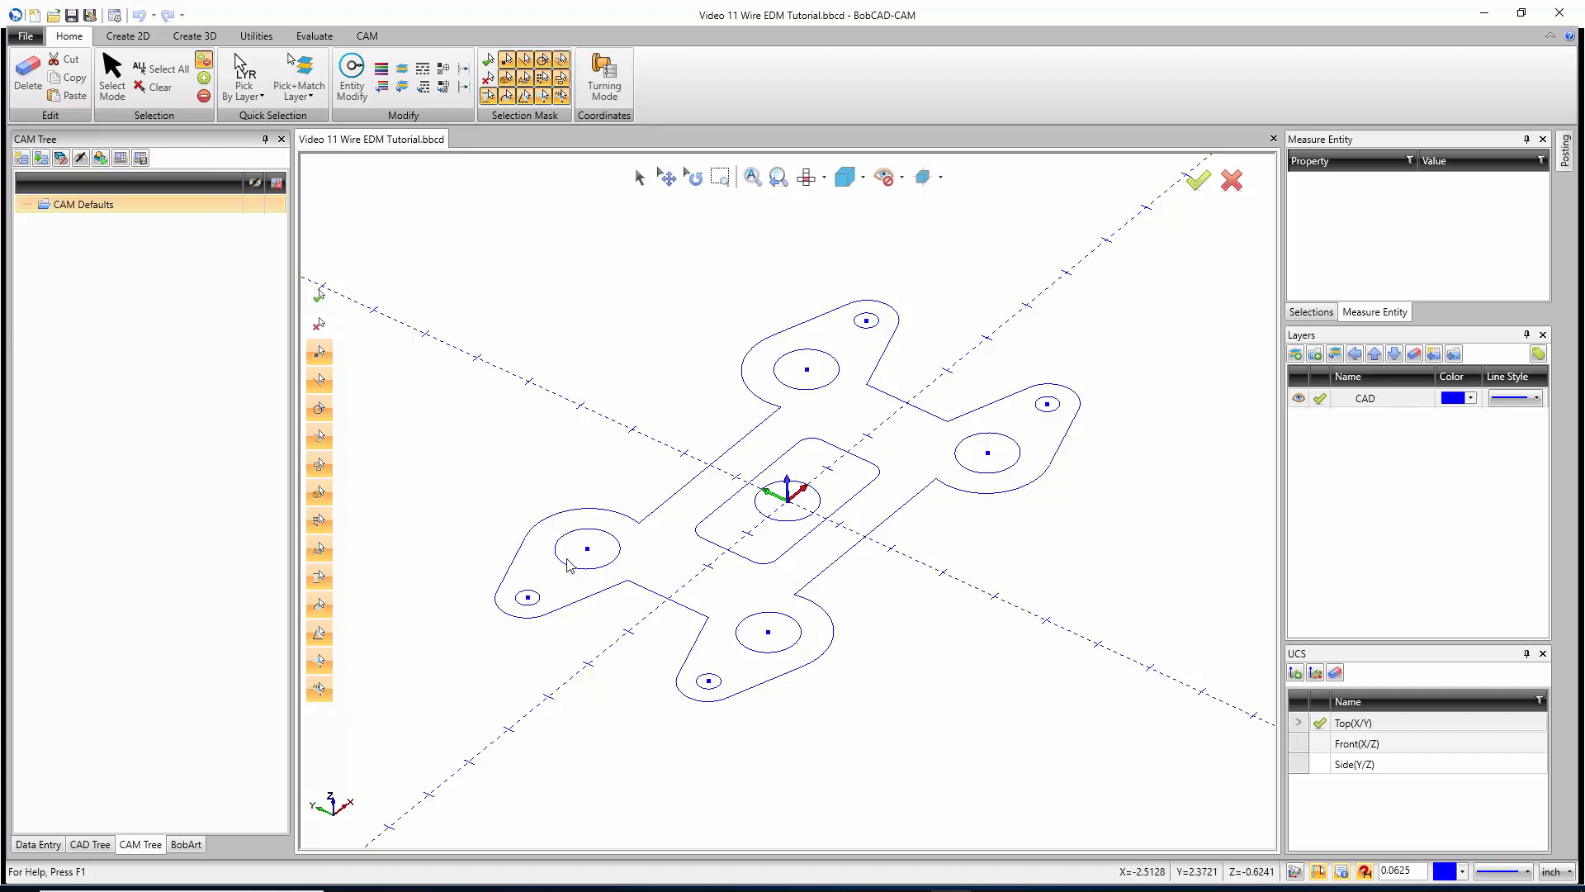
{"action": "mouse_move", "coordinate": [681, 608]}
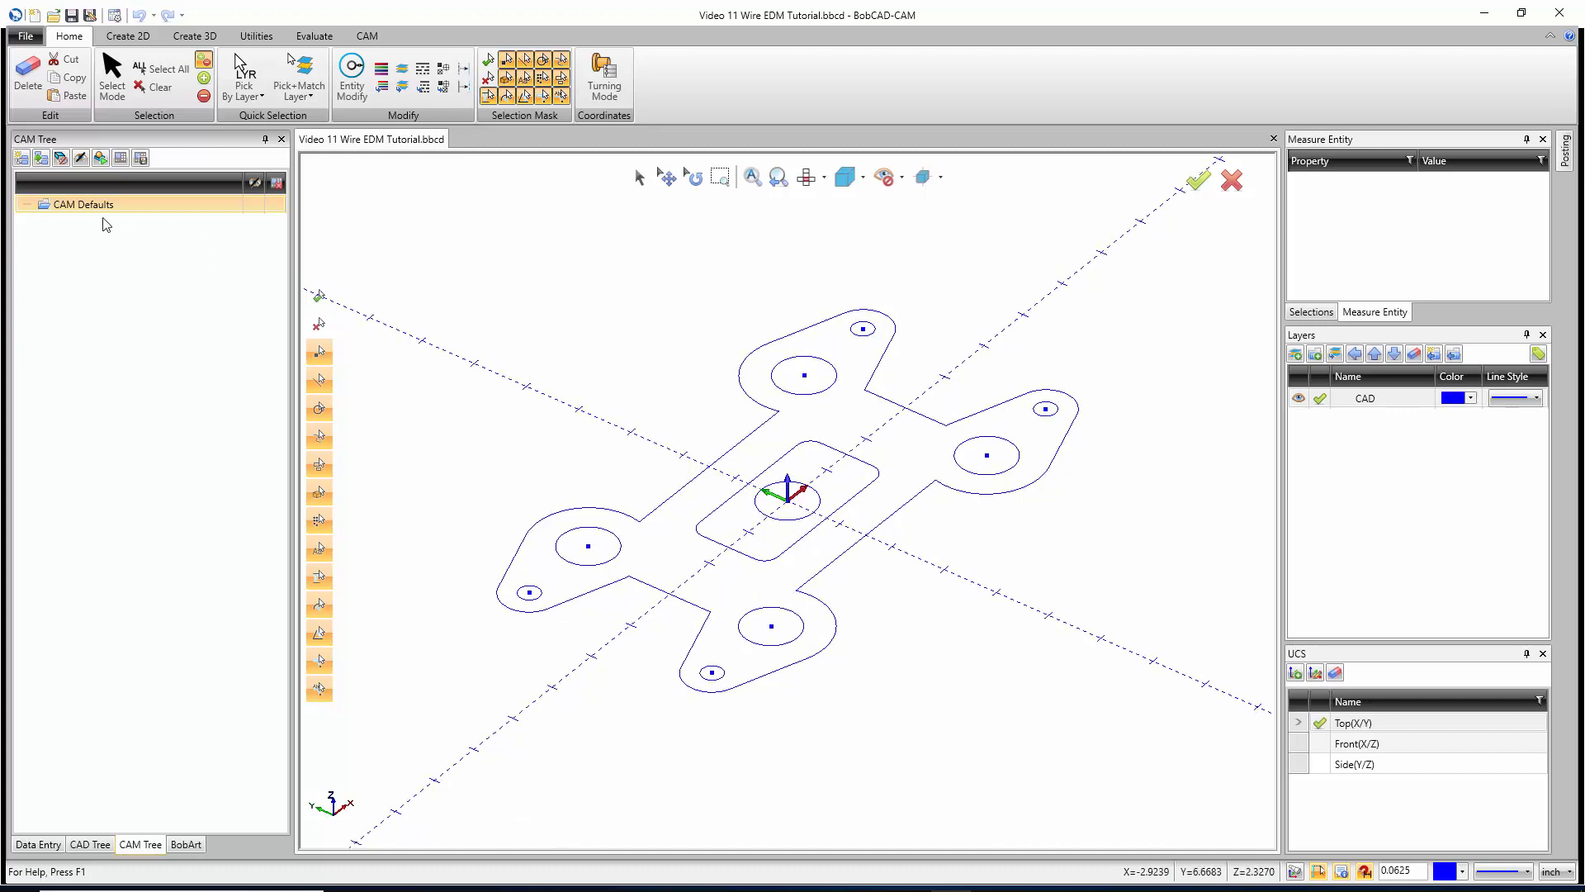
{"action": "right_click", "coordinate": [82, 203]}
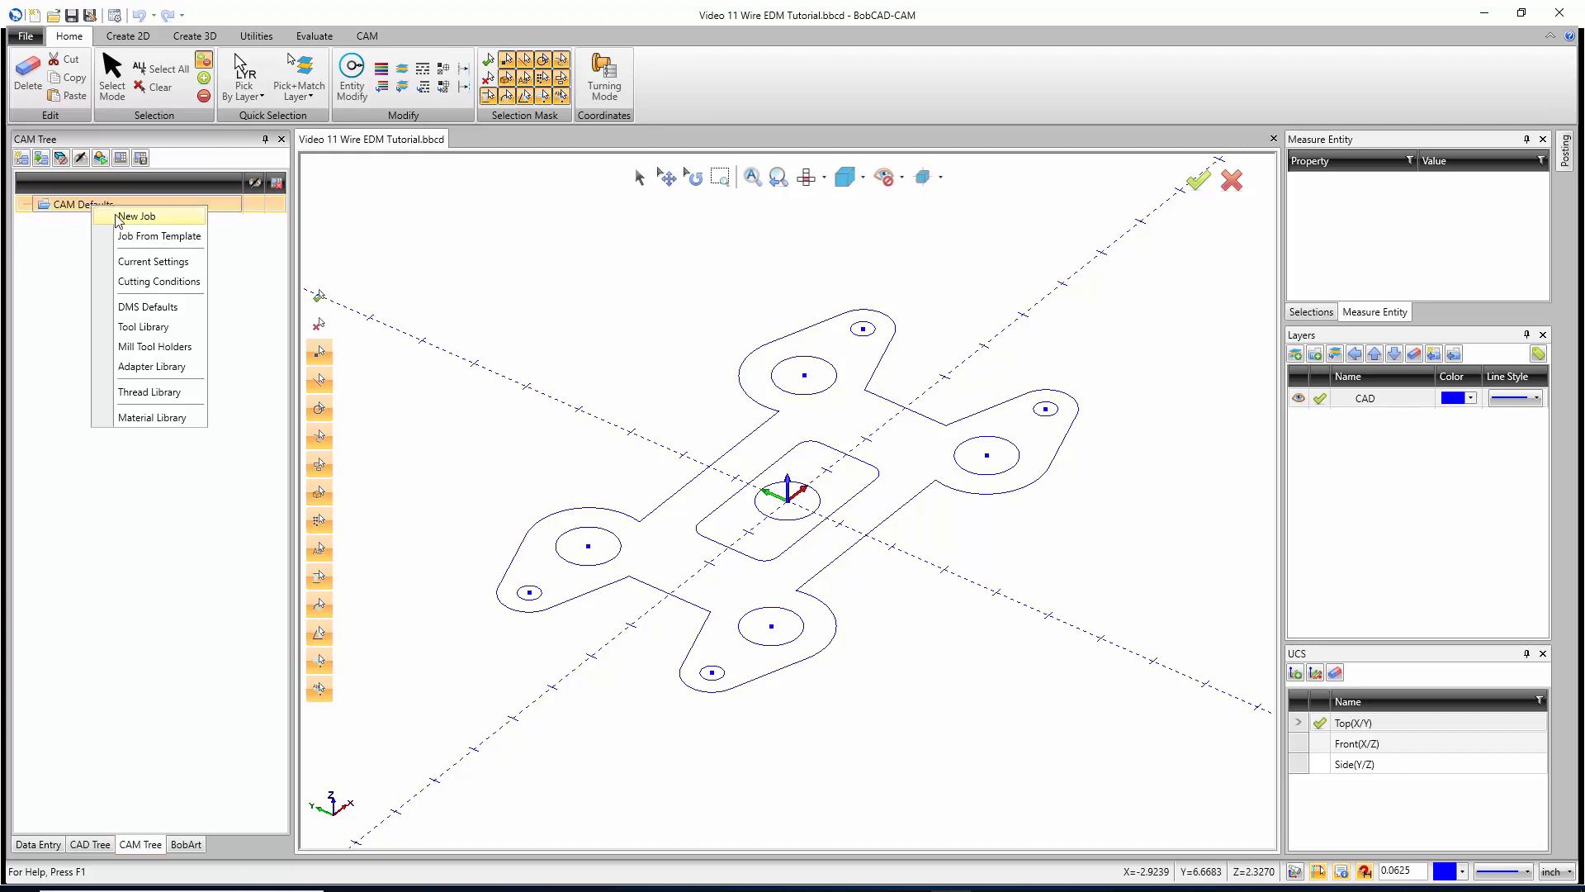
{"action": "left_click", "coordinate": [136, 215]}
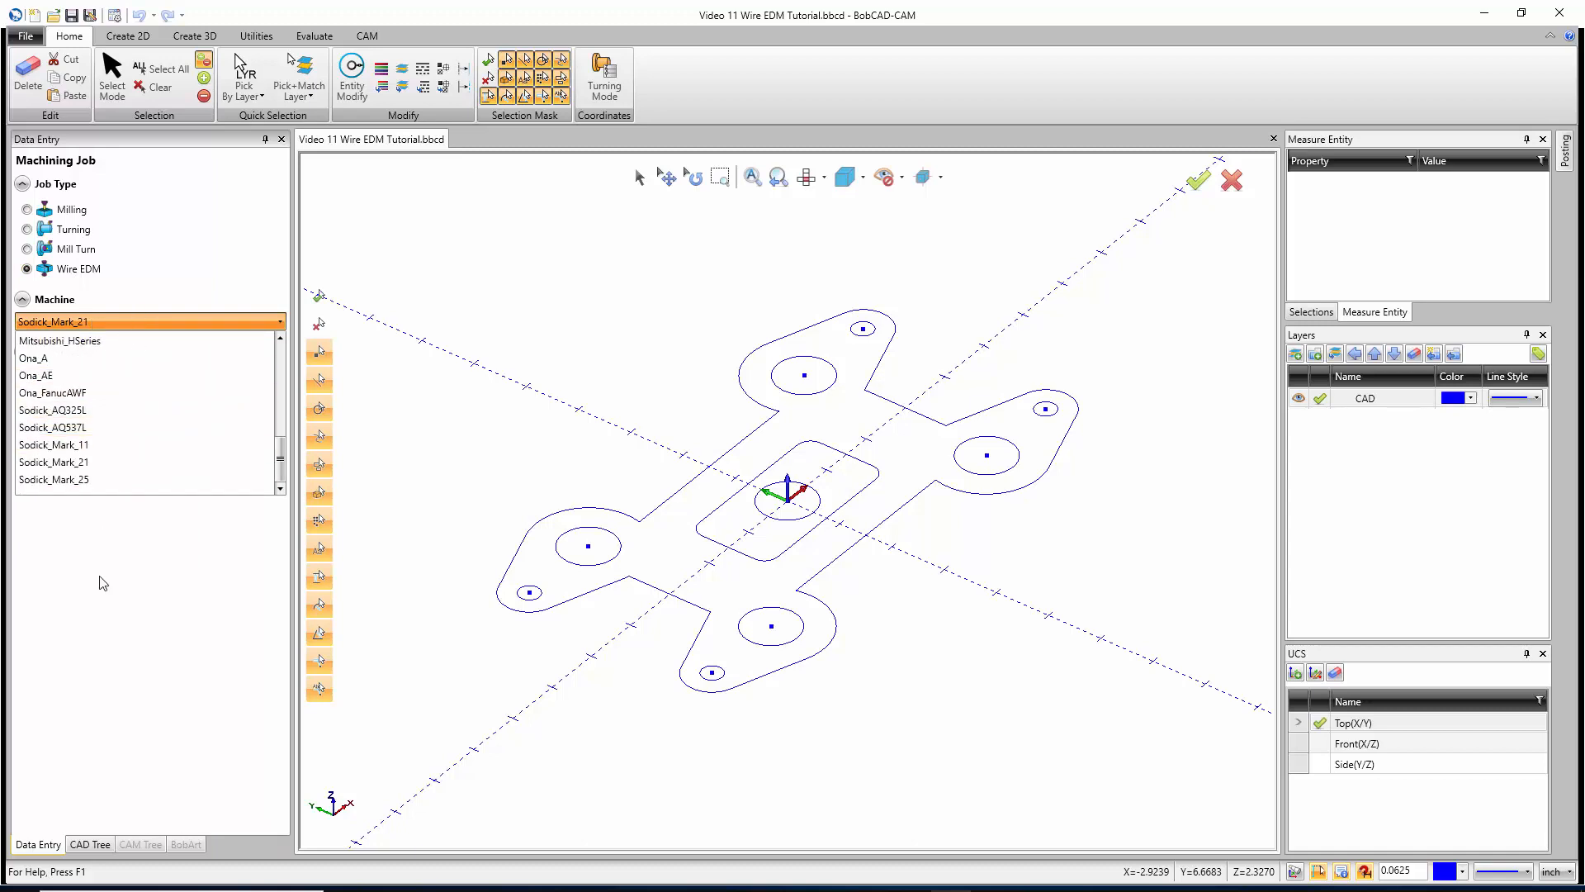
{"action": "left_click", "coordinate": [53, 321]}
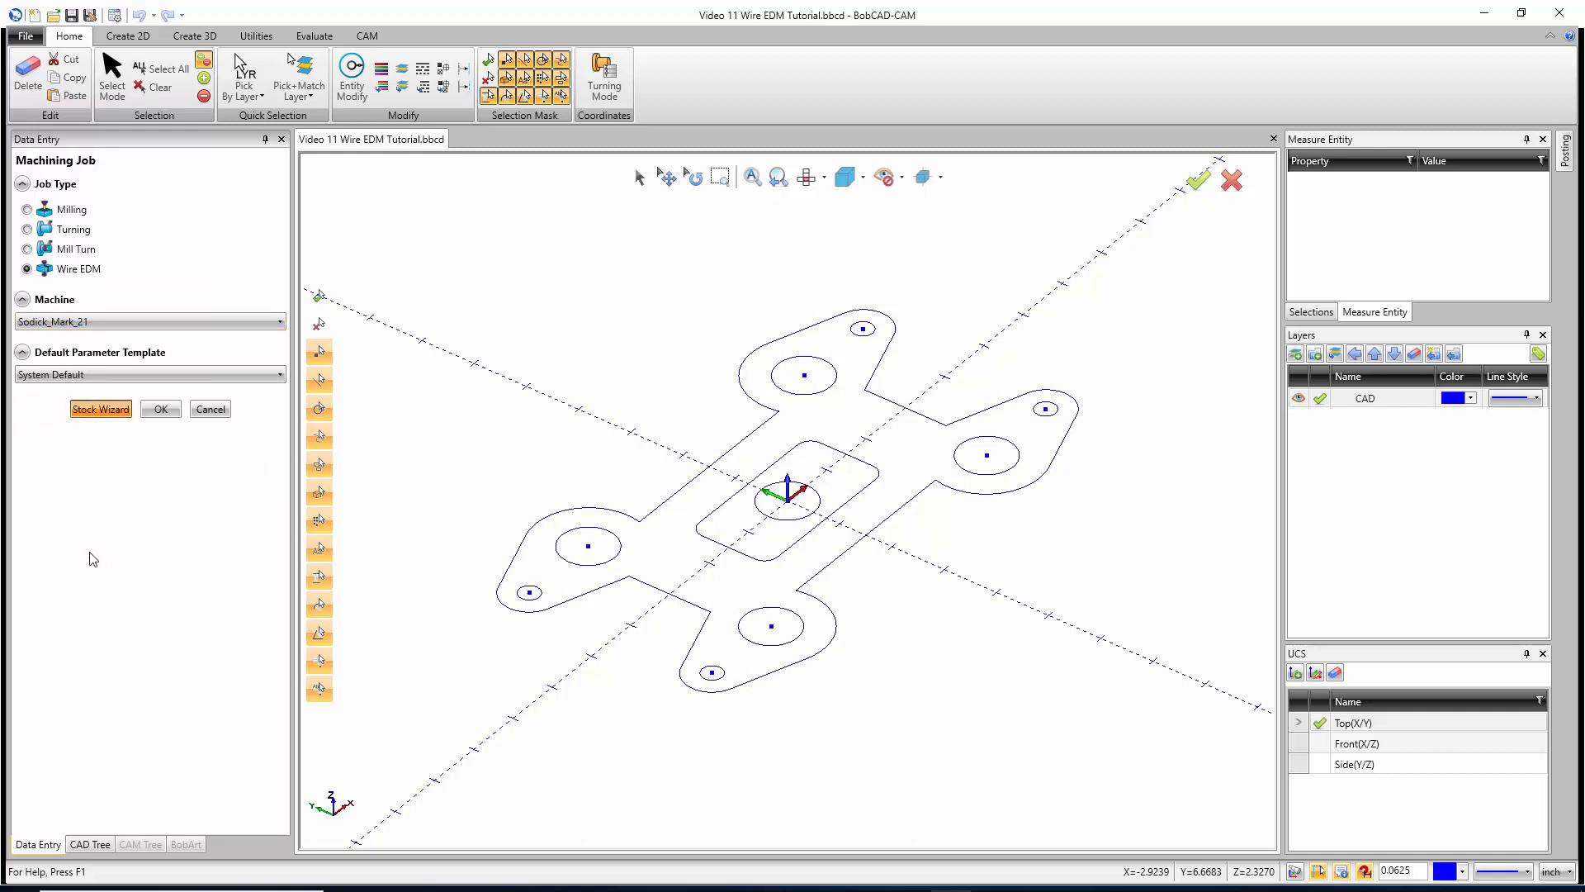
Confirm the machining job so the Workpiece page opens with no geometry selected
{"action": "left_click", "coordinate": [160, 409]}
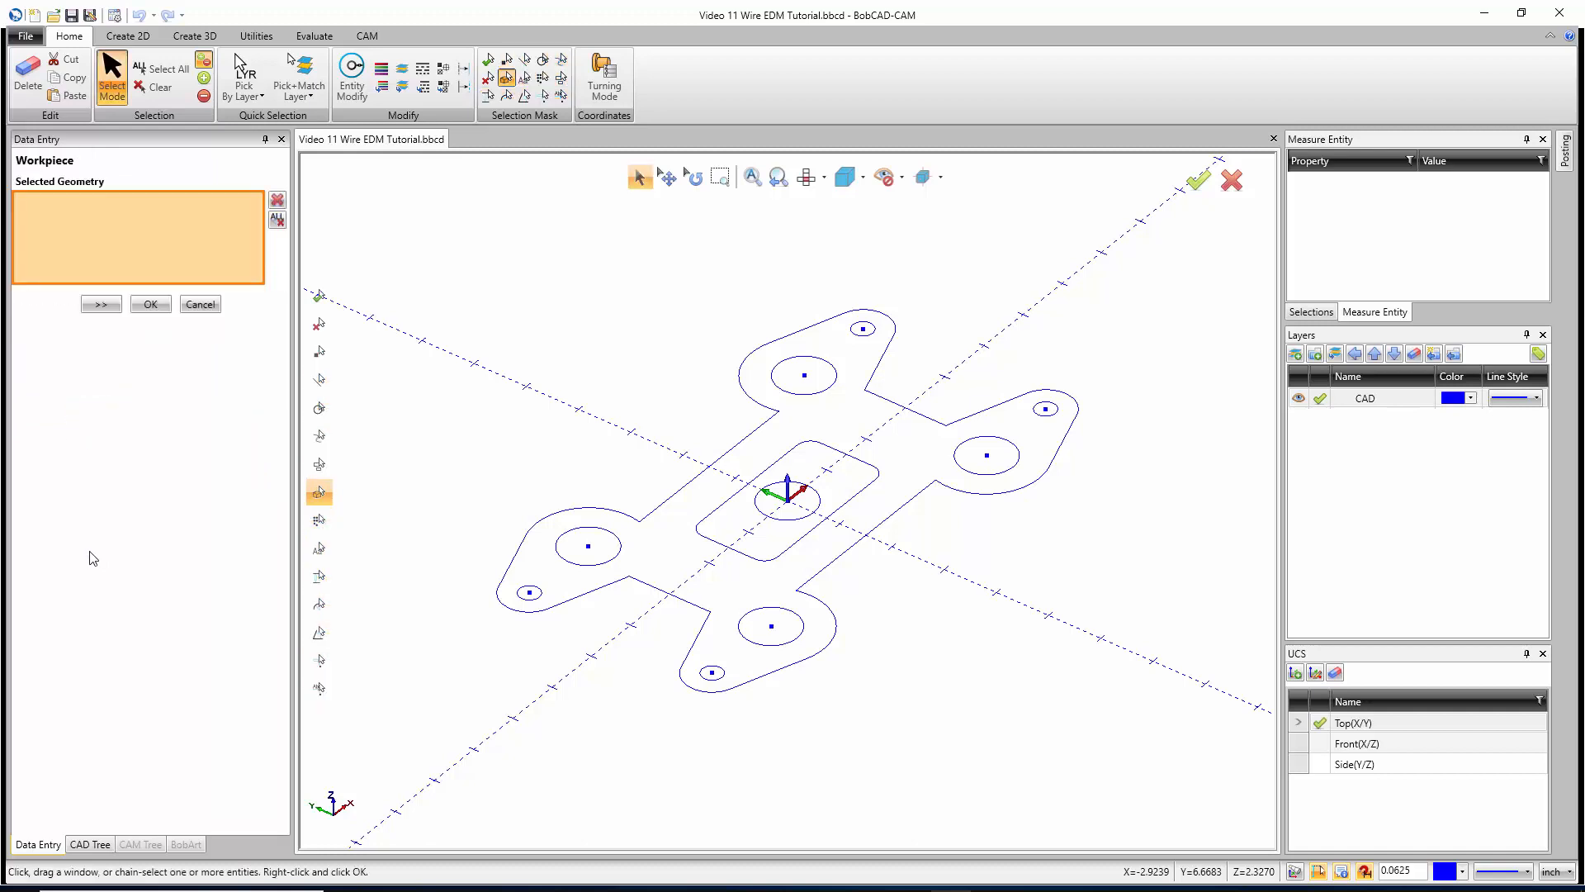
{"action": "mouse_move", "coordinate": [144, 444]}
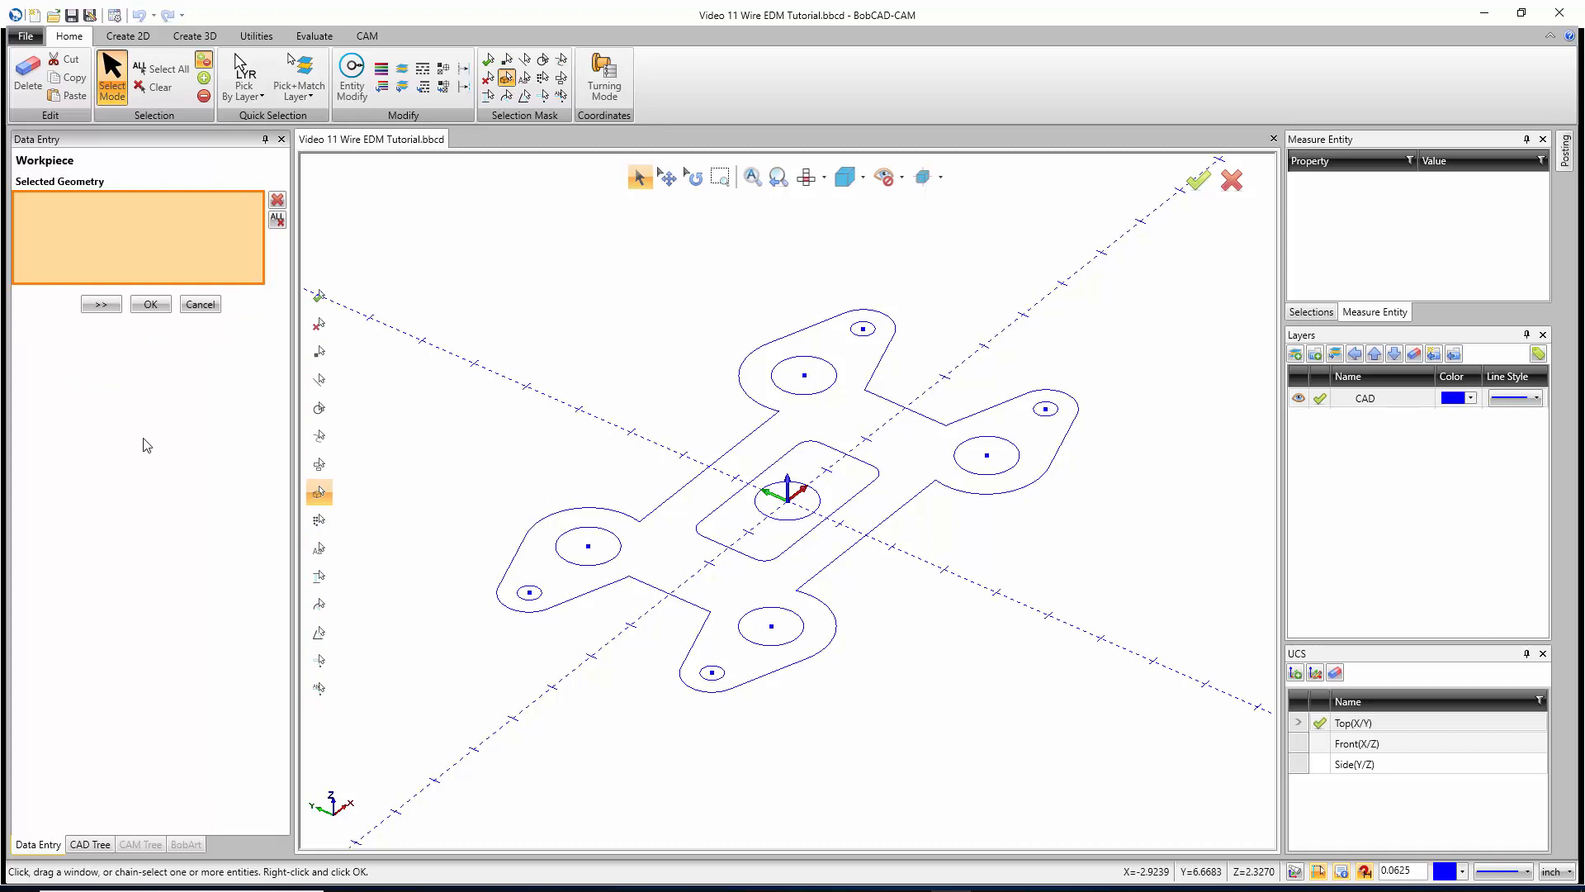
{"action": "mouse_move", "coordinate": [118, 422]}
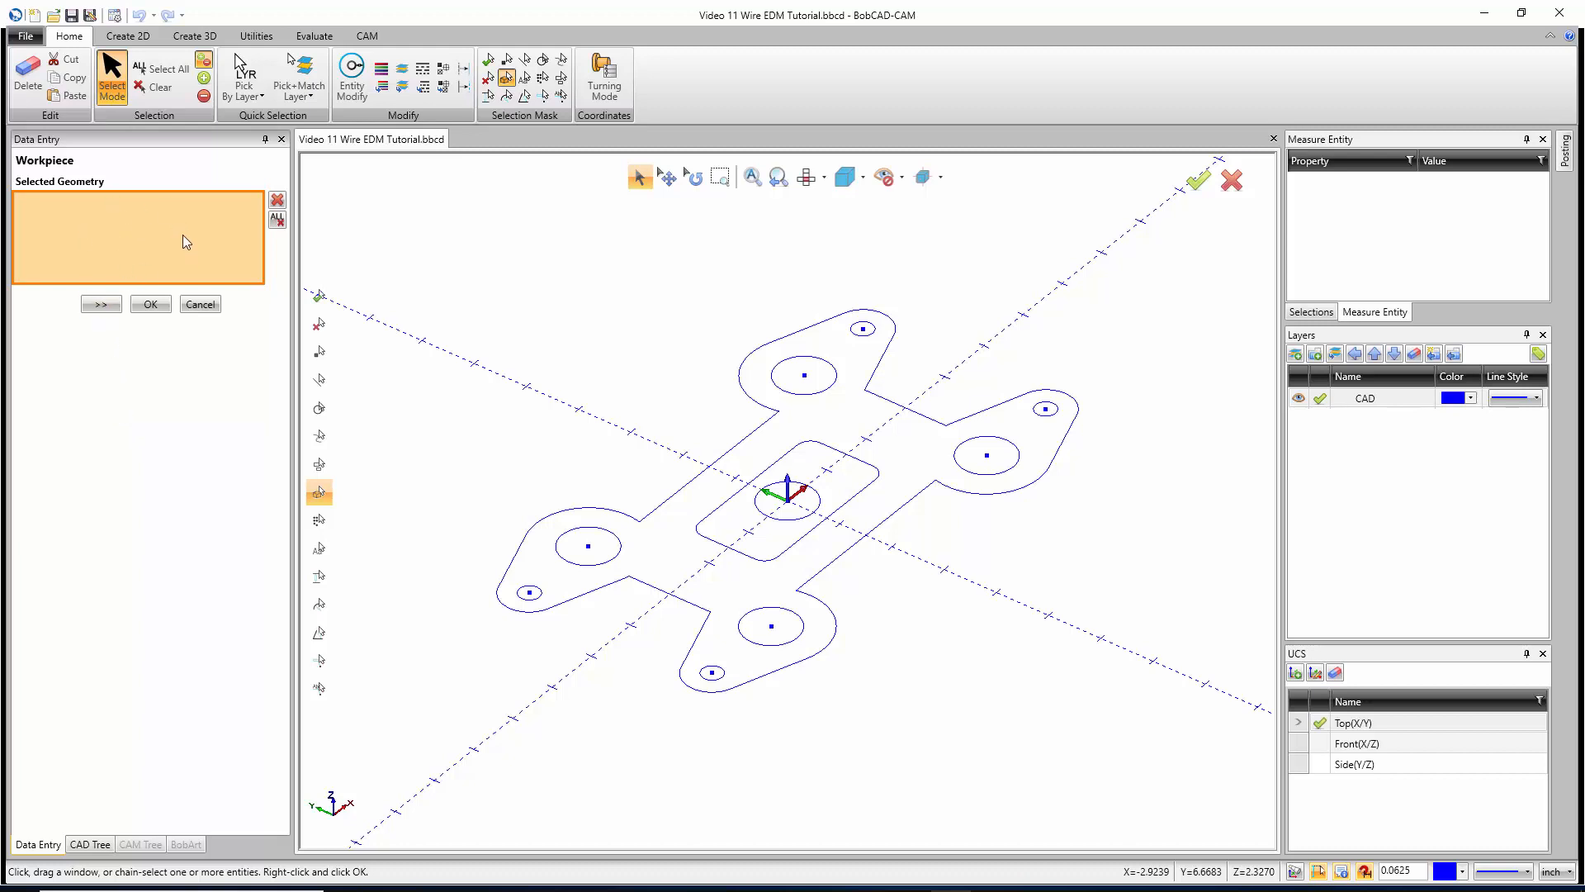
{"action": "mouse_move", "coordinate": [171, 239]}
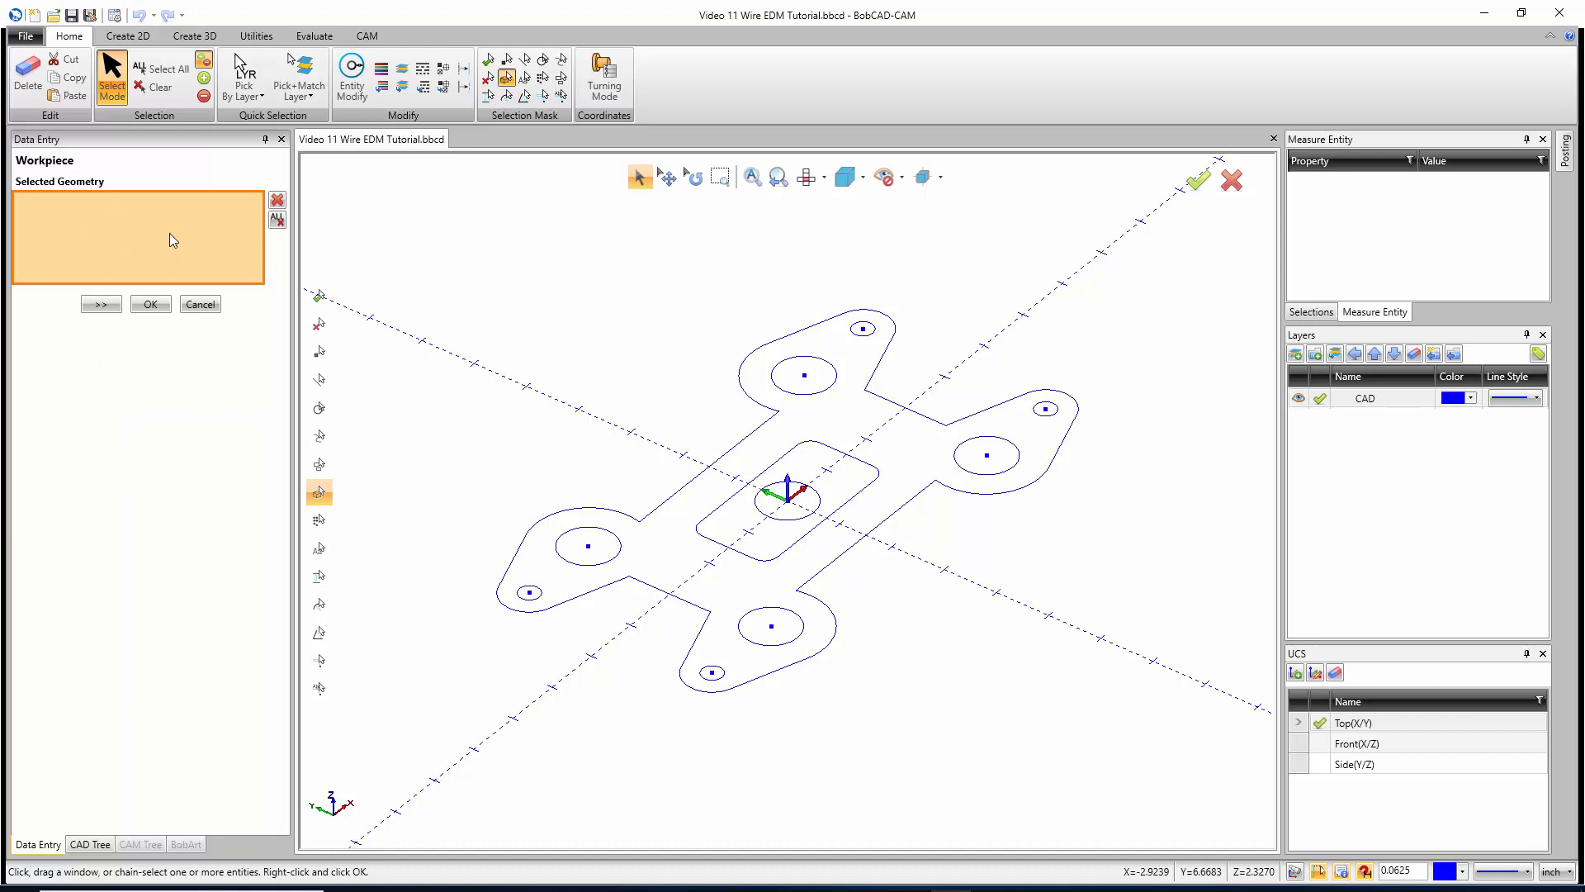
{"action": "mouse_move", "coordinate": [571, 604]}
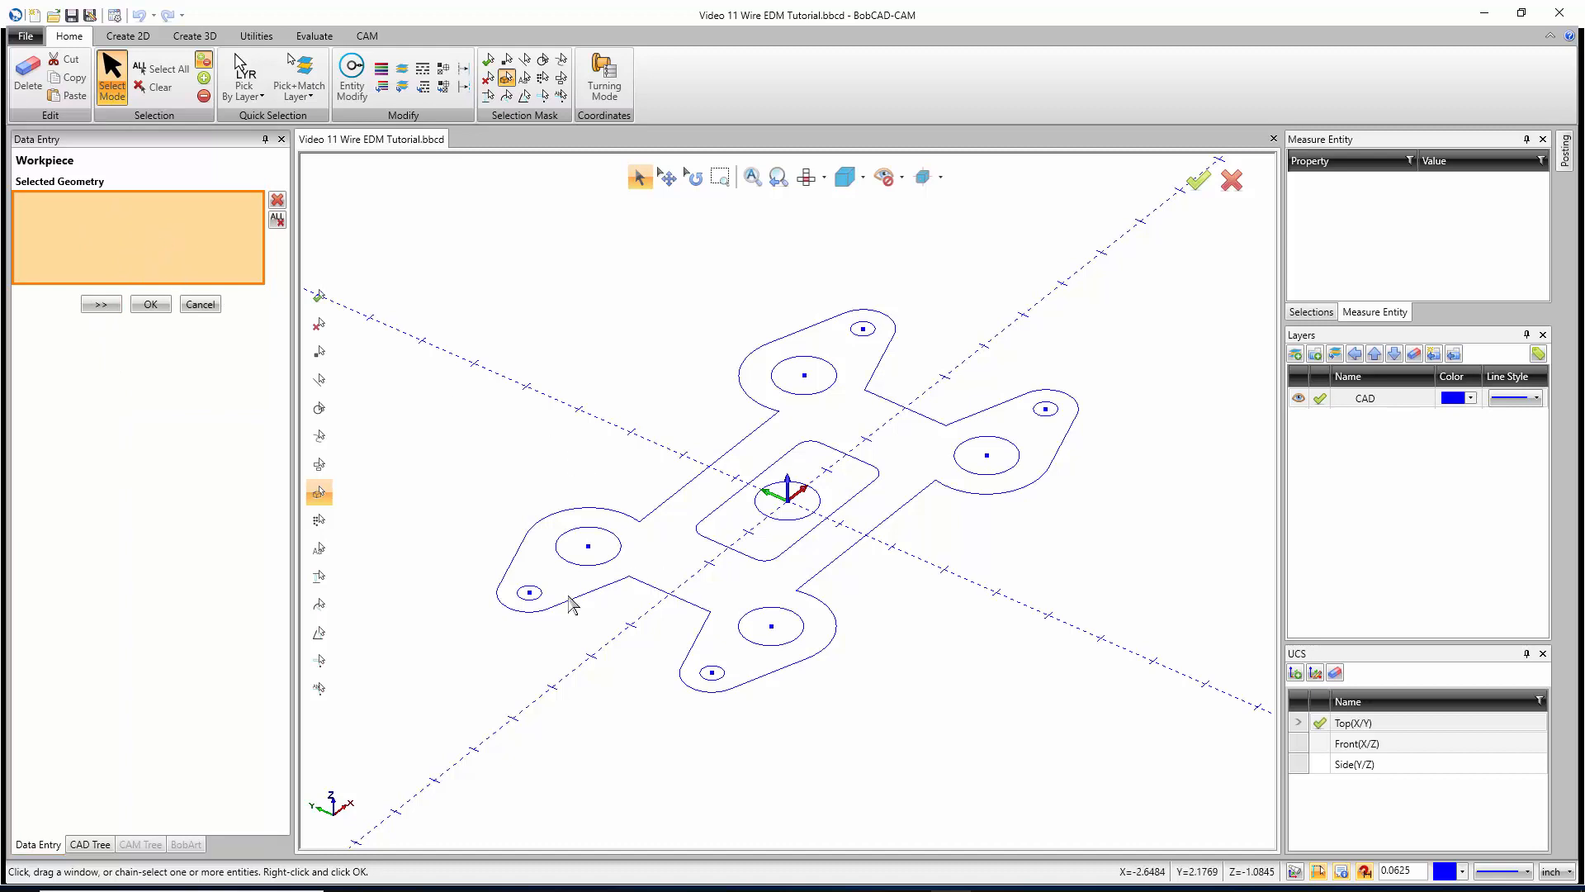
{"action": "mouse_move", "coordinate": [100, 308]}
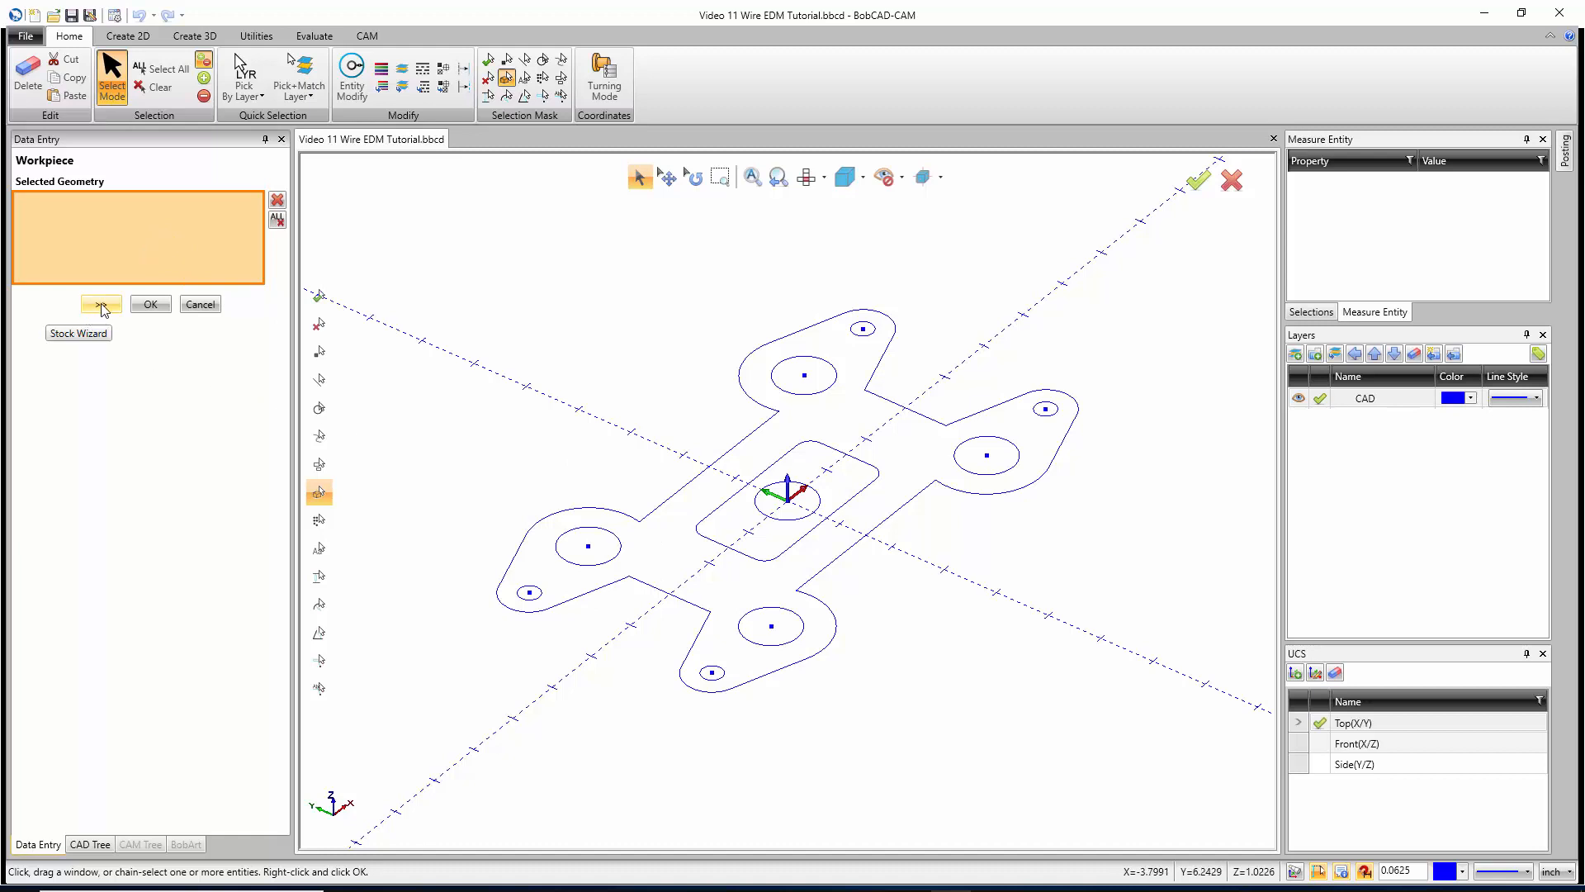
Calculate a rectangular stock block from the part and set its Z thickness to 2
{"action": "left_click", "coordinate": [99, 304]}
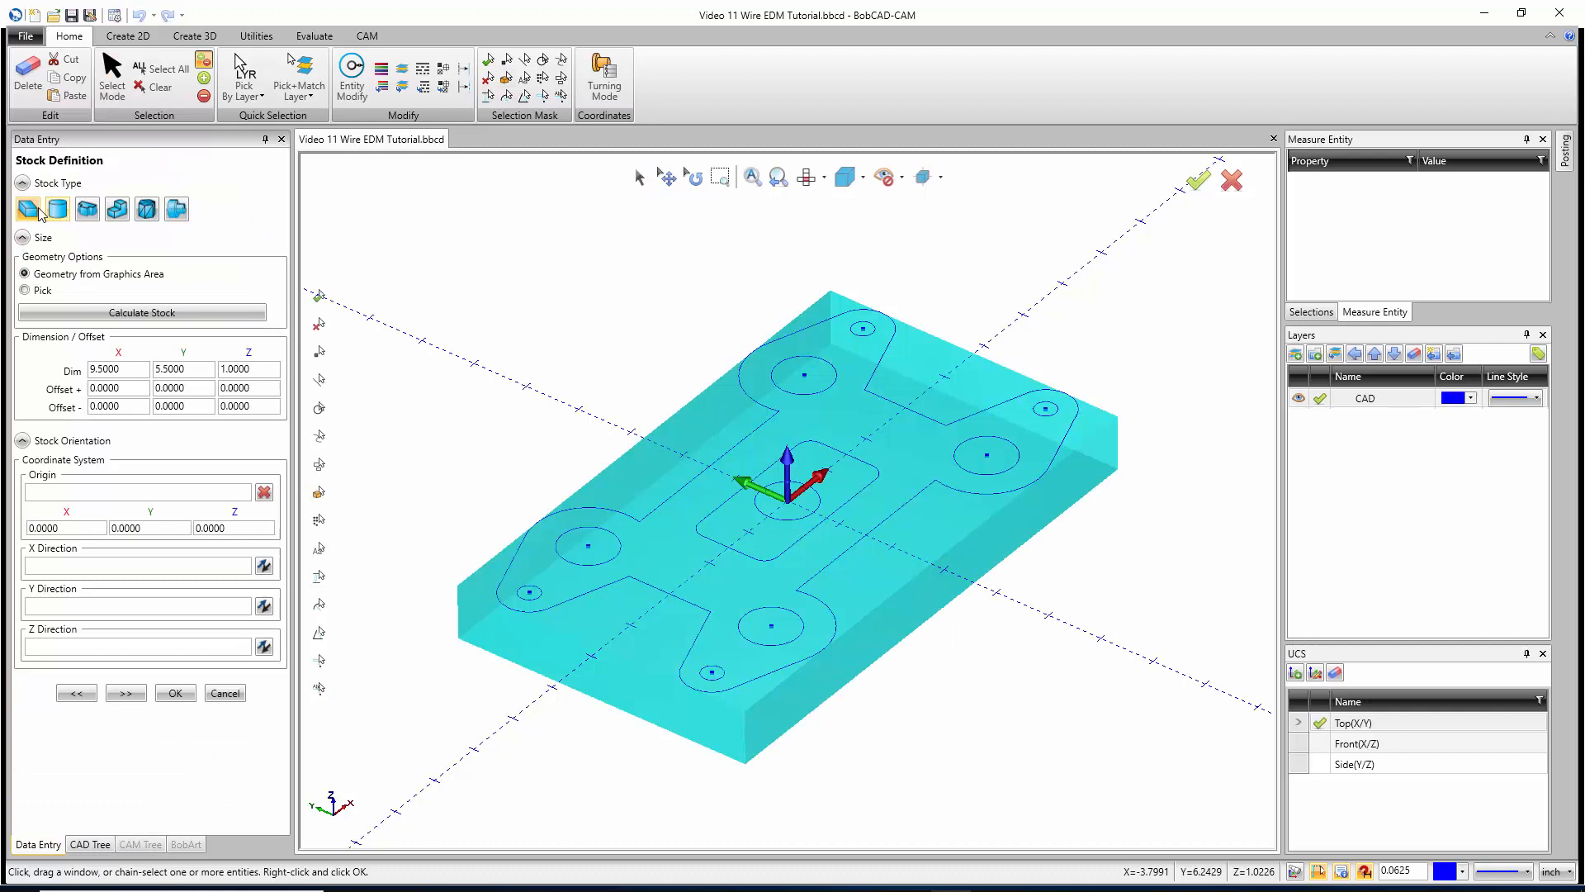
{"action": "mouse_move", "coordinate": [28, 208]}
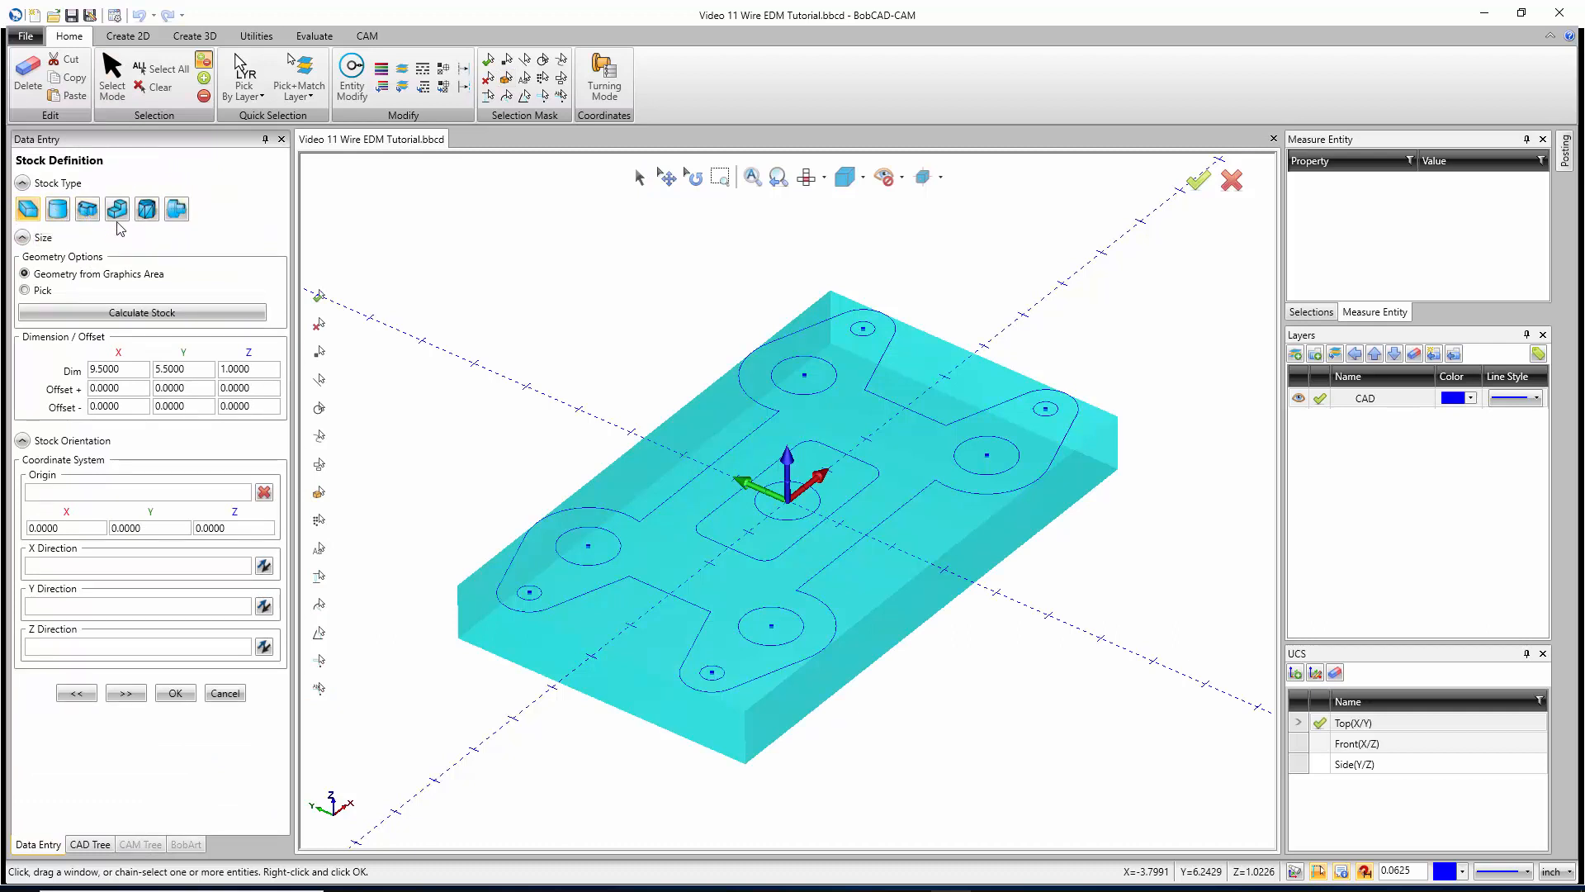
{"action": "mouse_move", "coordinate": [147, 209]}
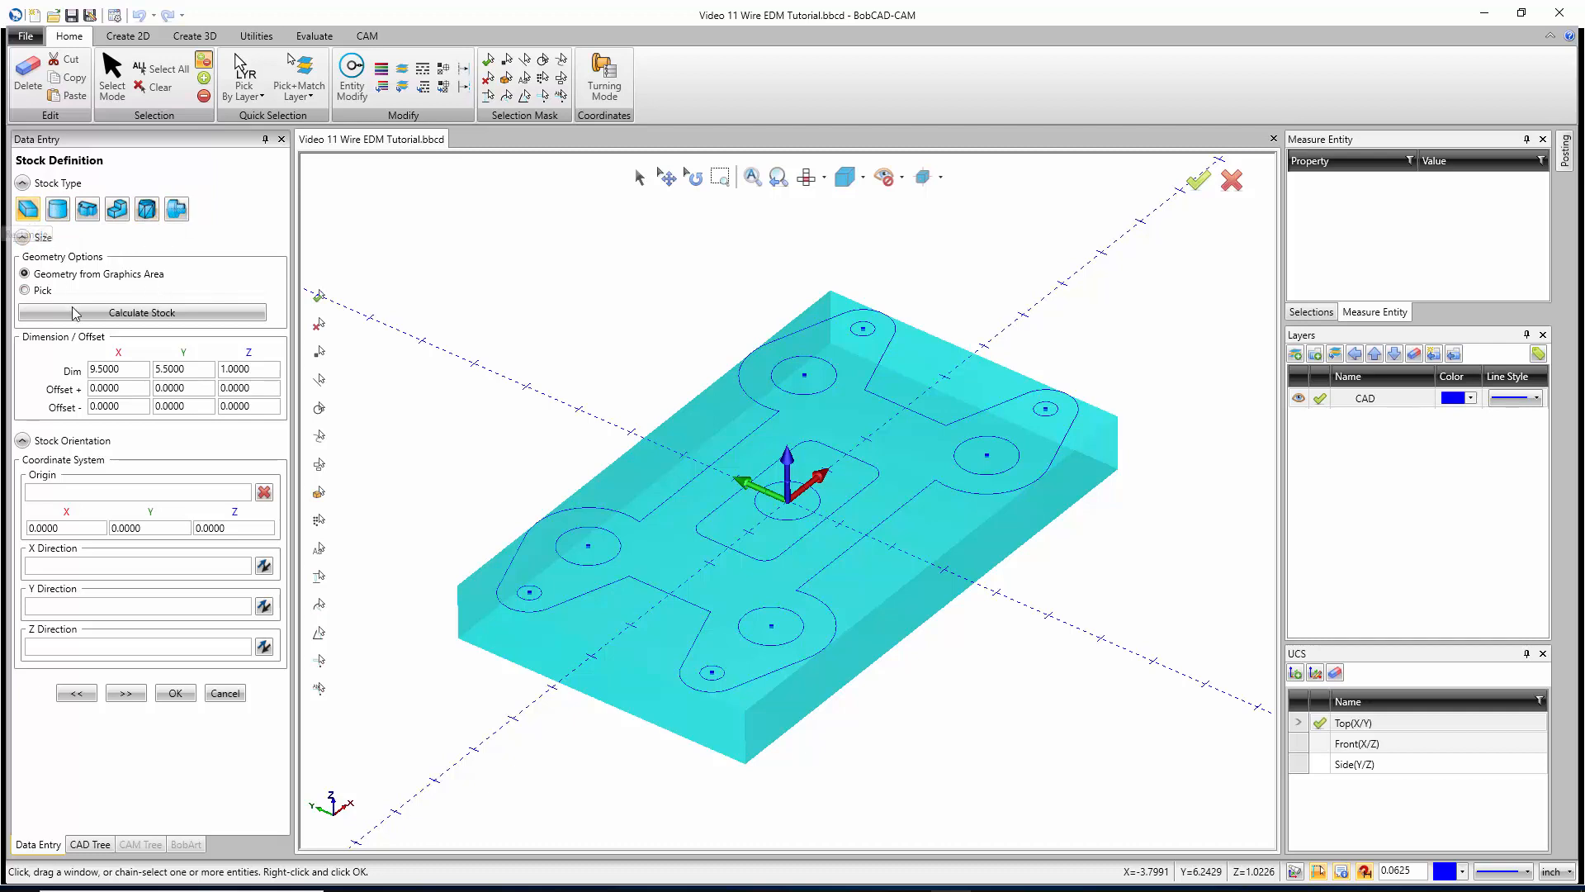
{"action": "left_click", "coordinate": [117, 368]}
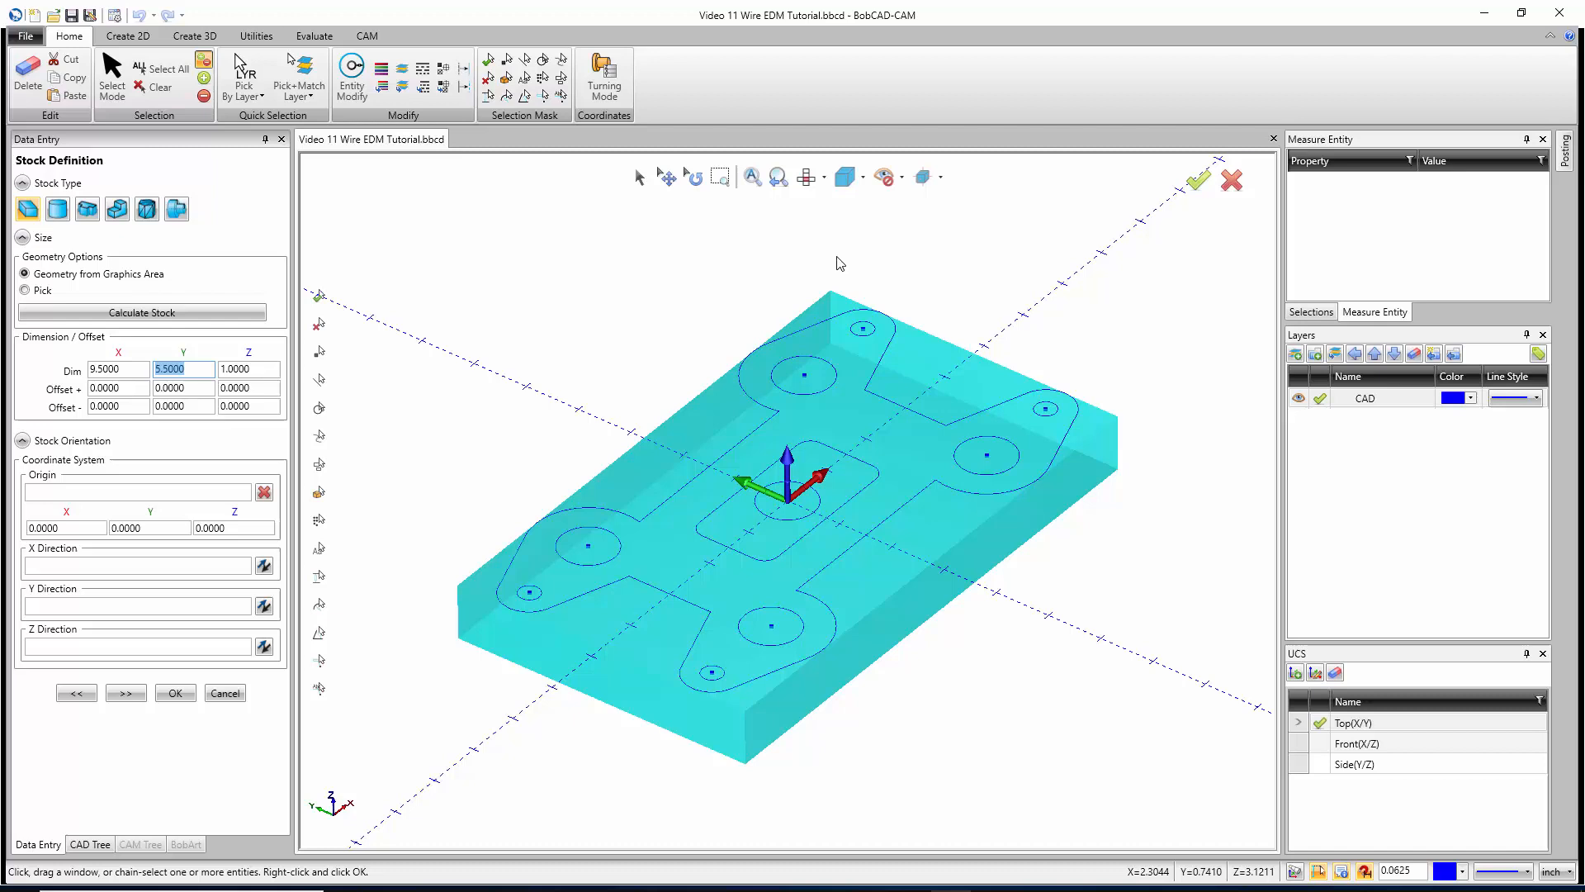
{"action": "left_click", "coordinate": [248, 368]}
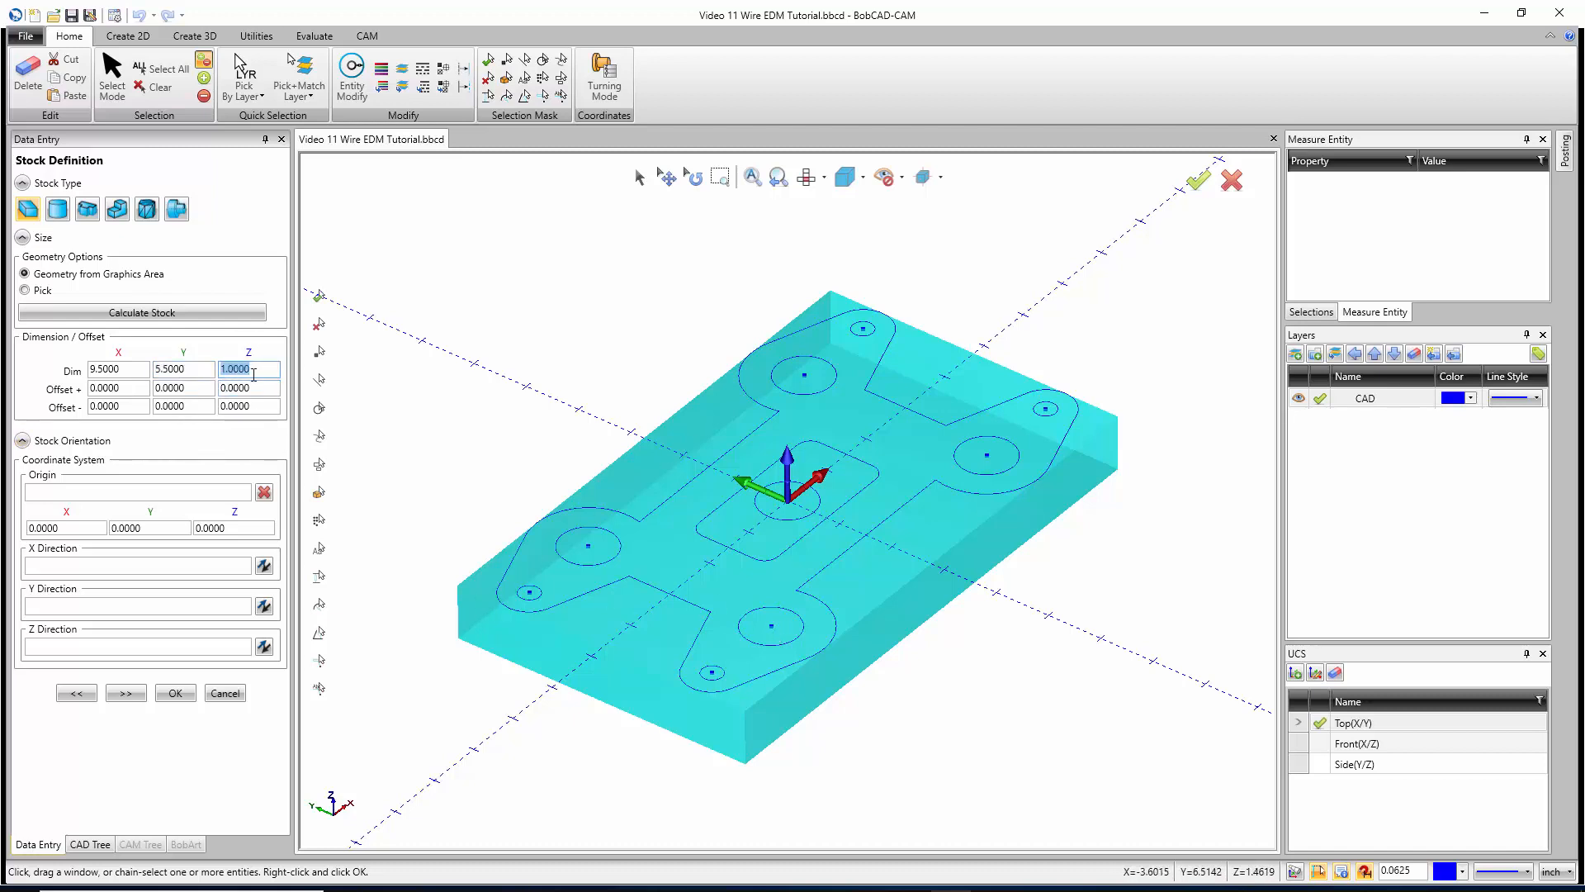
{"action": "type", "text": "2"}
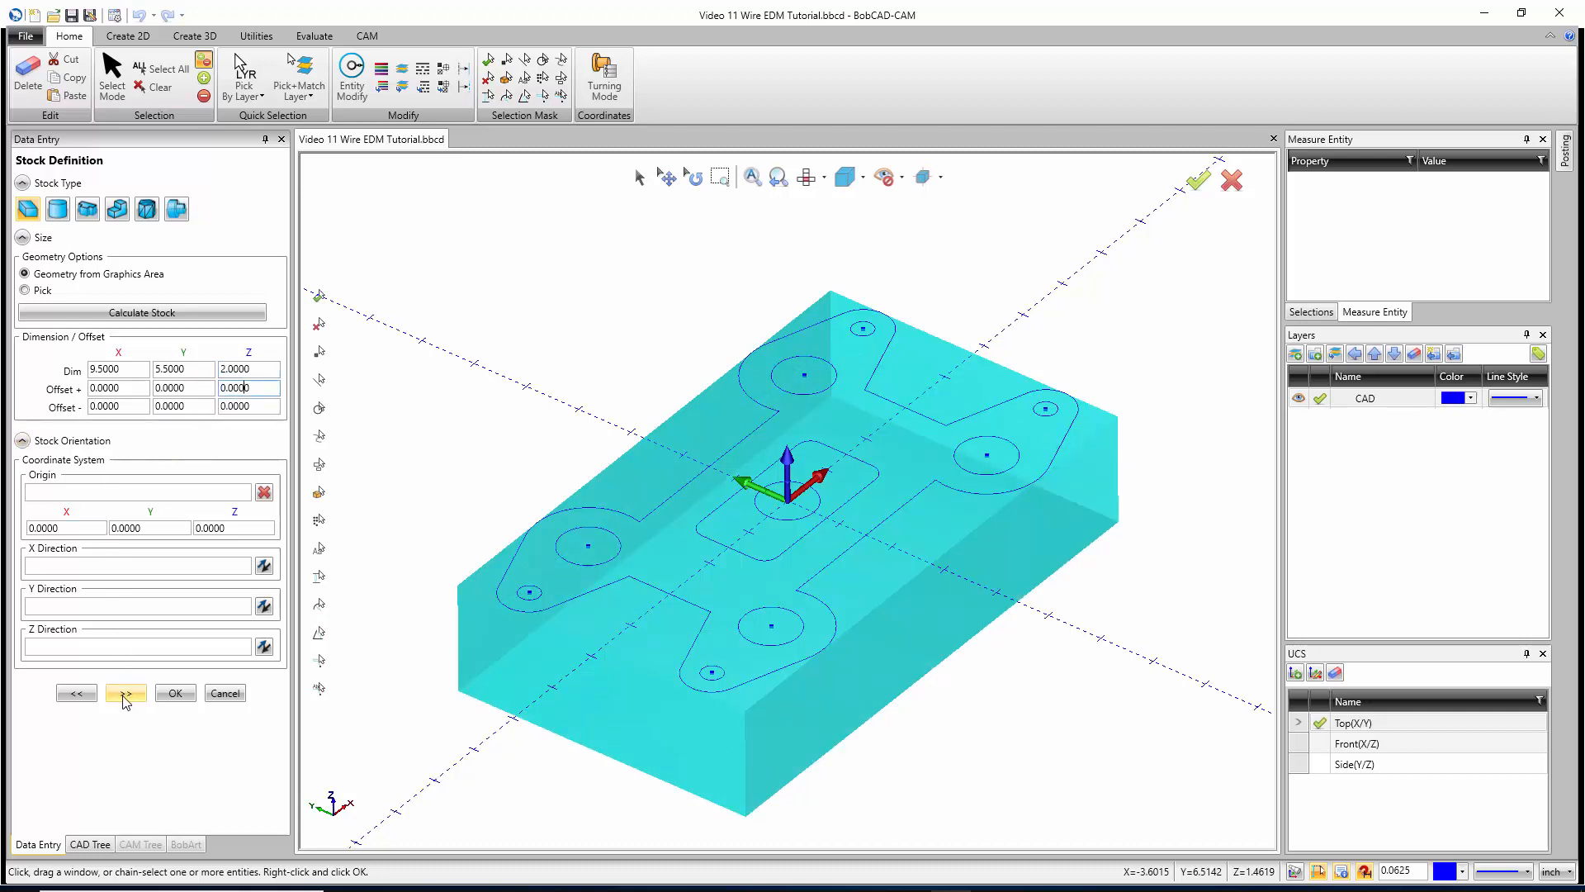
{"action": "left_click", "coordinate": [126, 693]}
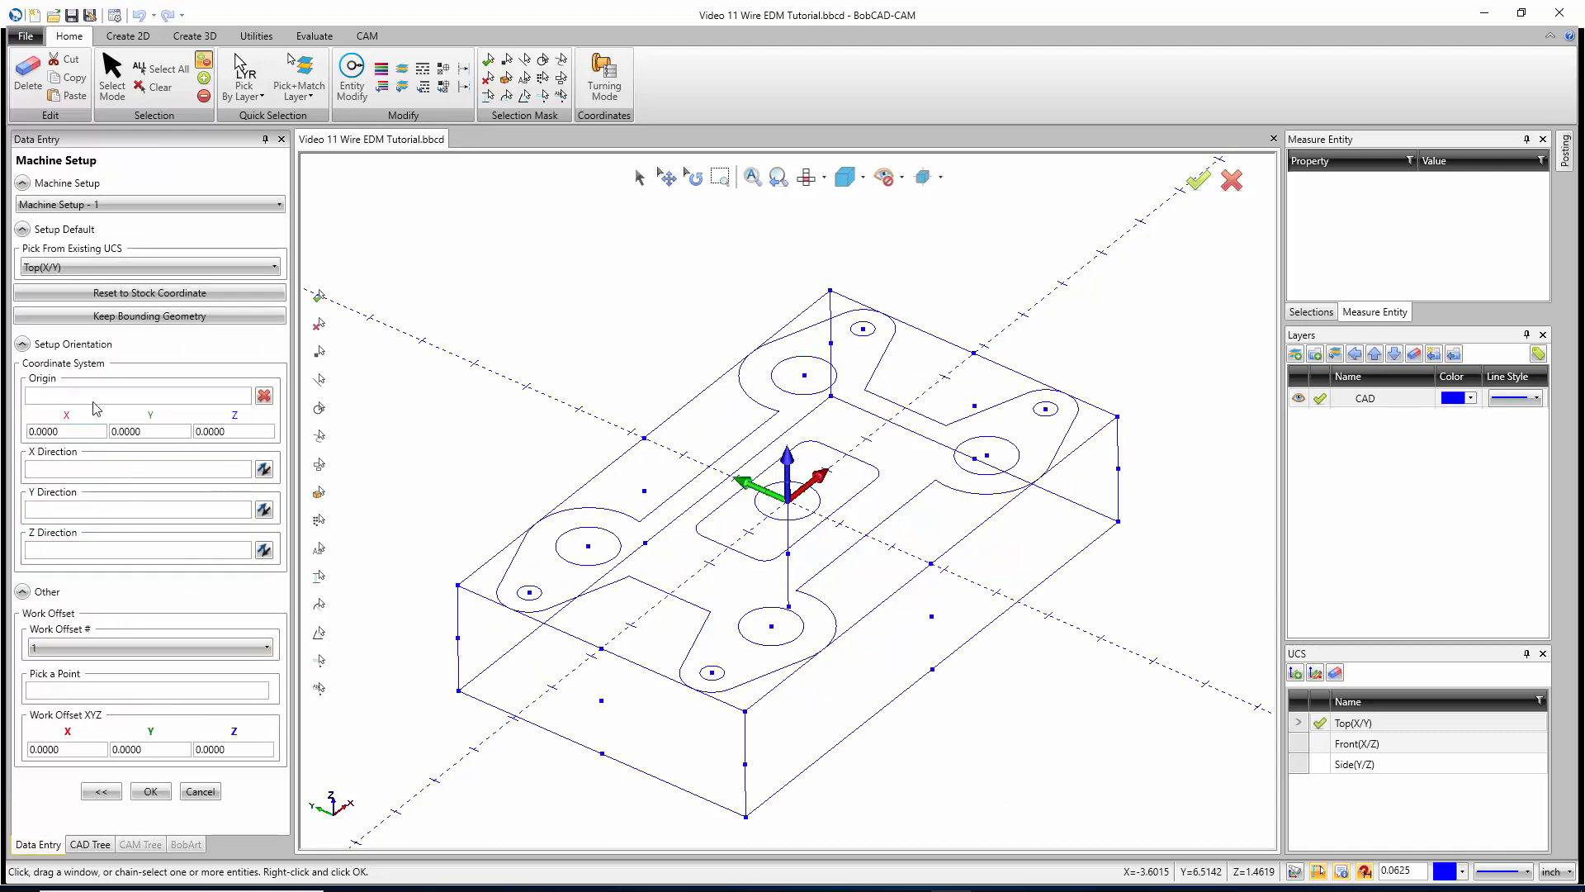
Accept Machine Setup with the default Top(X/Y) origin, creating Machine Setup - 1
{"action": "left_click", "coordinate": [139, 394]}
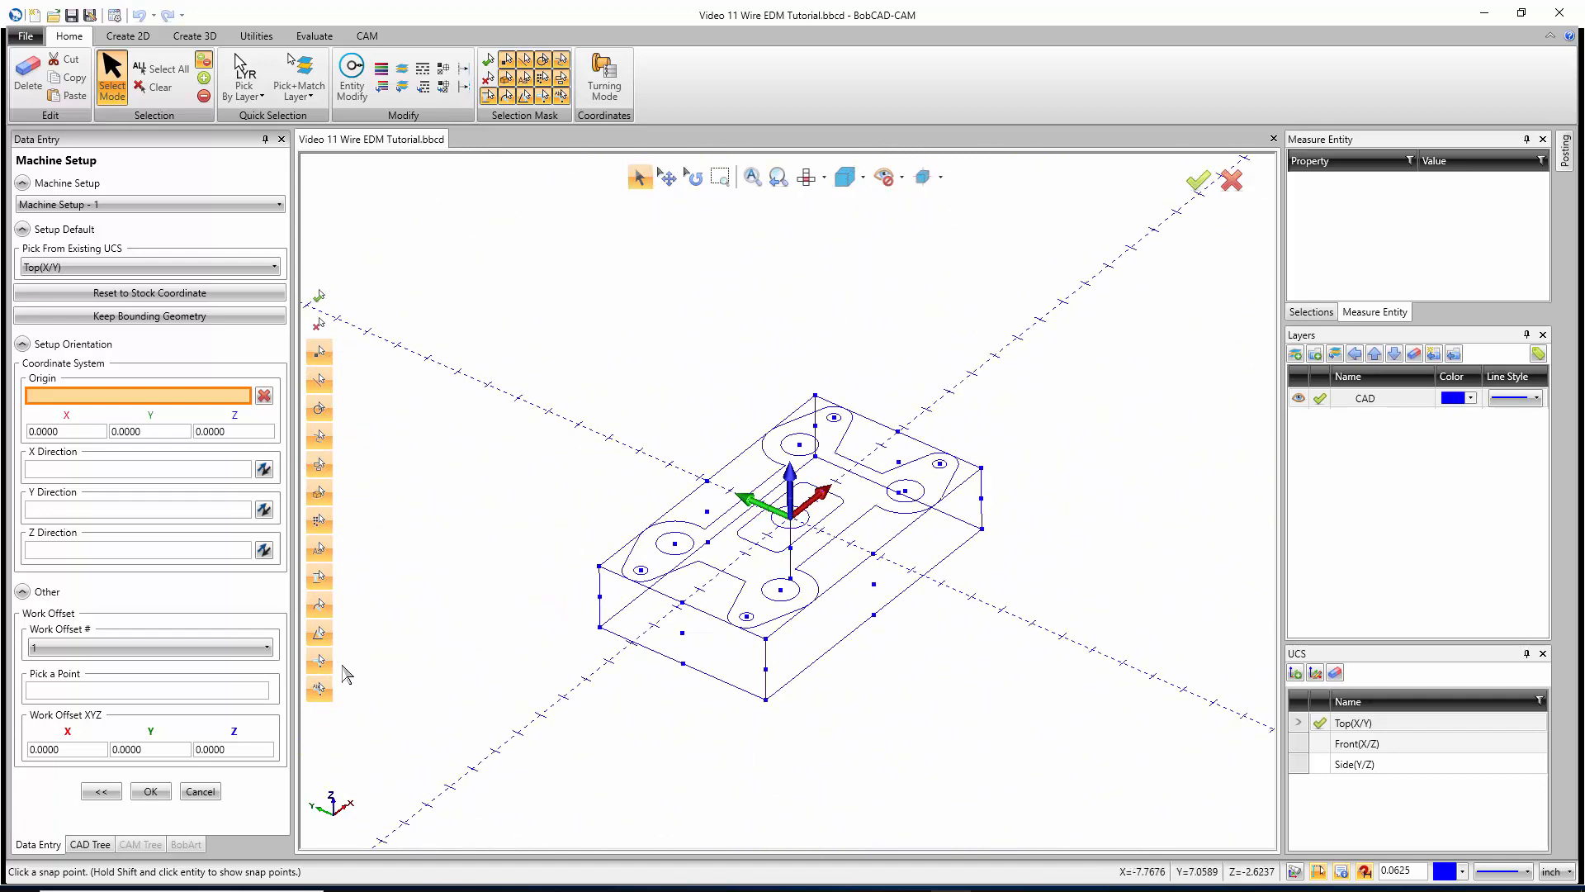
{"action": "left_click", "coordinate": [150, 791]}
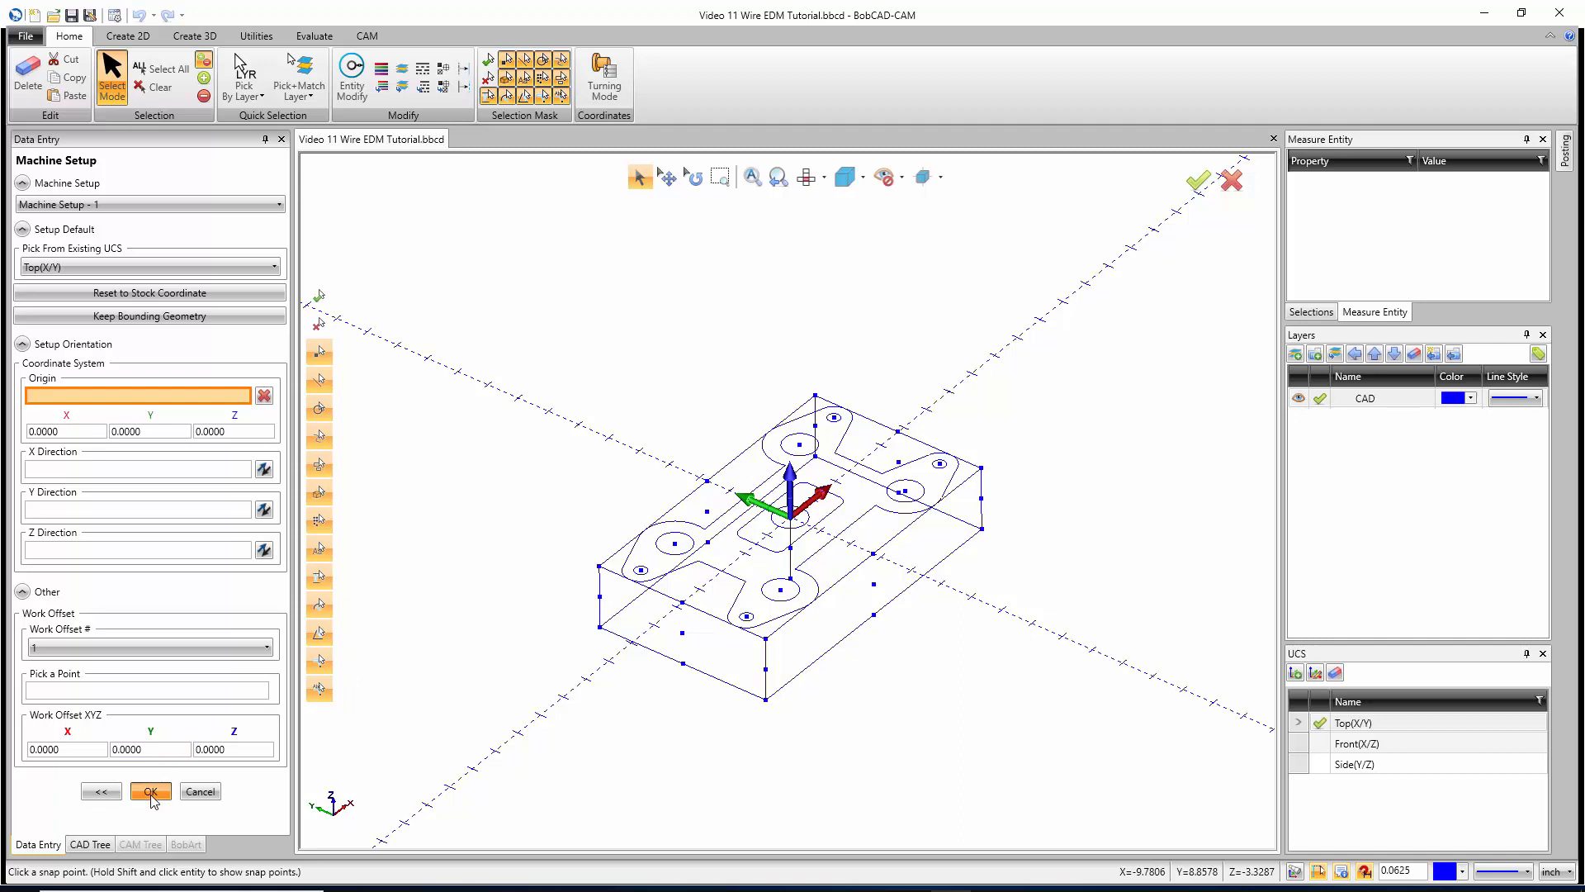
{"action": "left_click", "coordinate": [149, 791]}
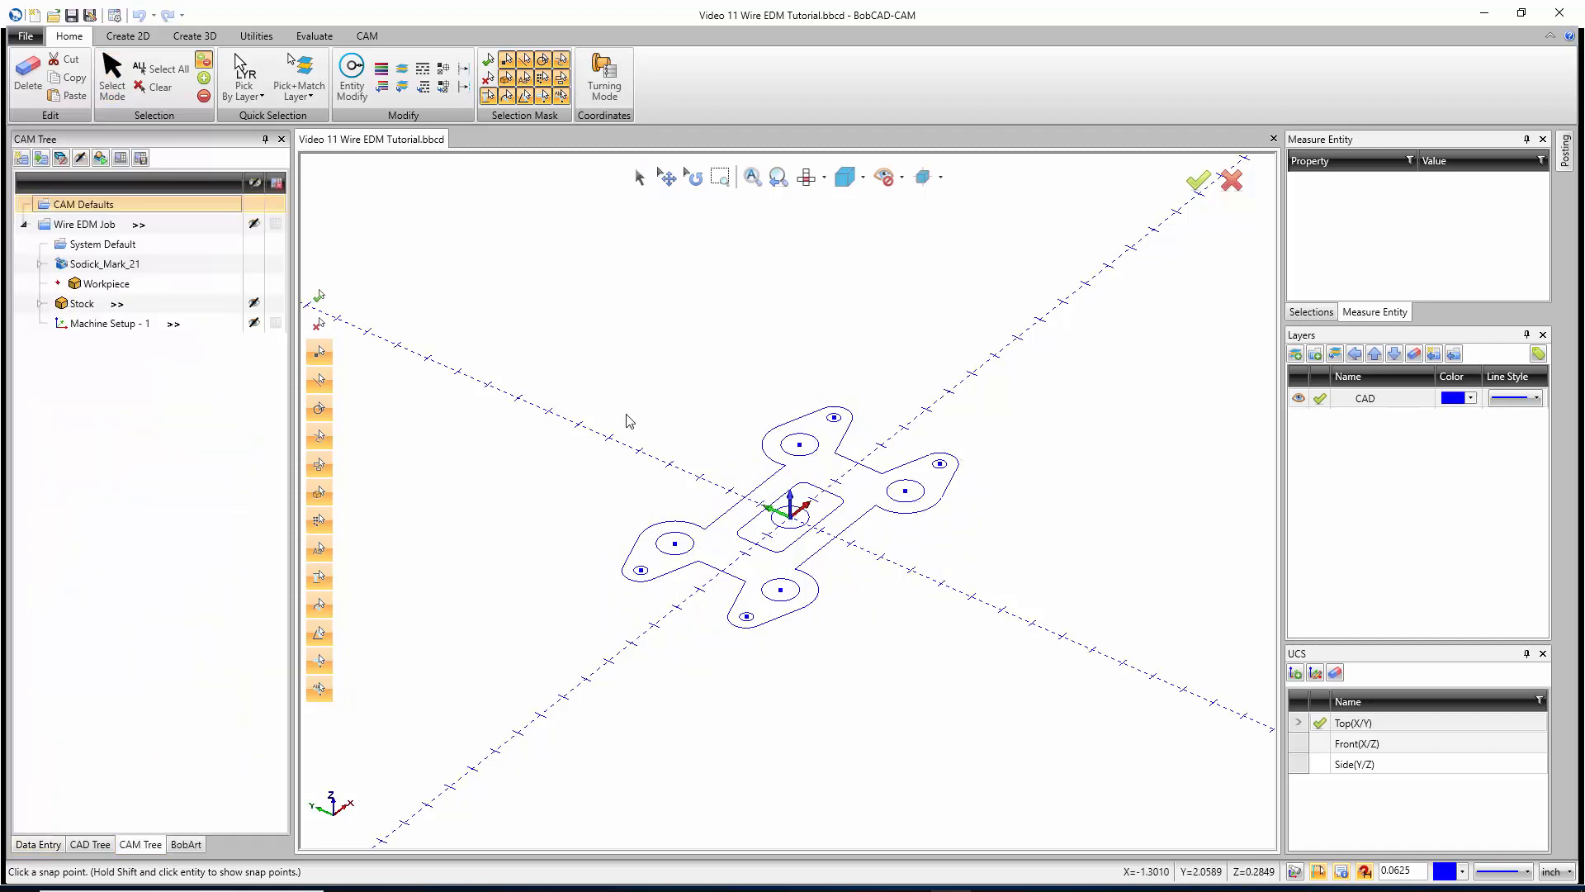
{"action": "mouse_move", "coordinate": [648, 427]}
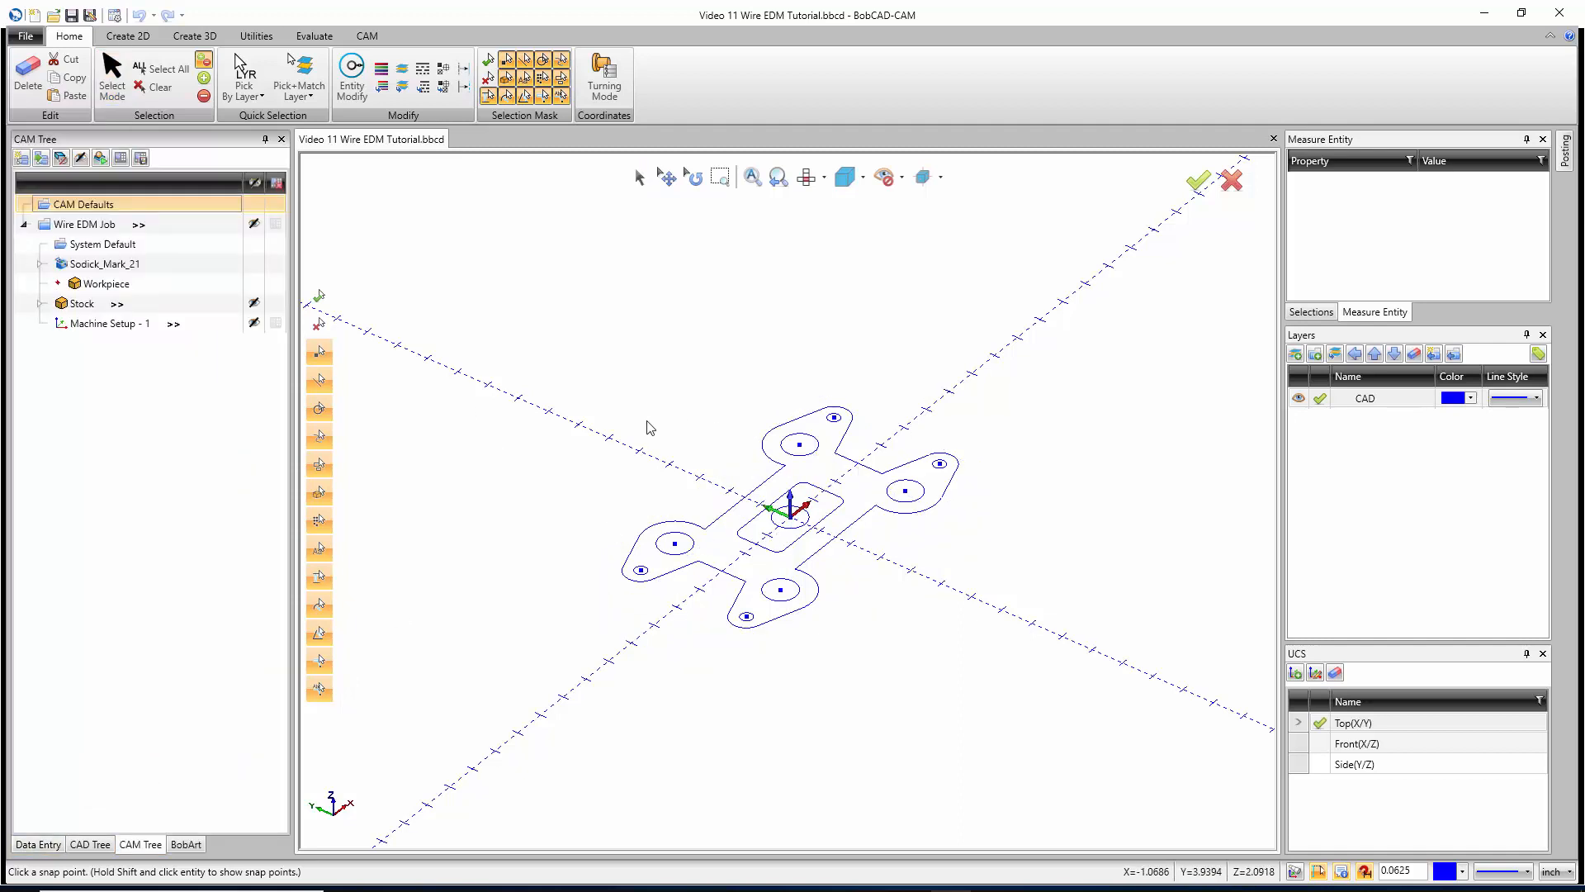
Expand the Stock node in the CAM Tree to show the ToolSteel material
{"action": "left_click", "coordinate": [80, 303]}
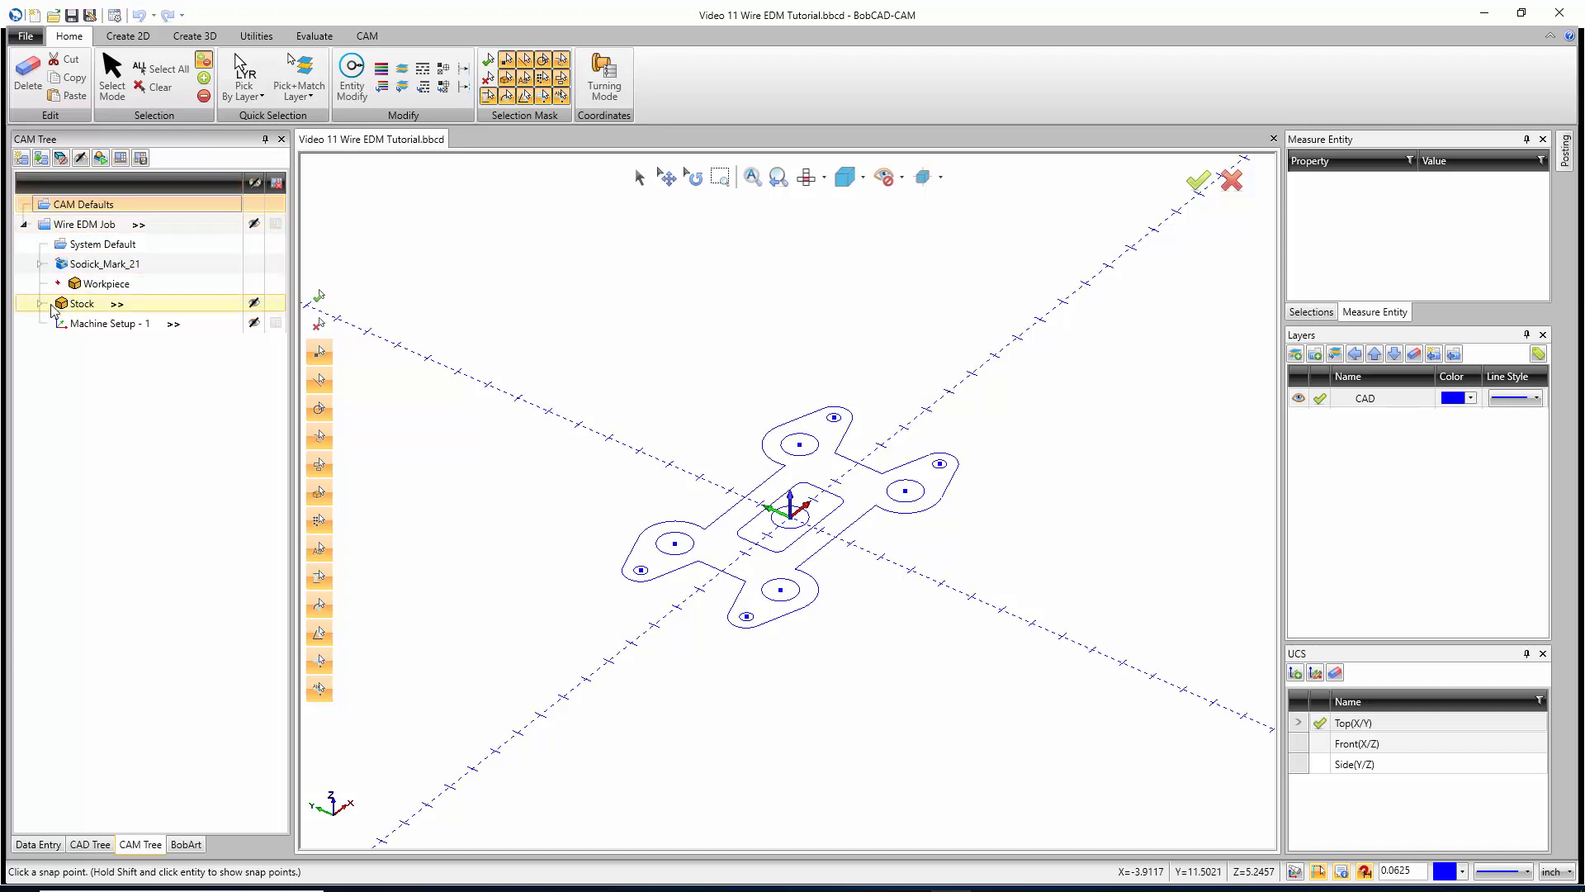
{"action": "left_click", "coordinate": [100, 323]}
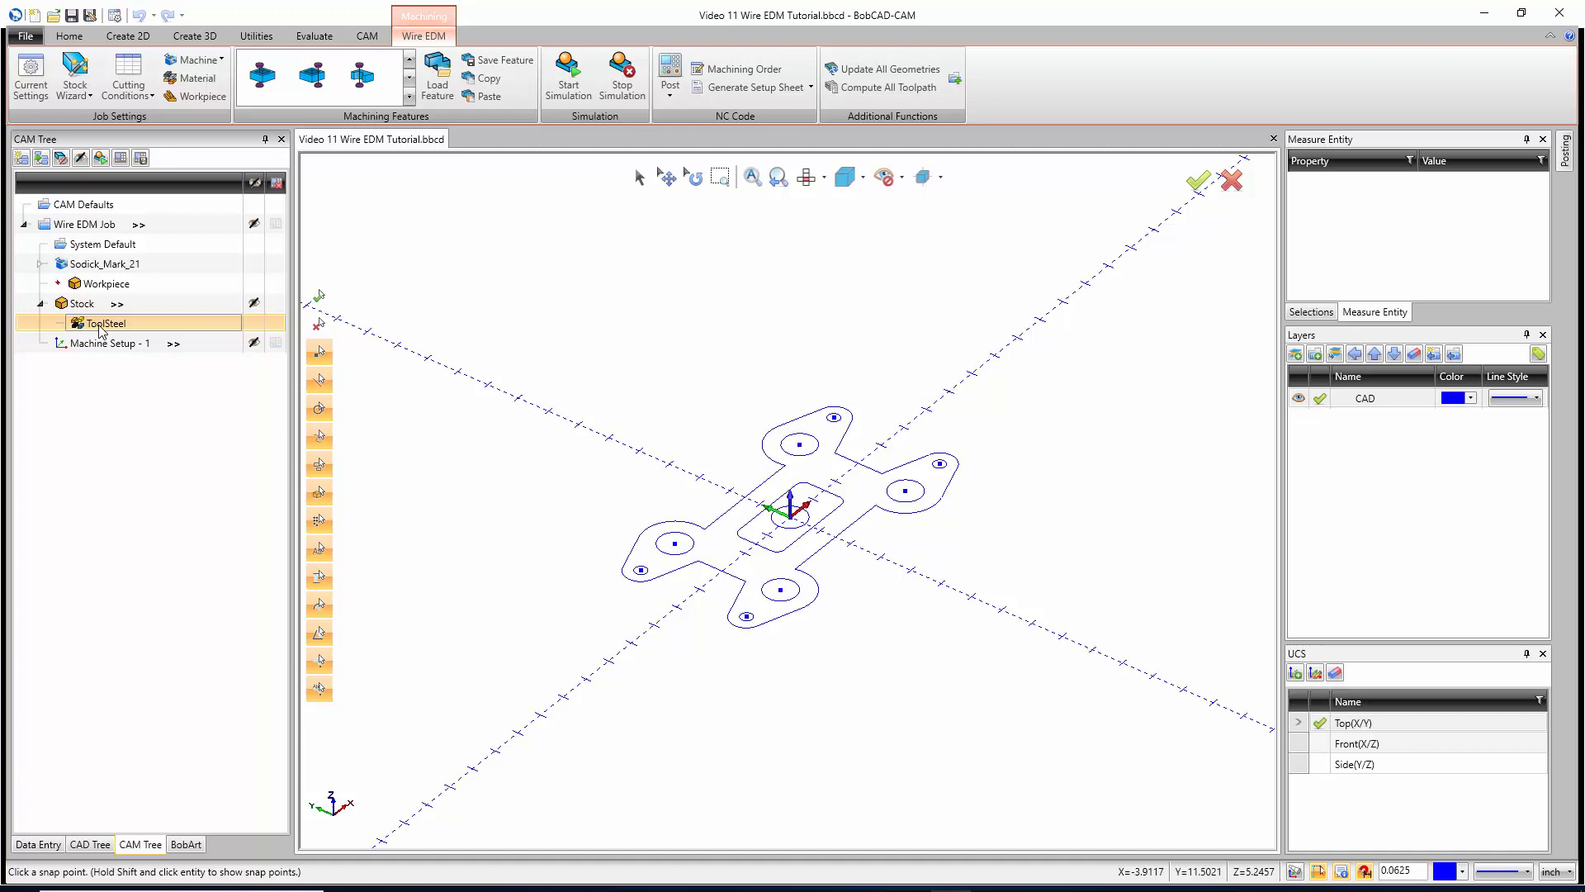
Keep ToolSteel as stock material with 0.010 wire diameter and confirm the selection
{"action": "right_click", "coordinate": [106, 321]}
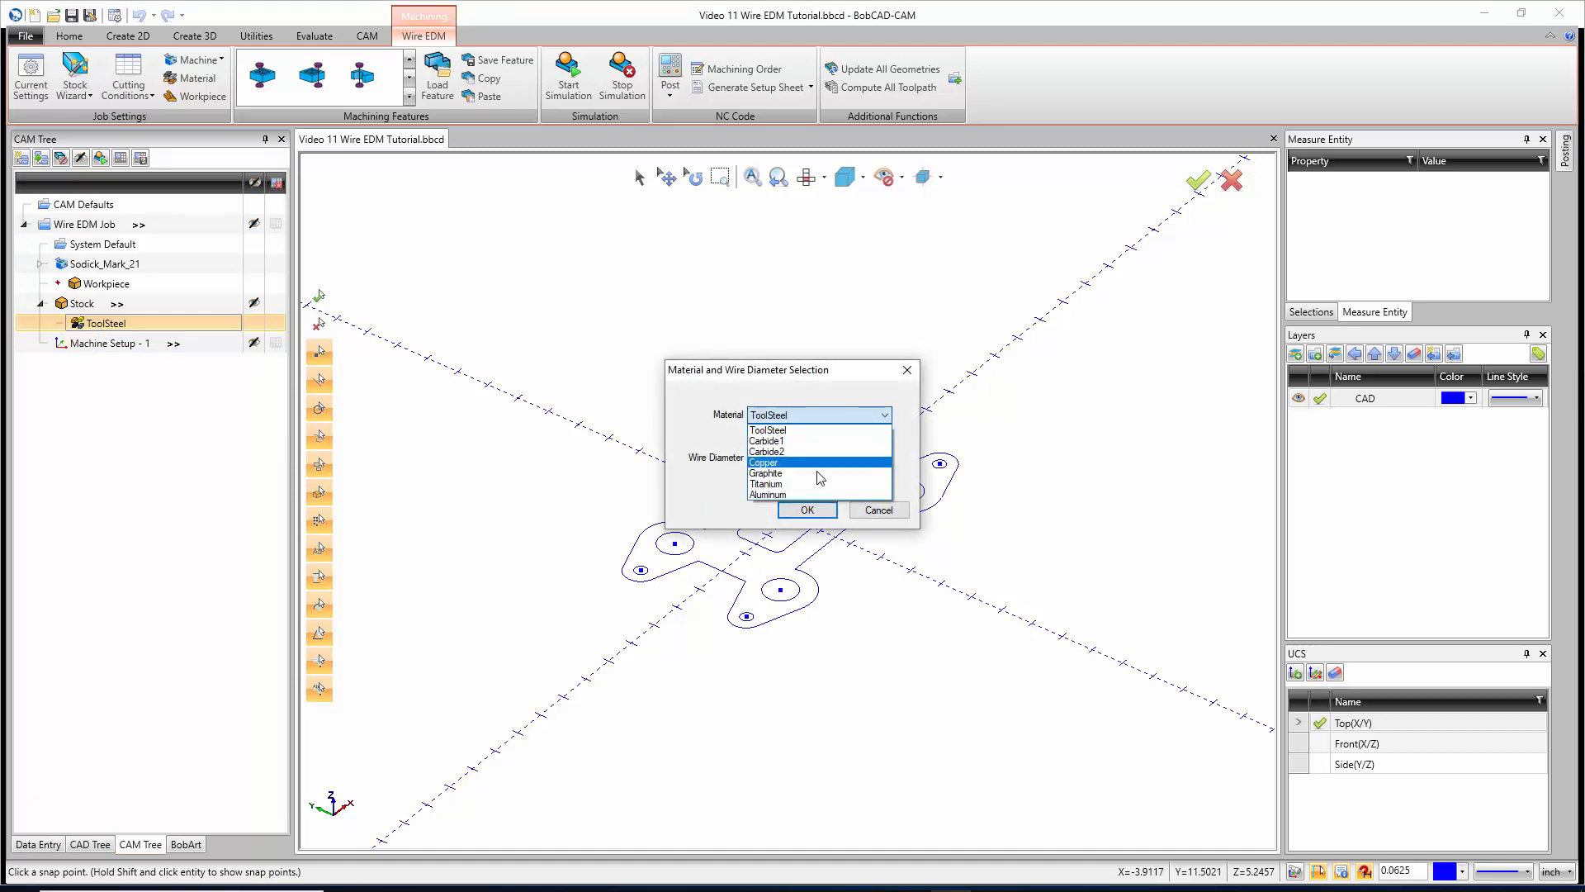
{"action": "mouse_move", "coordinate": [824, 441]}
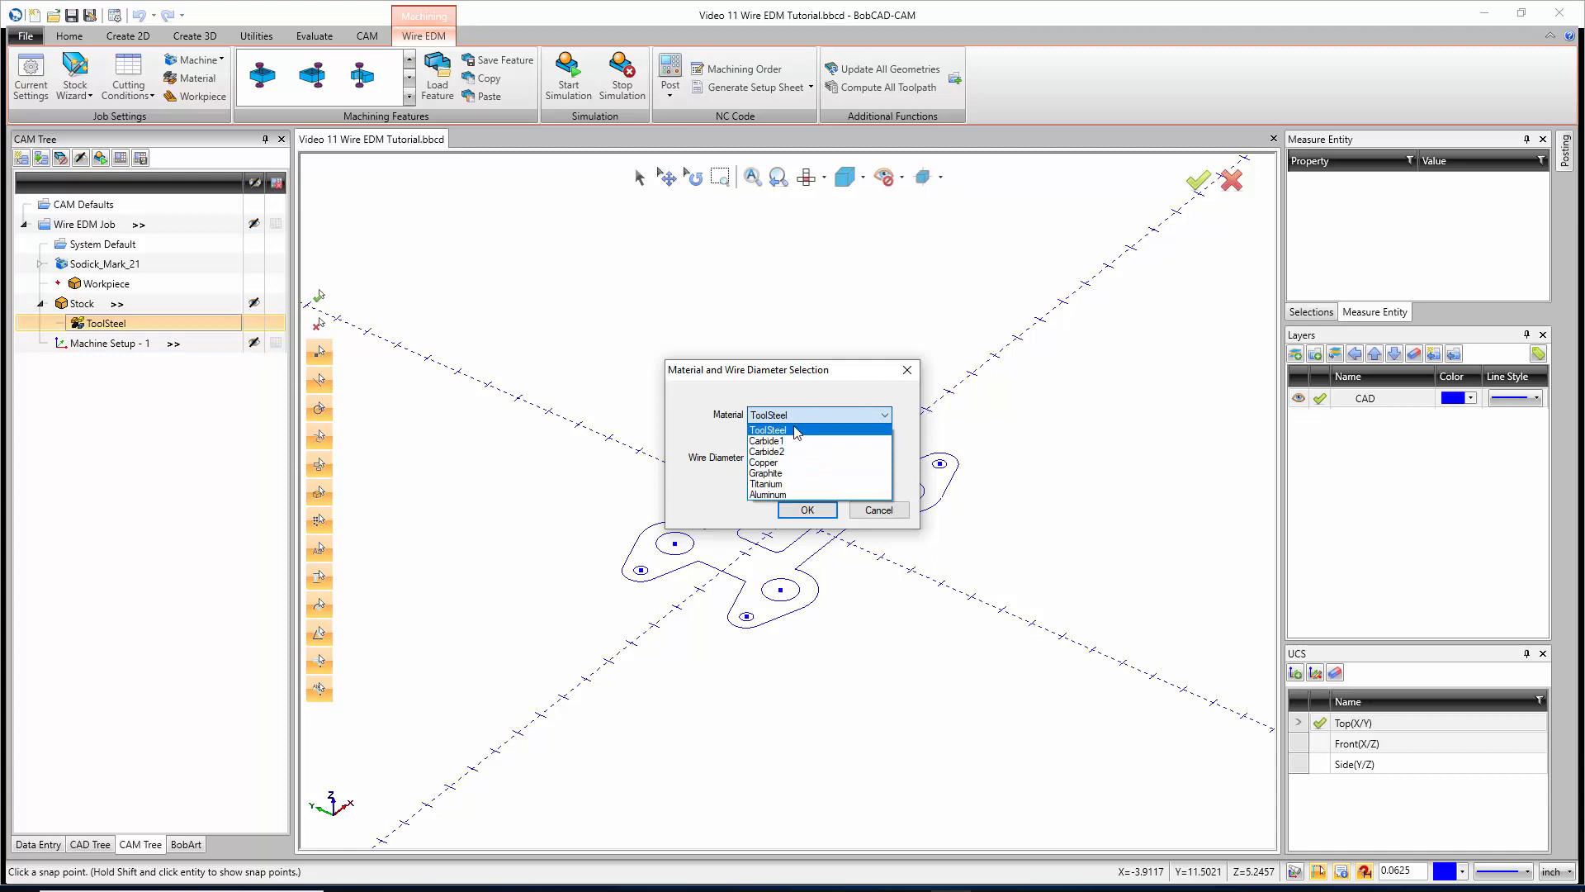
{"action": "left_click", "coordinate": [766, 429]}
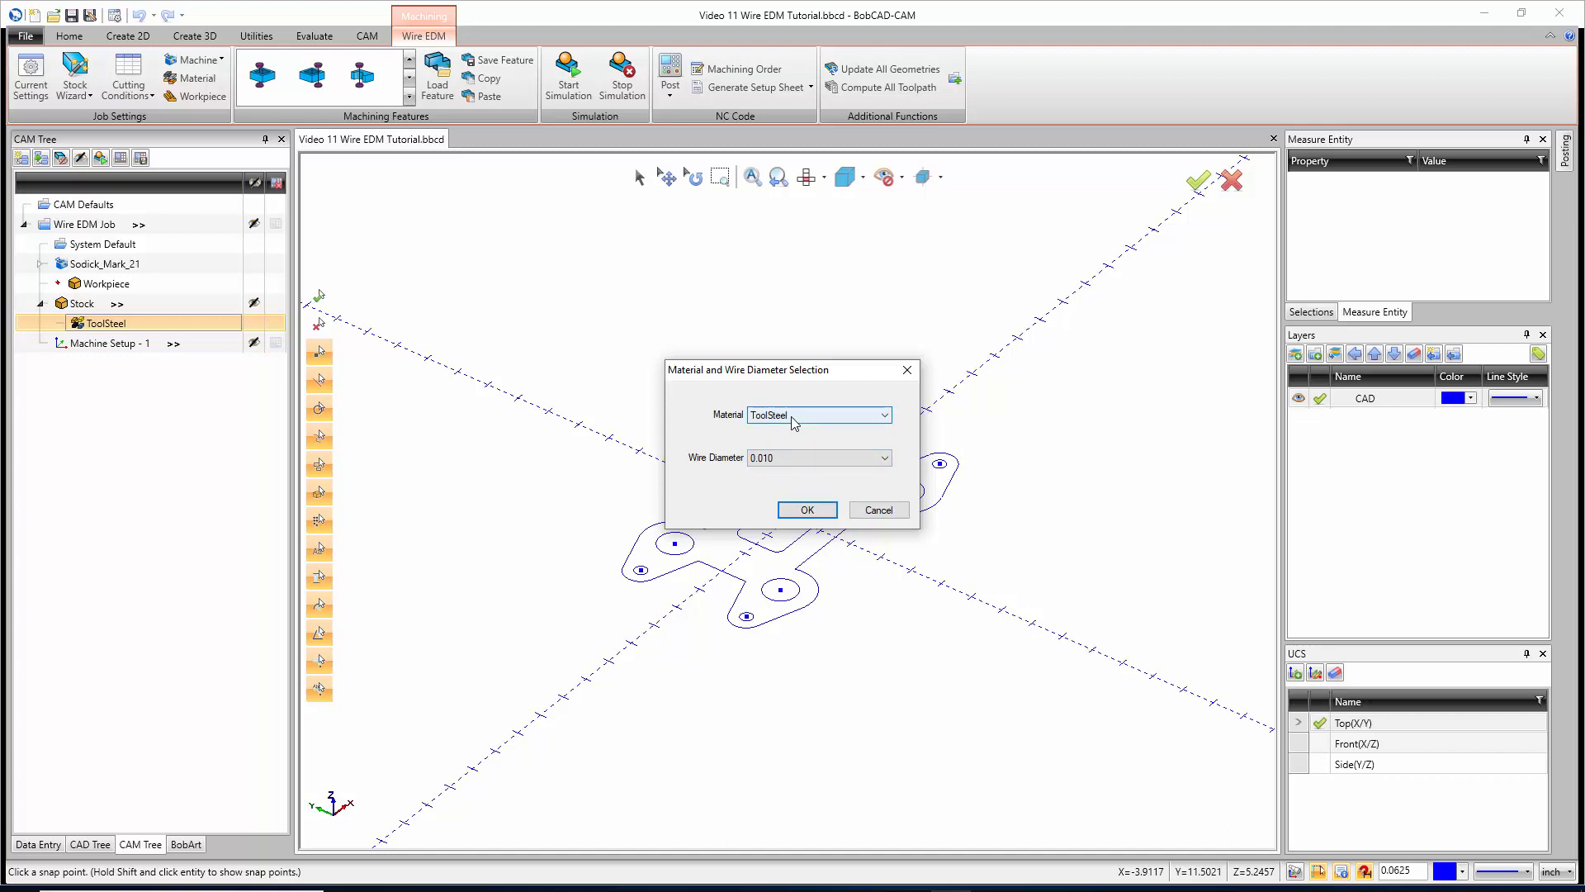
{"action": "left_click", "coordinate": [884, 414]}
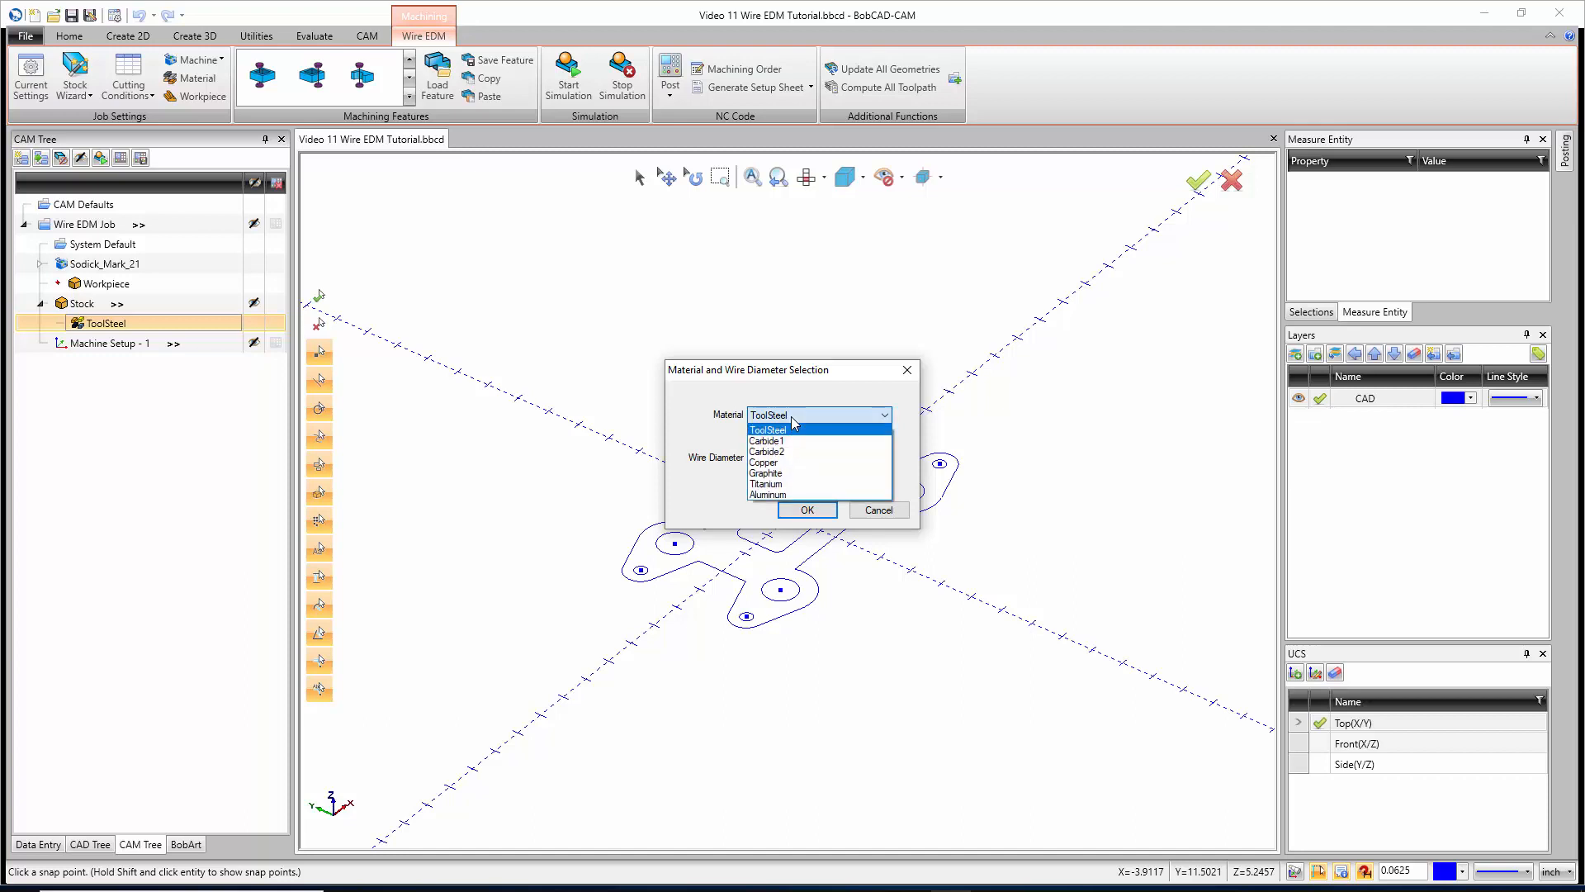
{"action": "left_click", "coordinate": [769, 428]}
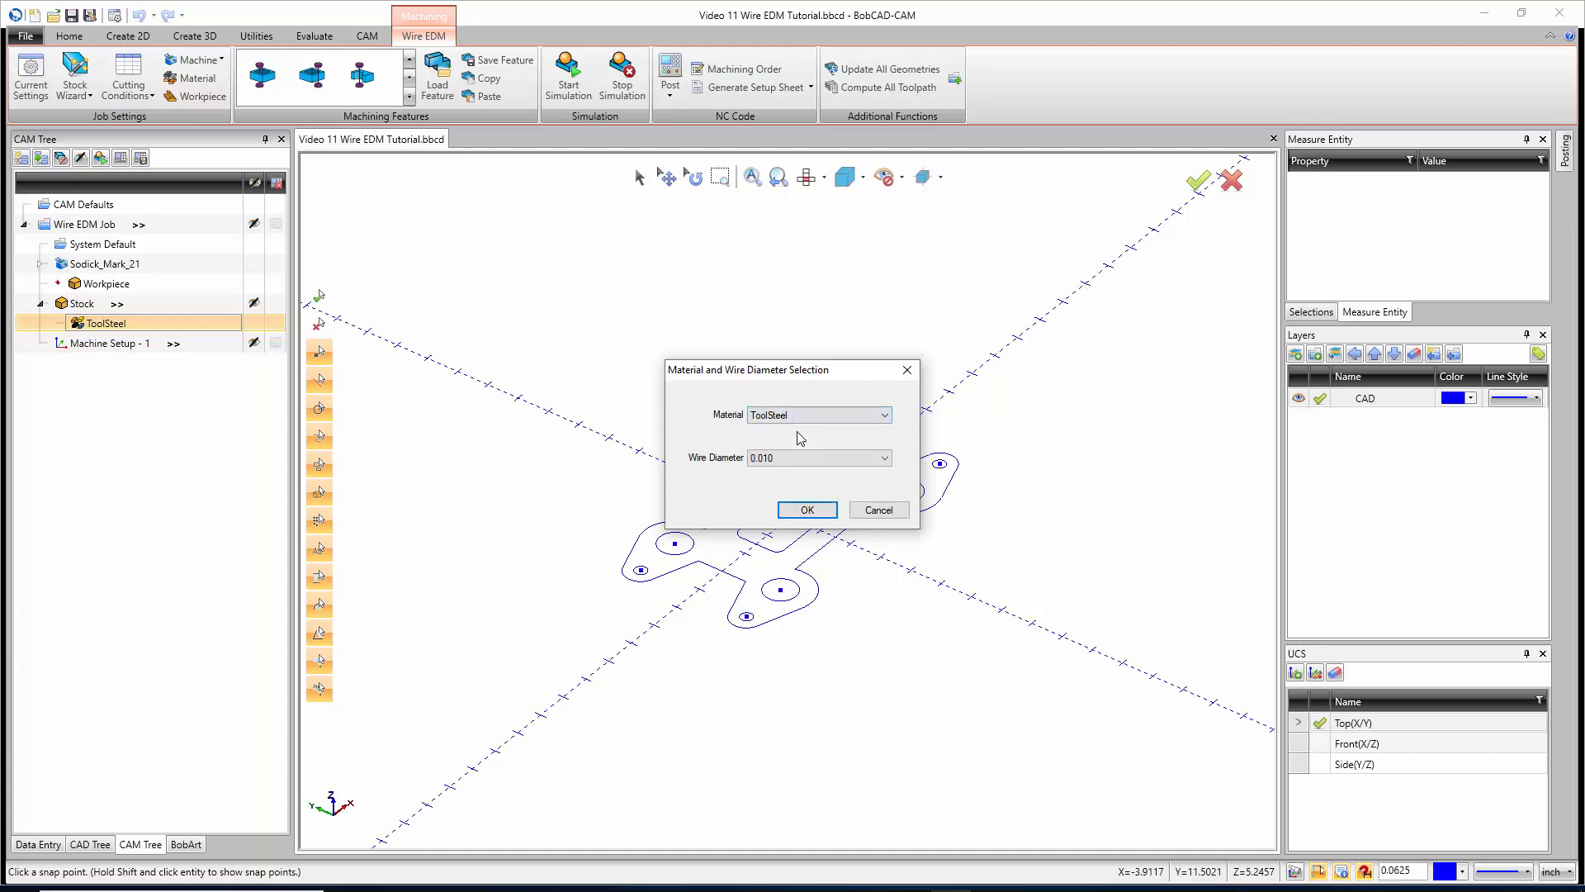
{"action": "left_click", "coordinate": [818, 457]}
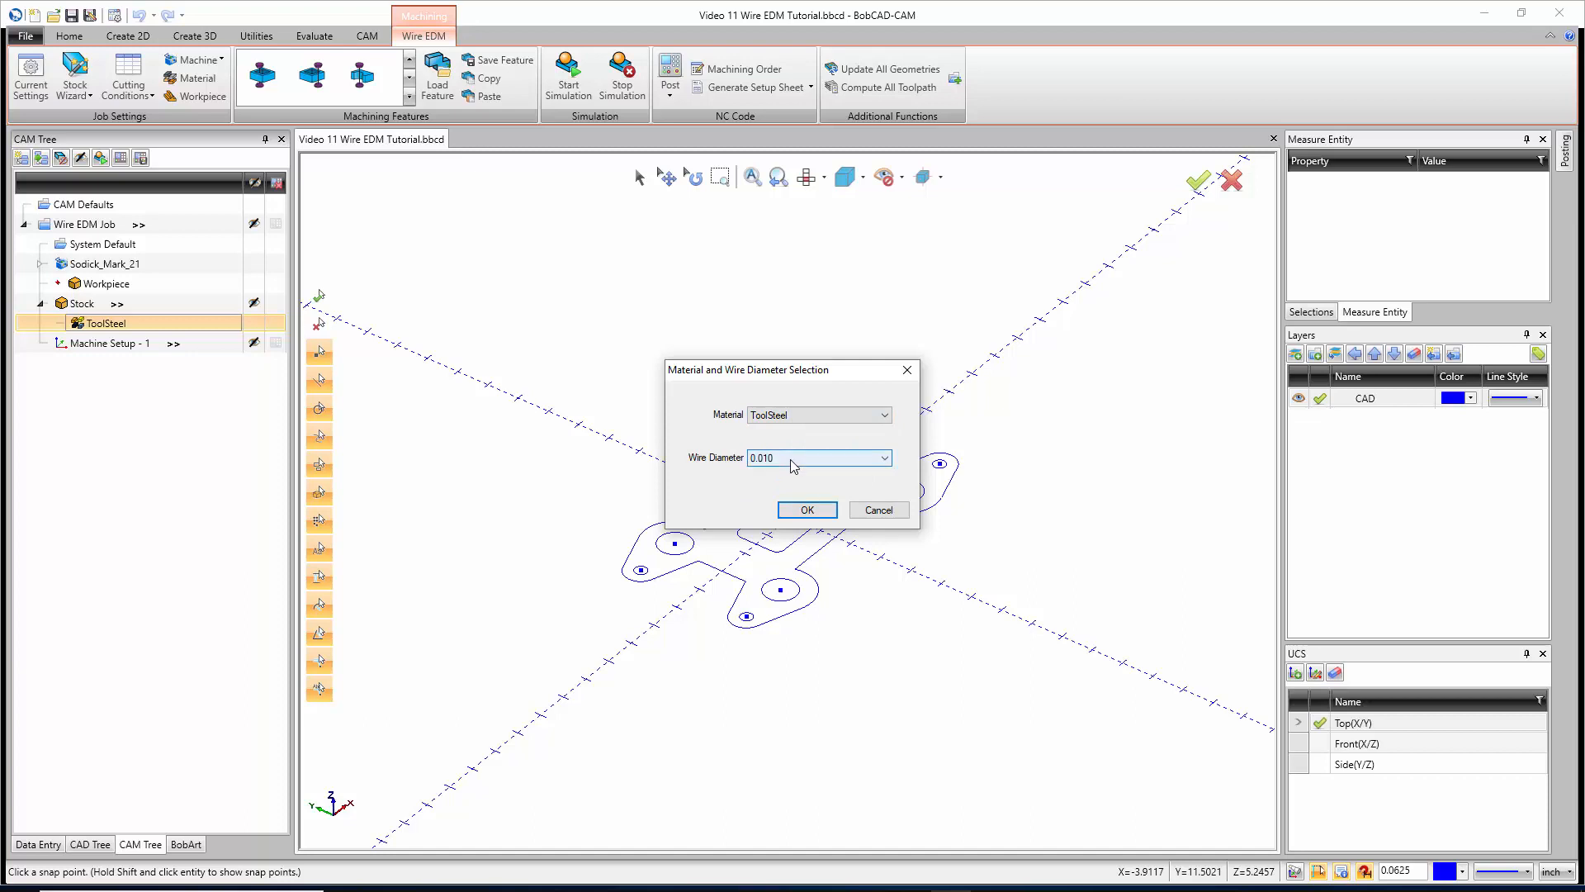
{"action": "left_click", "coordinate": [806, 509]}
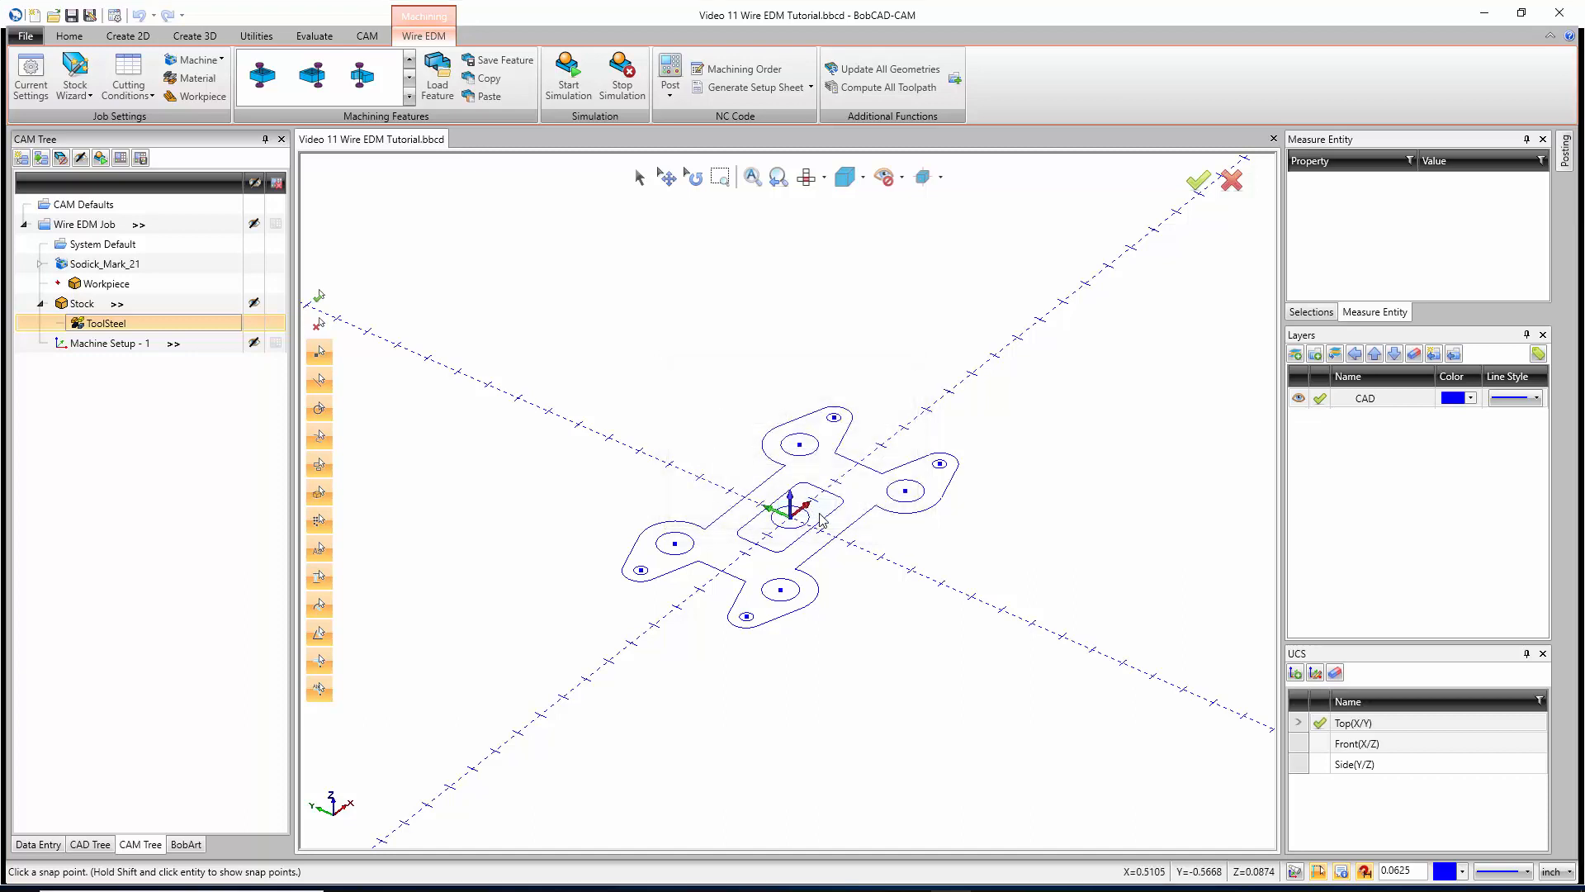
{"action": "left_click", "coordinate": [81, 303]}
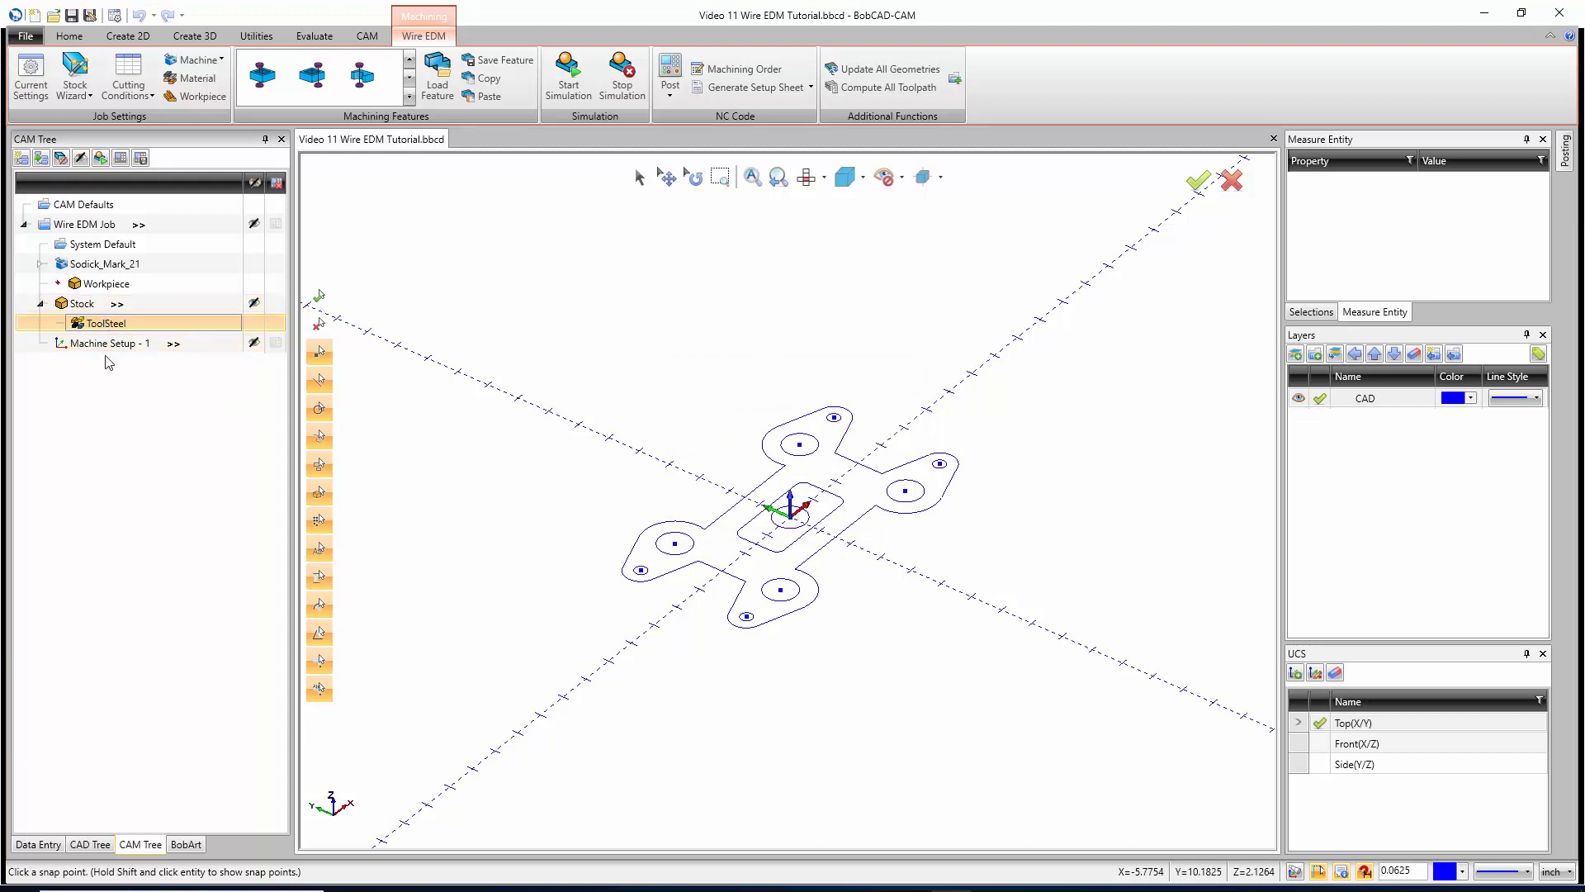
{"action": "mouse_move", "coordinate": [111, 367]}
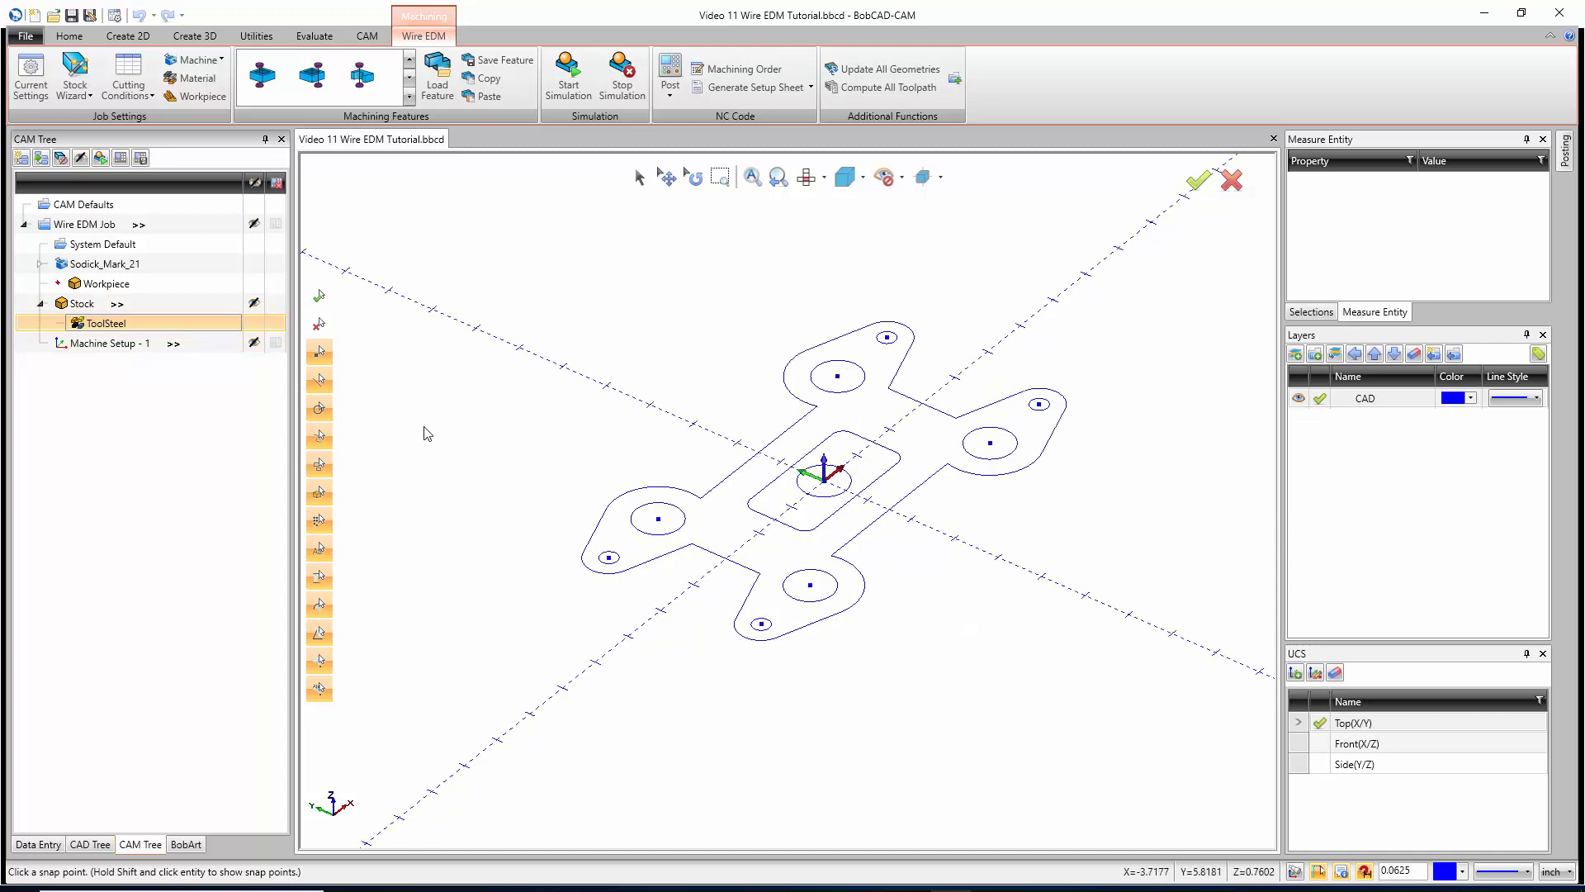
Add a 2 Axis Inside feature to Machine Setup - 1, launching the Wire 2 Axis Wizard
{"action": "right_click", "coordinate": [108, 343]}
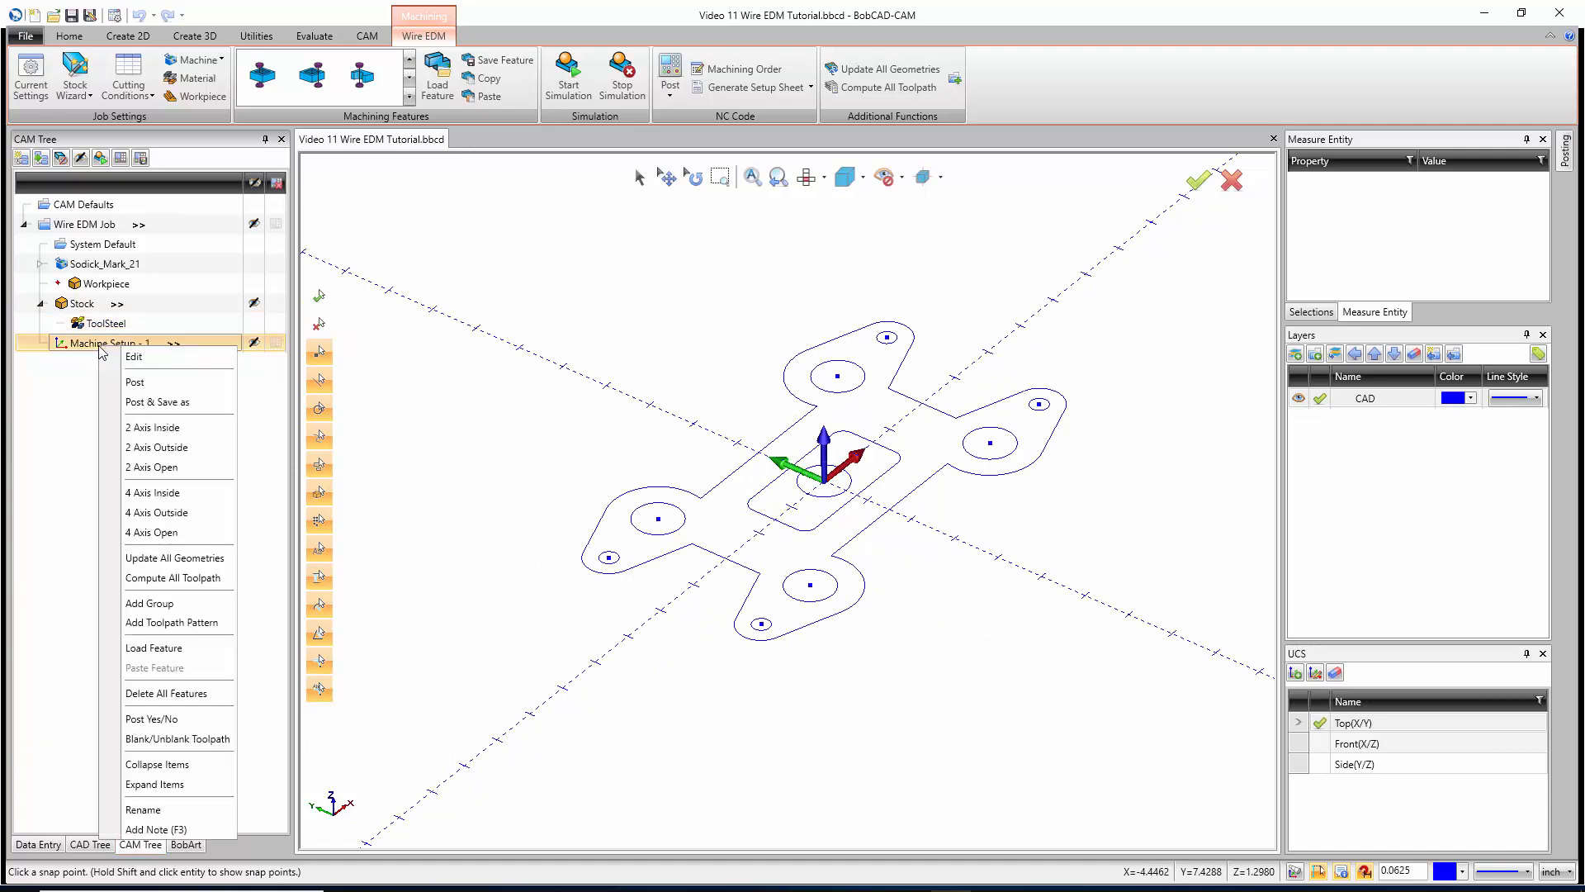
{"action": "mouse_move", "coordinate": [152, 427]}
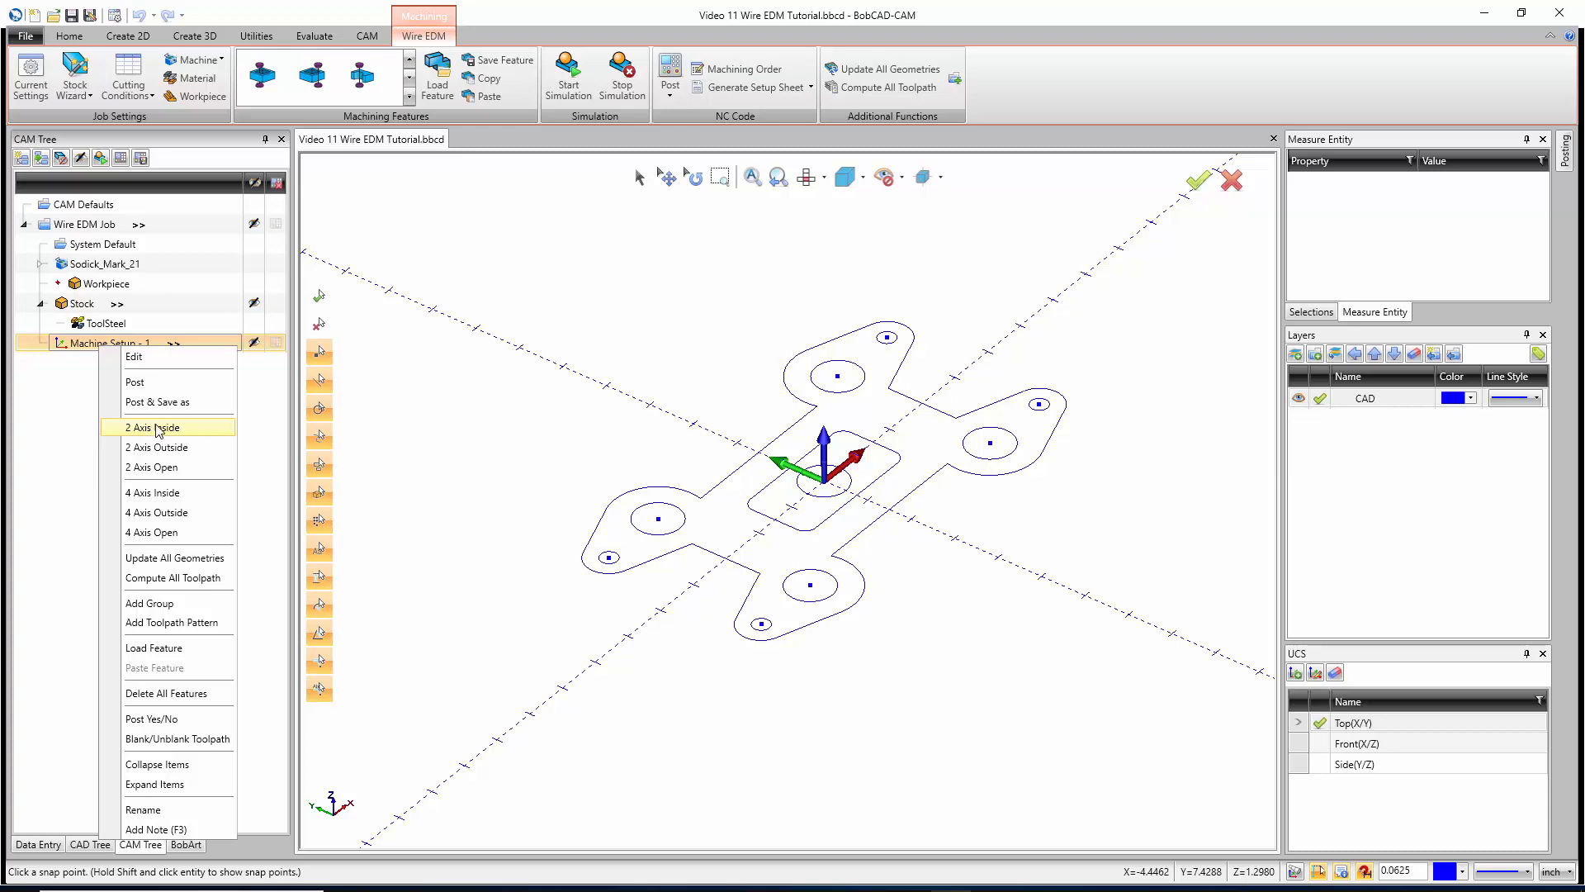
{"action": "mouse_move", "coordinate": [157, 447]}
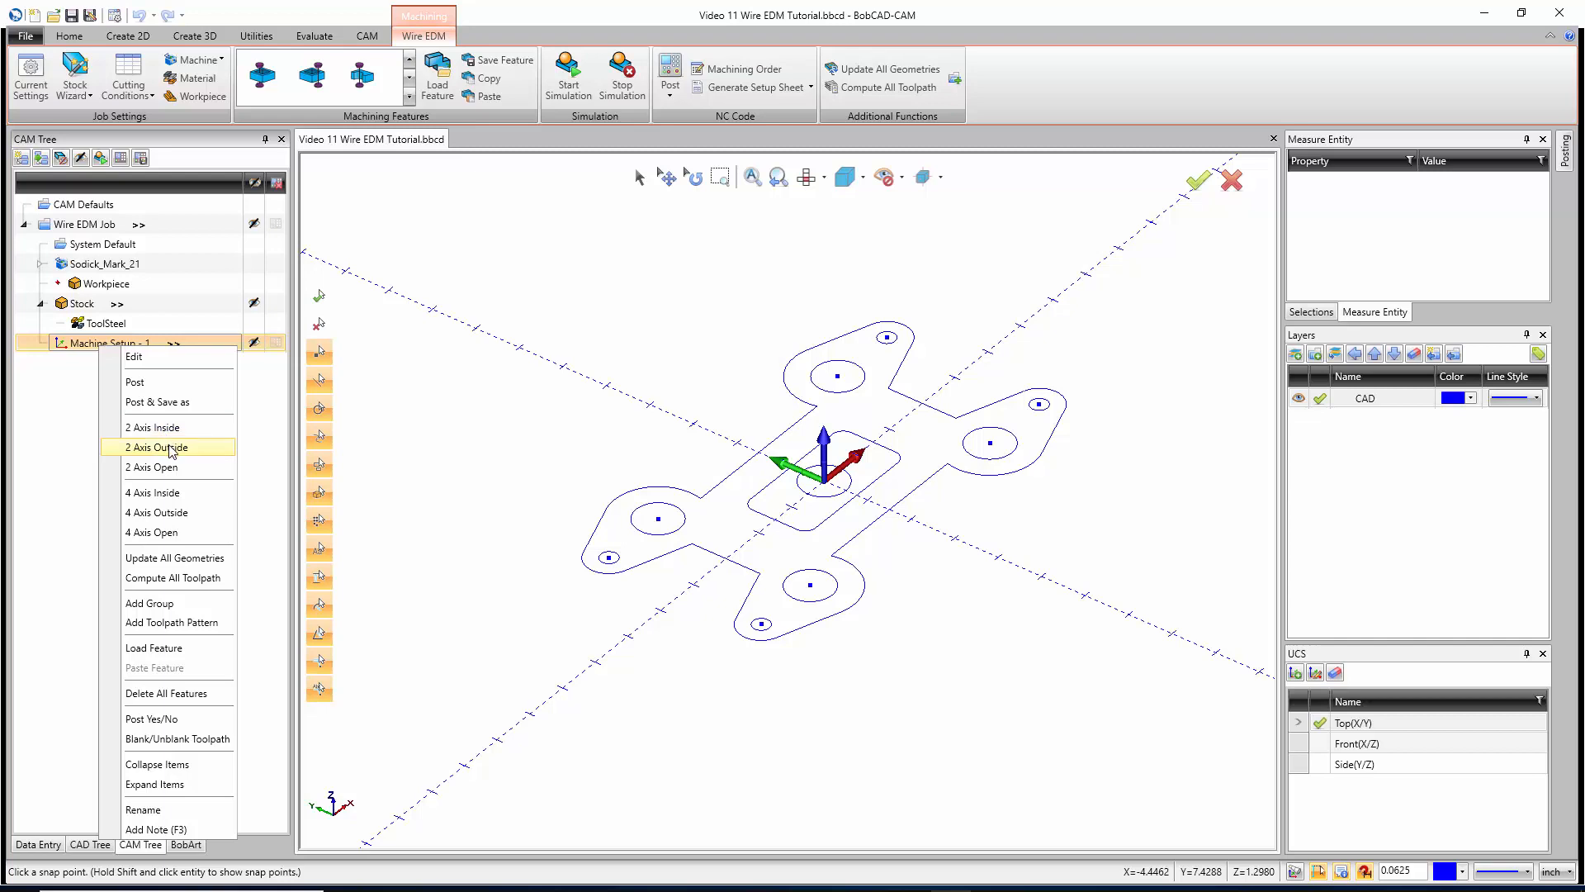
{"action": "mouse_move", "coordinate": [172, 467]}
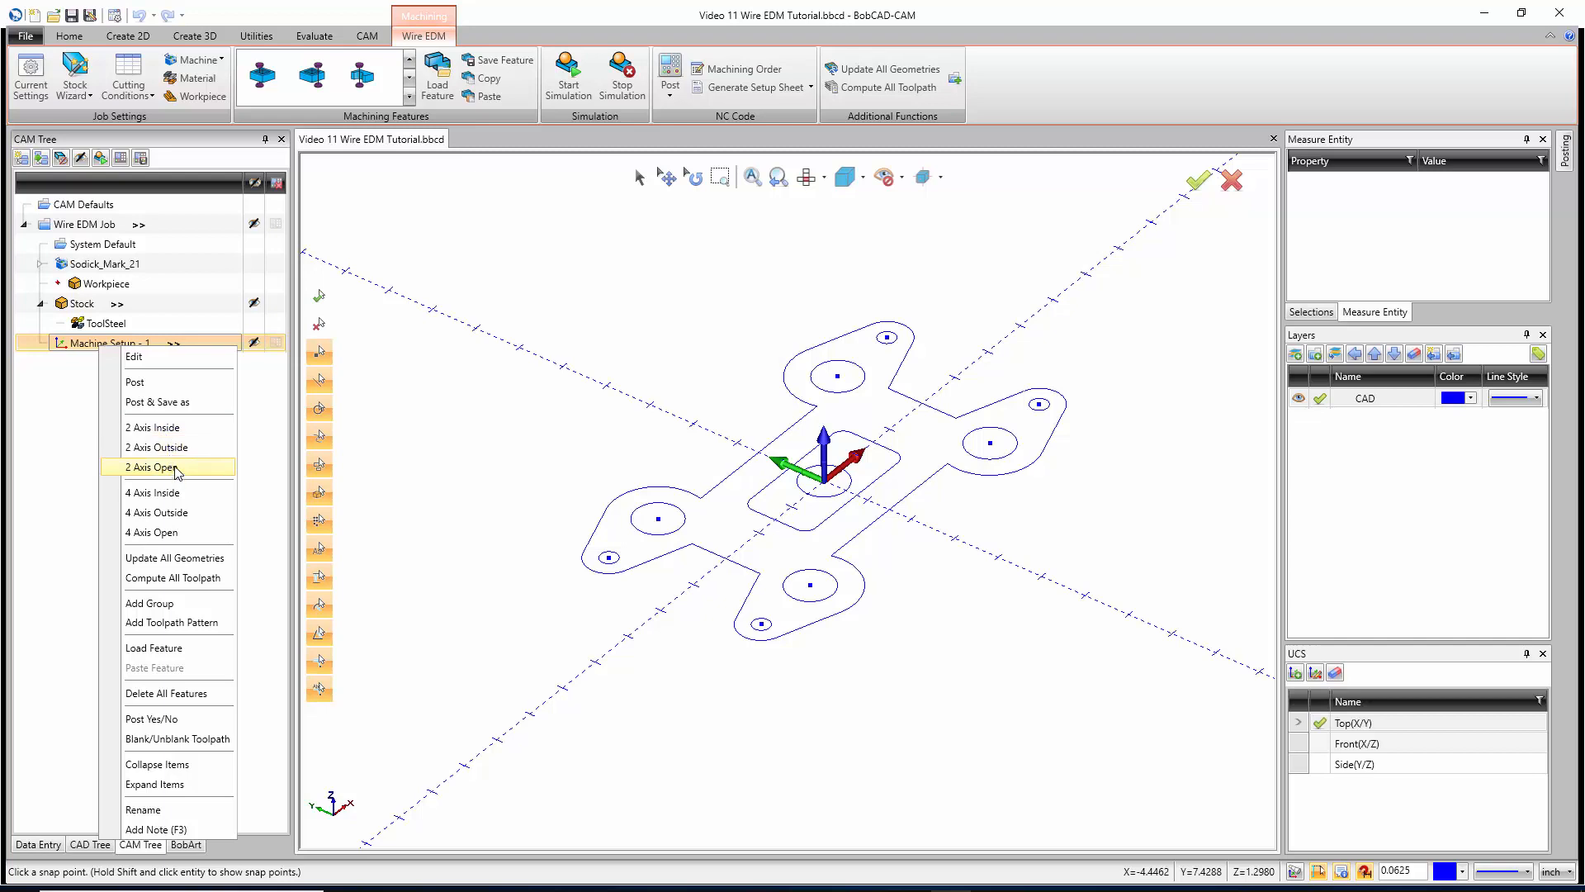
{"action": "mouse_move", "coordinate": [185, 532]}
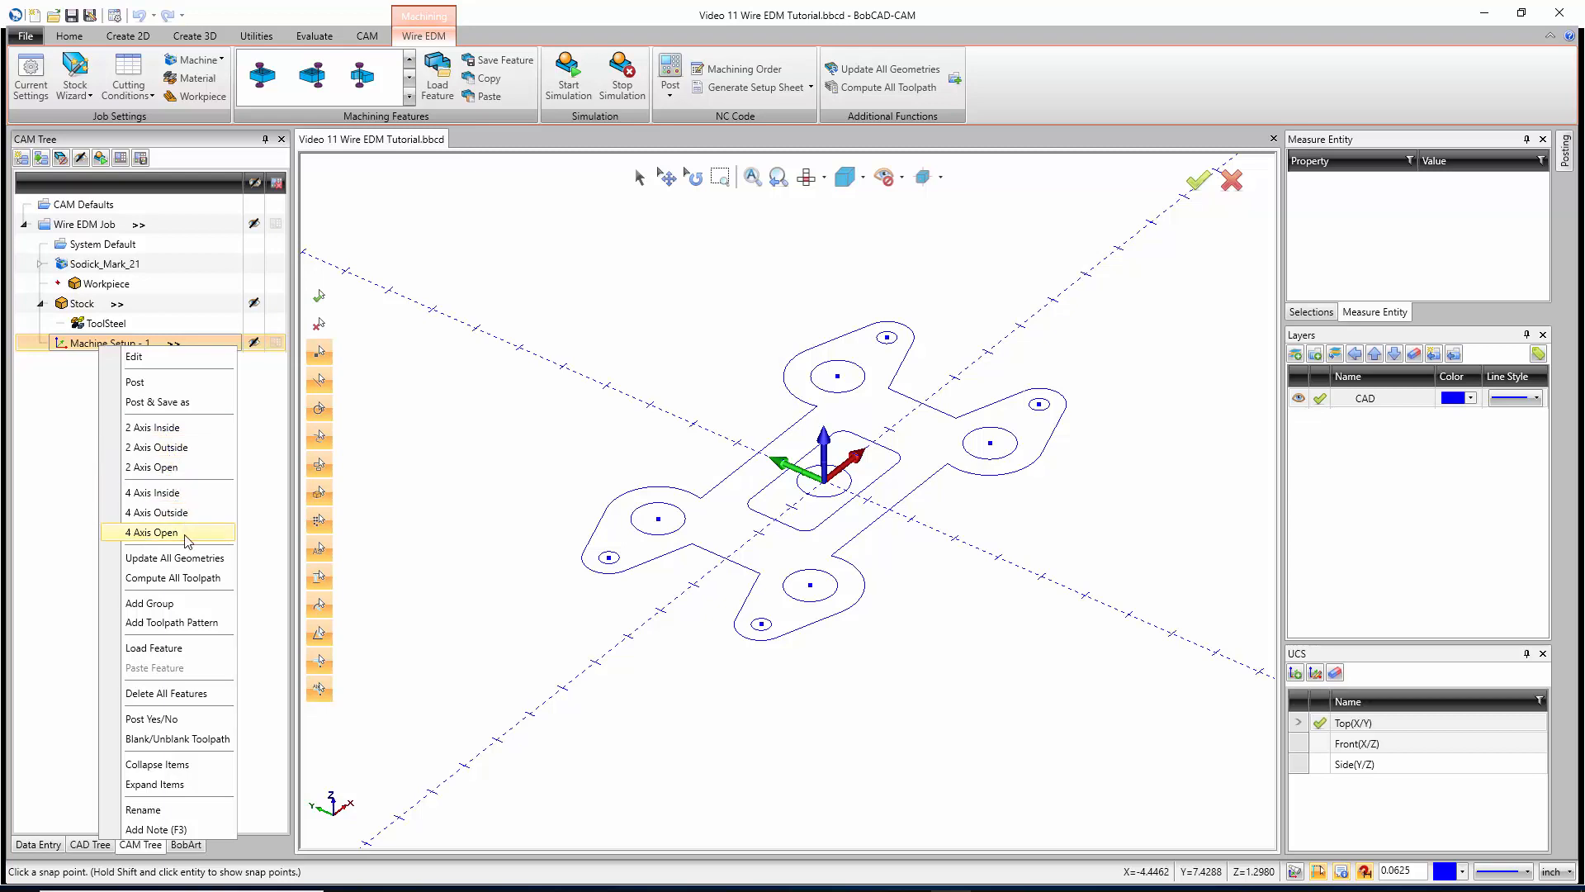
{"action": "mouse_move", "coordinate": [169, 447]}
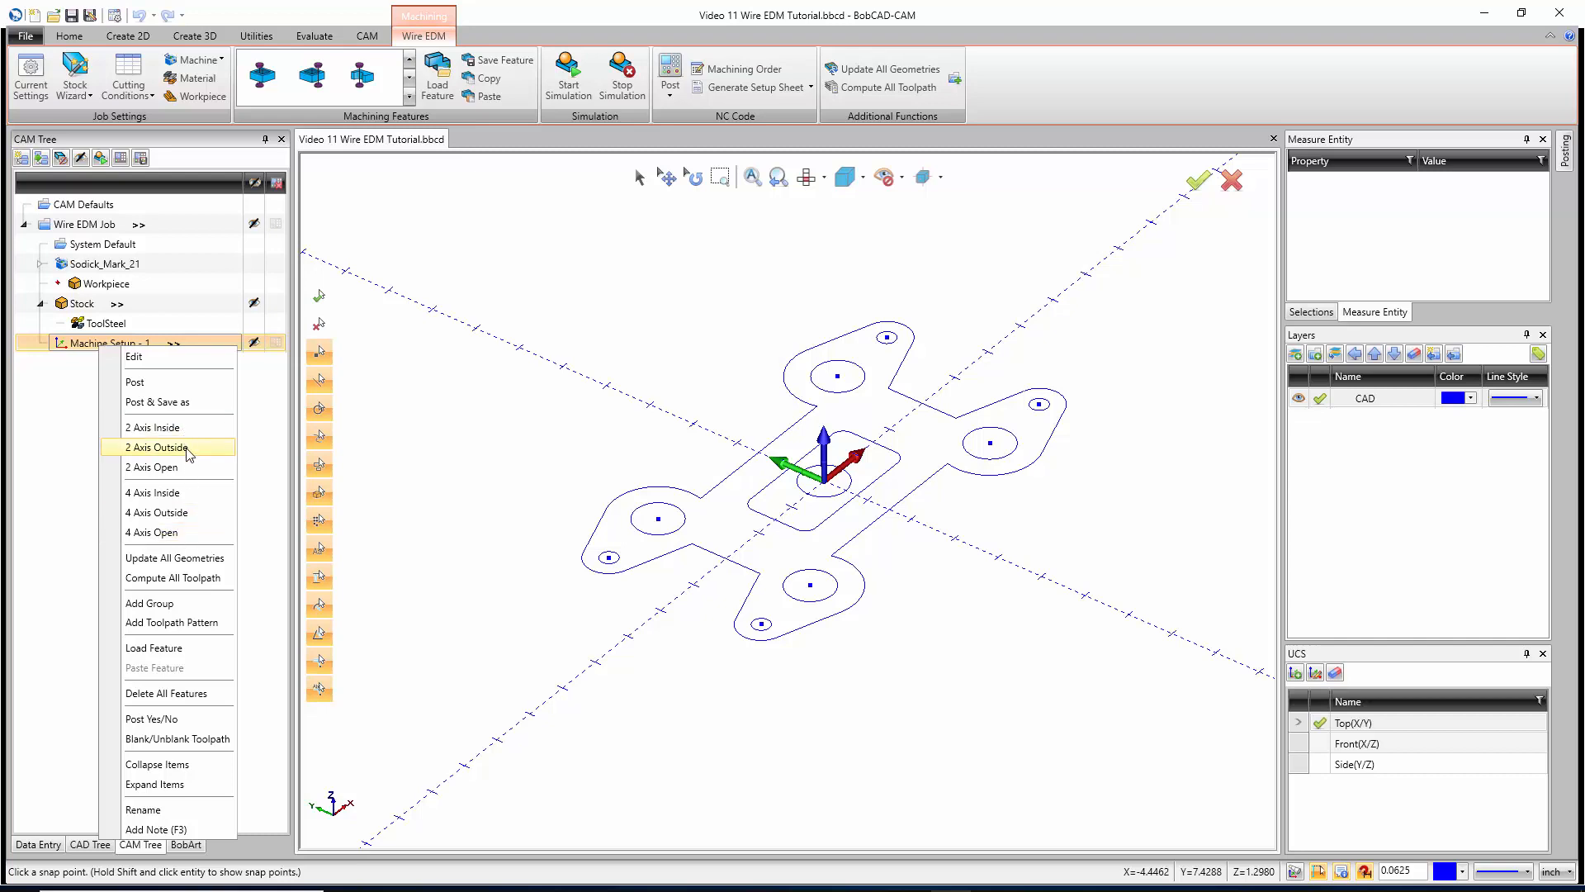
{"action": "mouse_move", "coordinate": [162, 467]}
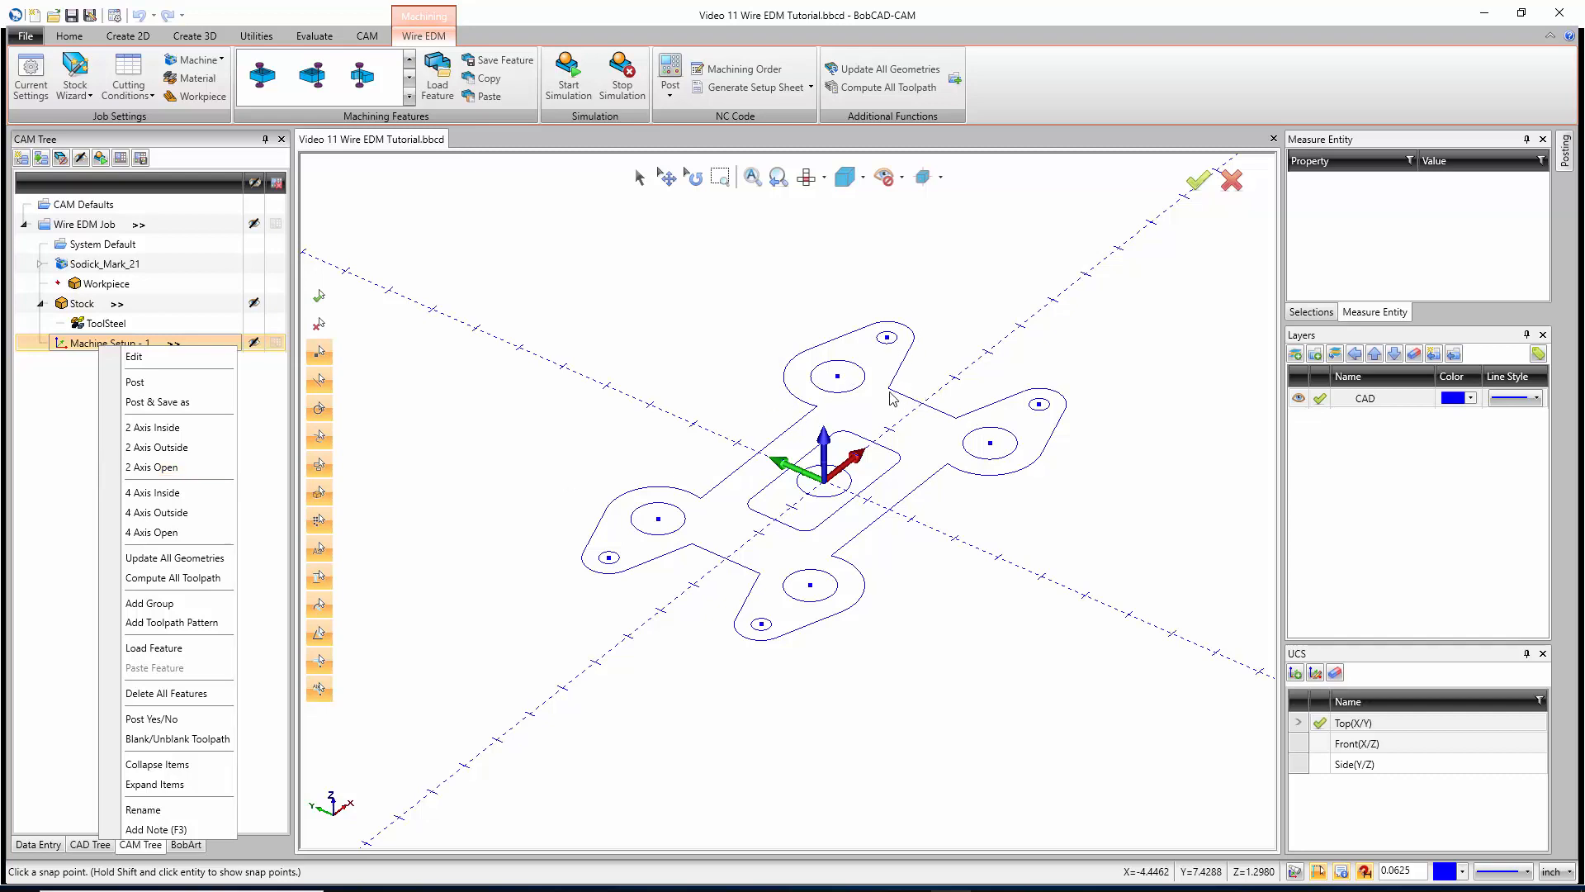
{"action": "mouse_move", "coordinate": [162, 427]}
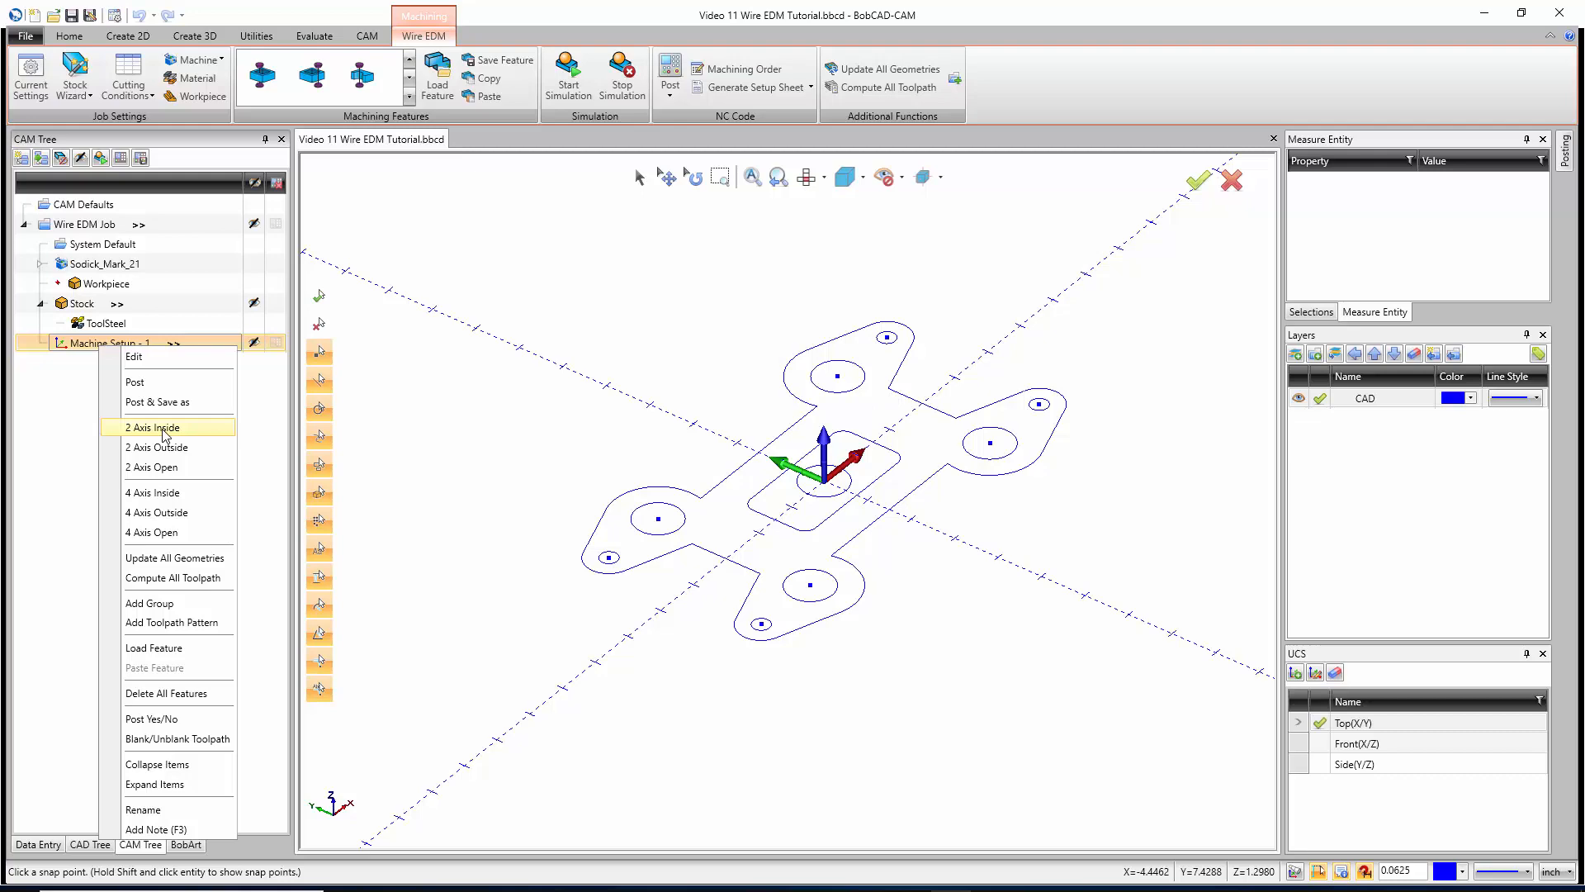
{"action": "left_click", "coordinate": [152, 427]}
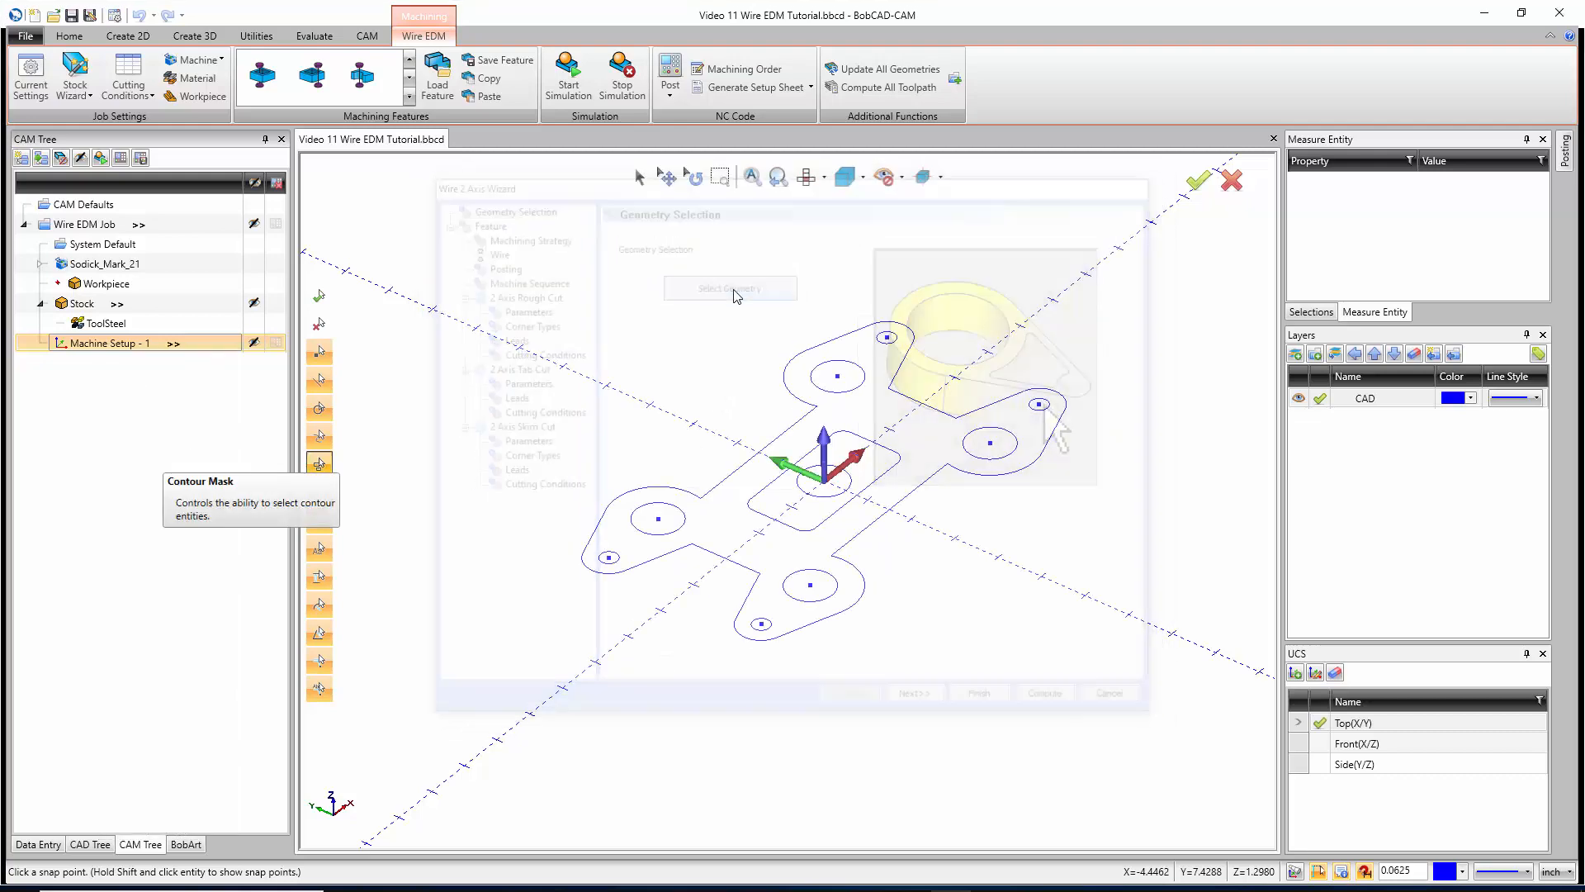
Select the inner holes and the central rectangular slot as the inside-cut profile chains
{"action": "left_click", "coordinate": [730, 288]}
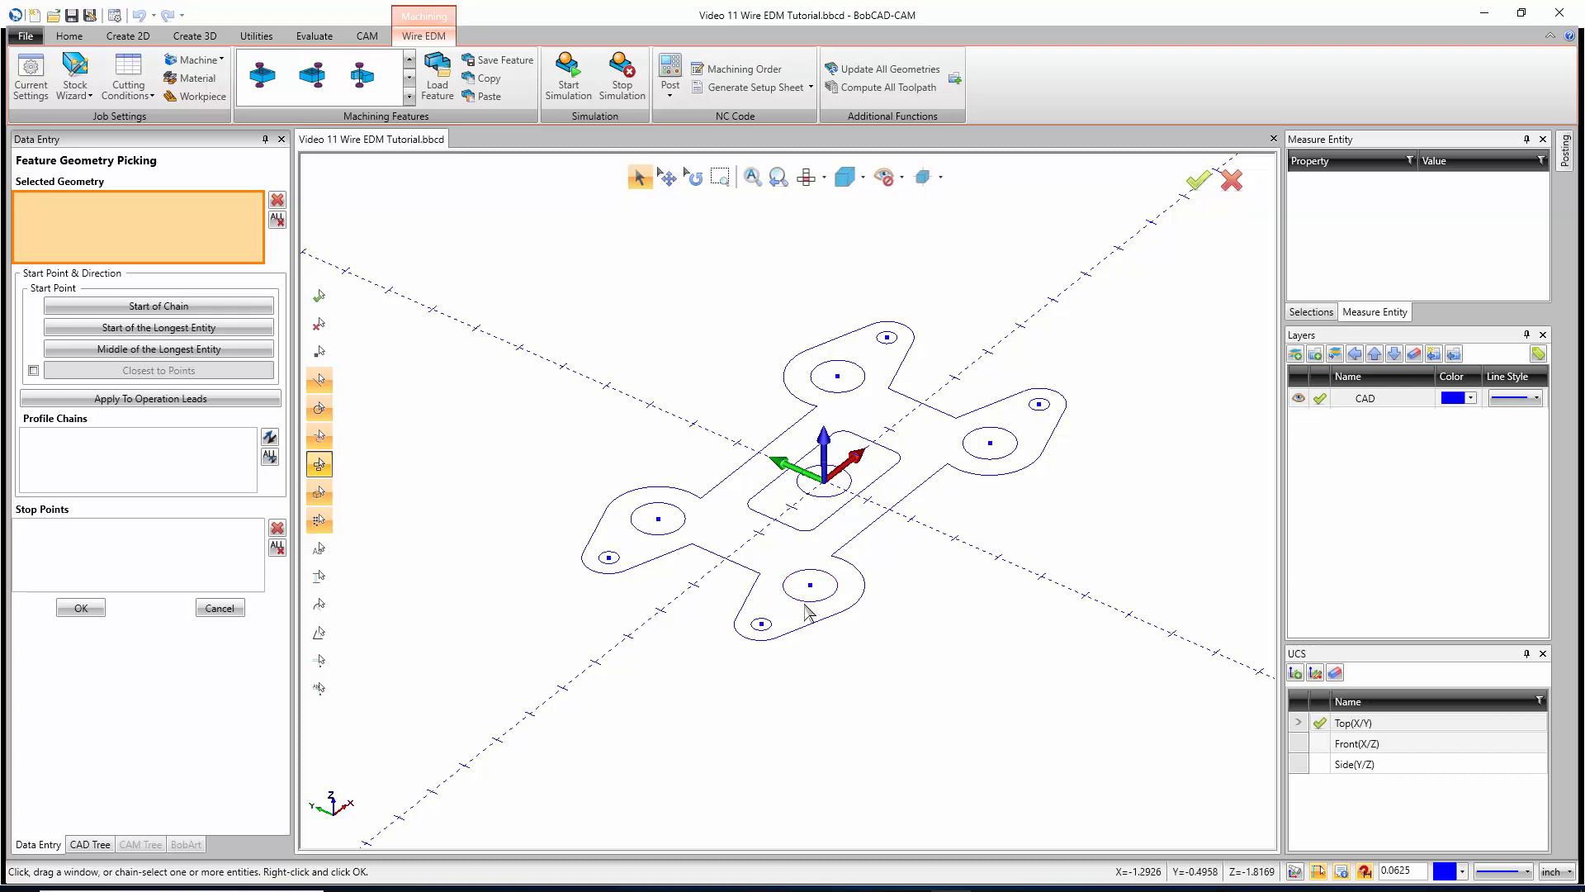
{"action": "left_click", "coordinate": [607, 557]}
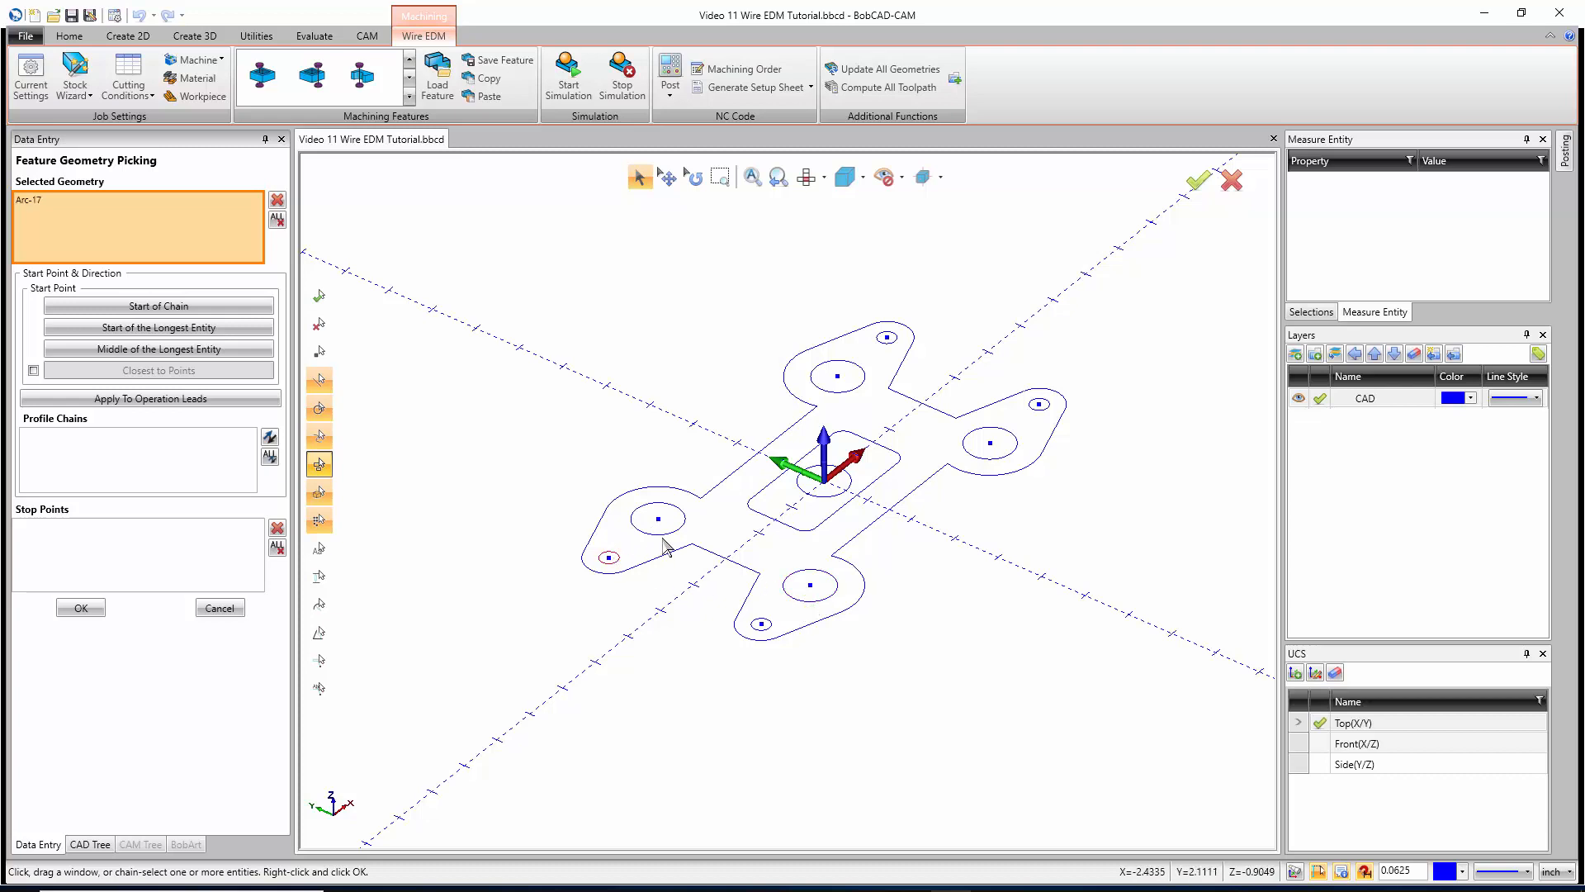
{"action": "left_click", "coordinate": [811, 585]}
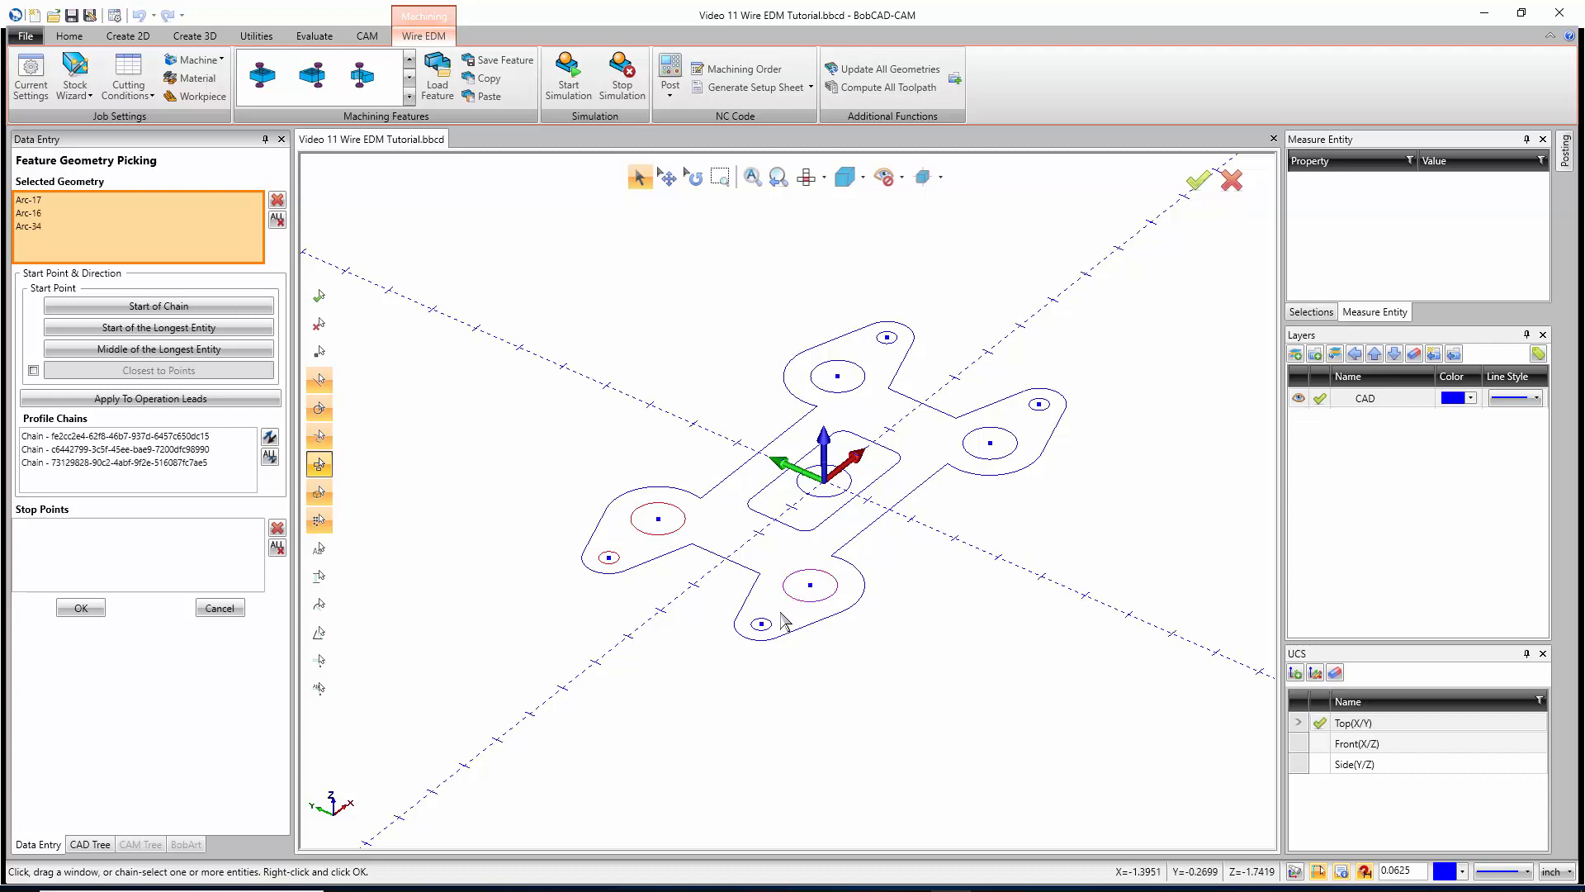
{"action": "left_click", "coordinate": [989, 441]}
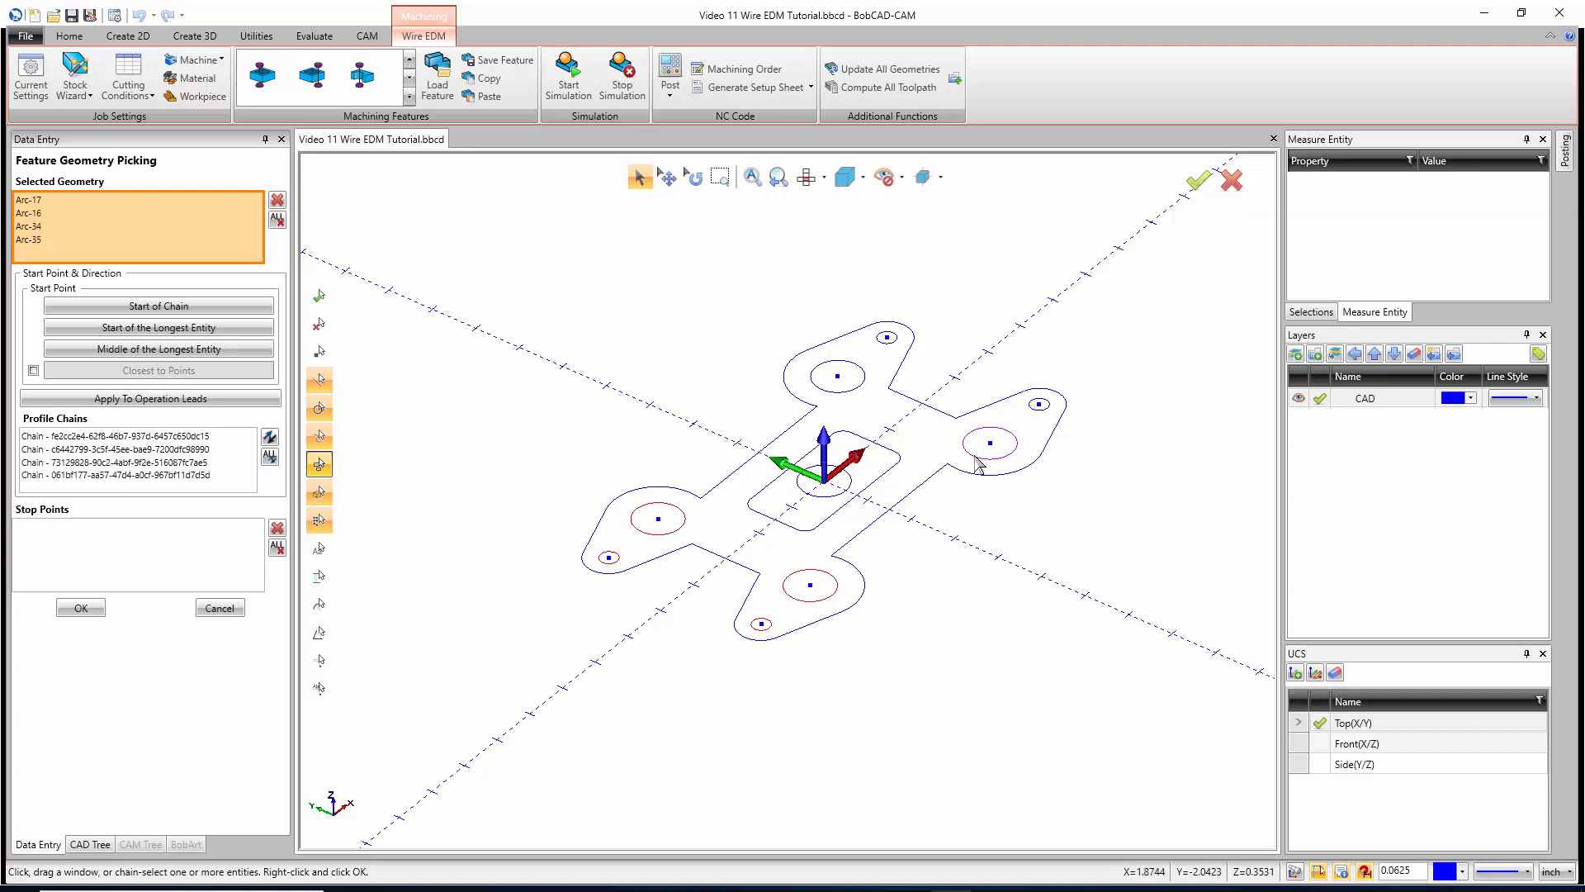
{"action": "left_click", "coordinate": [837, 377]}
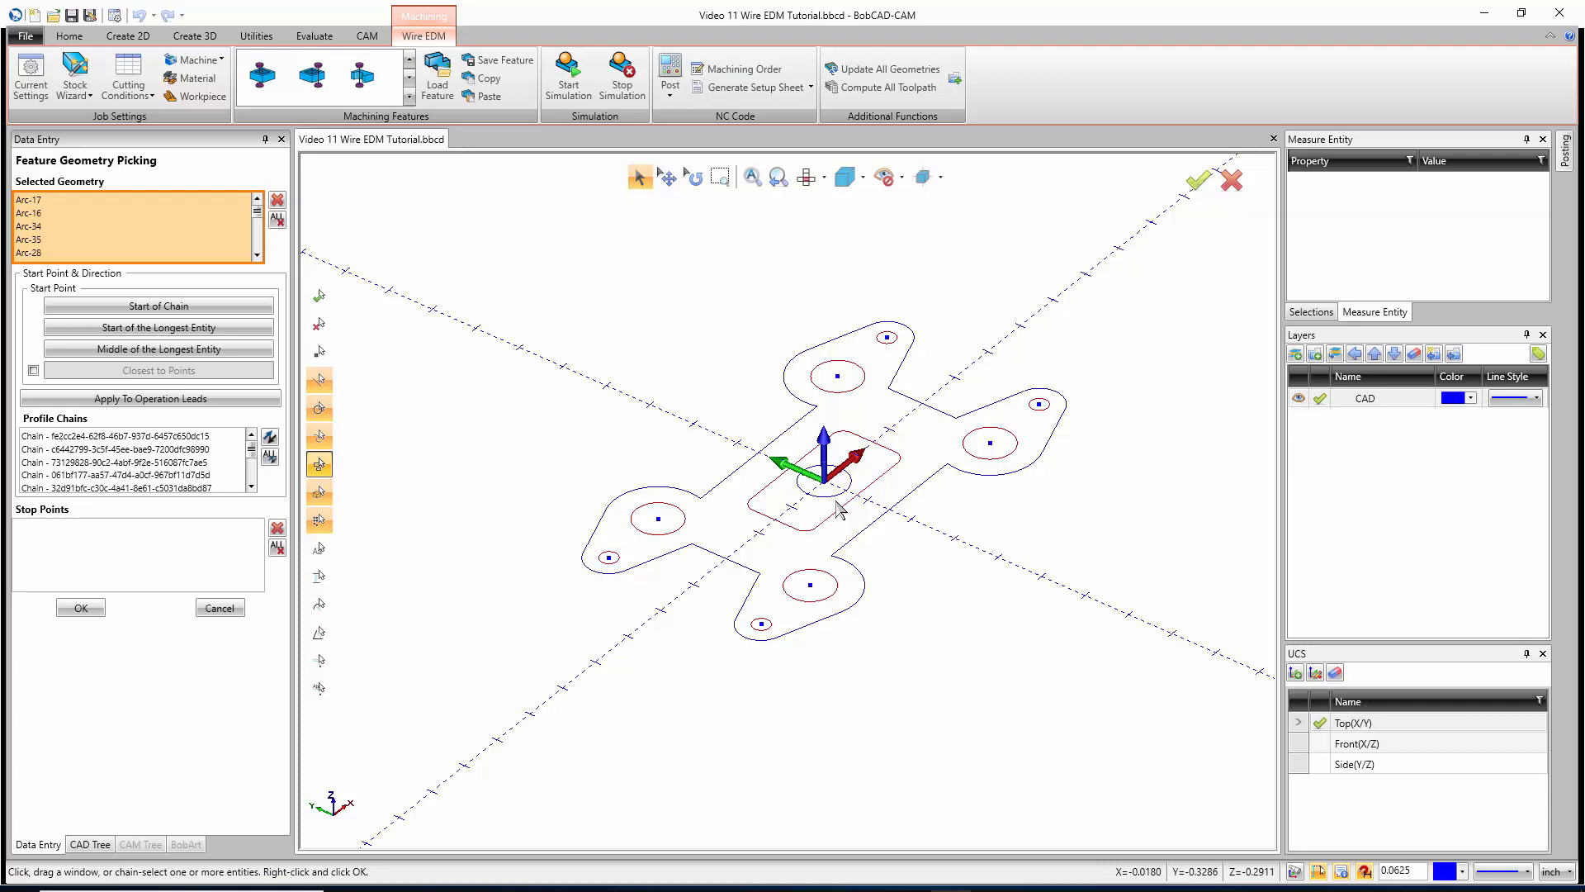
{"action": "mouse_move", "coordinate": [617, 492]}
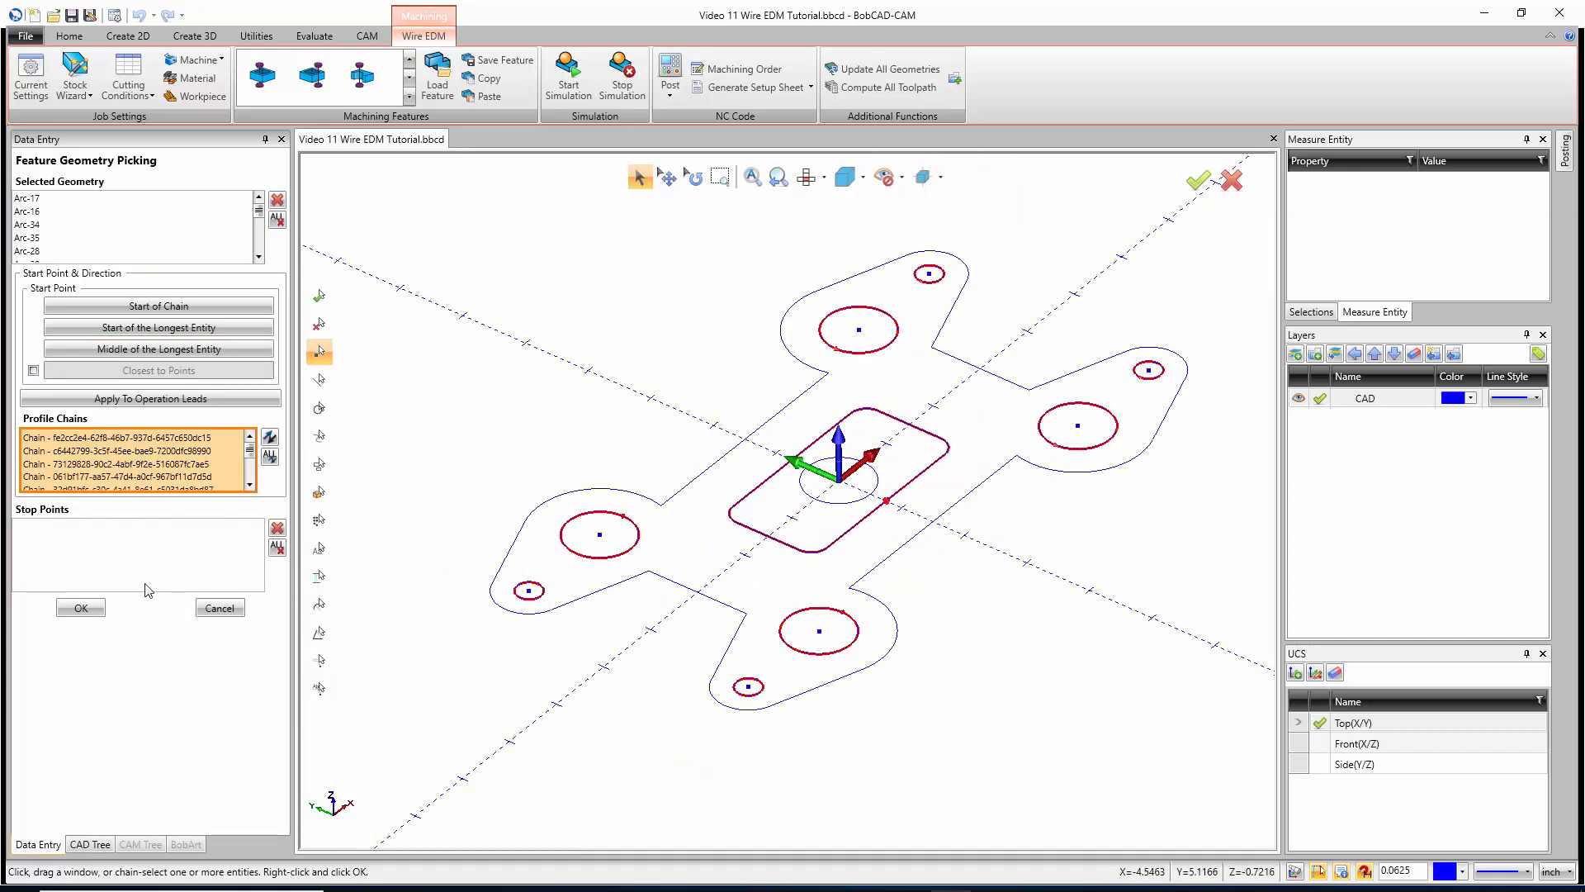
Finish geometry picking and review the 0.0500 upper and lower guide distances on the Feature page
{"action": "left_click", "coordinate": [80, 608]}
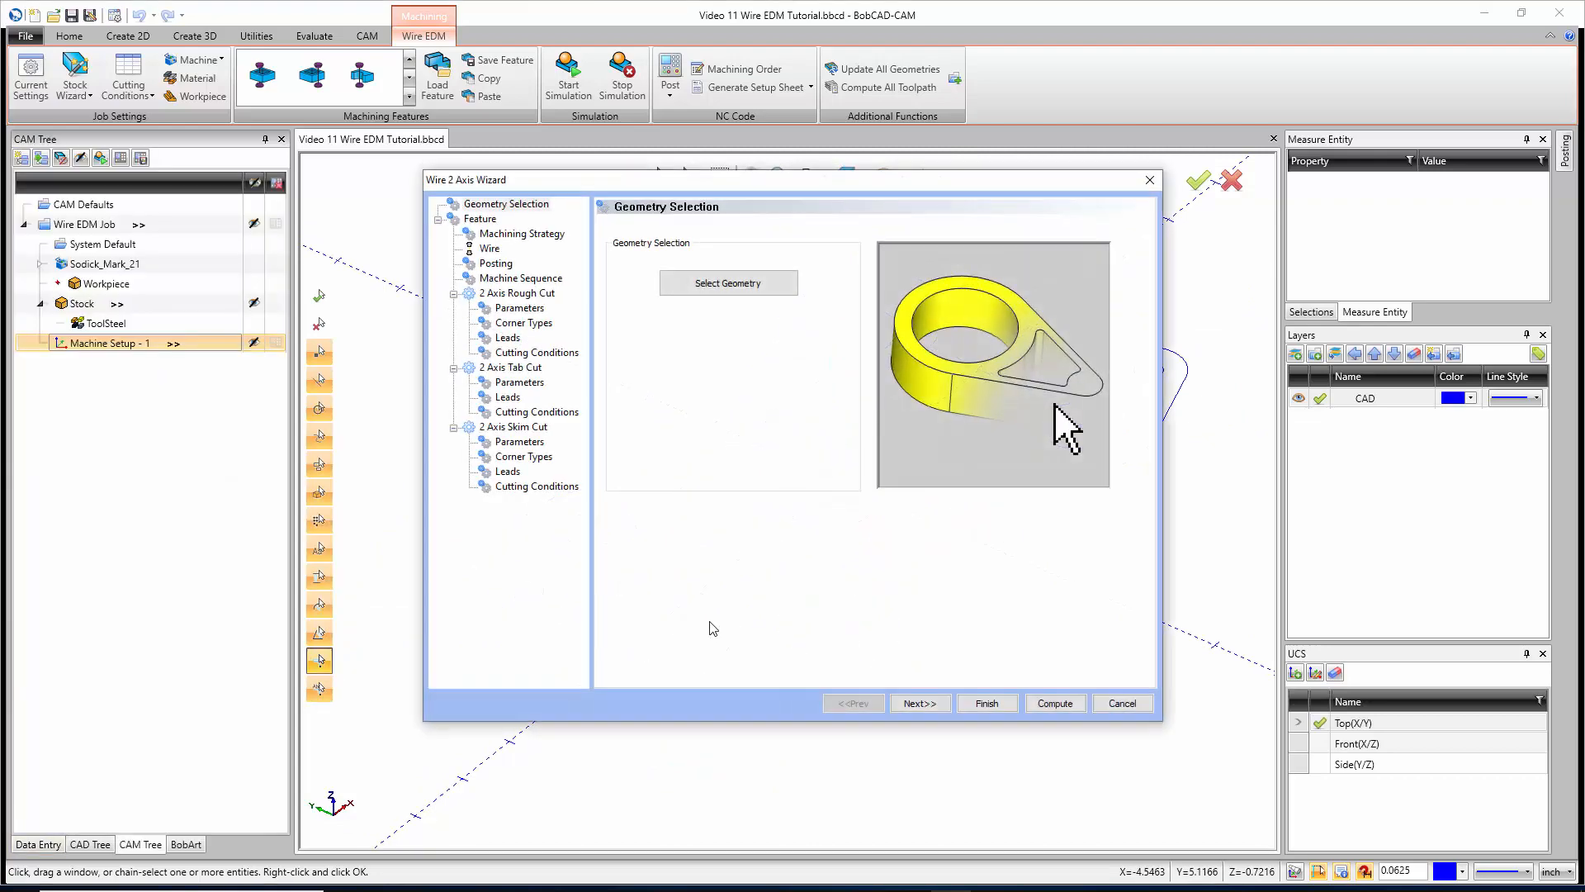
{"action": "left_click", "coordinate": [918, 702]}
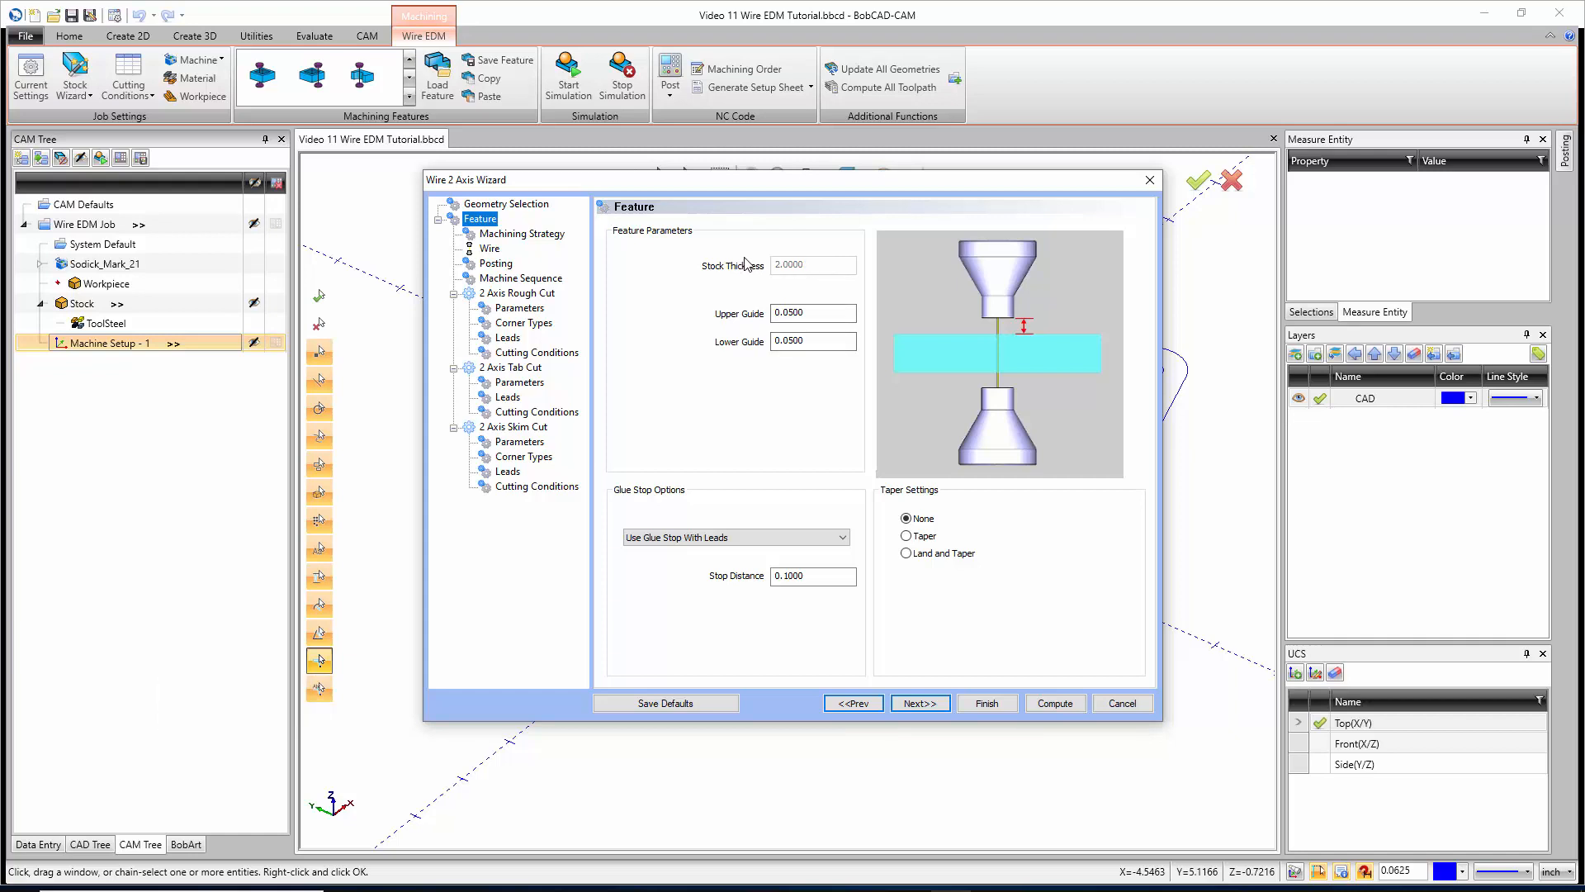
{"action": "left_click", "coordinate": [812, 313]}
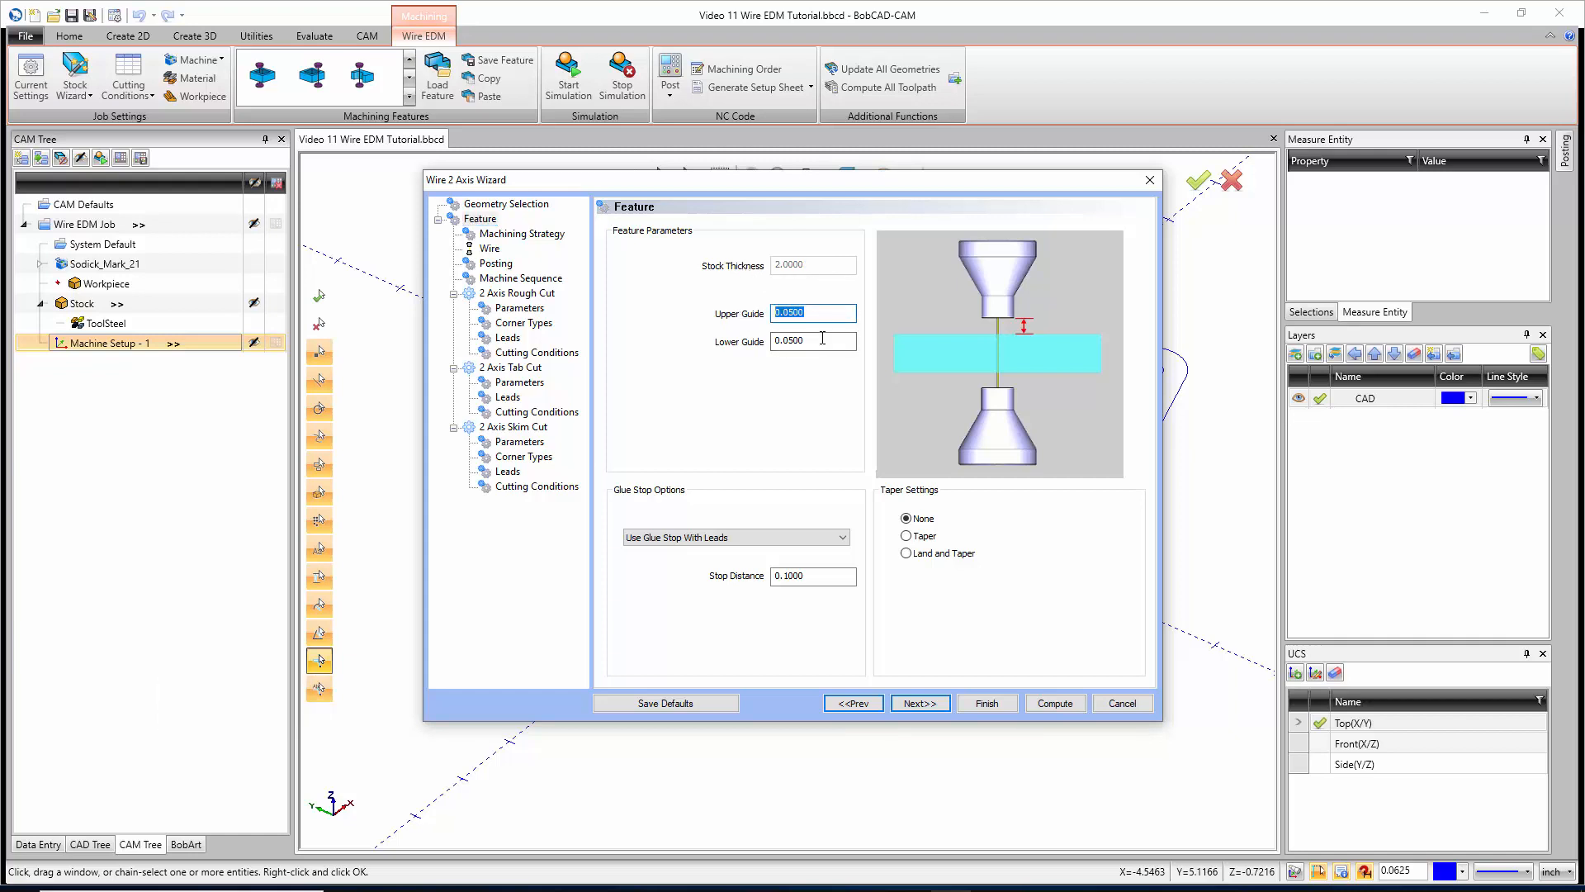
{"action": "left_click", "coordinate": [812, 341]}
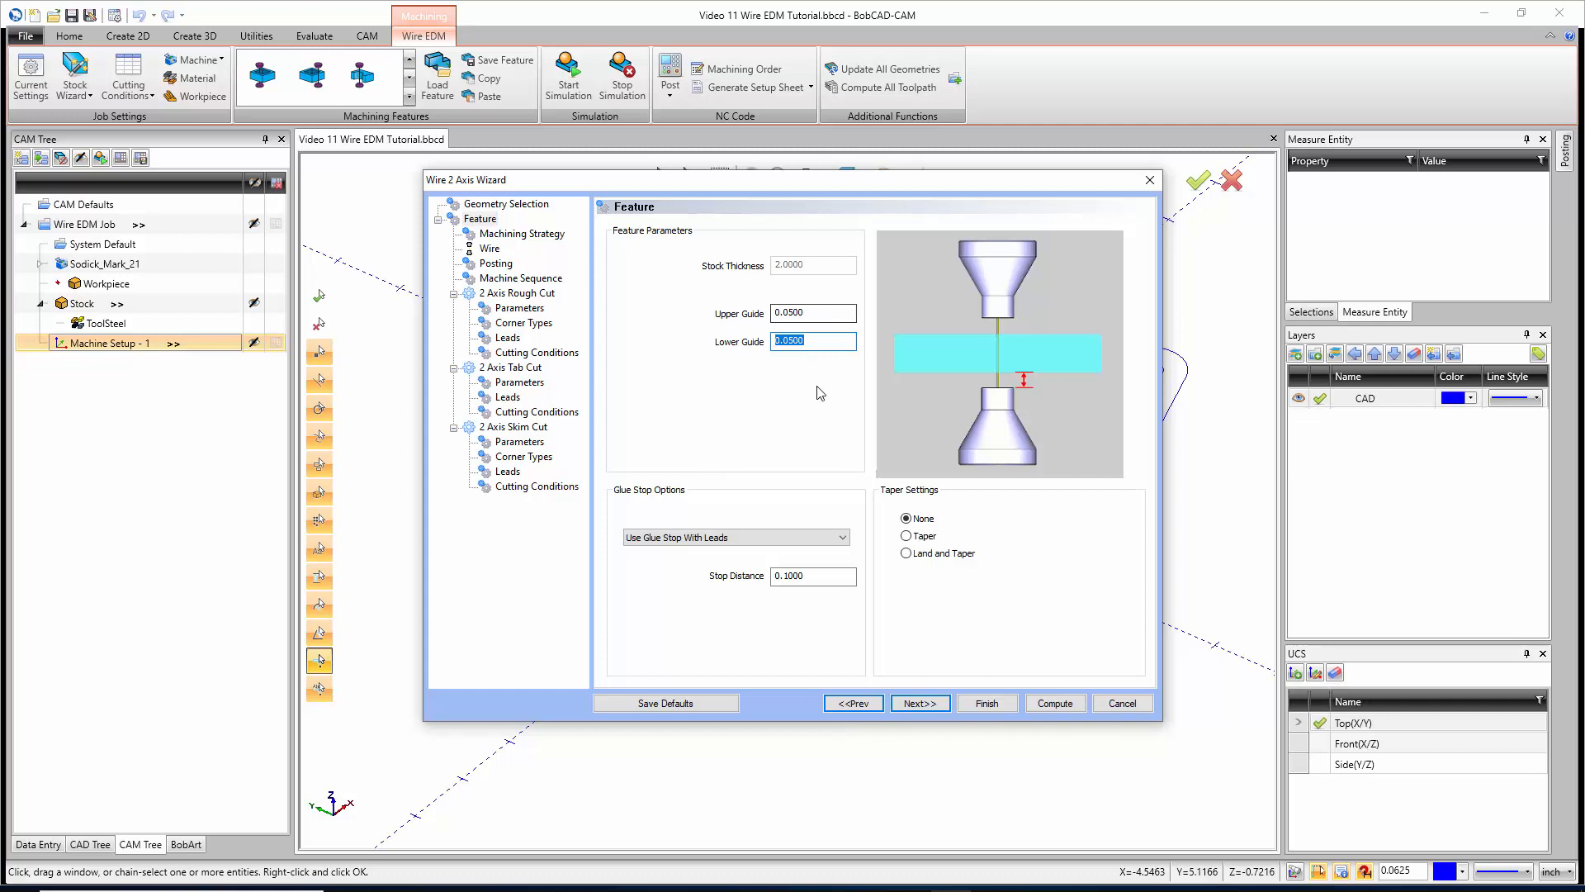
{"action": "mouse_move", "coordinate": [820, 504]}
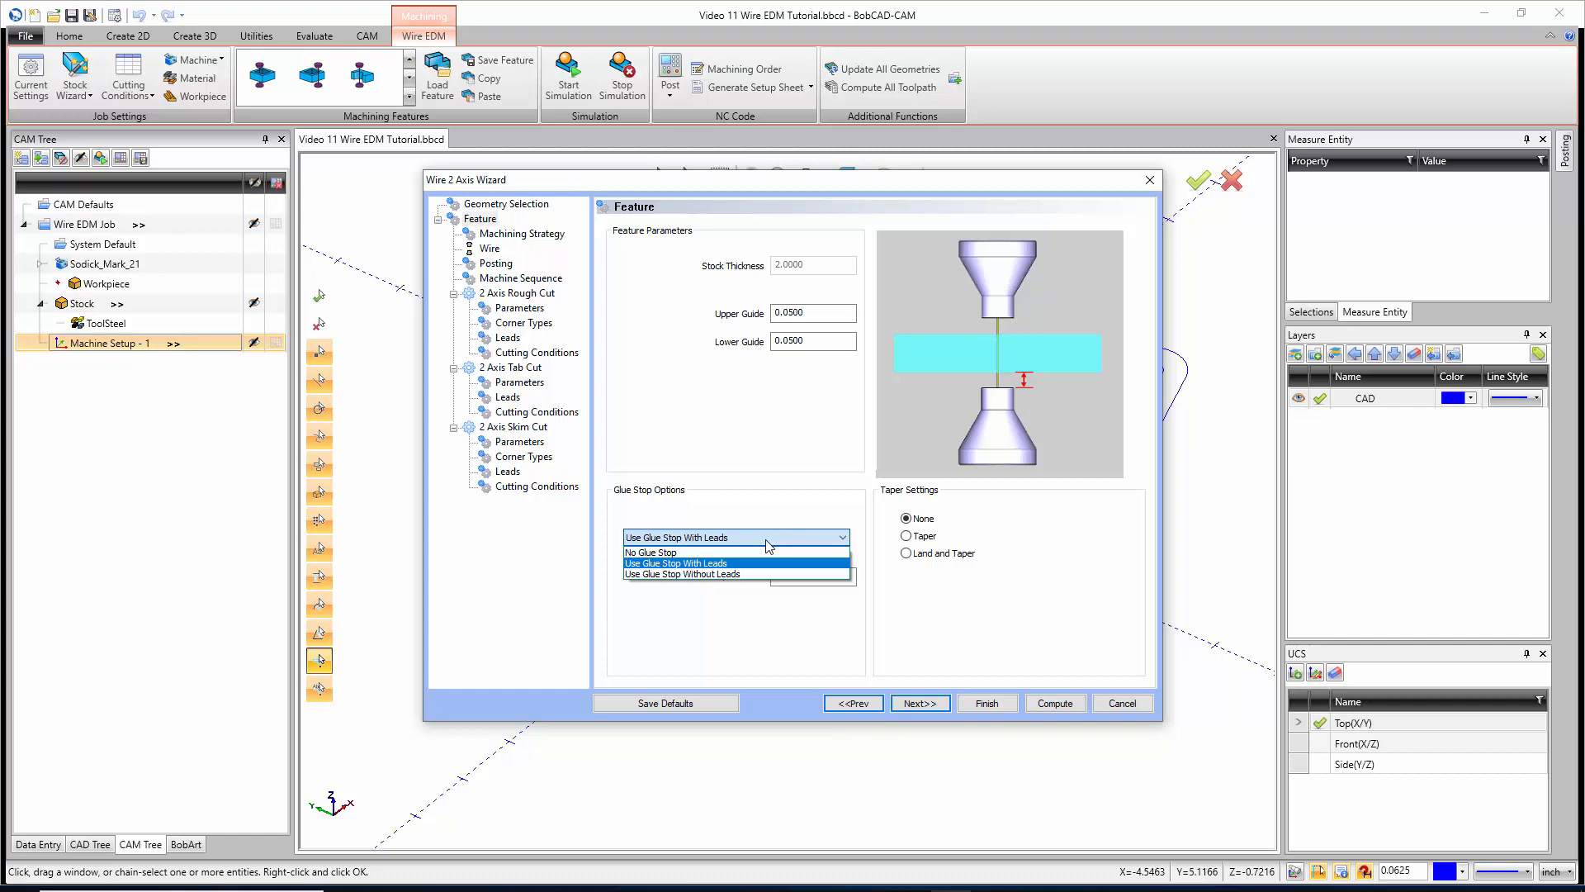
Choose 'Use Glue Stop With Leads' with a 0.1000 stop distance
{"action": "left_click", "coordinate": [677, 563]}
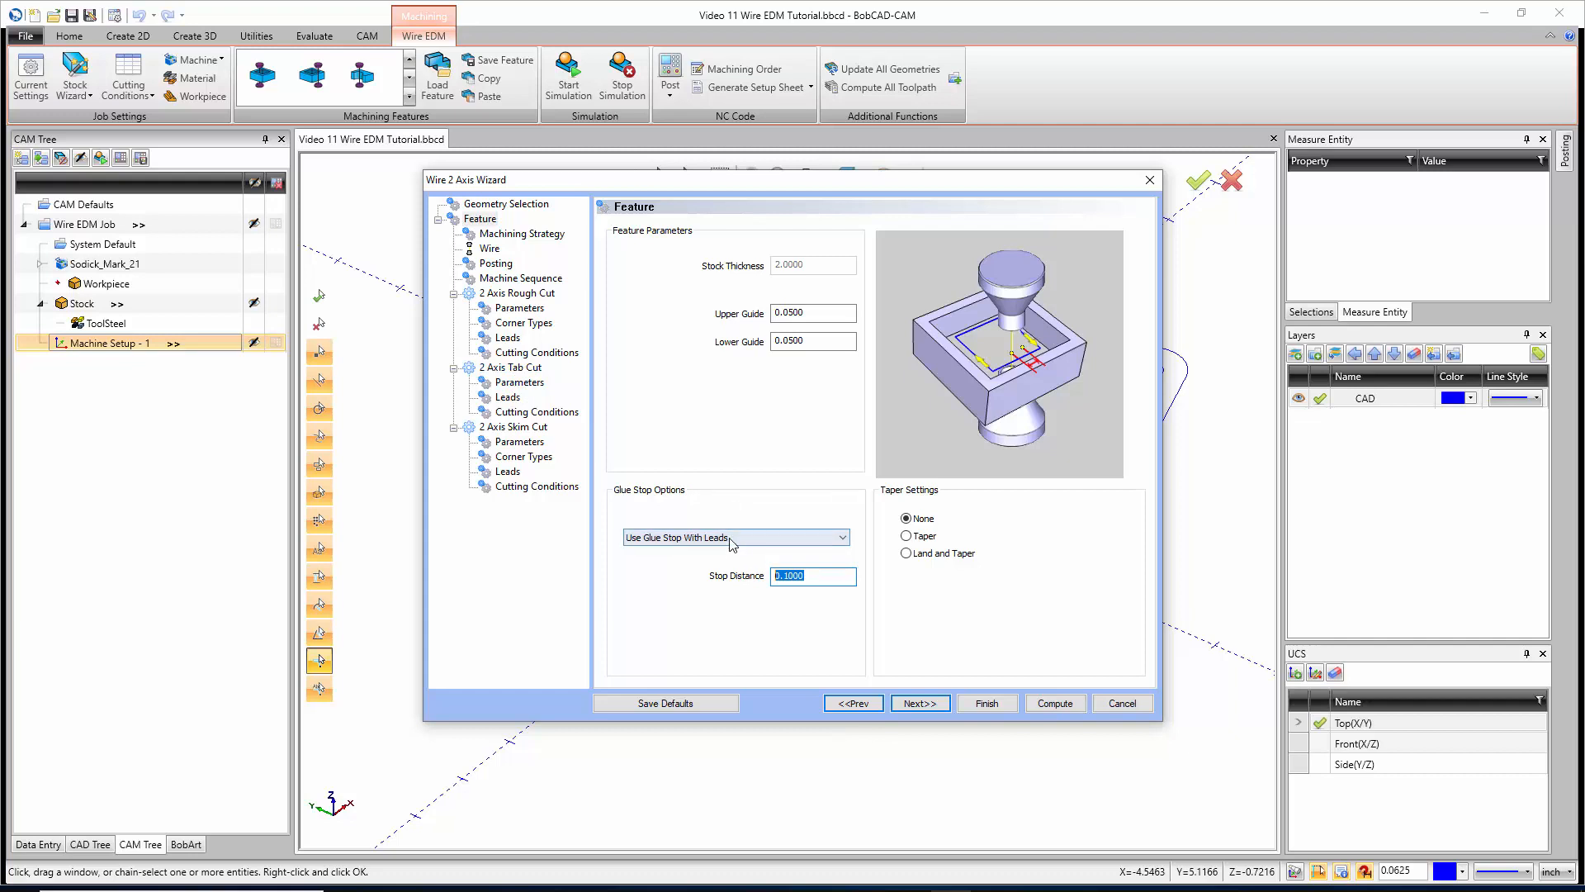
{"action": "left_click", "coordinate": [736, 537]}
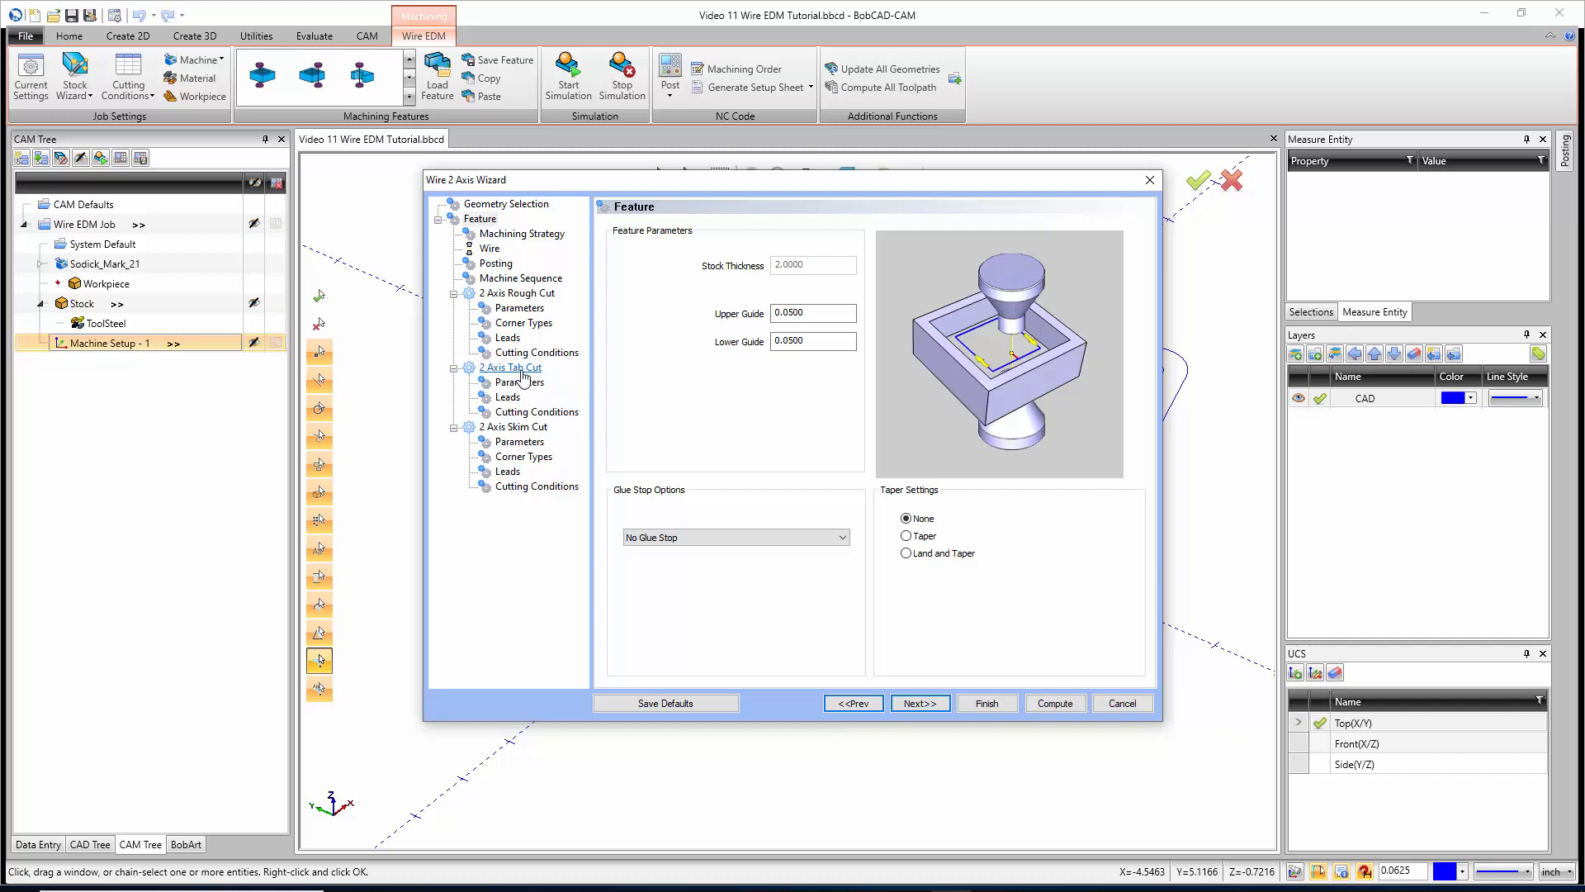
{"action": "left_click", "coordinate": [736, 537]}
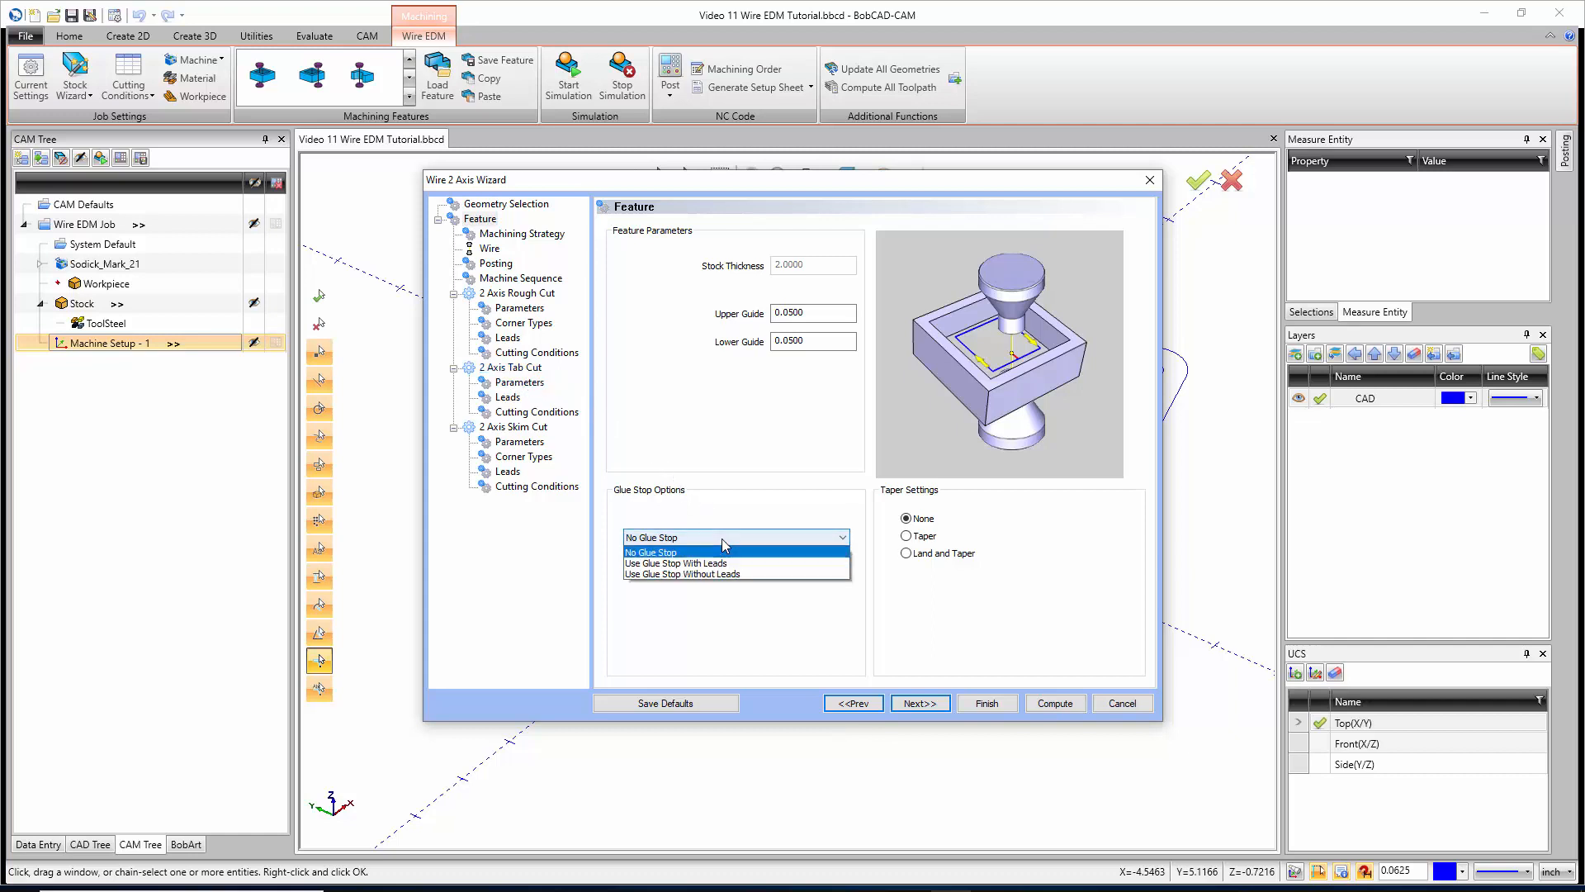
{"action": "left_click", "coordinate": [675, 563]}
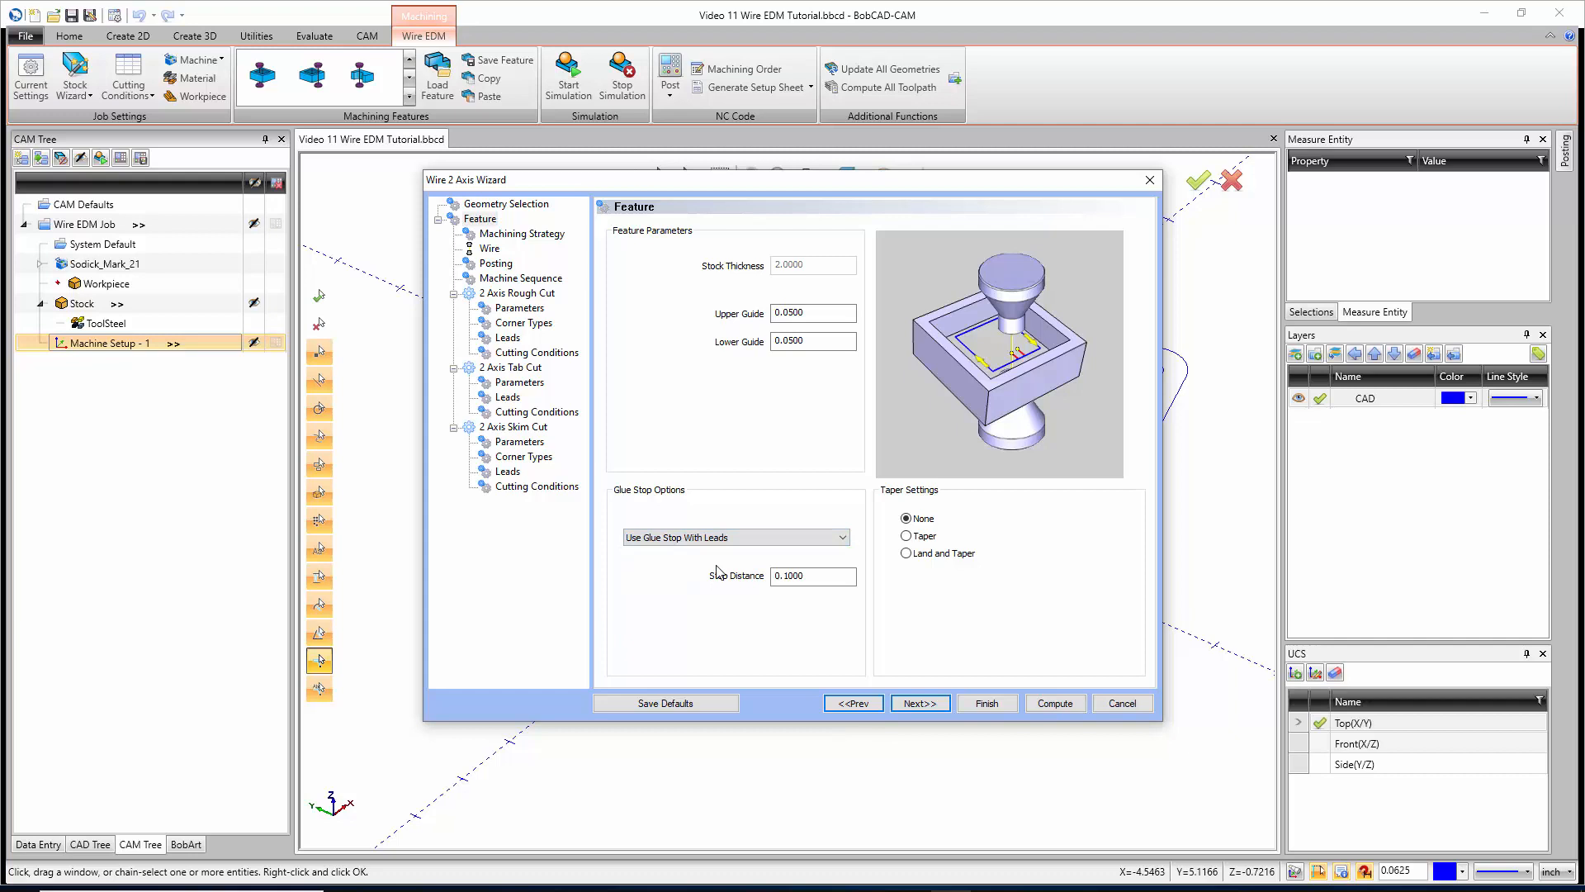
{"action": "left_click", "coordinate": [811, 576]}
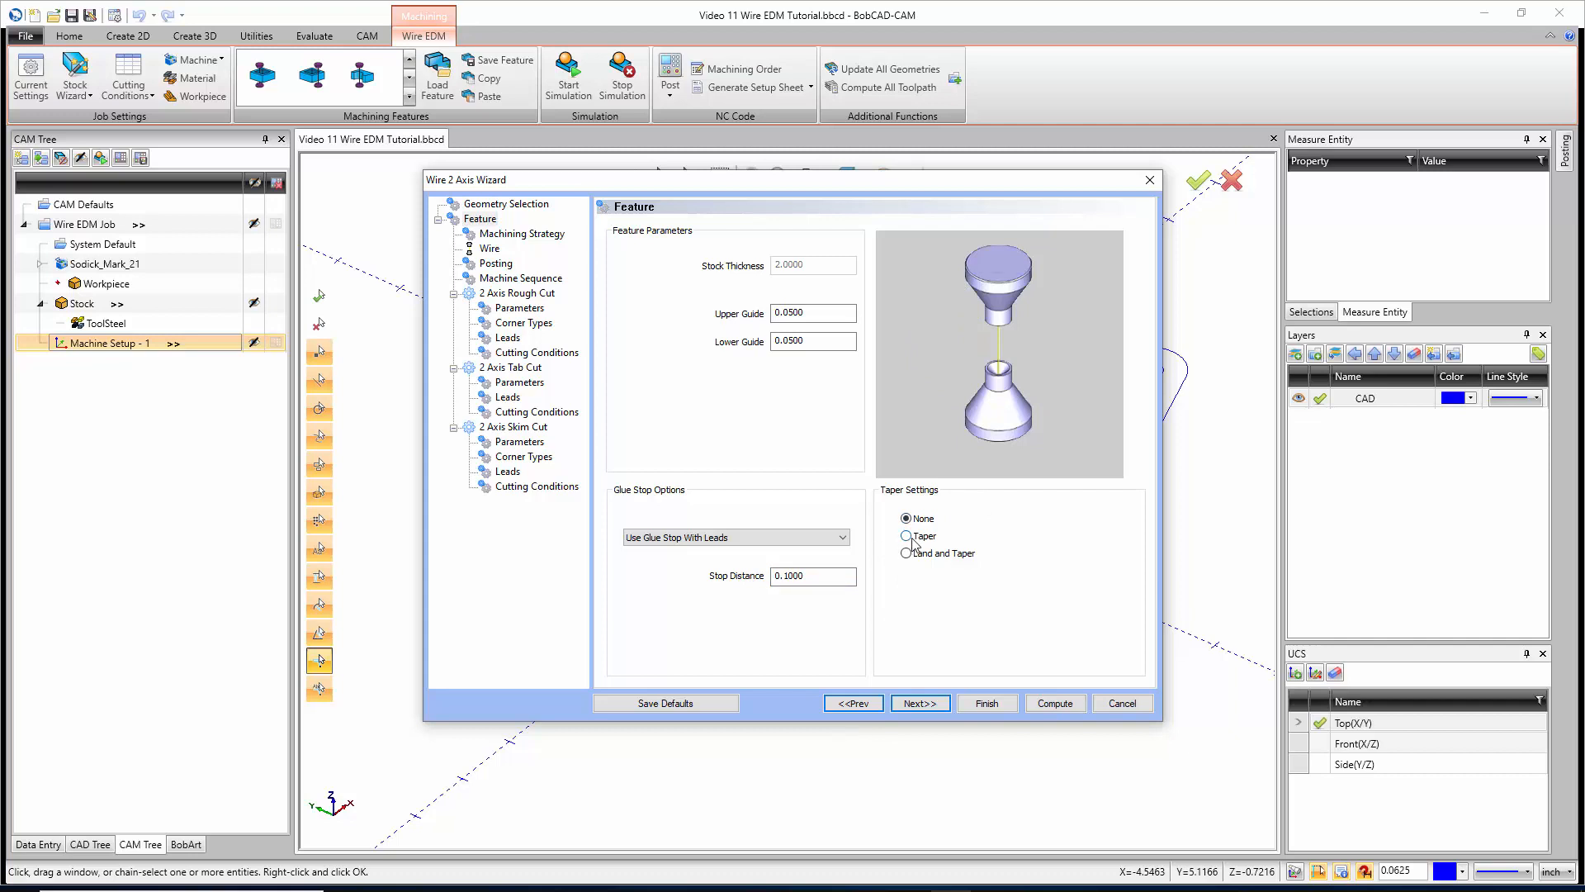
Preview the Taper option, toggling Taper from Bottom and checking the taper angle
{"action": "left_click", "coordinate": [906, 536]}
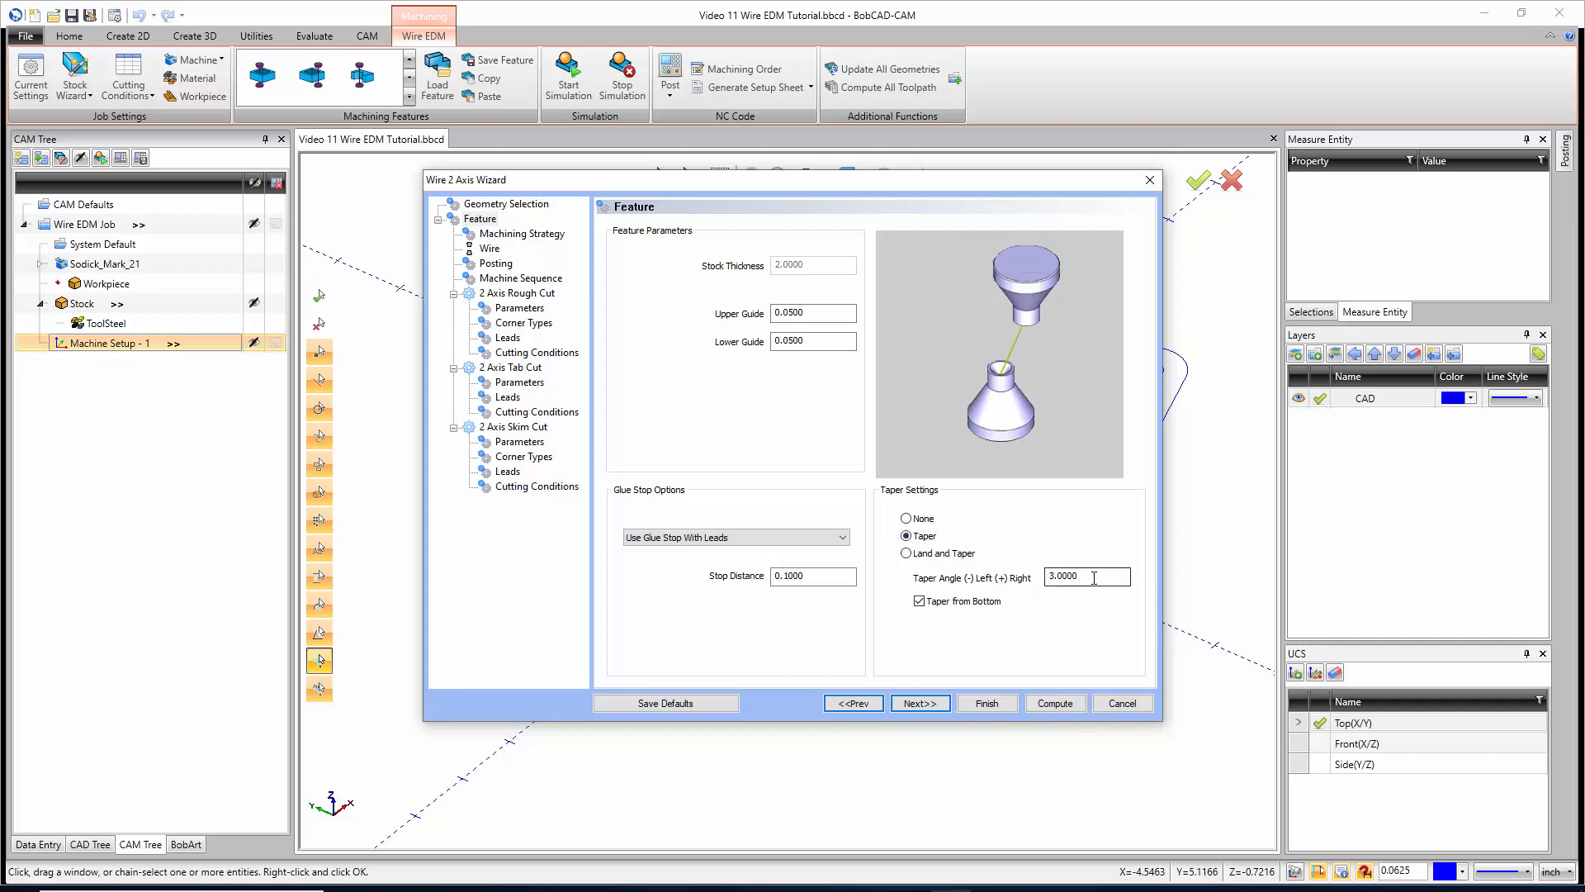
{"action": "left_click", "coordinate": [919, 600]}
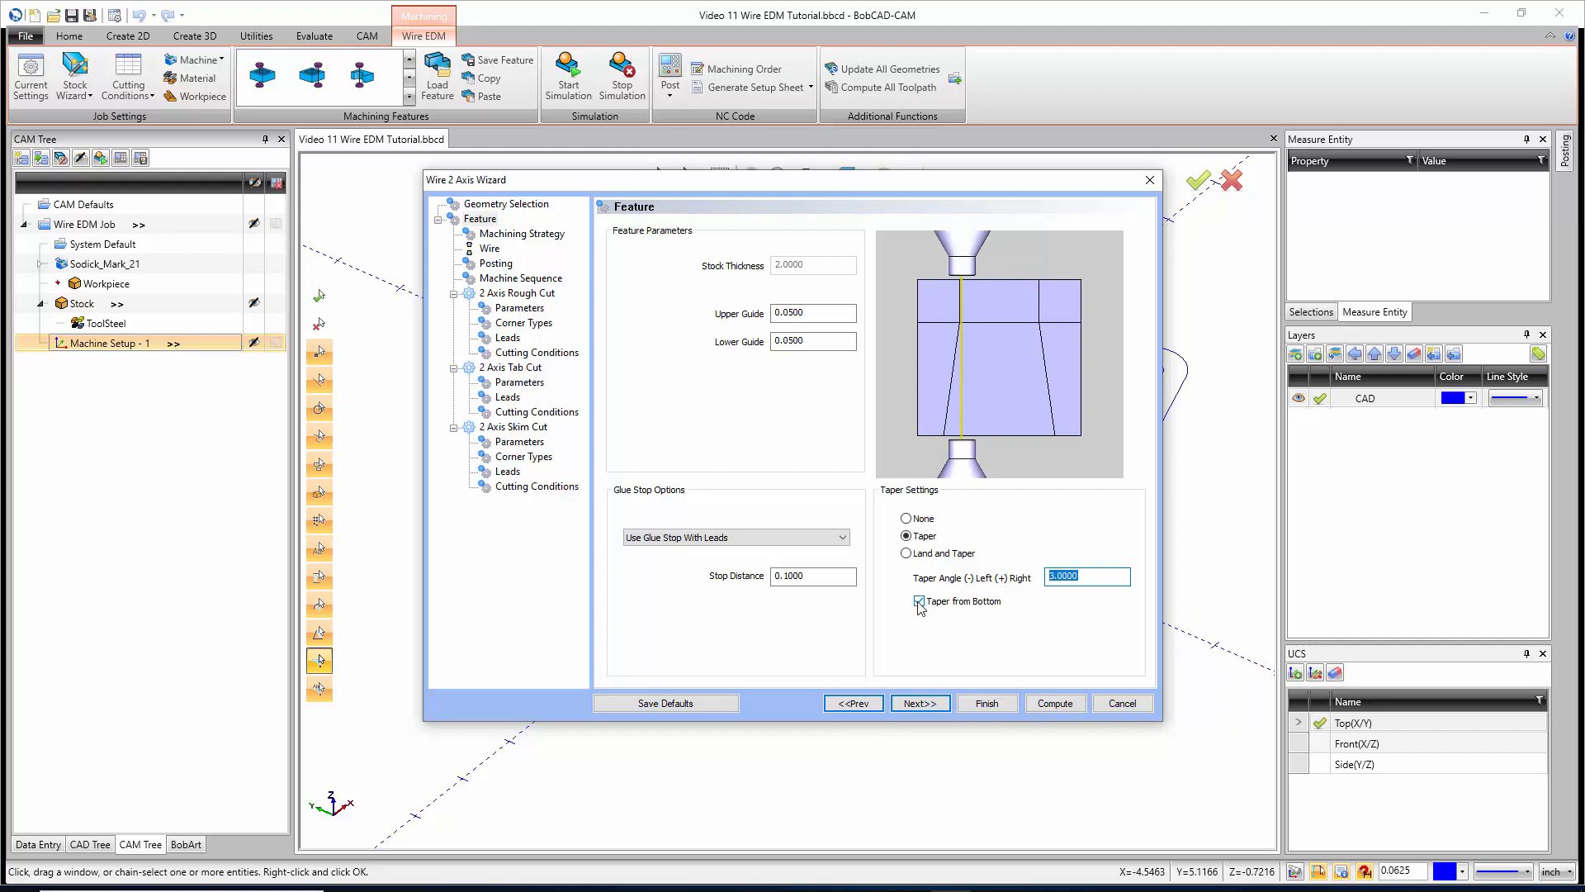
{"action": "left_click", "coordinate": [918, 600]}
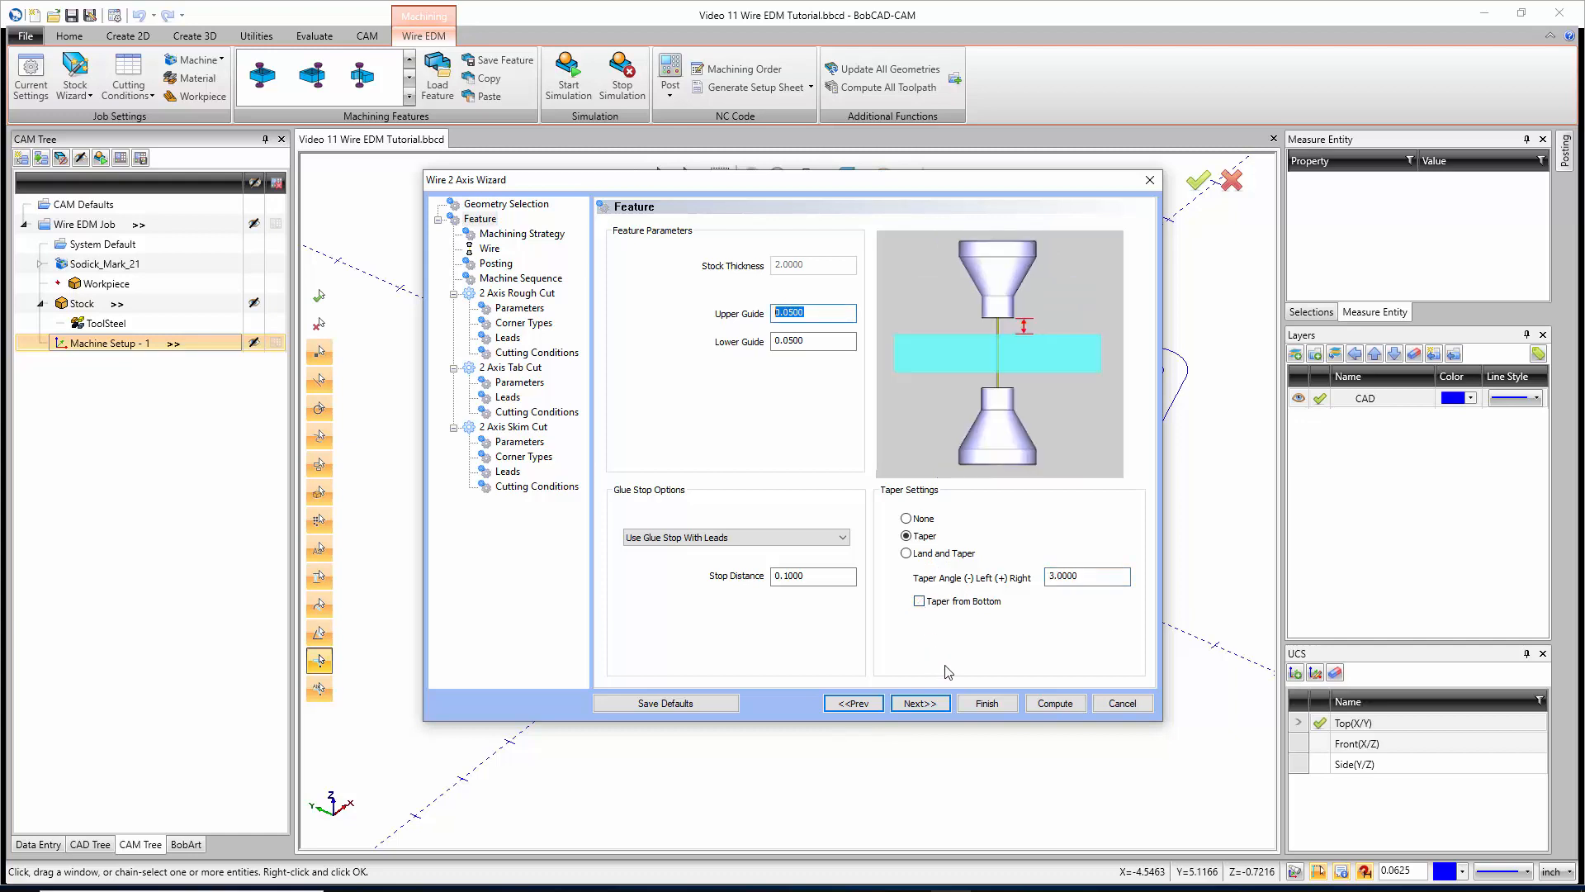
{"action": "left_click", "coordinate": [918, 600]}
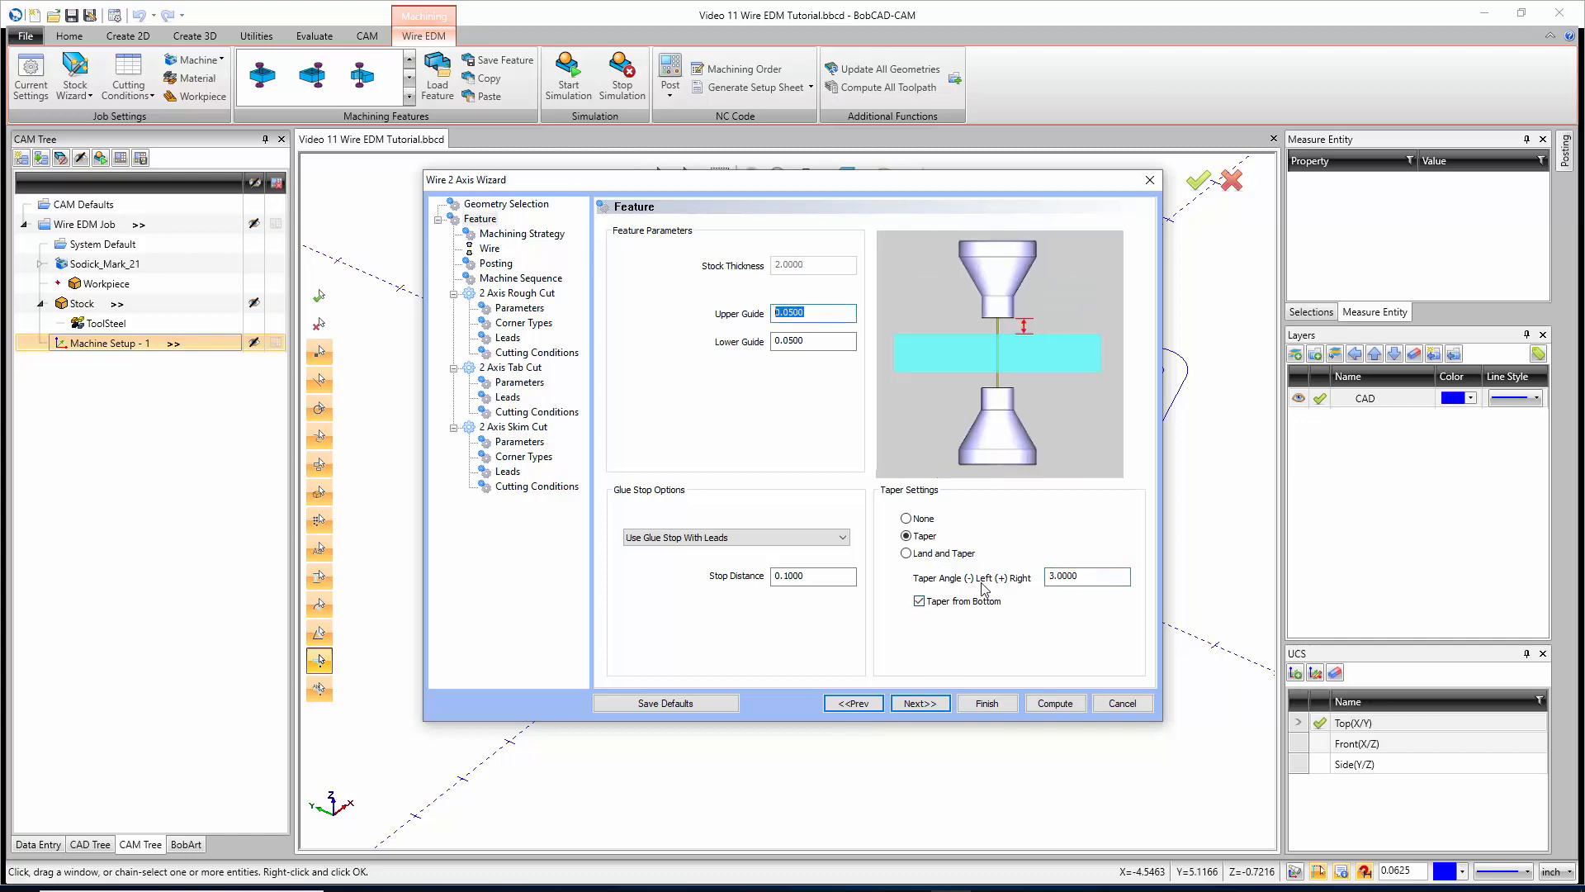
{"action": "left_click", "coordinate": [1086, 576]}
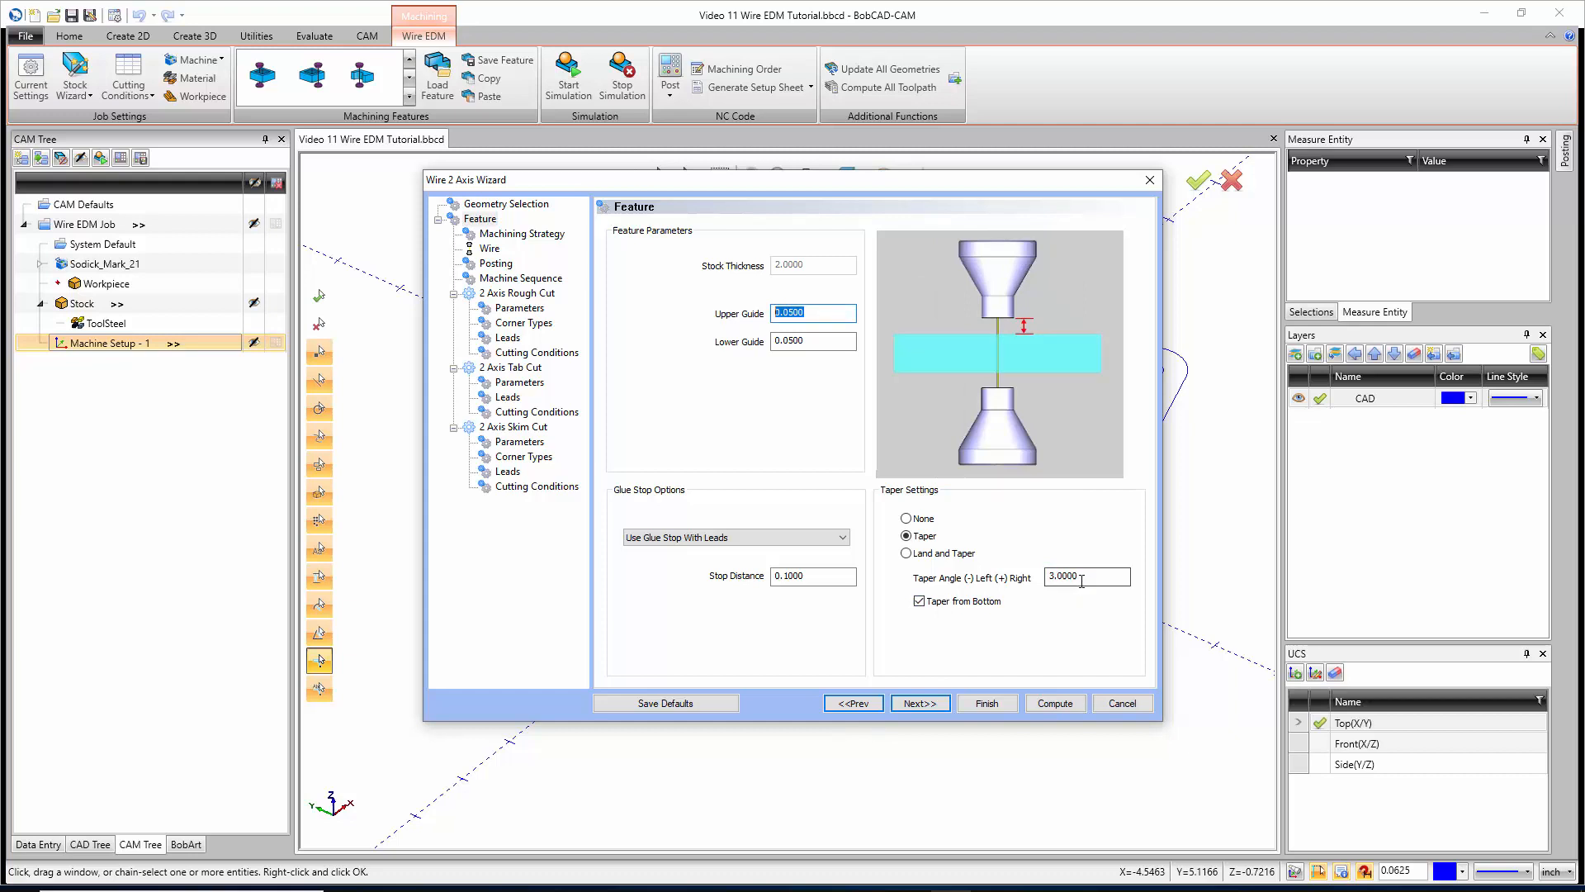
{"action": "mouse_move", "coordinate": [1026, 578]}
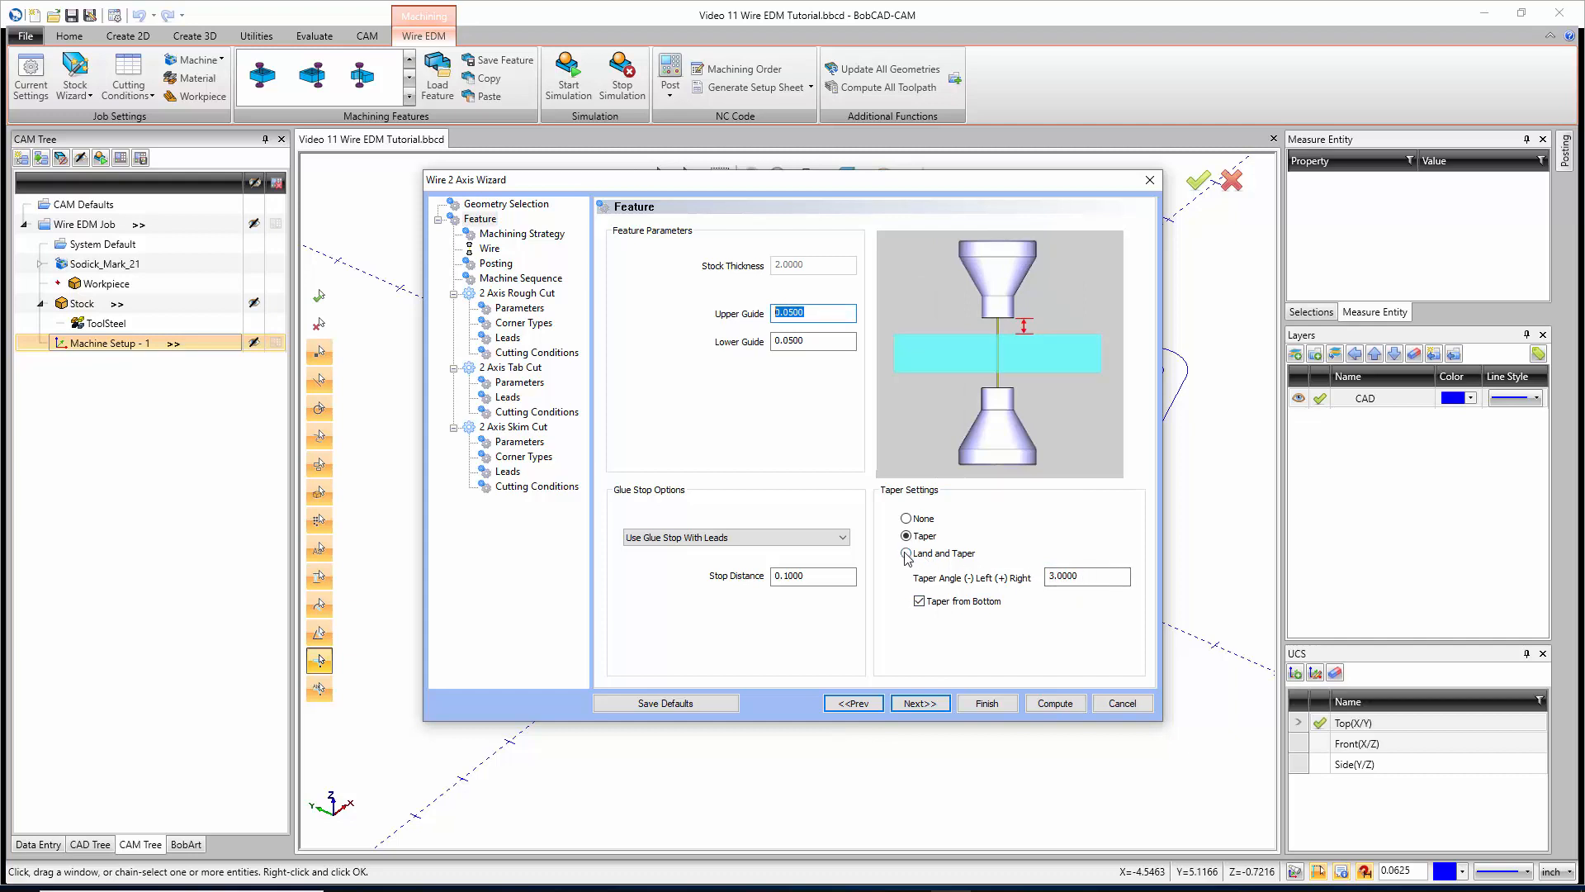
Preview the Land and Taper option with its land height, then set taper back to None
{"action": "left_click", "coordinate": [905, 553]}
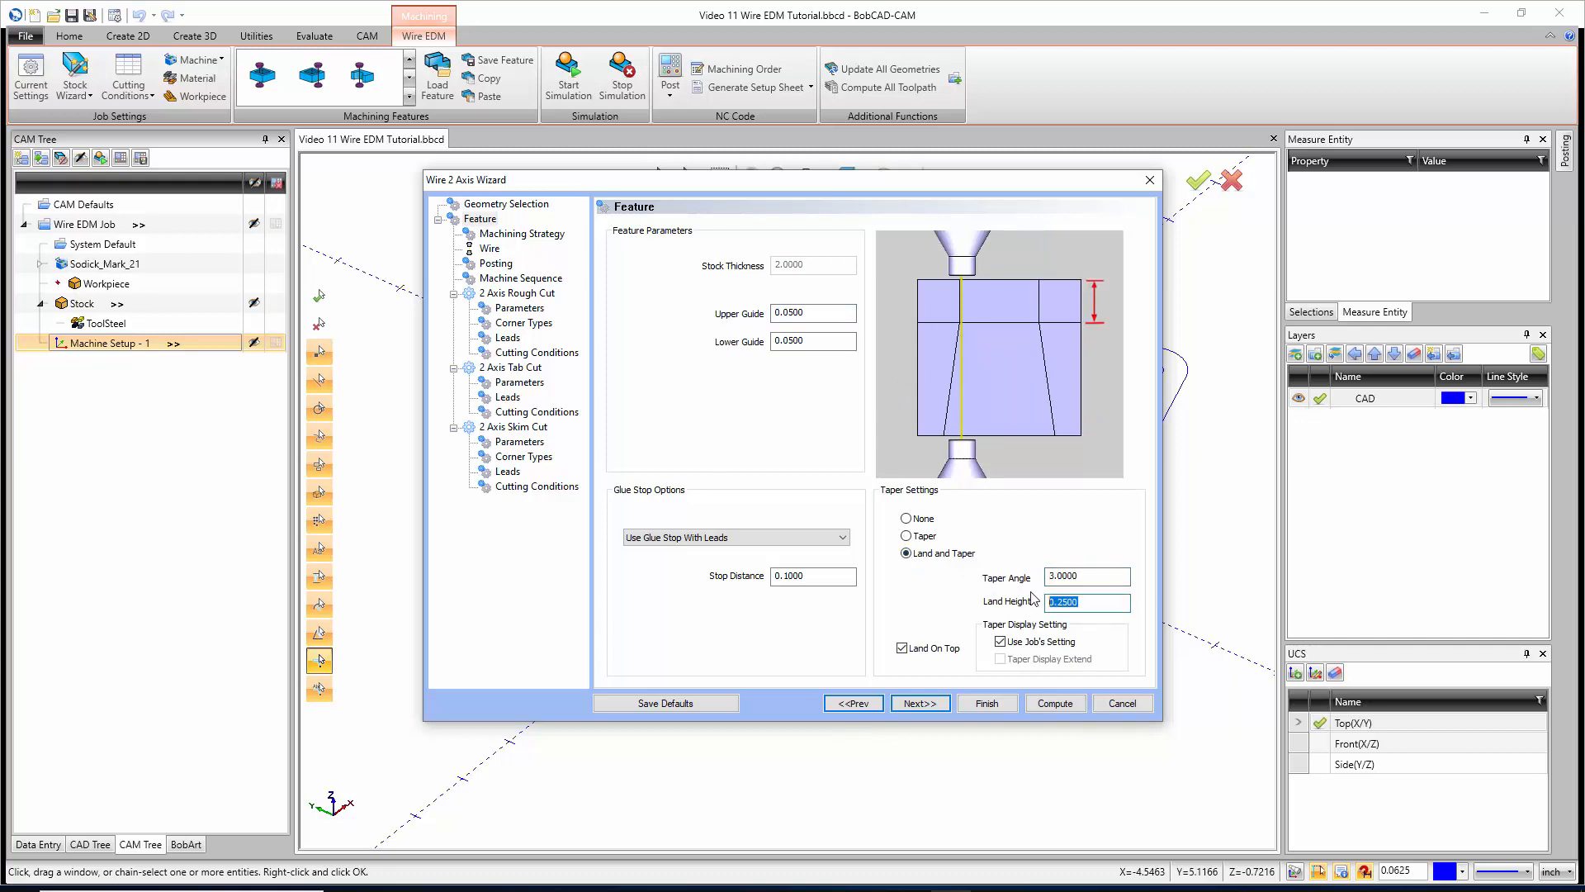
{"action": "left_click", "coordinate": [901, 648]}
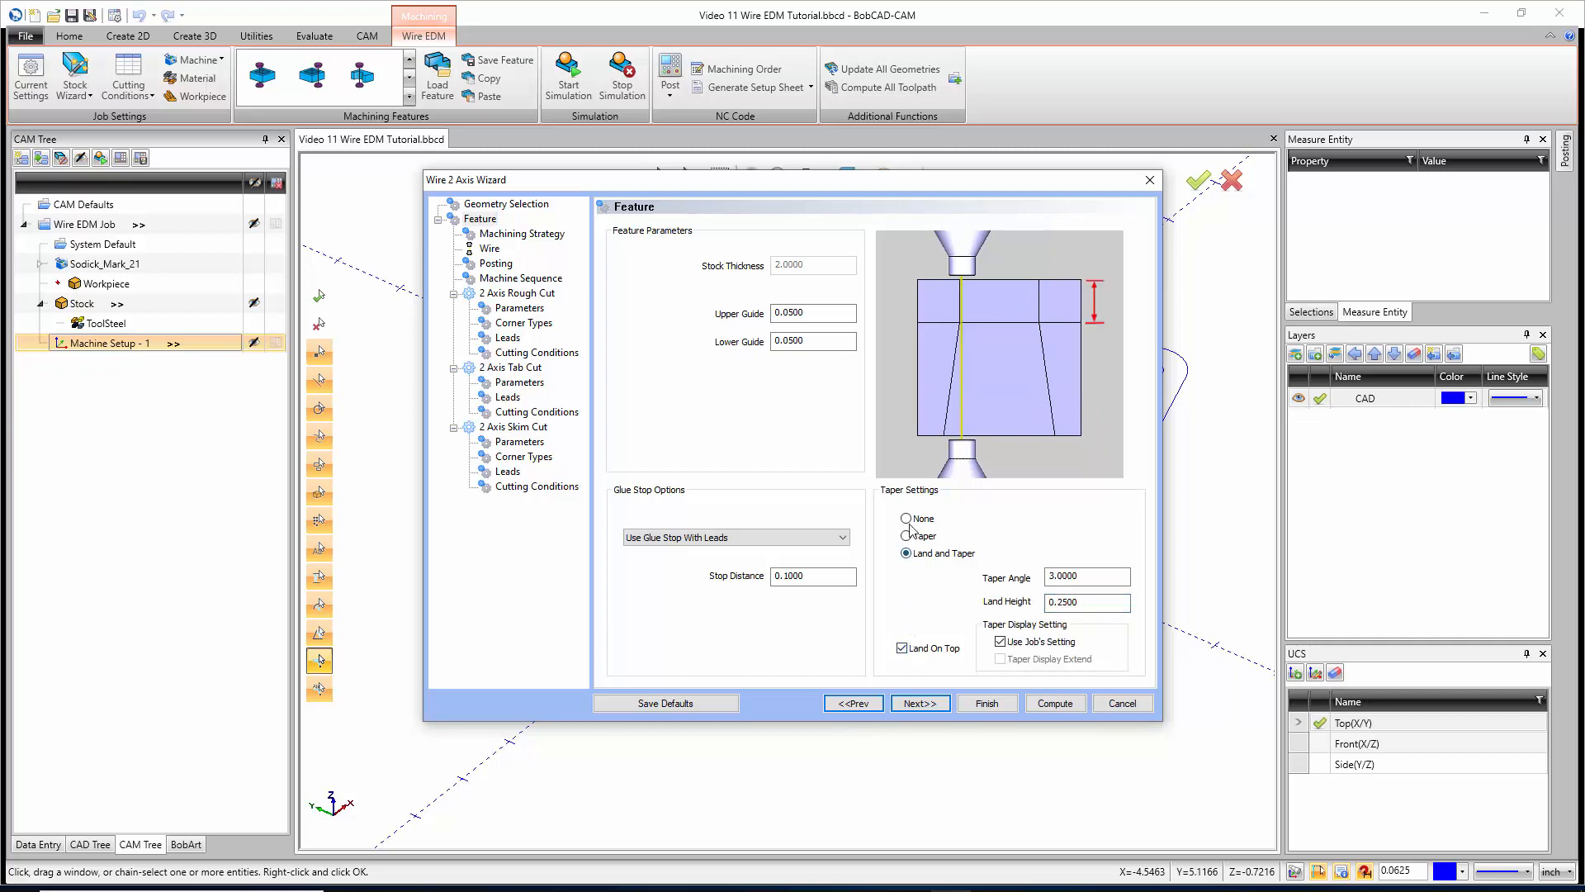
{"action": "left_click", "coordinate": [906, 518]}
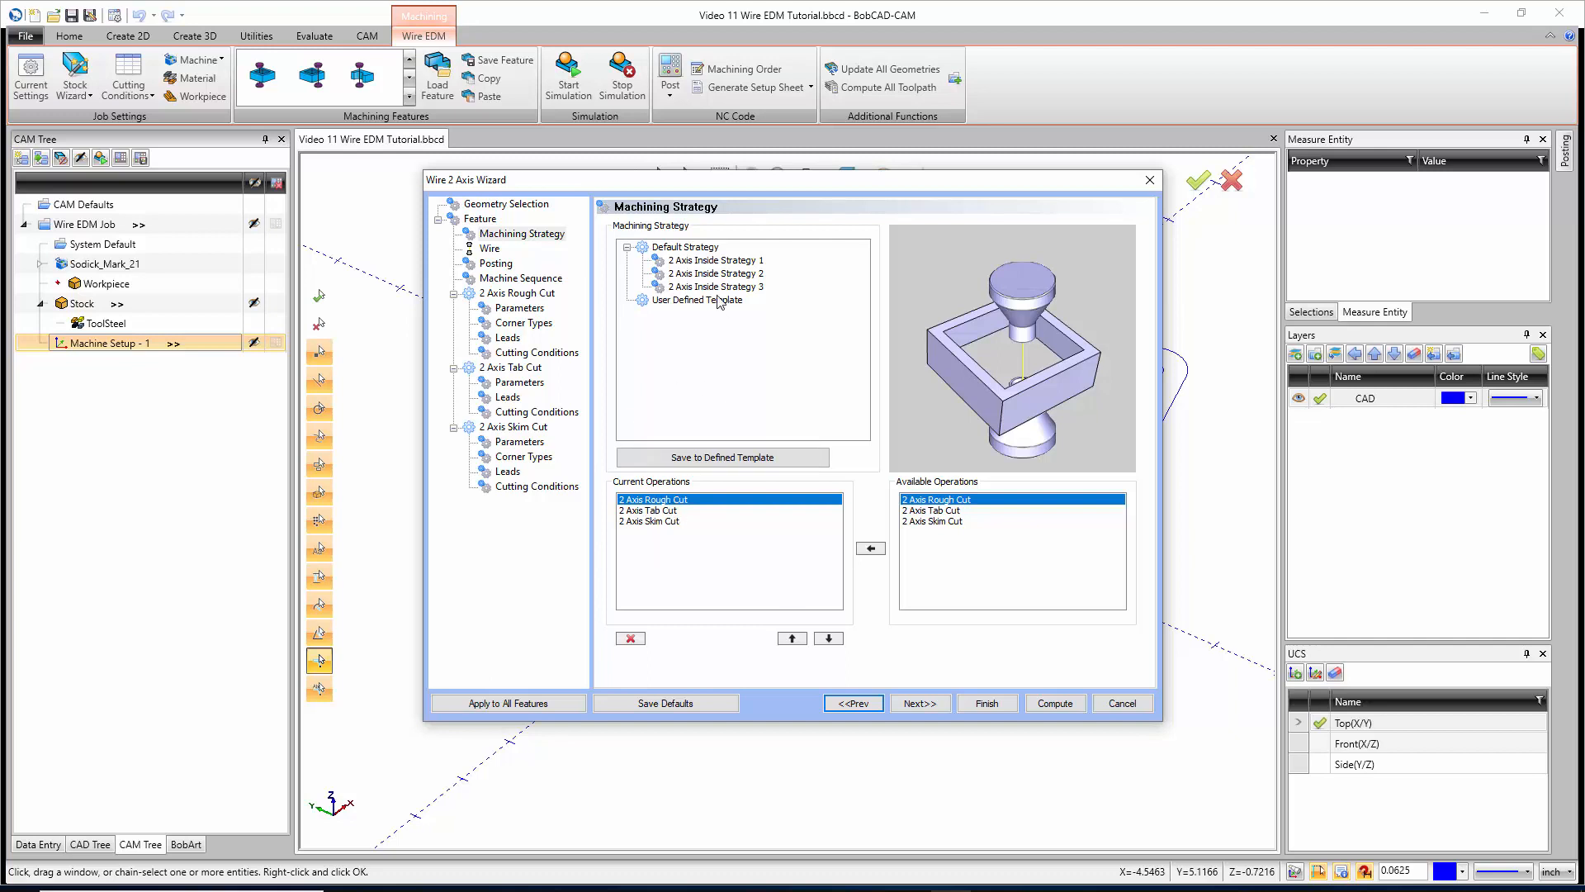
Choose 2 Axis Inside Strategy 1, review its rough cut operation and advance to Posting
{"action": "left_click", "coordinate": [714, 260]}
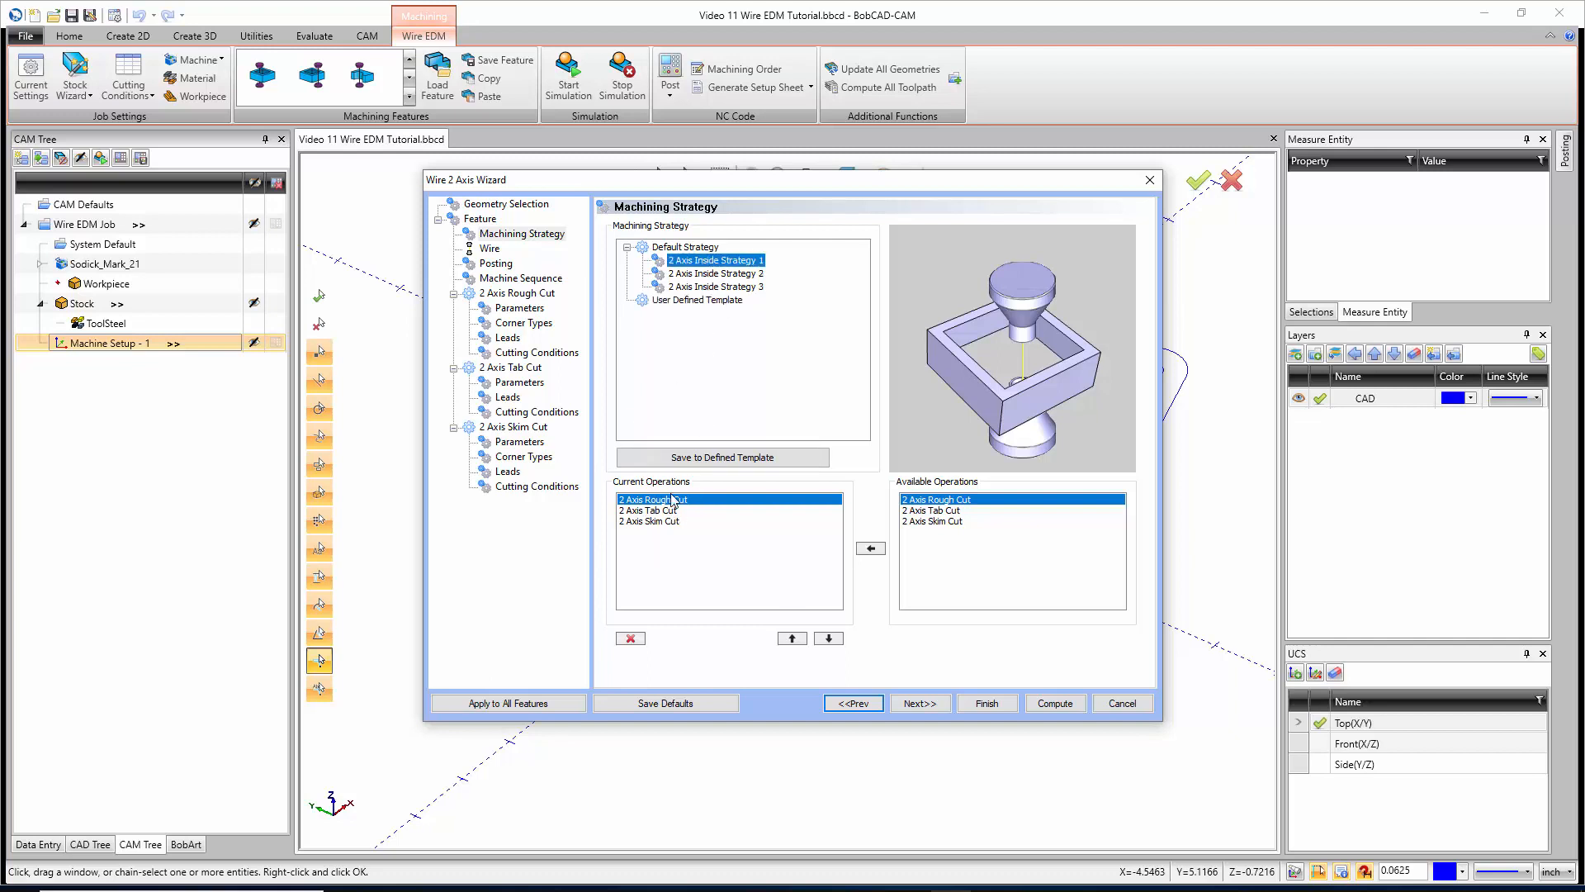
{"action": "left_click", "coordinate": [649, 521]}
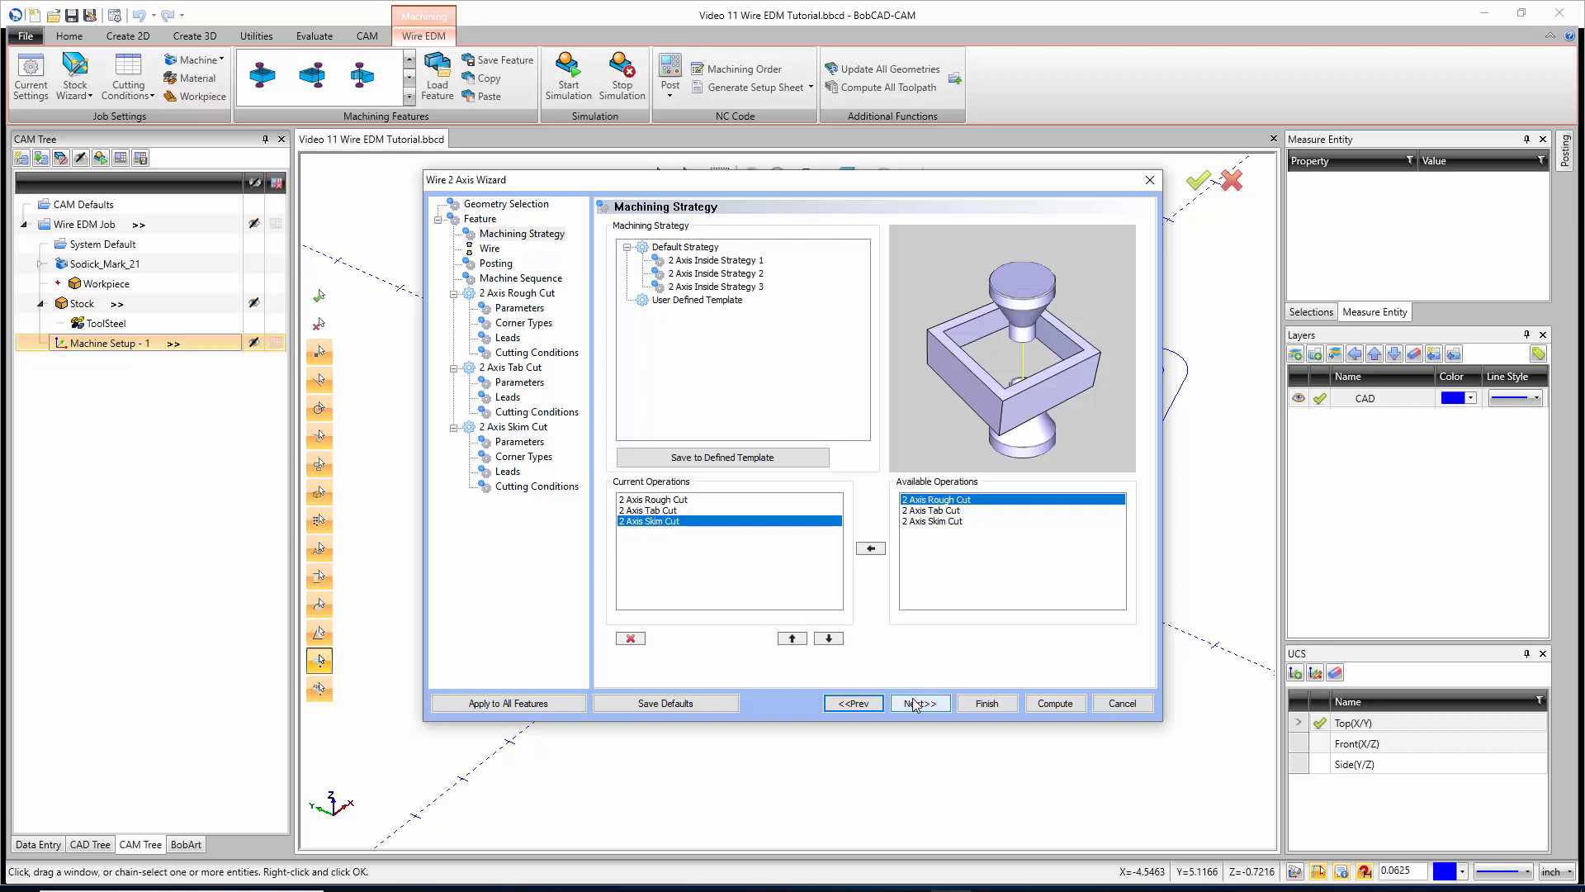
{"action": "left_click", "coordinate": [918, 703]}
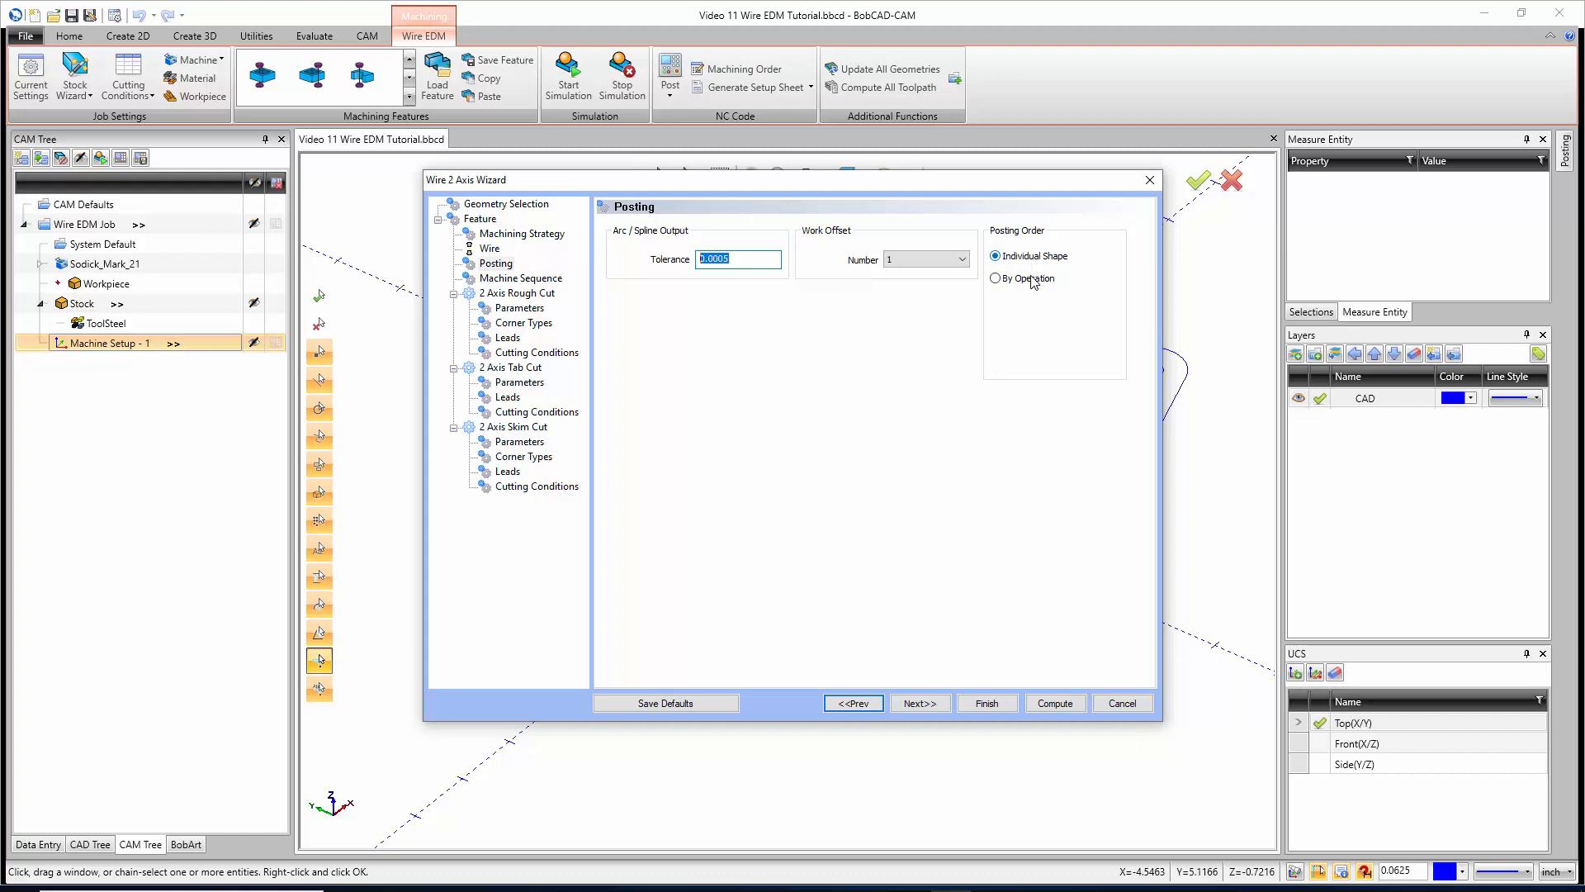
{"action": "mouse_move", "coordinate": [1023, 310]}
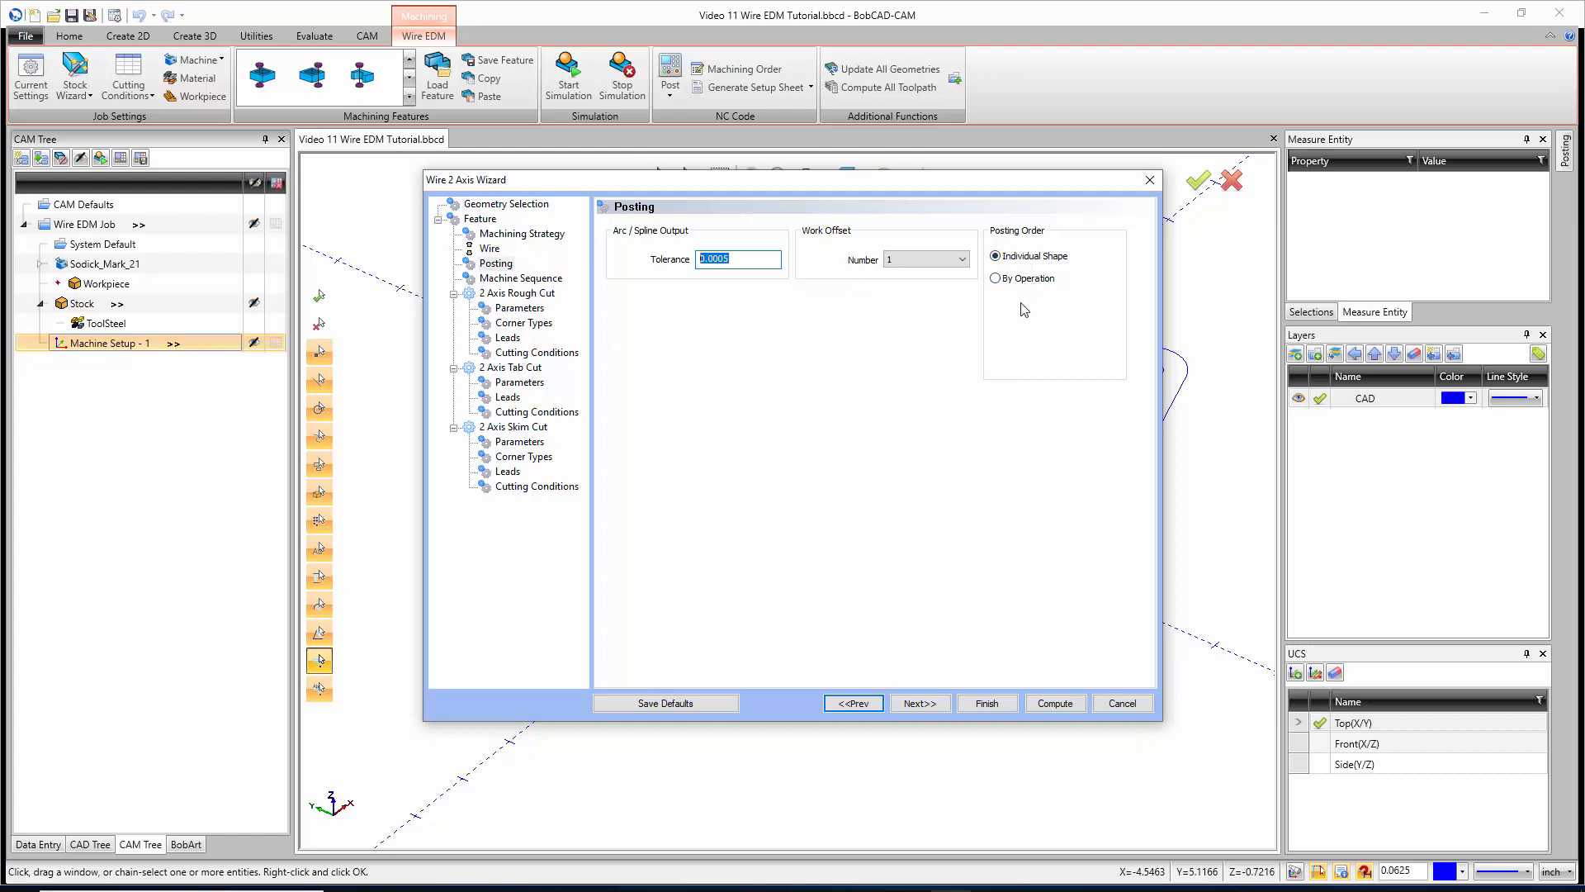
{"action": "mouse_move", "coordinate": [1022, 312]}
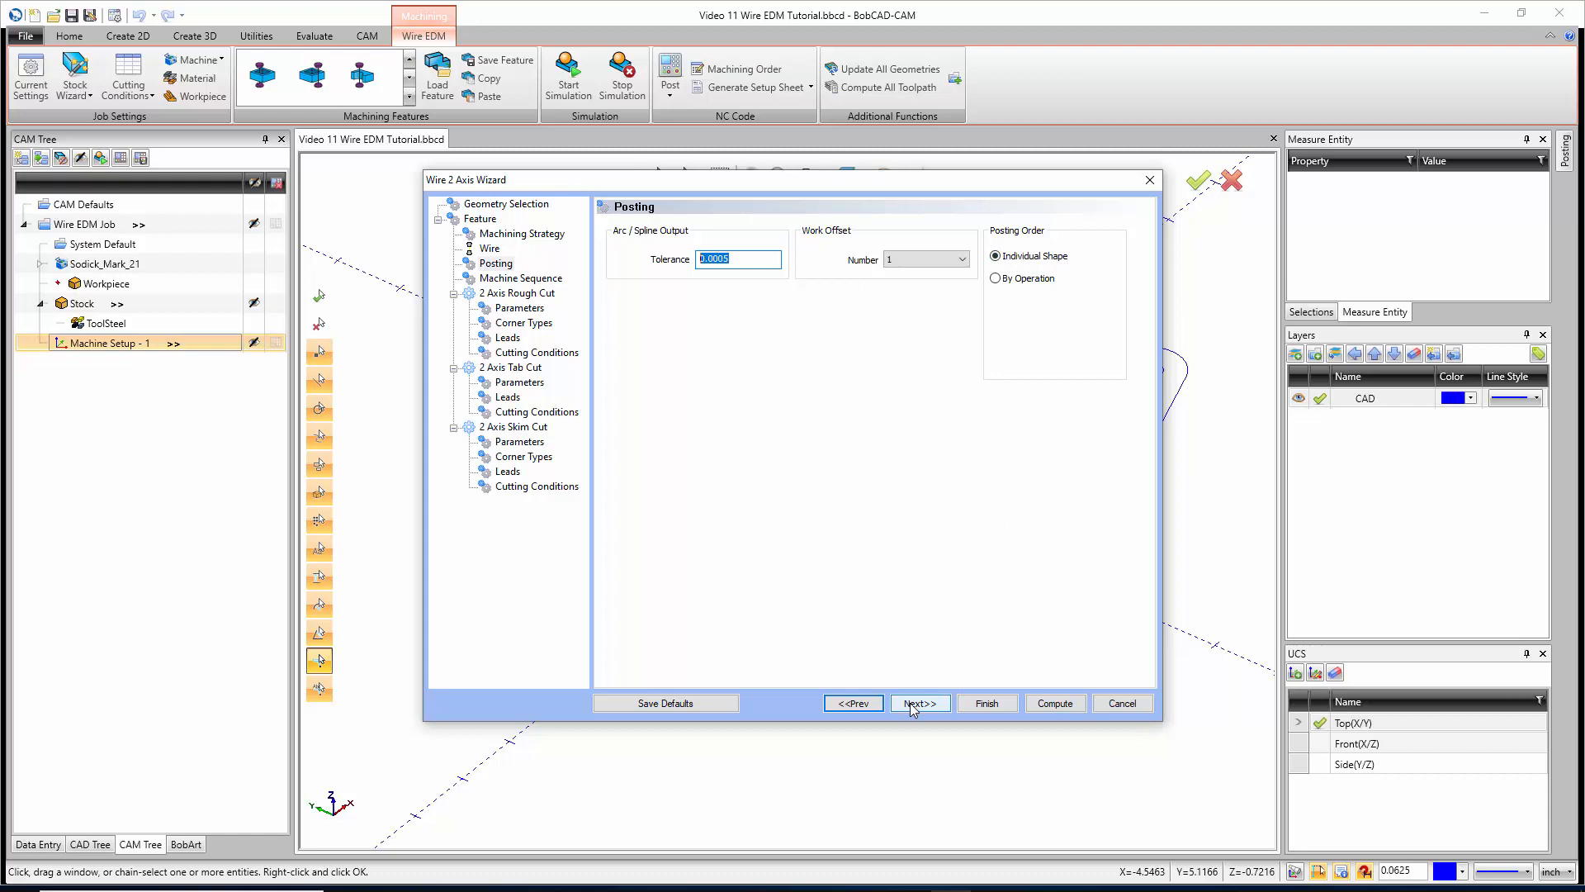
Keep Individual Shape posting order and advance to Machine Sequence
{"action": "left_click", "coordinate": [918, 703]}
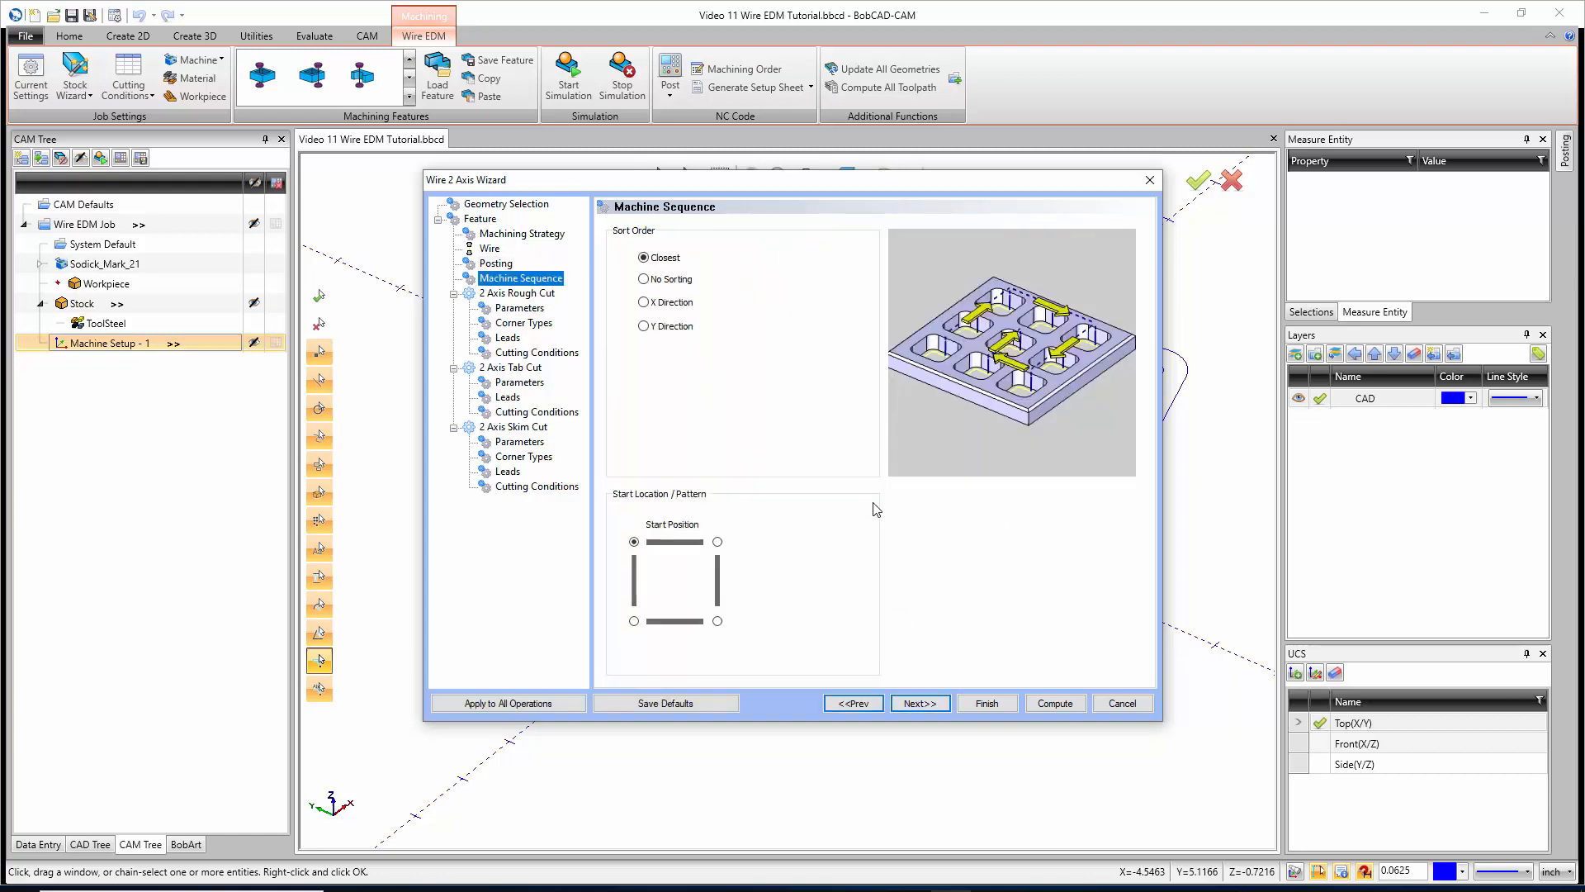
{"action": "mouse_move", "coordinate": [720, 413]}
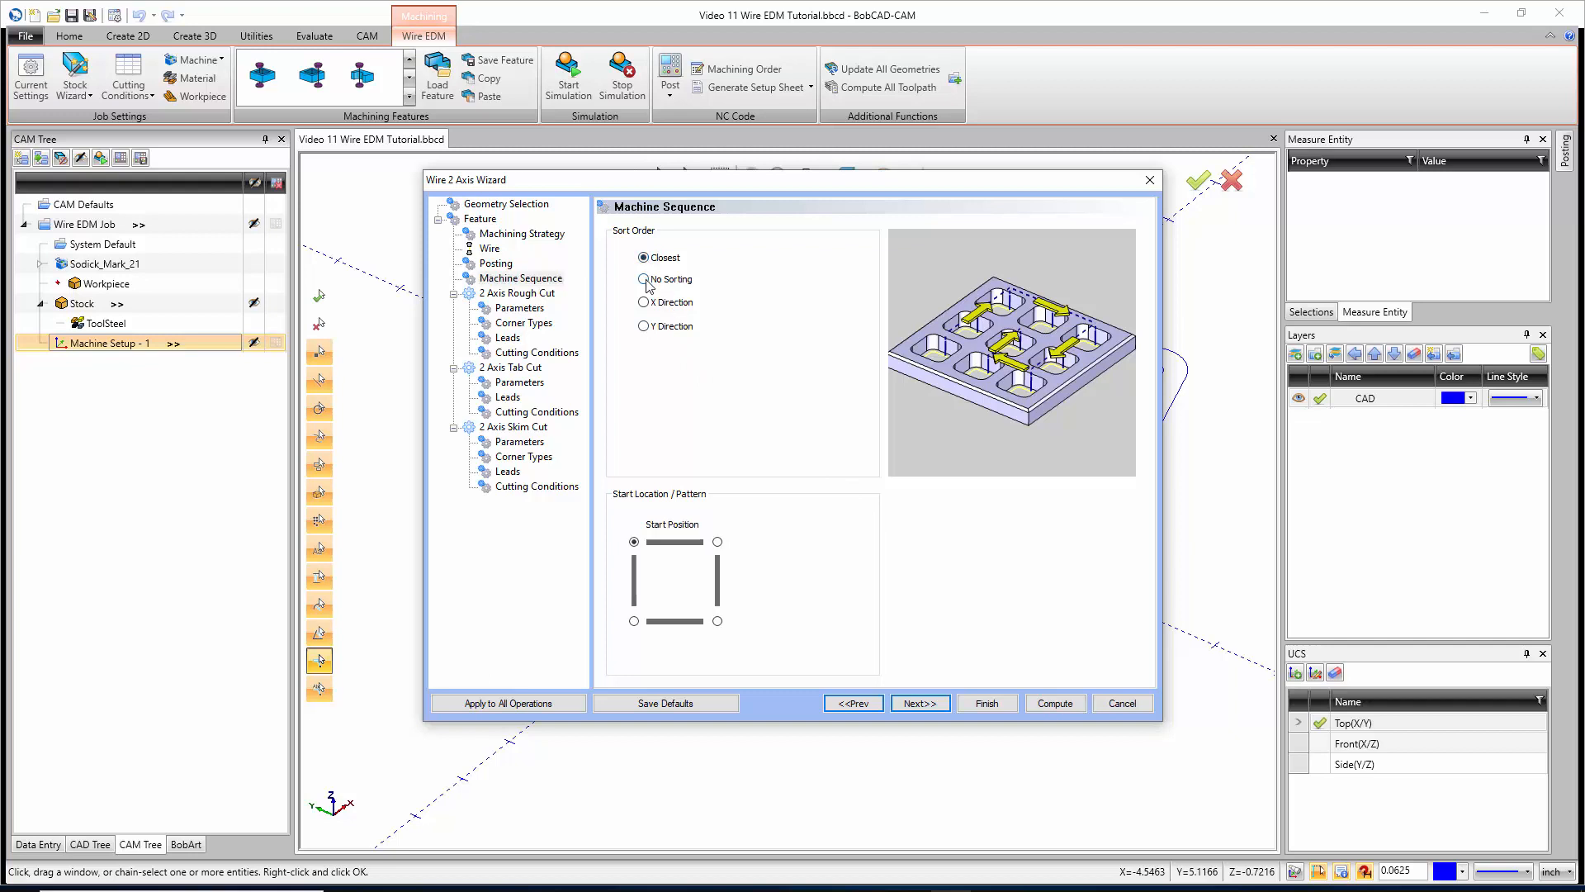
Try No Sorting, X and Y Direction, return to Closest sort order and advance to Rough Cut Parameters
{"action": "left_click", "coordinate": [644, 279]}
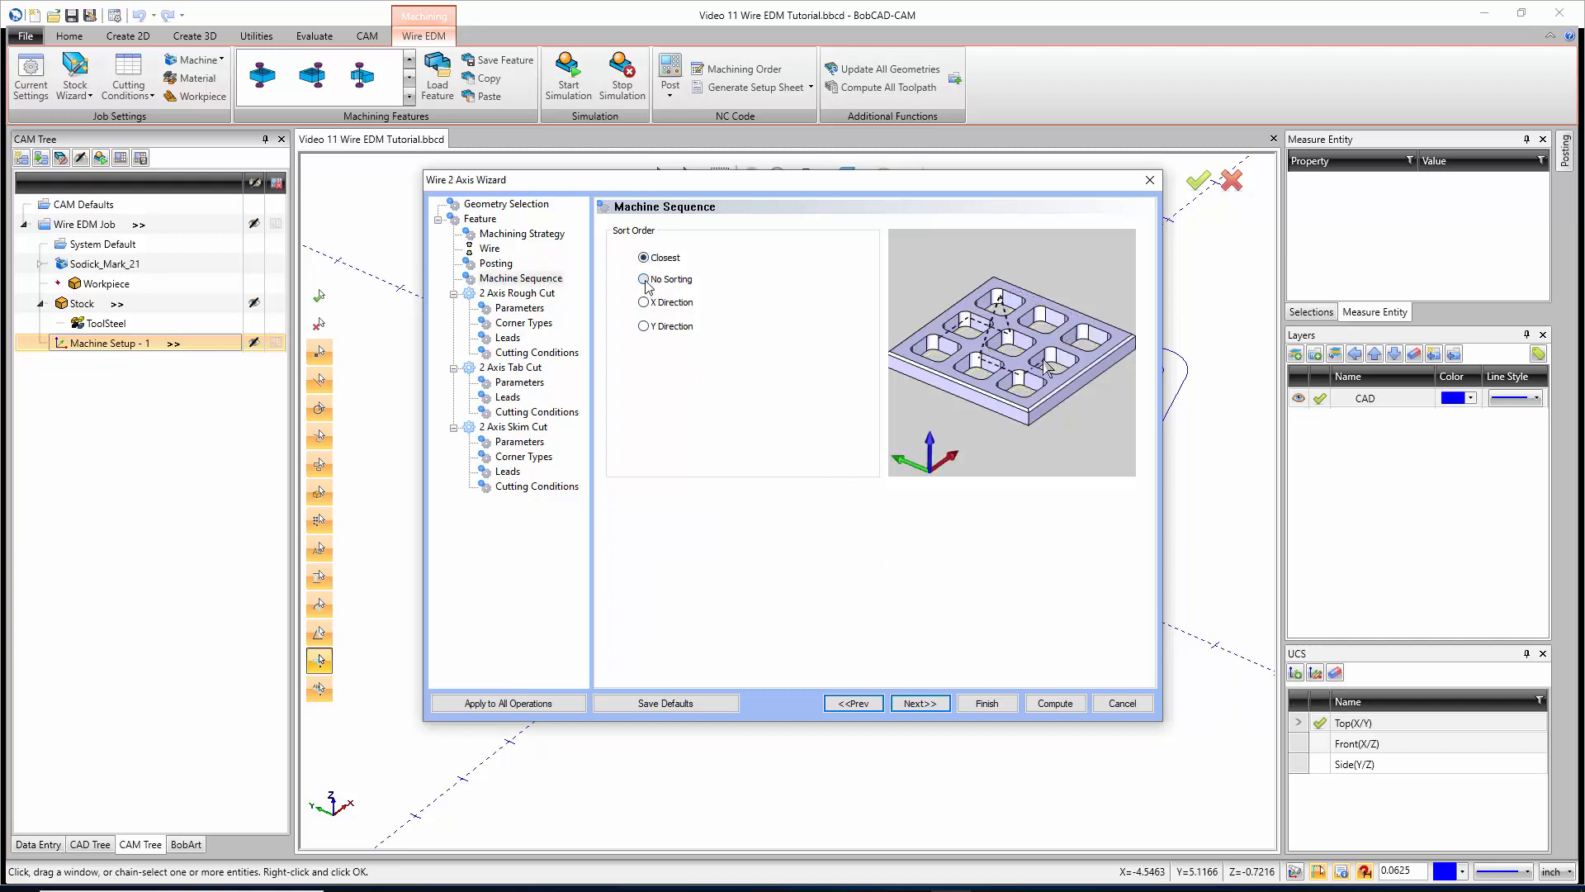
{"action": "left_click", "coordinate": [644, 279]}
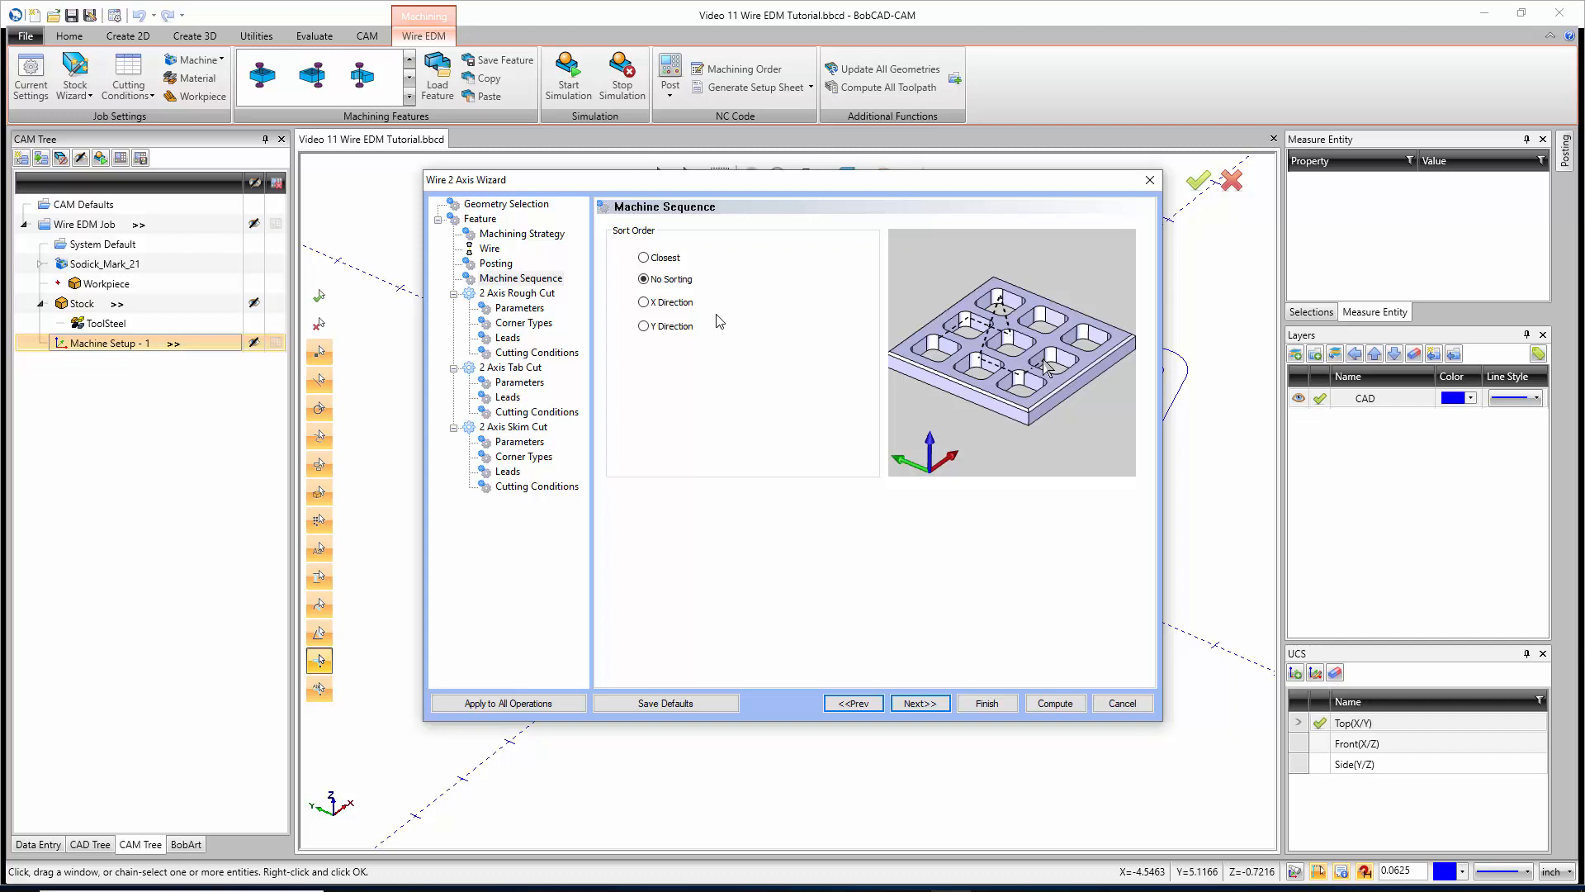
{"action": "left_click", "coordinate": [643, 302]}
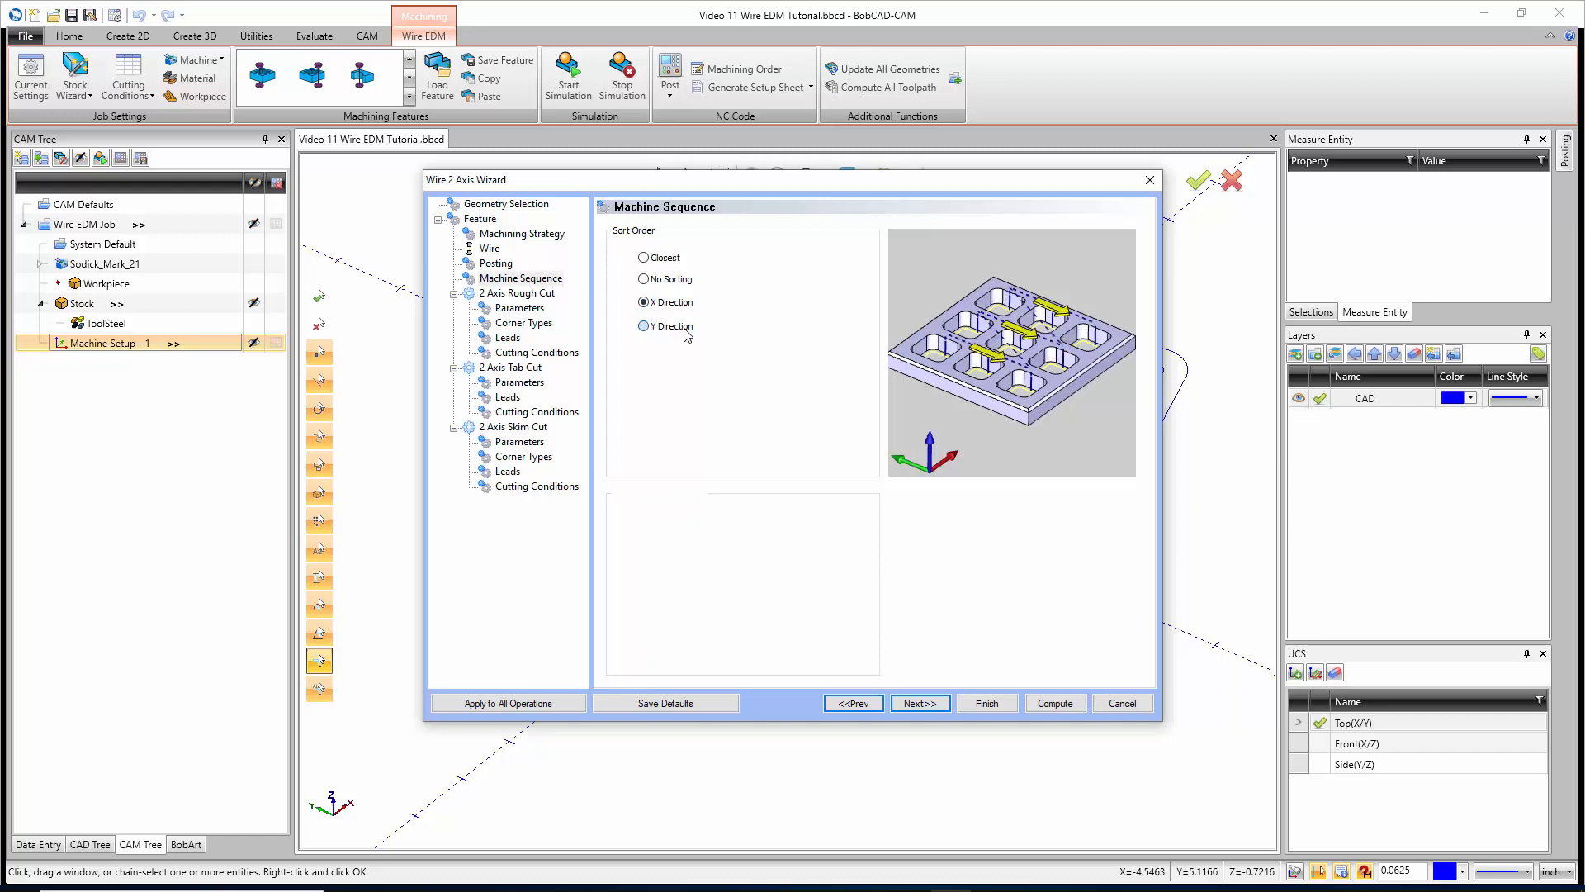
{"action": "left_click", "coordinate": [644, 325]}
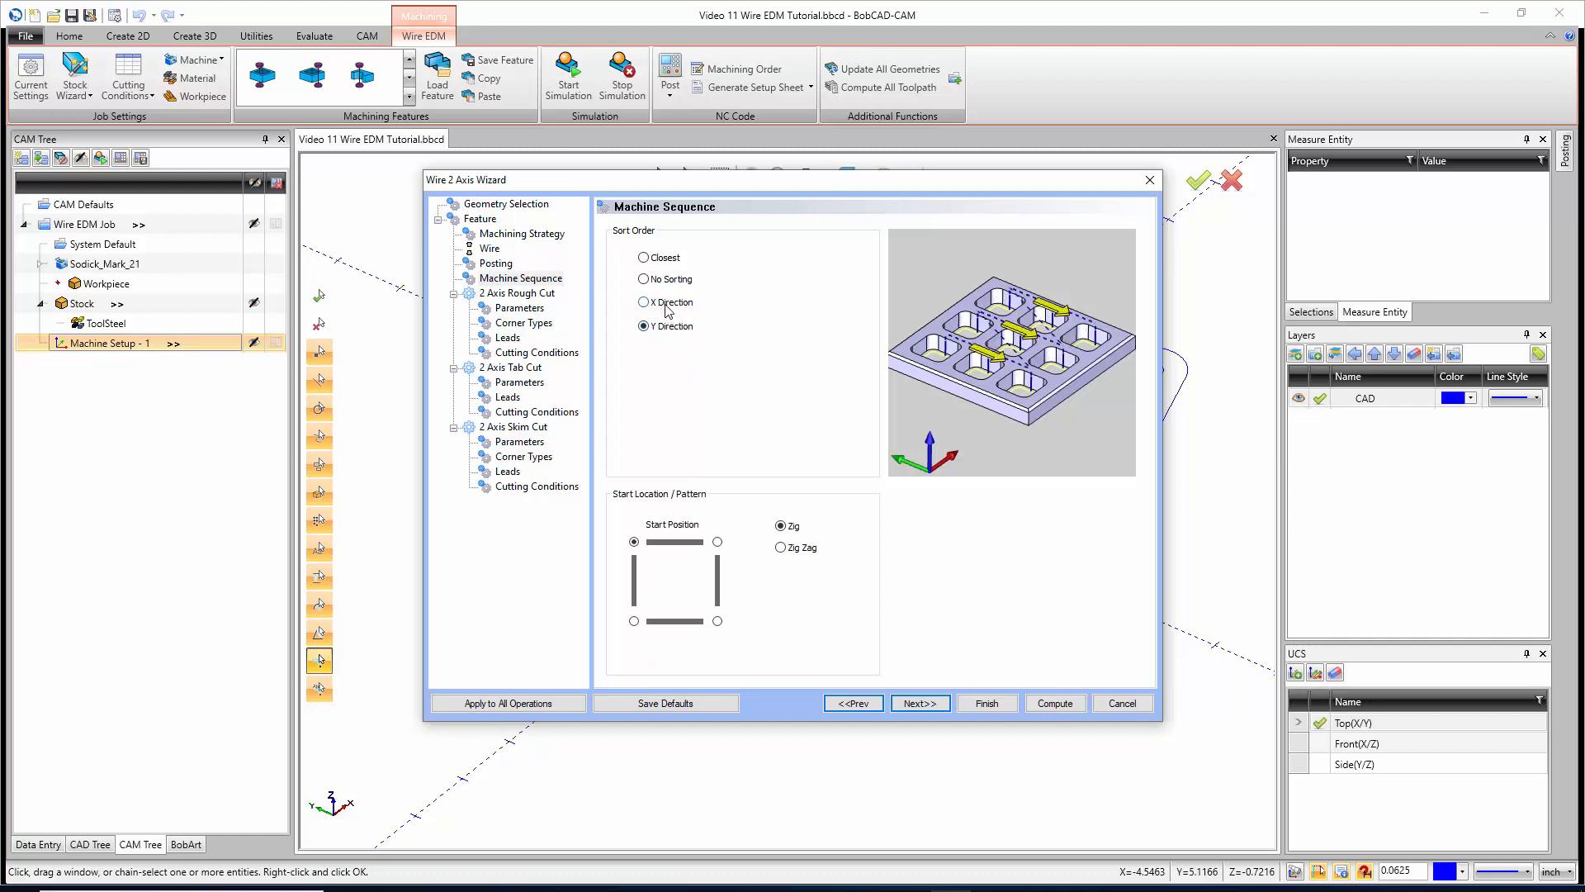
{"action": "left_click", "coordinate": [643, 257]}
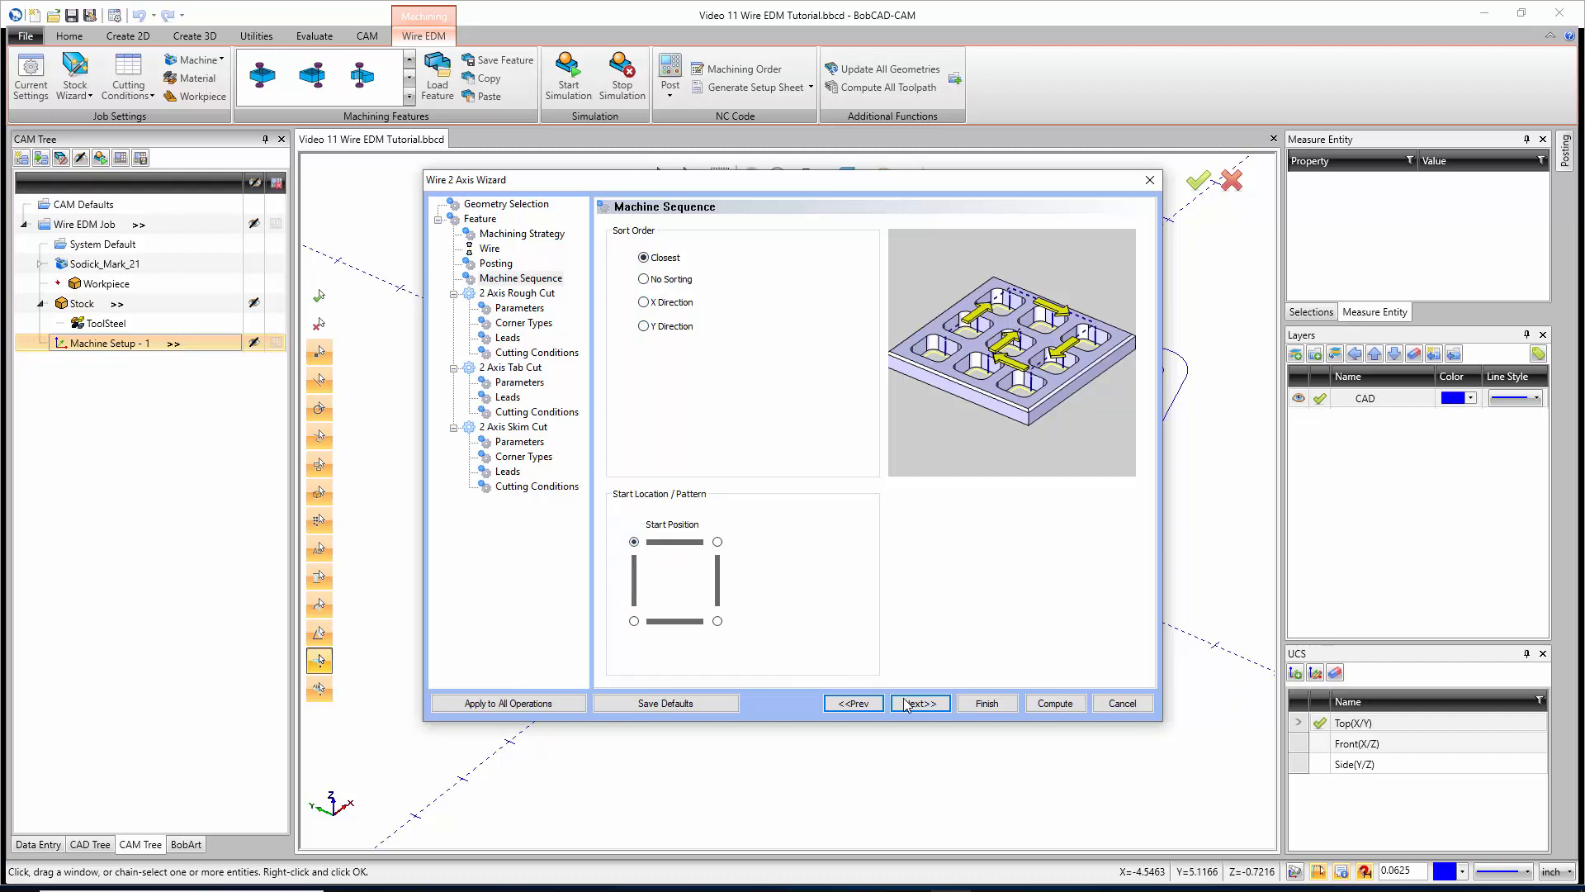
{"action": "left_click", "coordinate": [918, 703]}
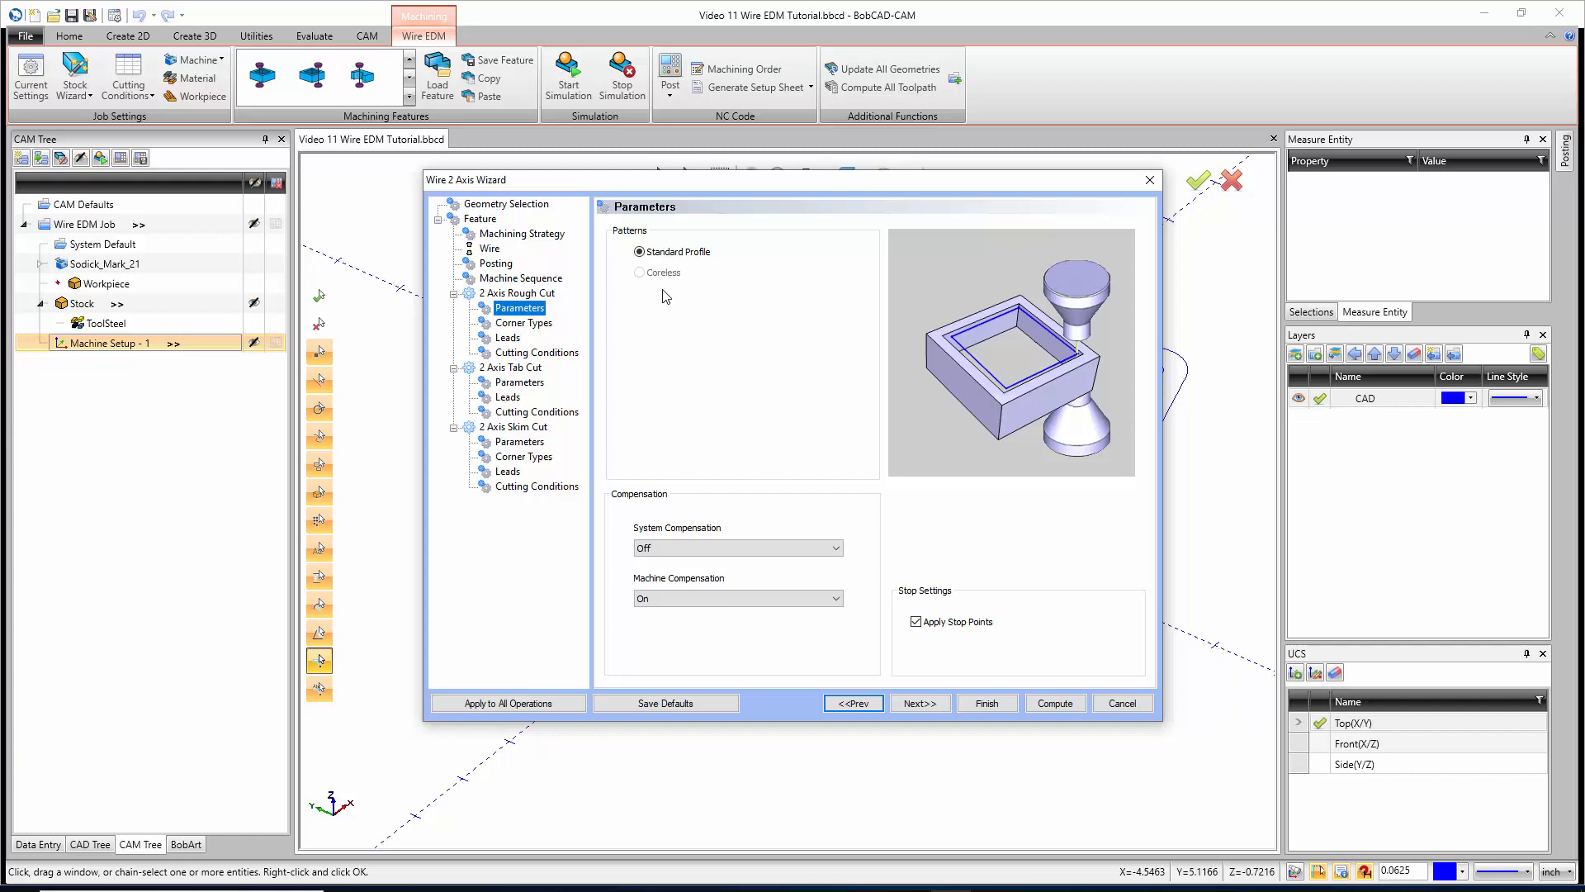
{"action": "mouse_move", "coordinate": [666, 283]}
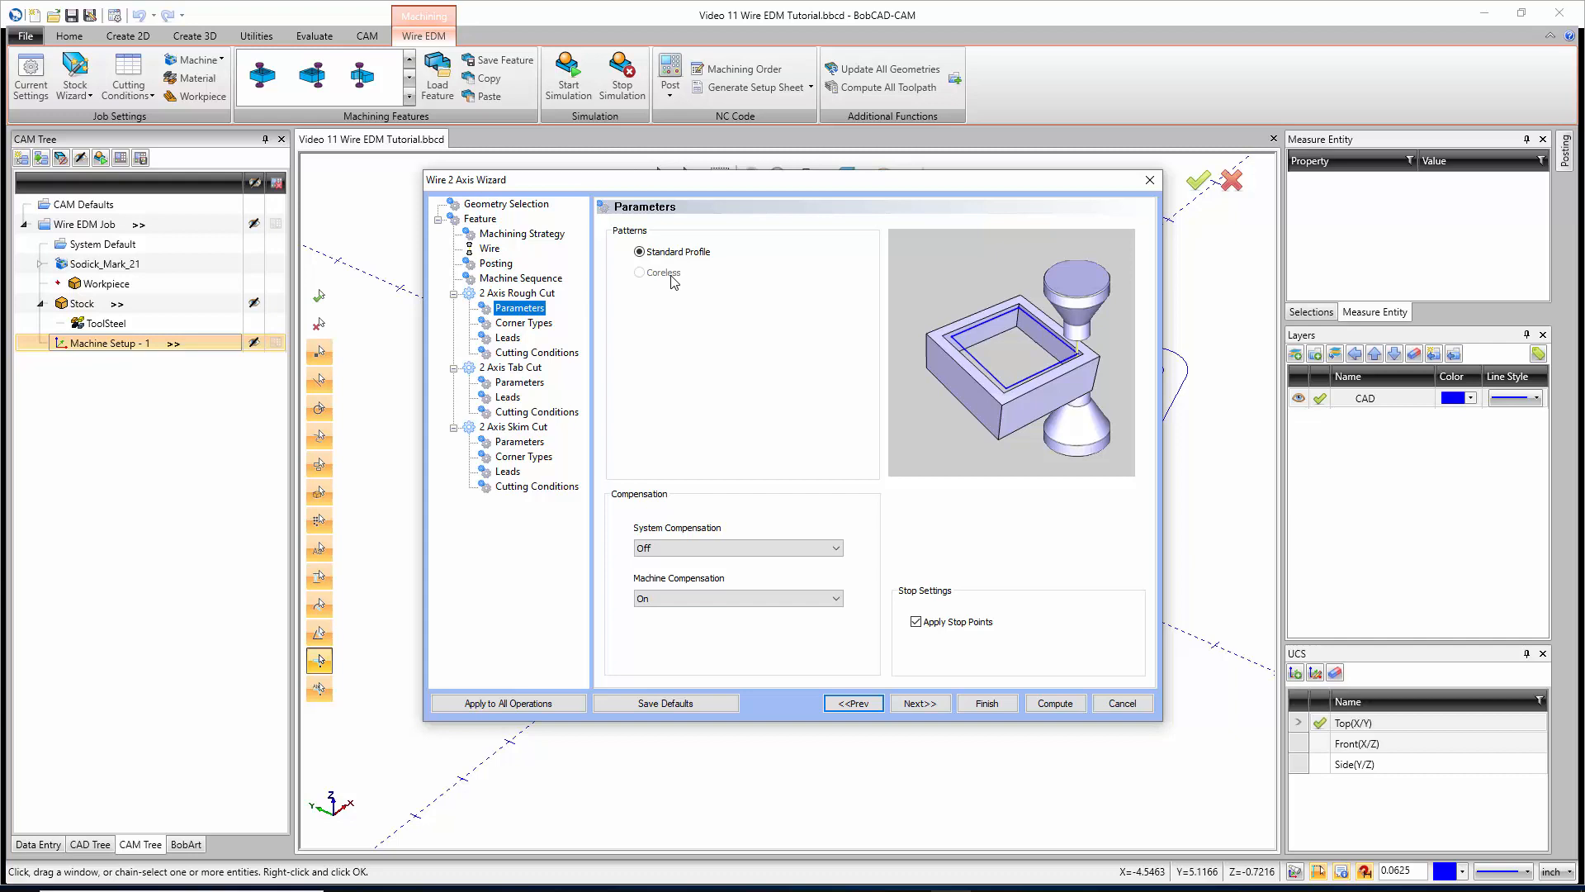
{"action": "mouse_move", "coordinate": [675, 288]}
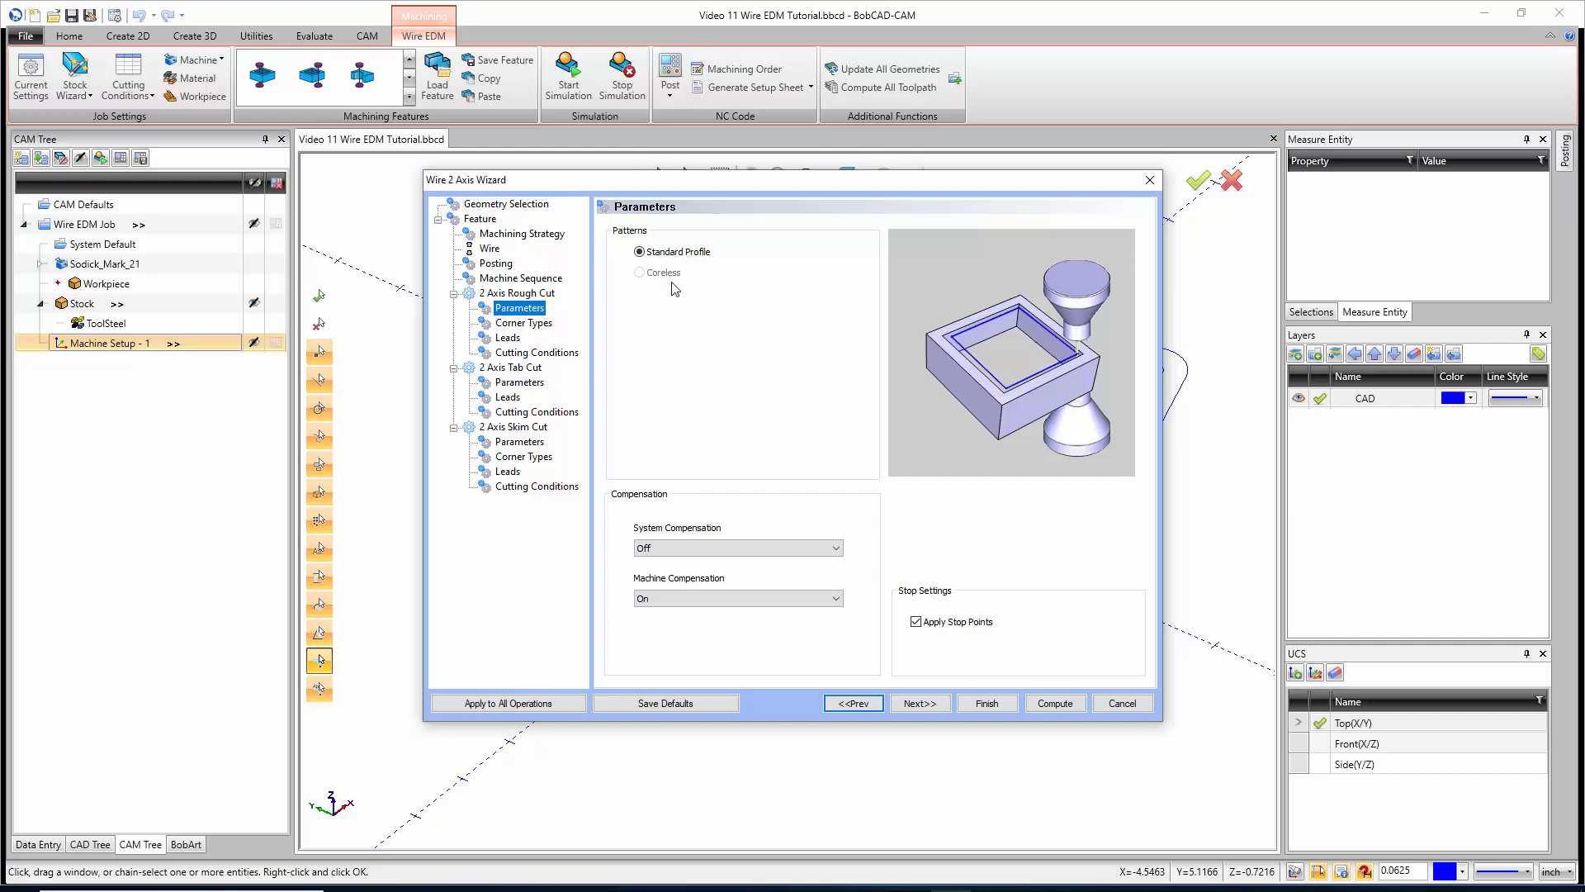
Set System Compensation Off, Machine Compensation On and keep Apply Stop Points checked for the rough cut
{"action": "left_click", "coordinate": [639, 252]}
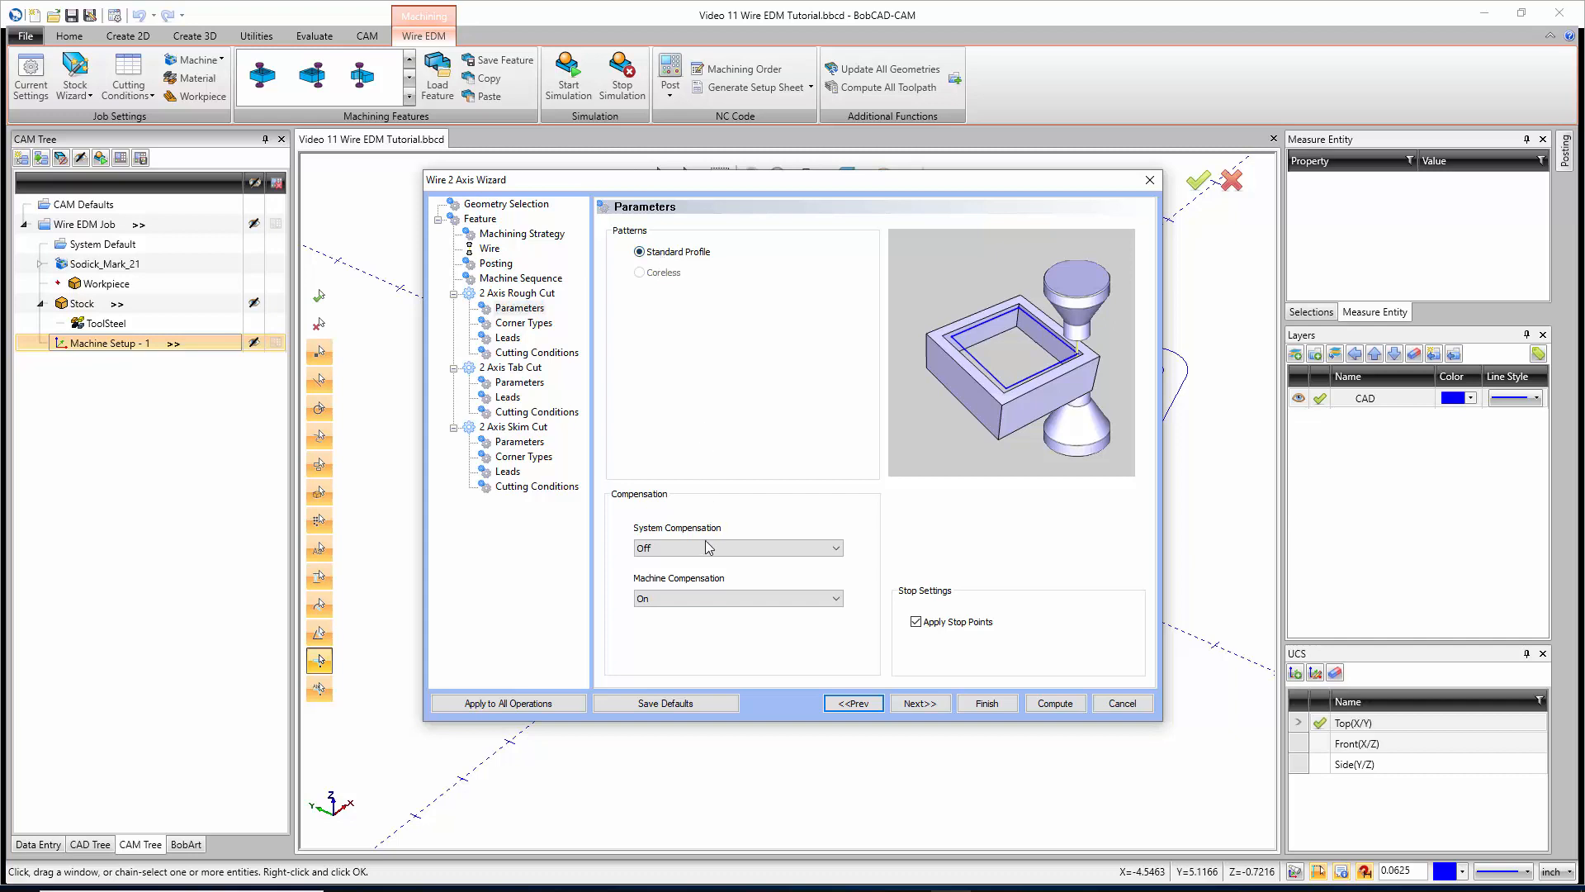
{"action": "left_click", "coordinate": [737, 547]}
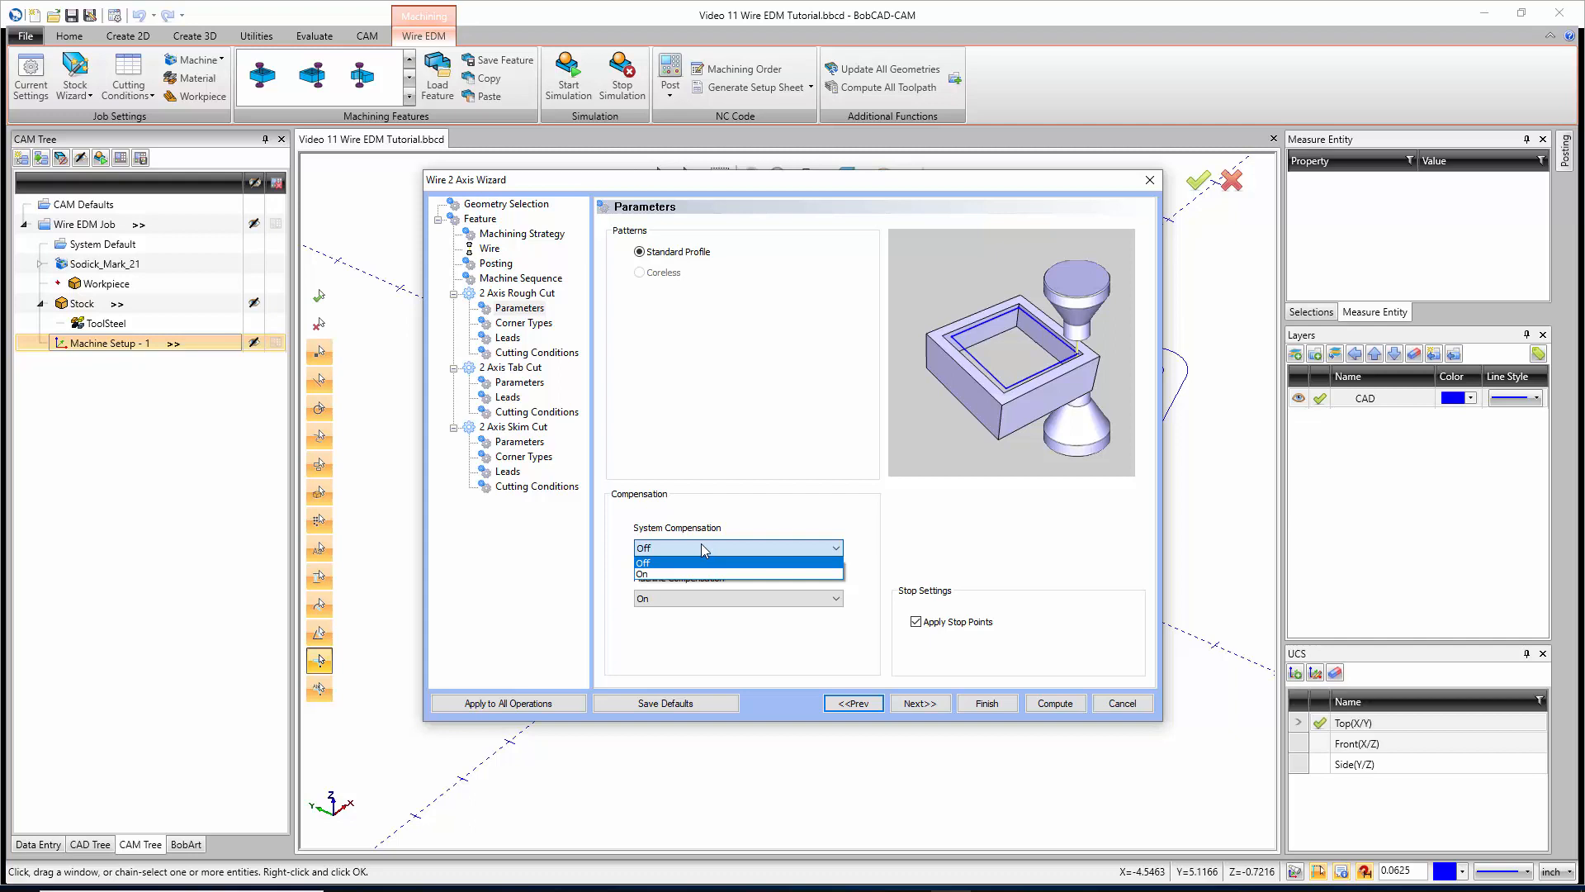
{"action": "left_click", "coordinate": [643, 562]}
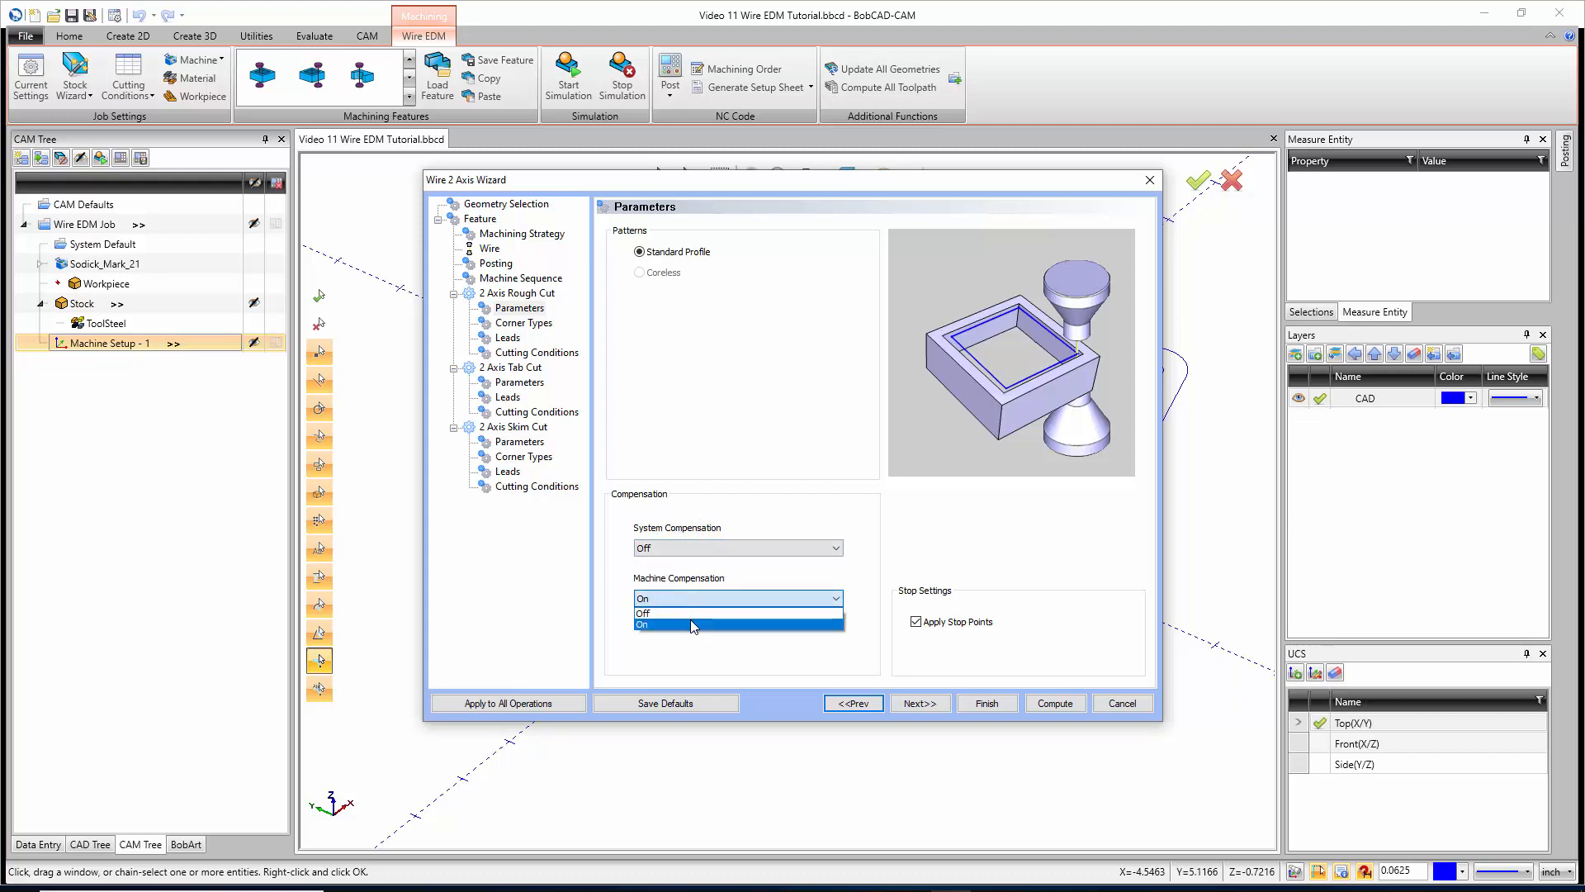
{"action": "left_click", "coordinate": [642, 625]}
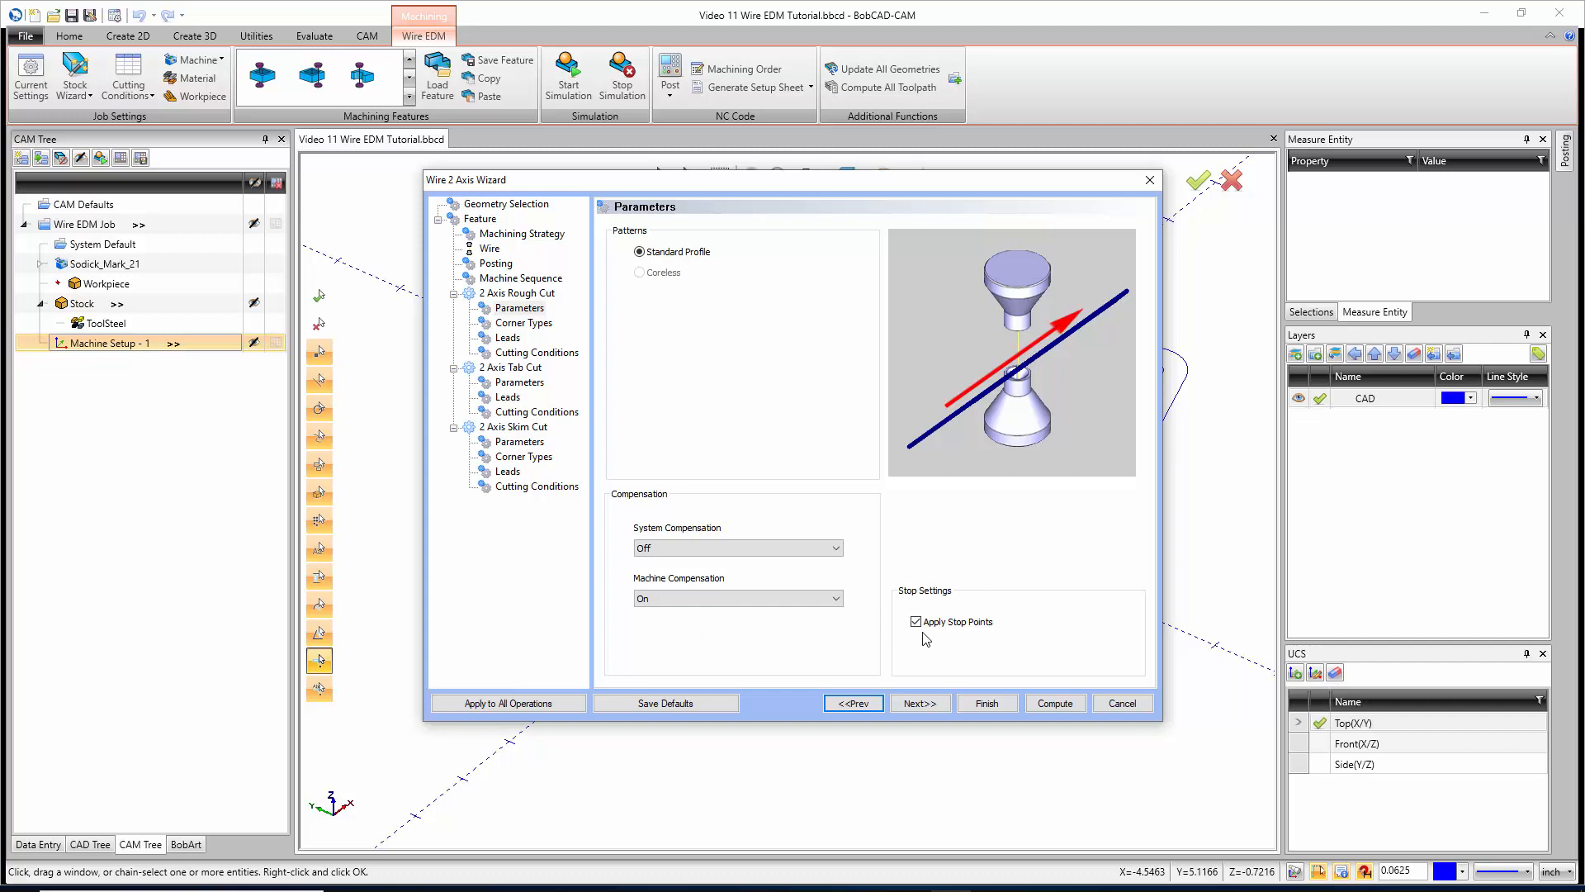
{"action": "left_click", "coordinate": [916, 621]}
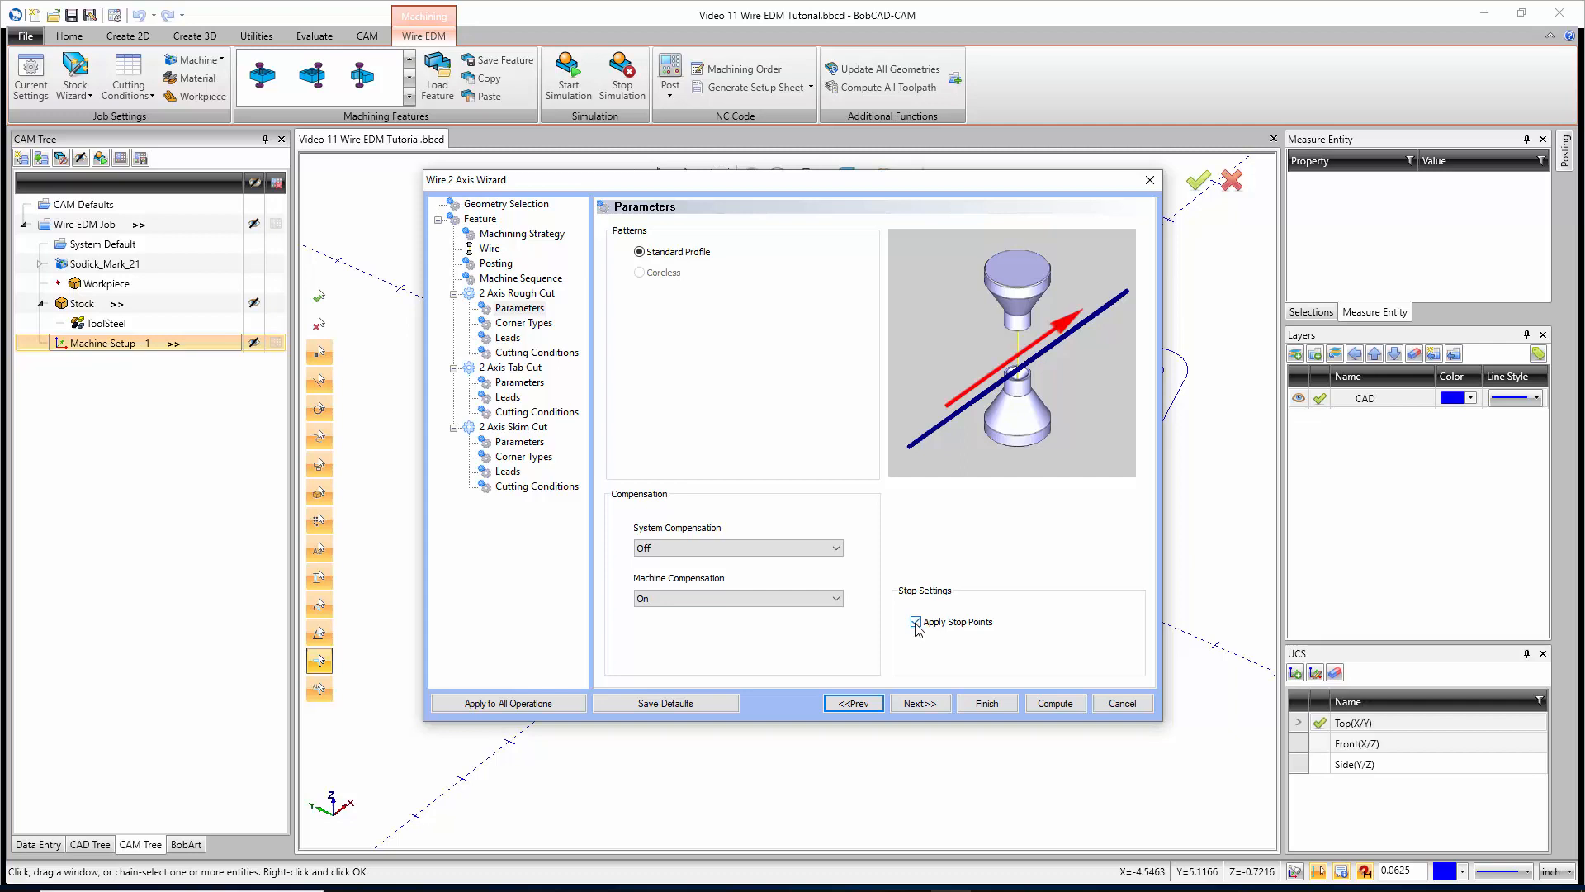
{"action": "left_click", "coordinate": [915, 622]}
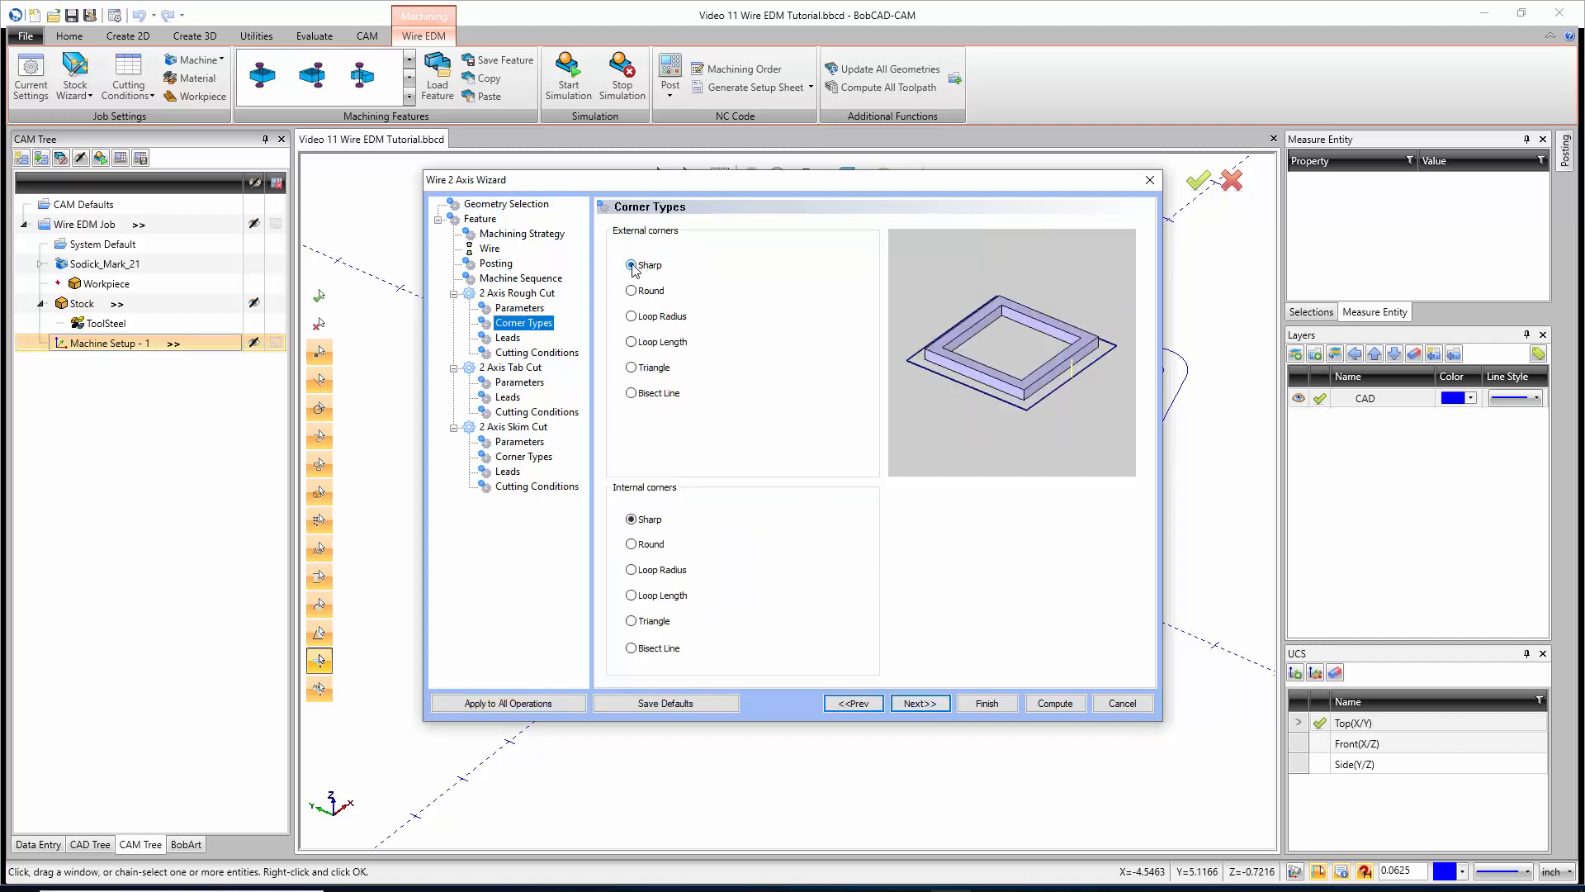
Preview round, loop and other external corner styles, restore Sharp corners and advance to Leads
{"action": "left_click", "coordinate": [631, 291]}
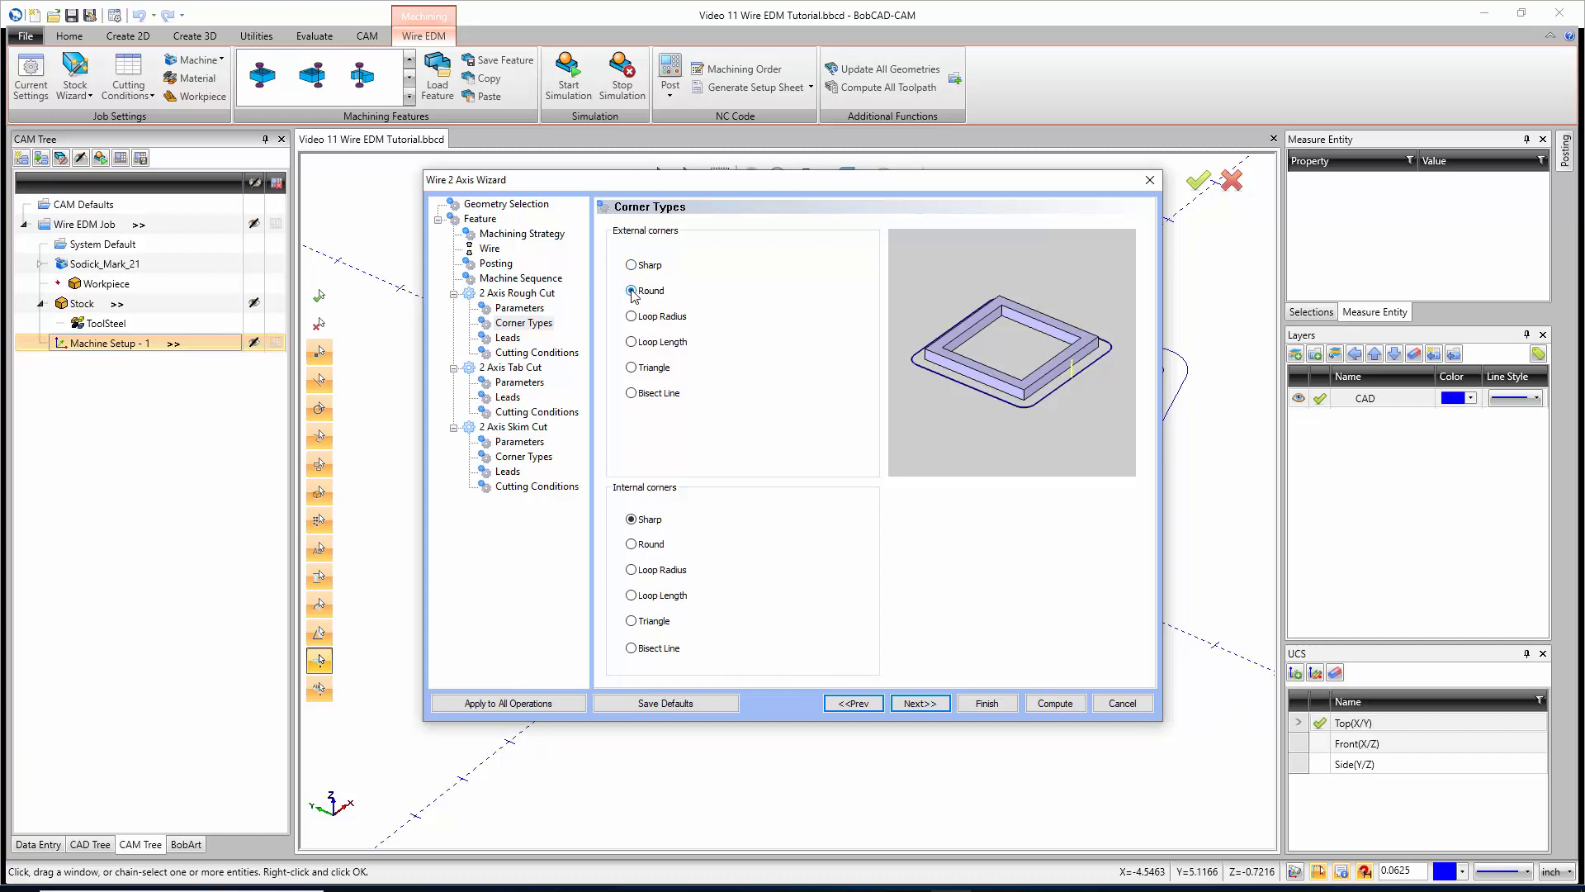
{"action": "left_click", "coordinate": [632, 316]}
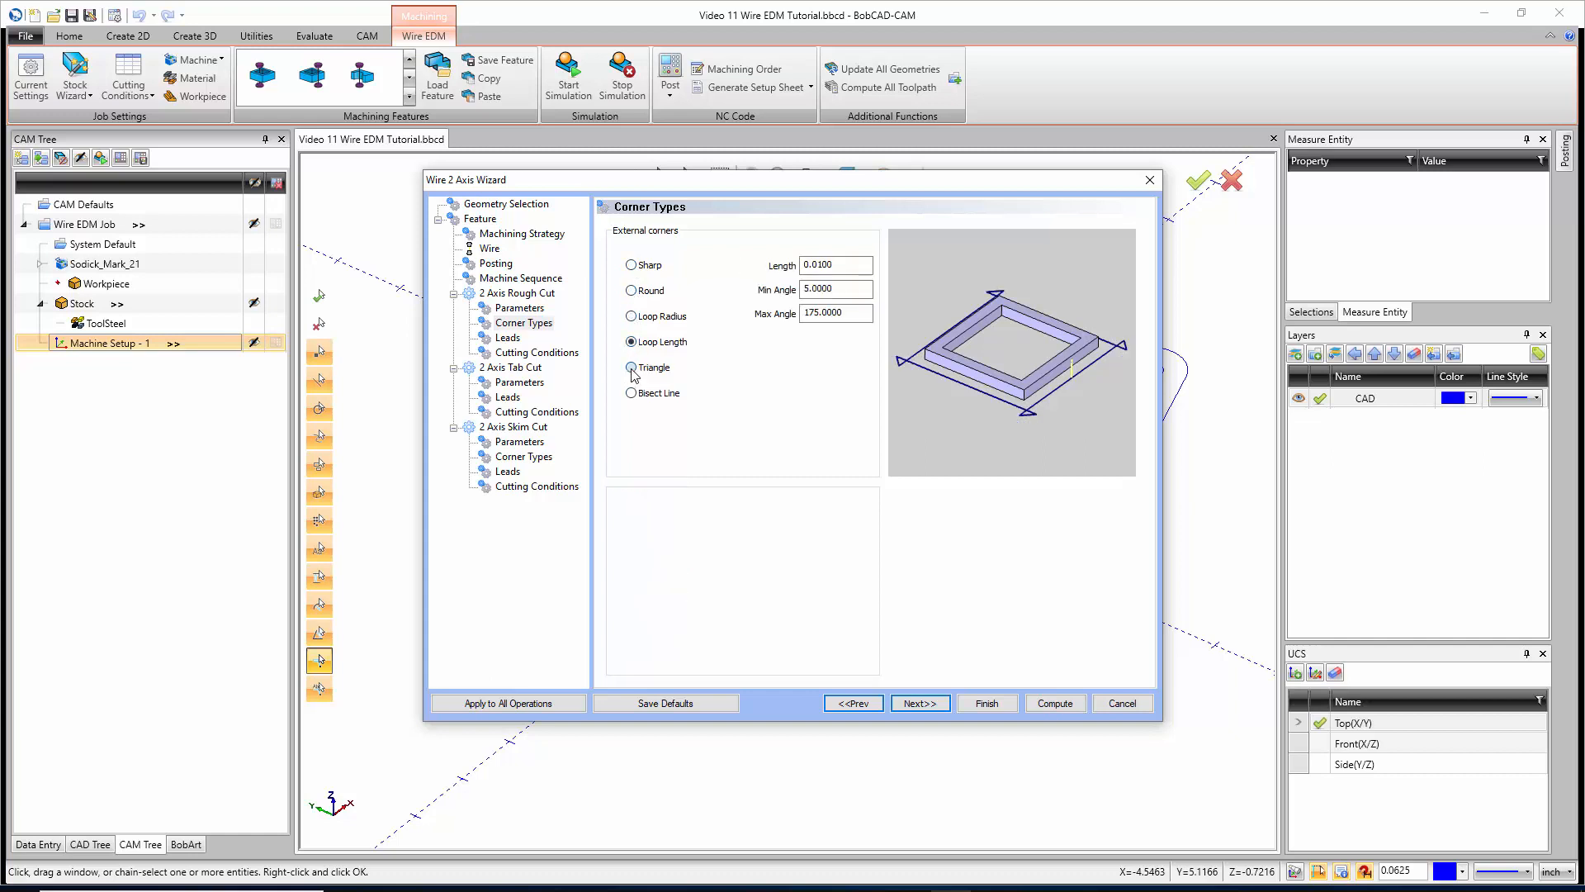
{"action": "left_click", "coordinate": [631, 392]}
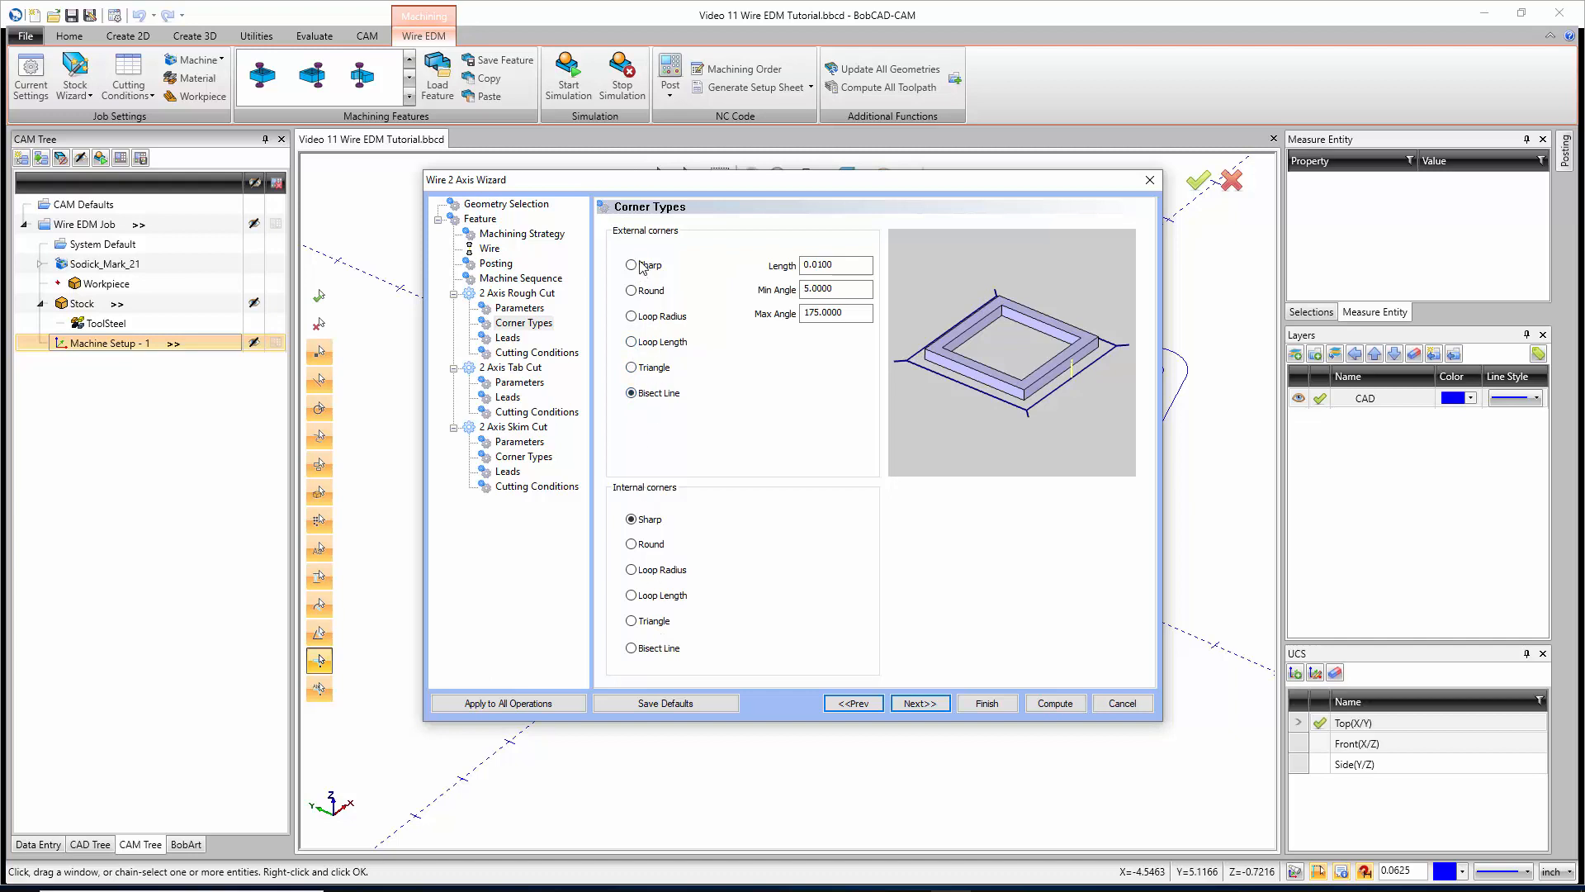
{"action": "left_click", "coordinate": [631, 264]}
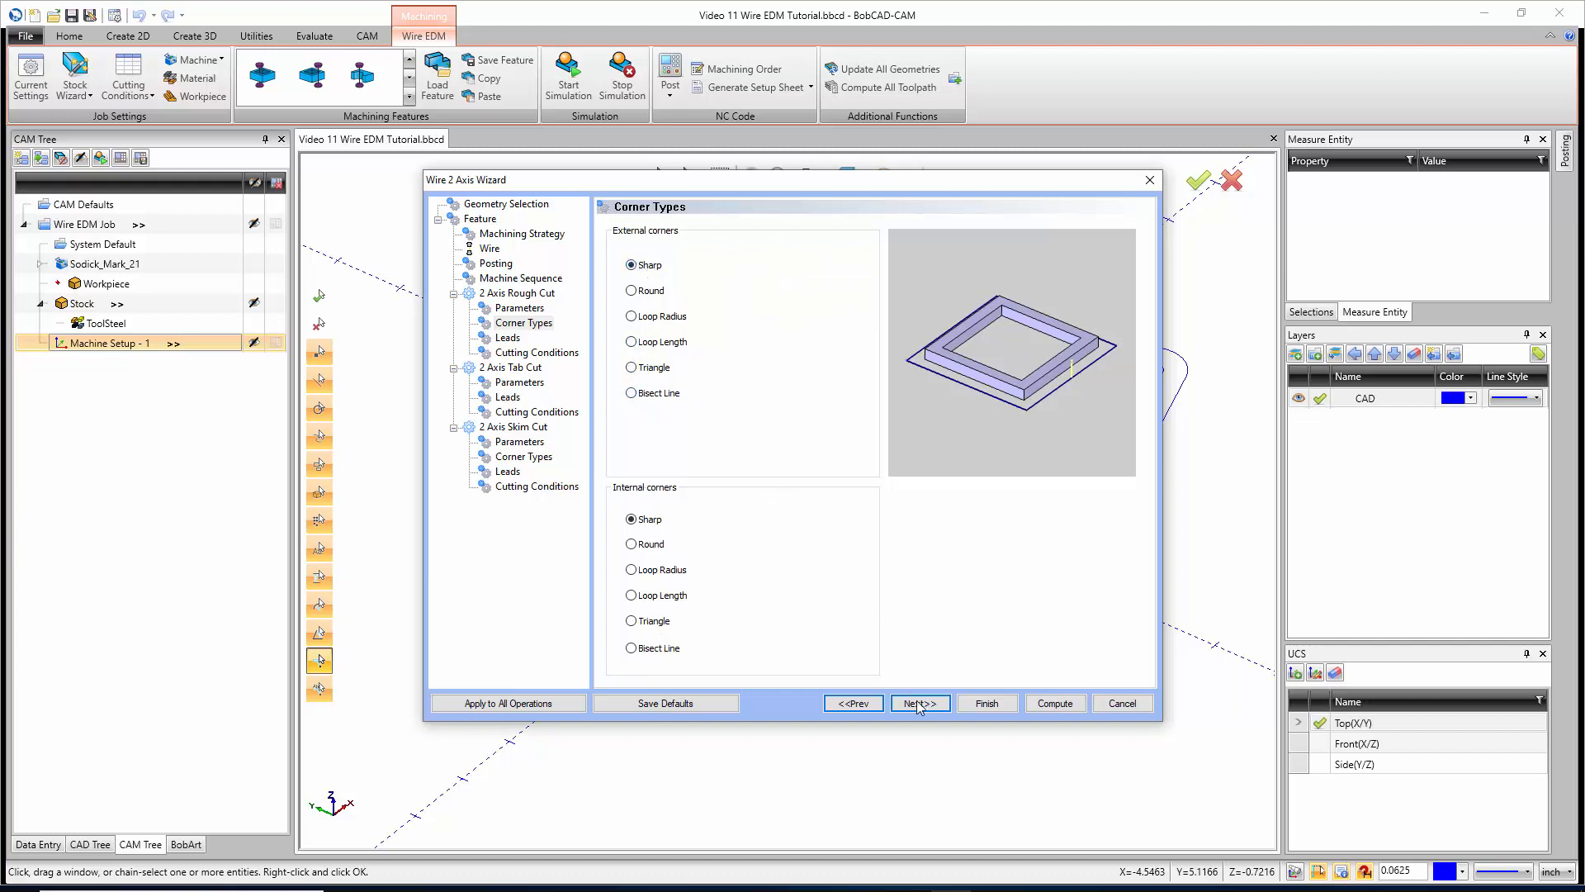
{"action": "left_click", "coordinate": [918, 702]}
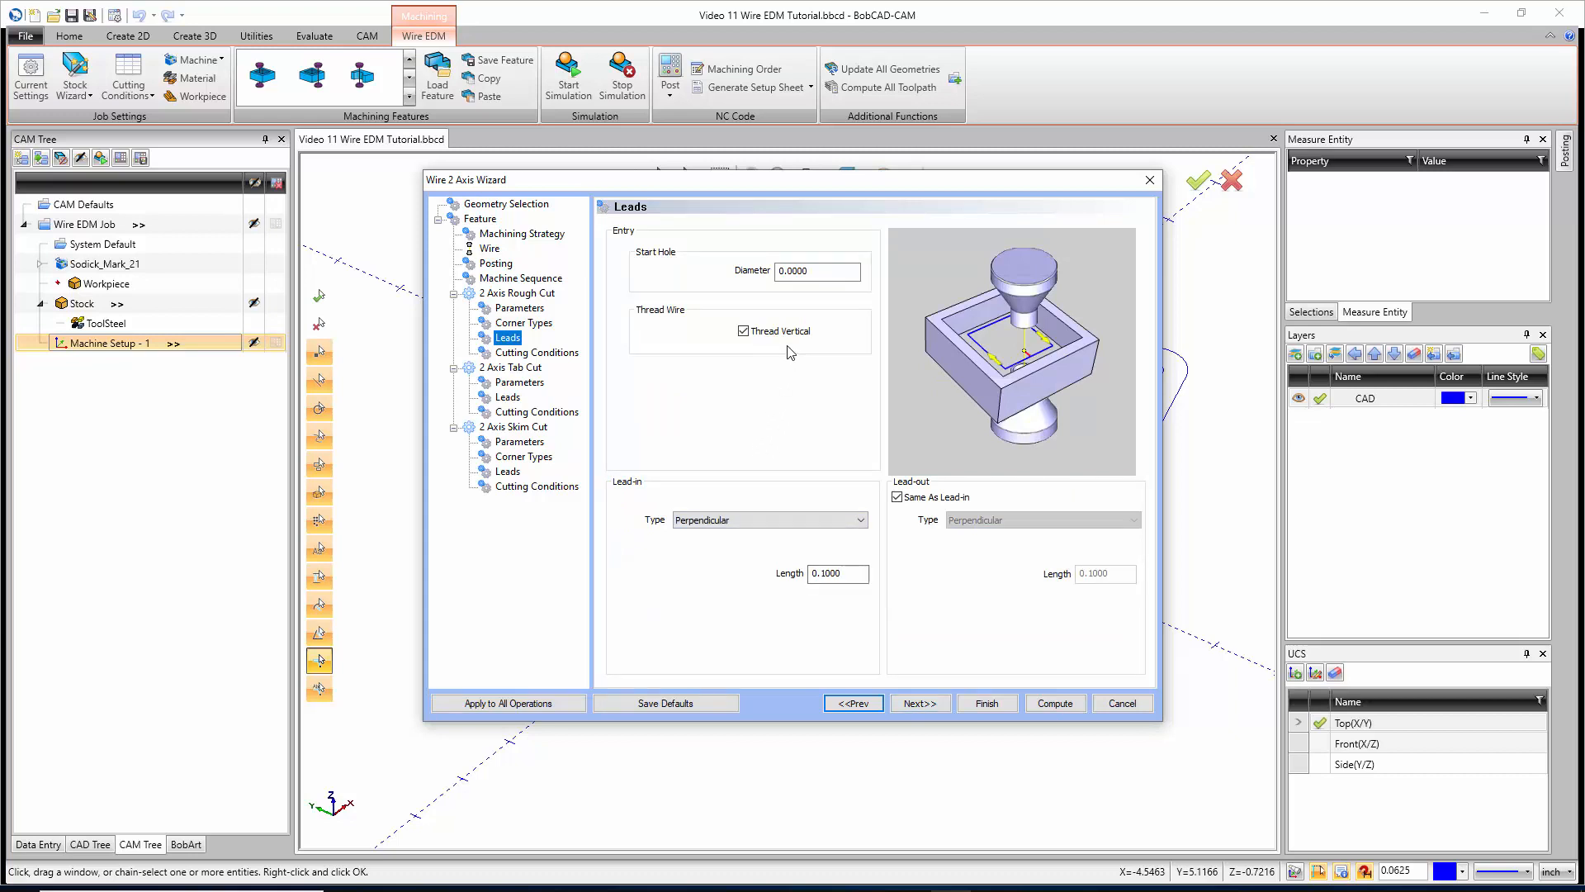
Review the start hole diameter and preview perpendicular blend and point blend lead-in types
{"action": "left_click", "coordinate": [816, 271]}
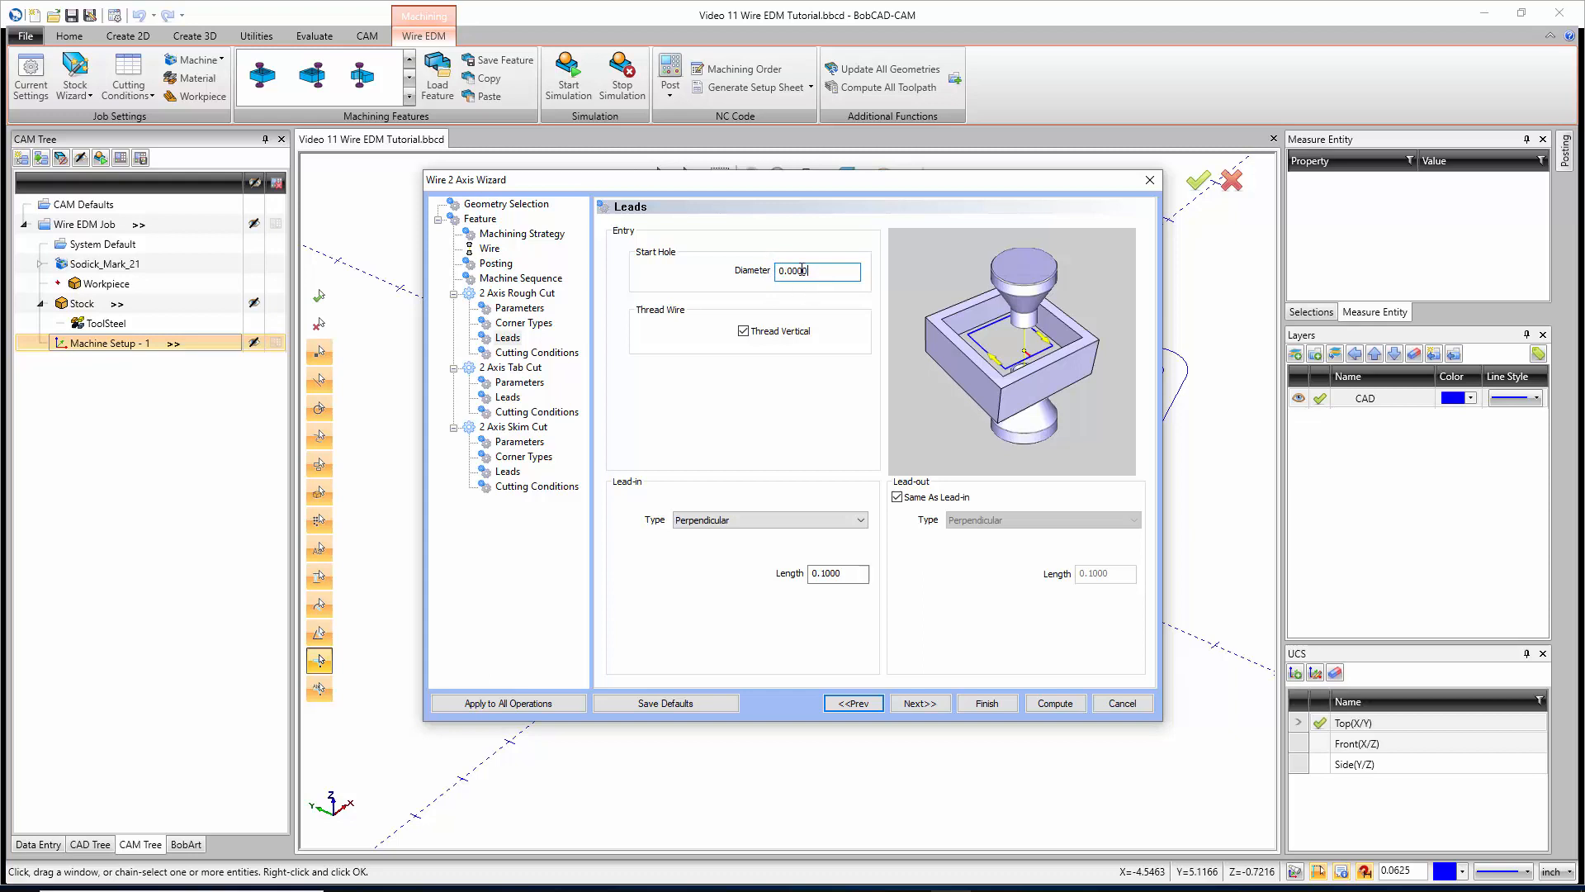
{"action": "left_click", "coordinate": [816, 271]}
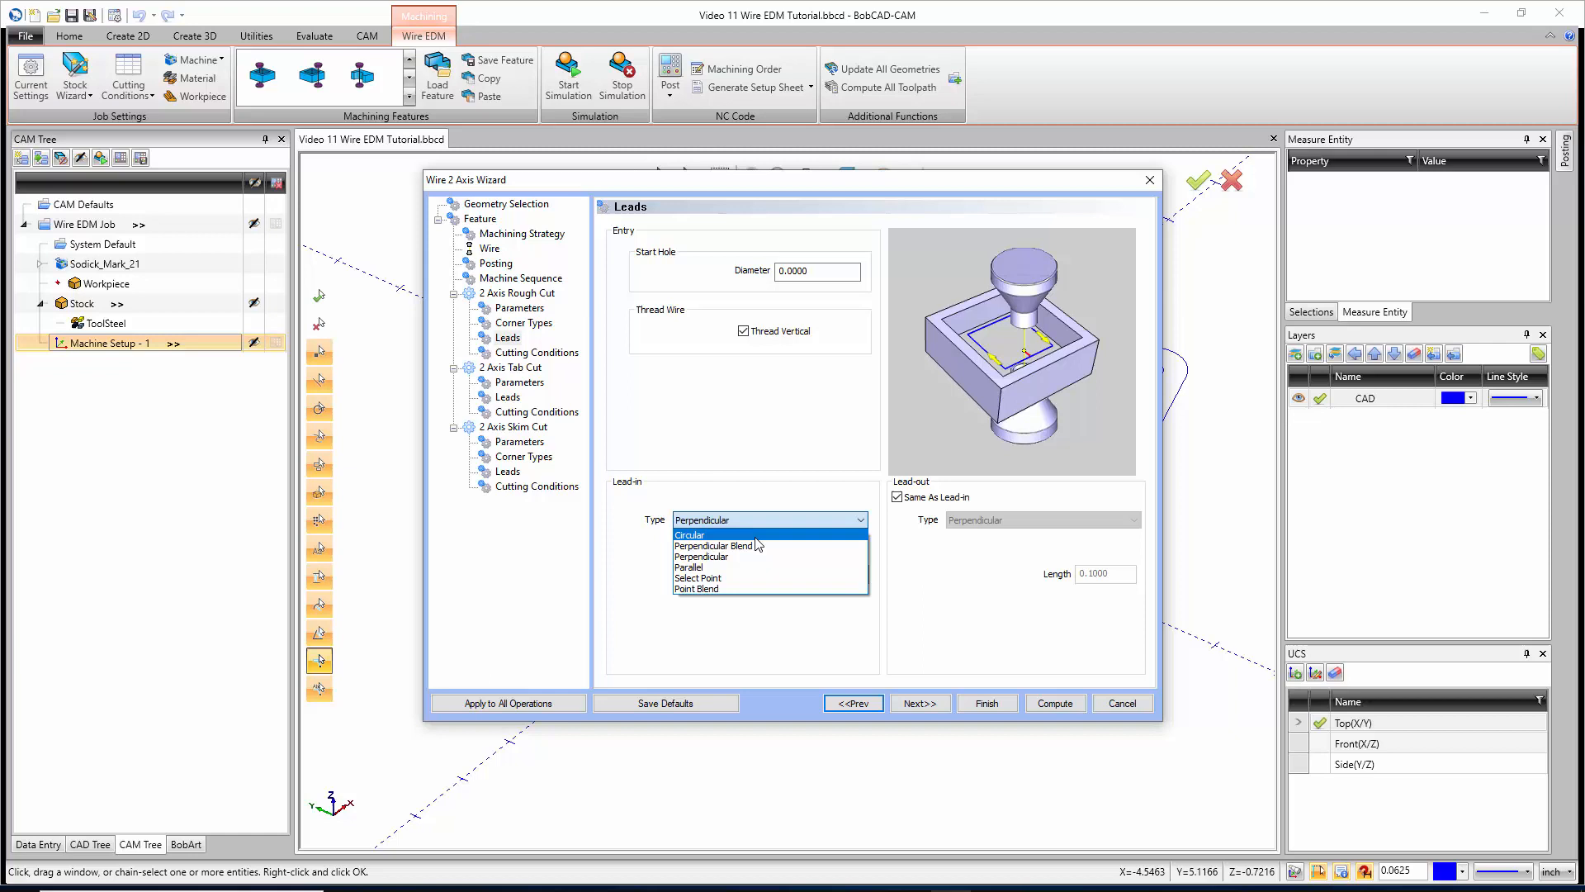
{"action": "left_click", "coordinate": [716, 545]}
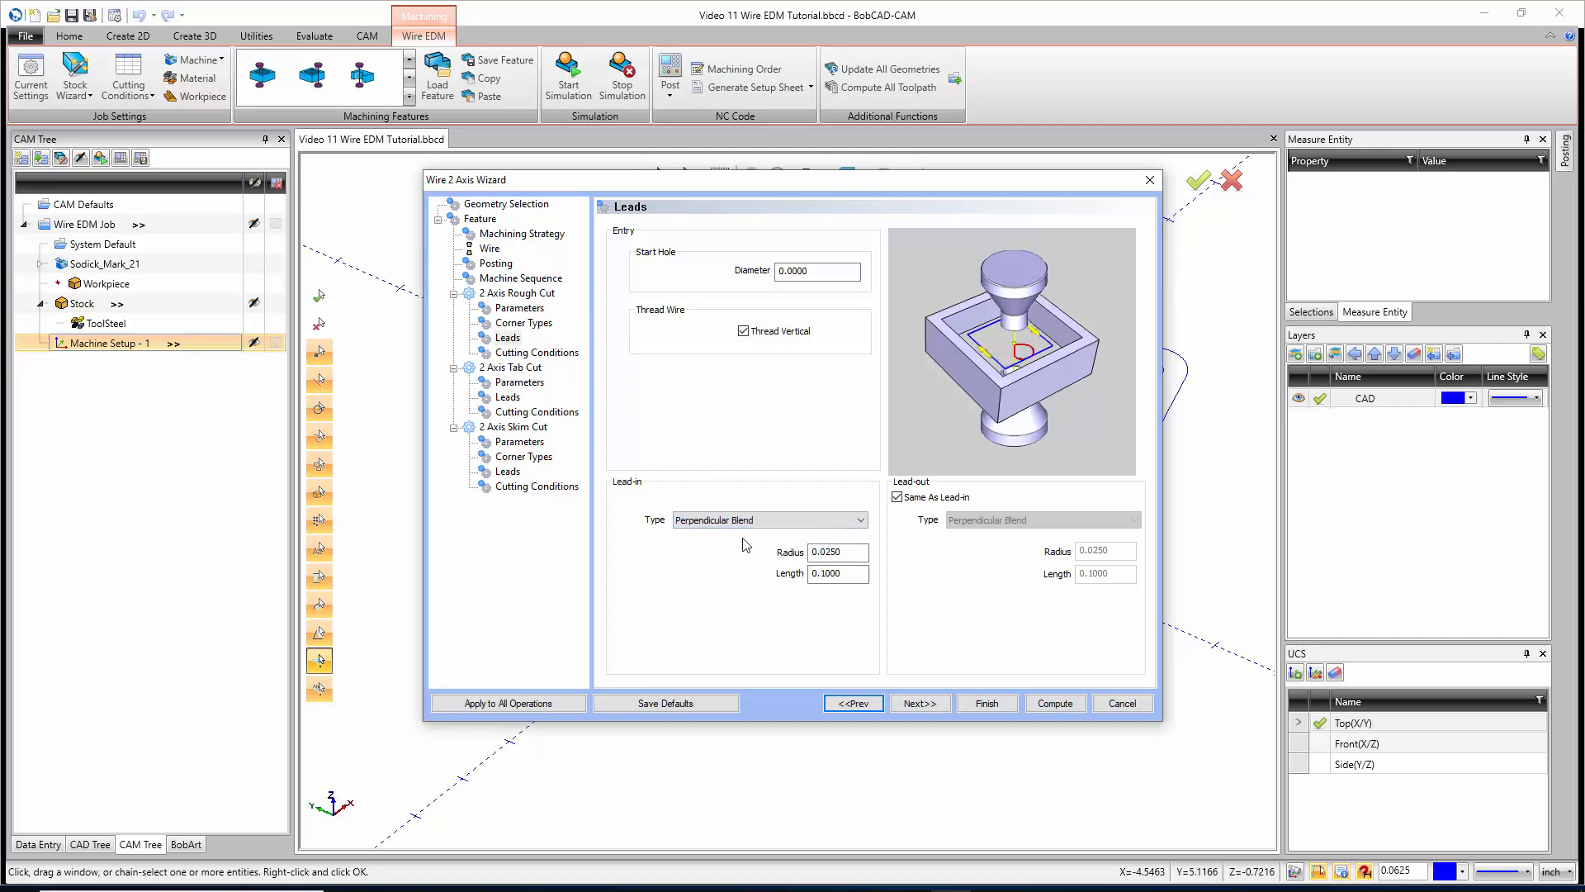
{"action": "left_click", "coordinate": [768, 520]}
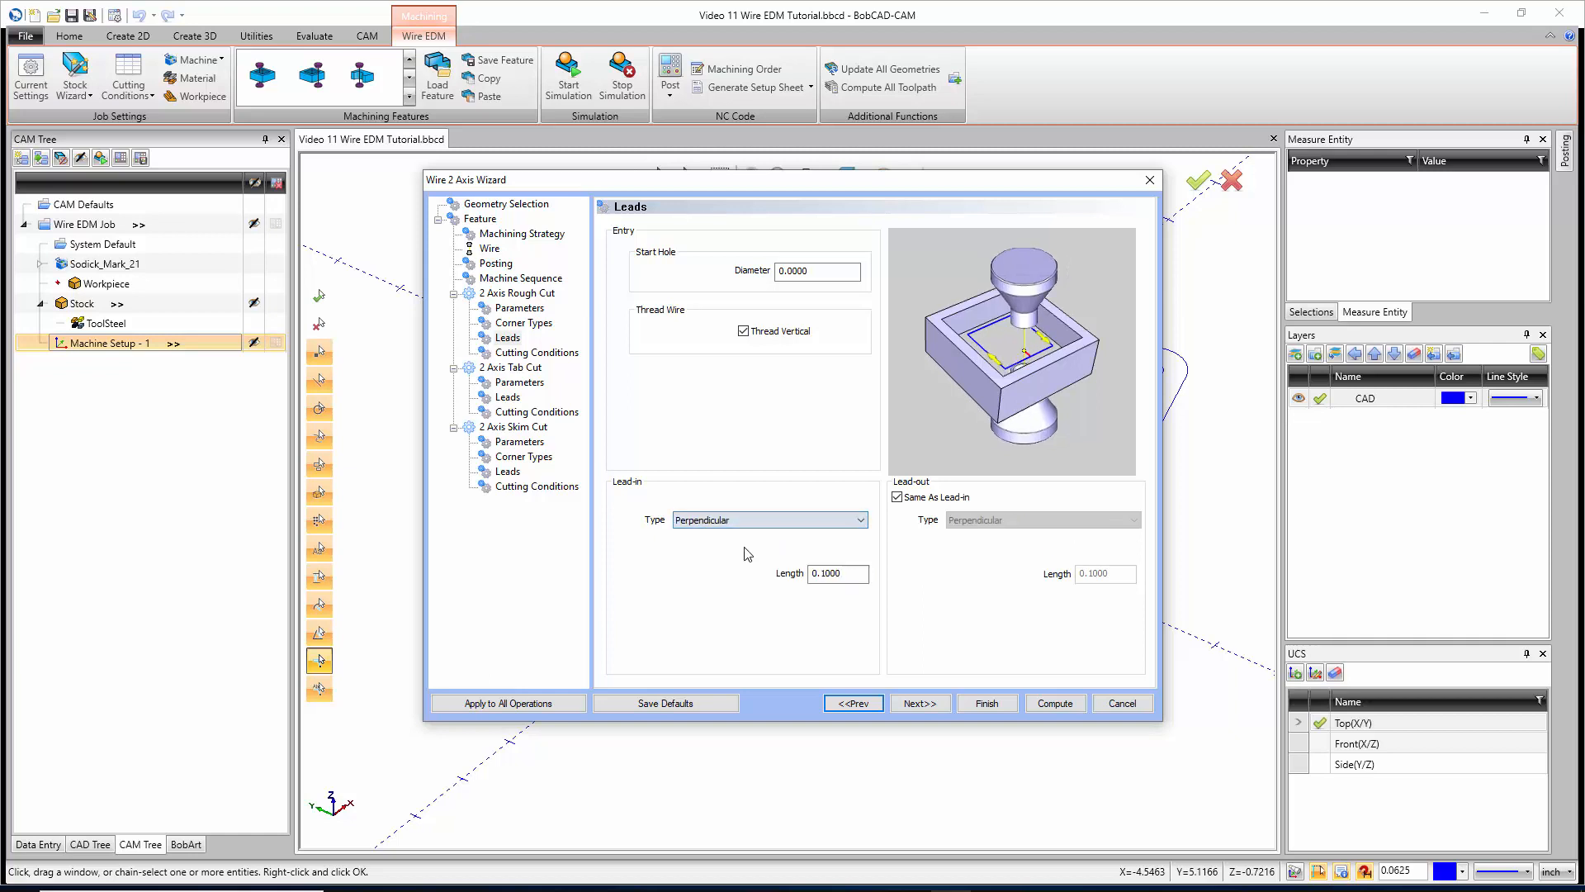
{"action": "left_click", "coordinate": [769, 519]}
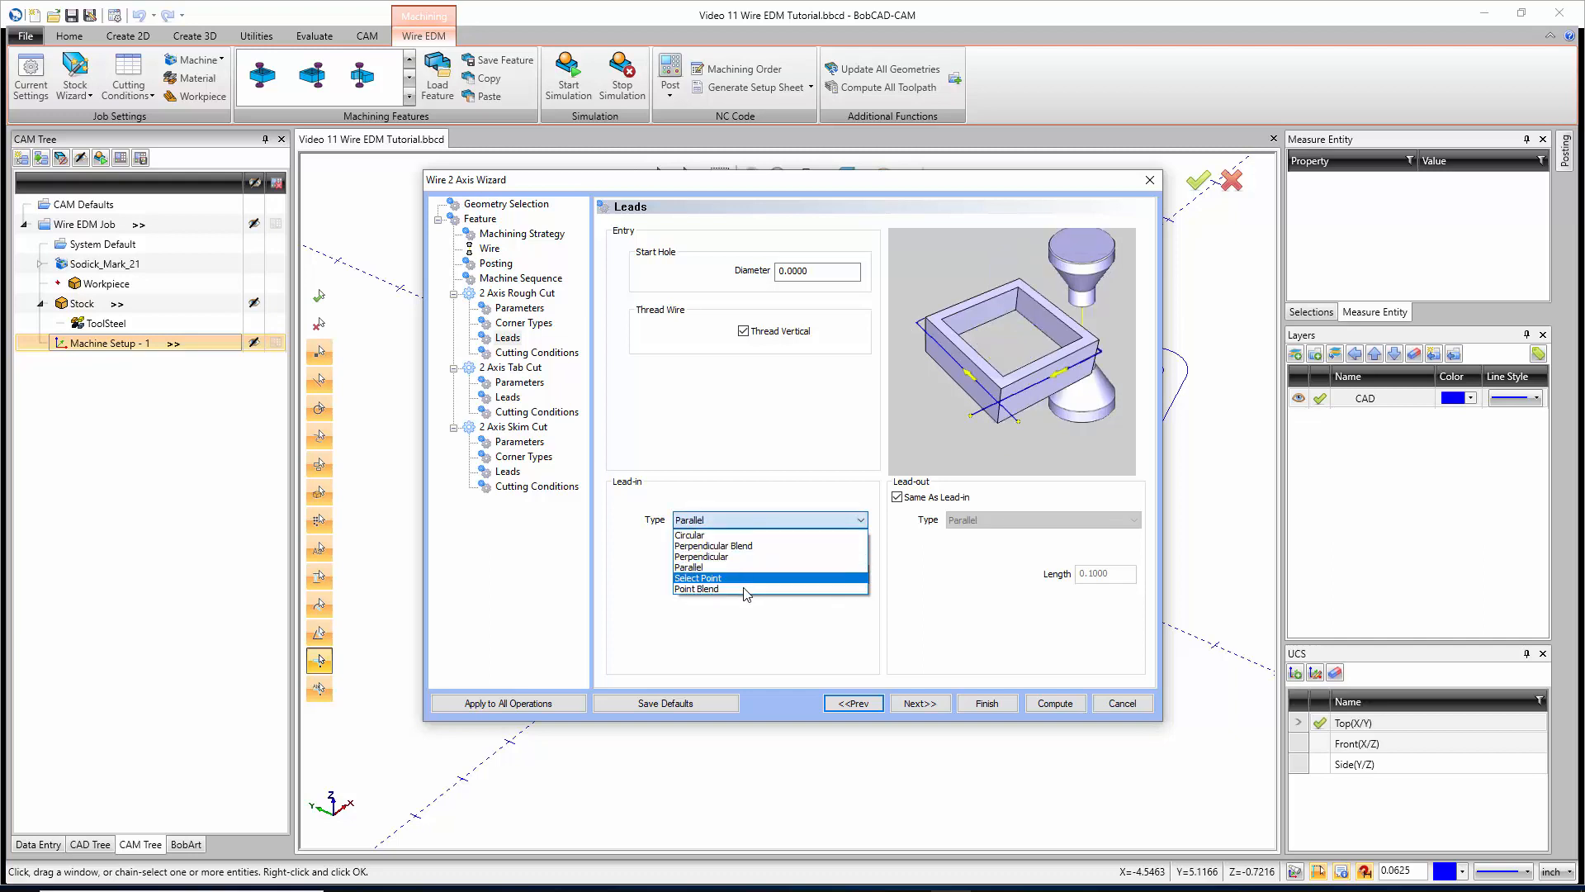
{"action": "left_click", "coordinate": [697, 589]}
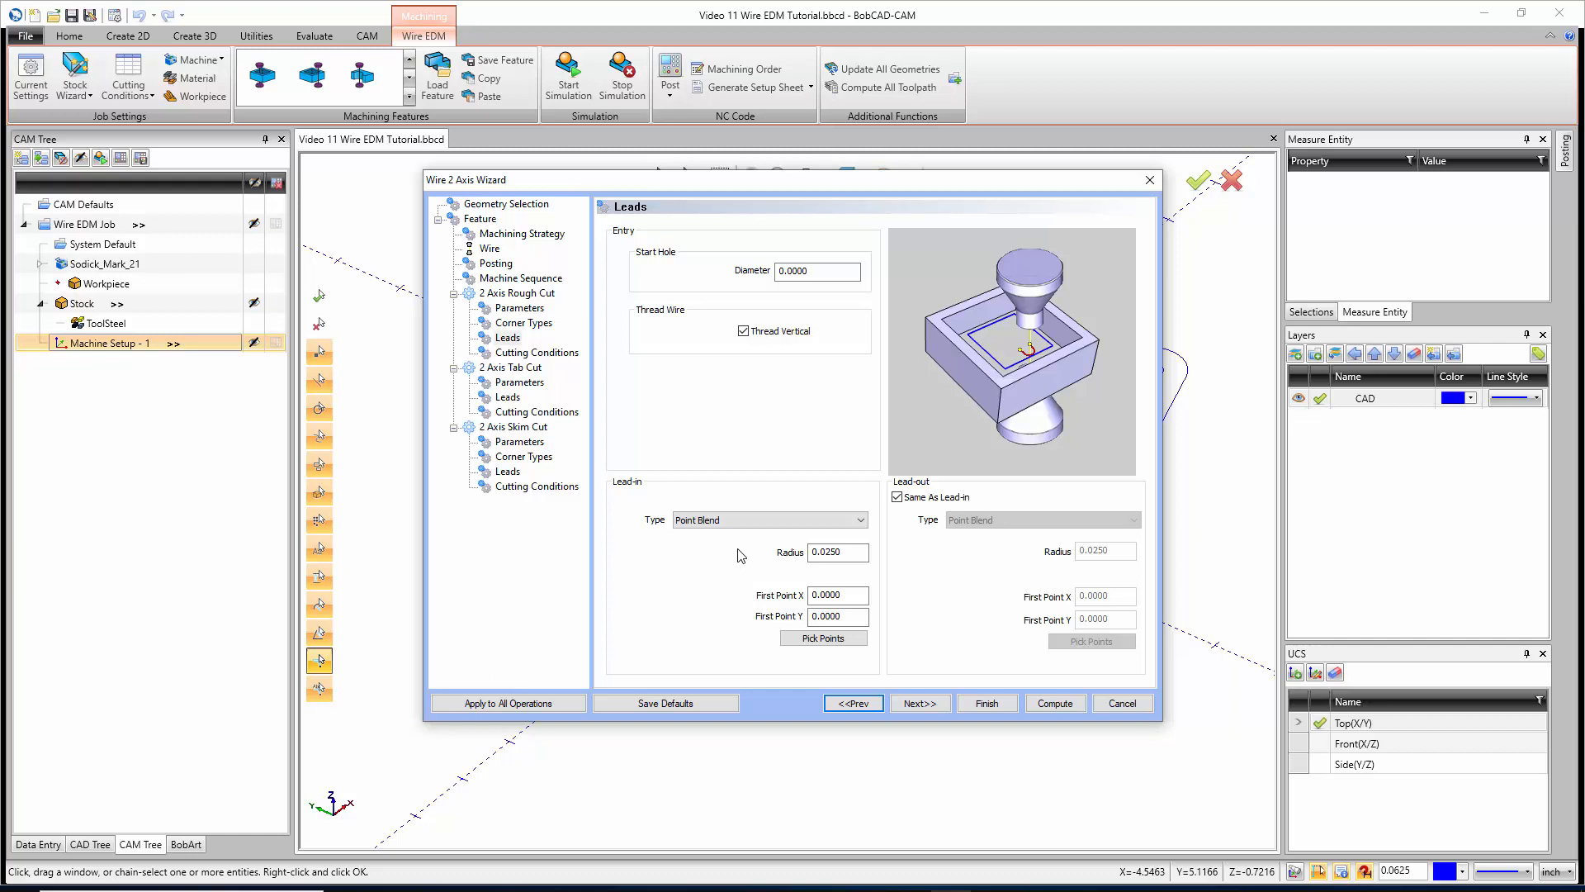
{"action": "mouse_move", "coordinate": [729, 532]}
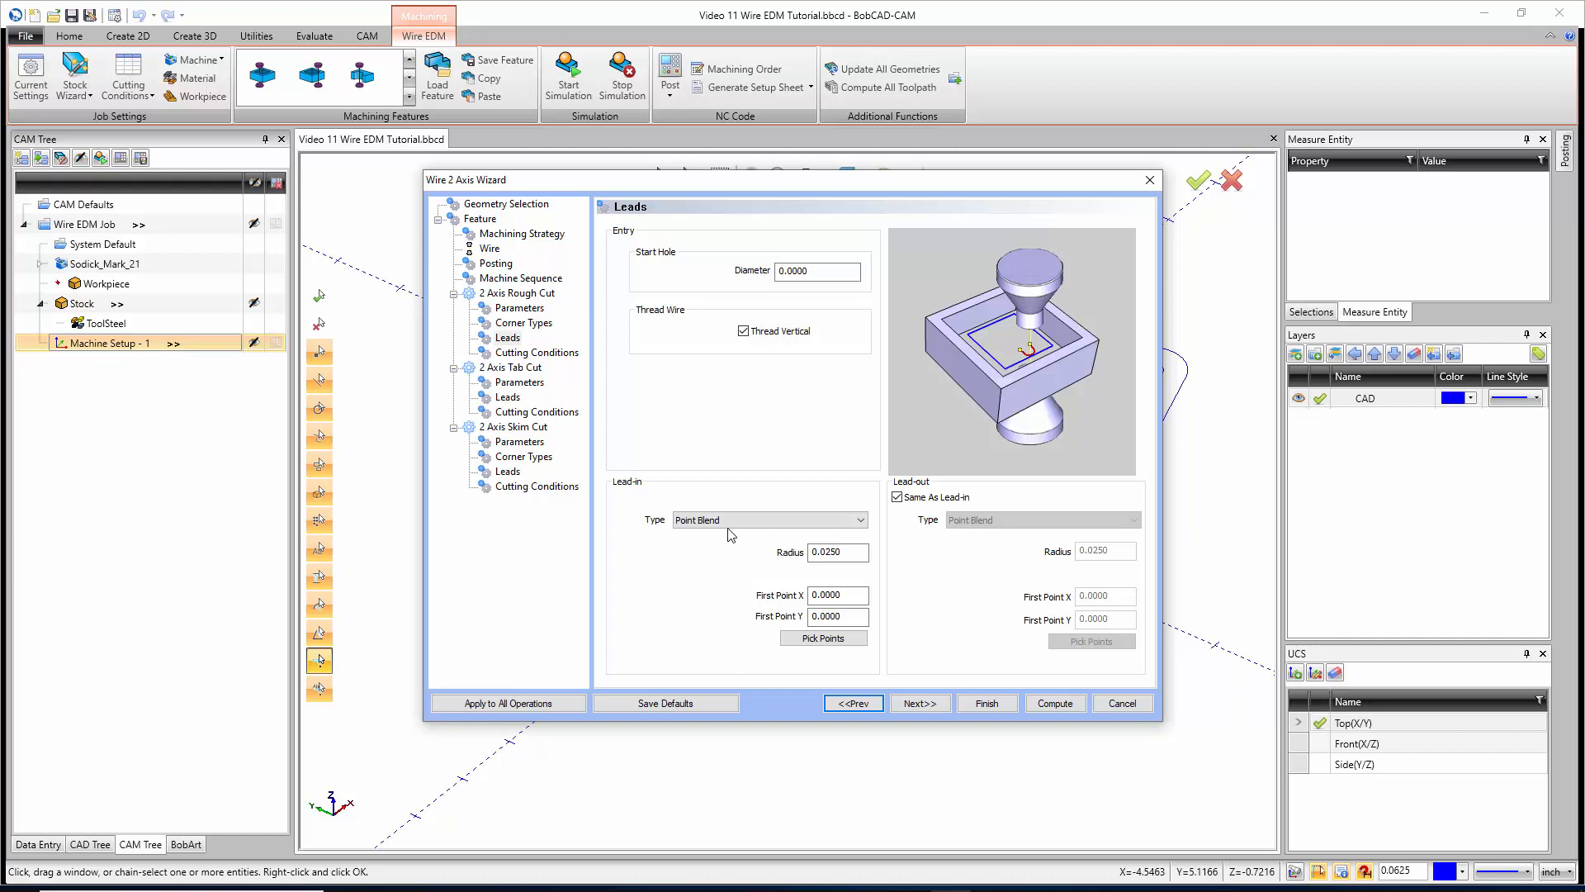
Set lead-in to Select Point with Perpendicular to Closest and start picking lead-in points
{"action": "left_click", "coordinate": [768, 519]}
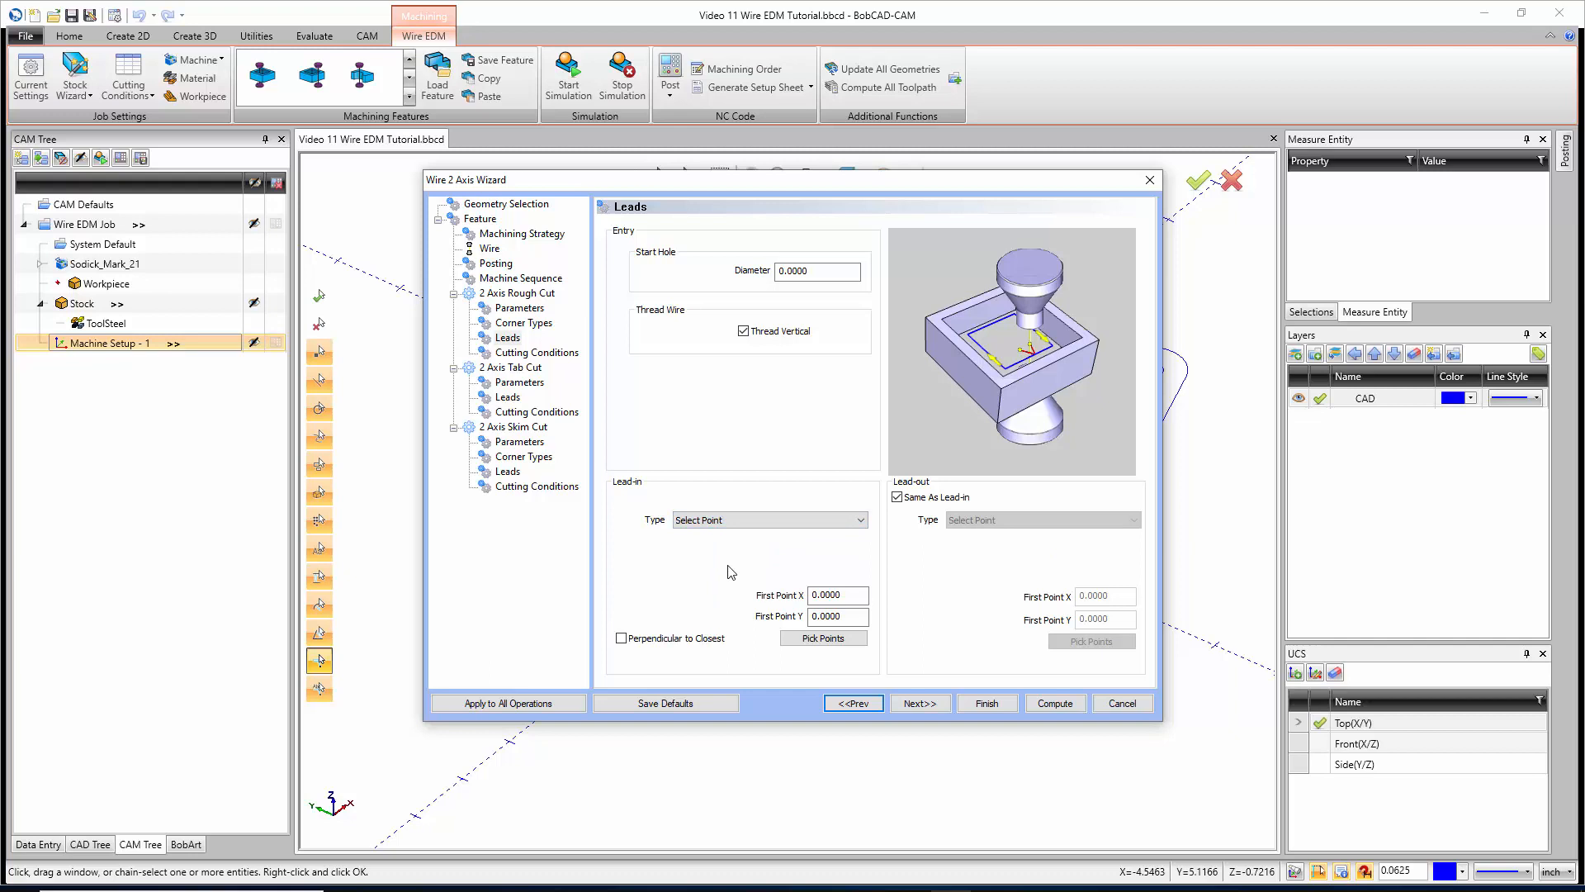
{"action": "left_click", "coordinate": [621, 639]}
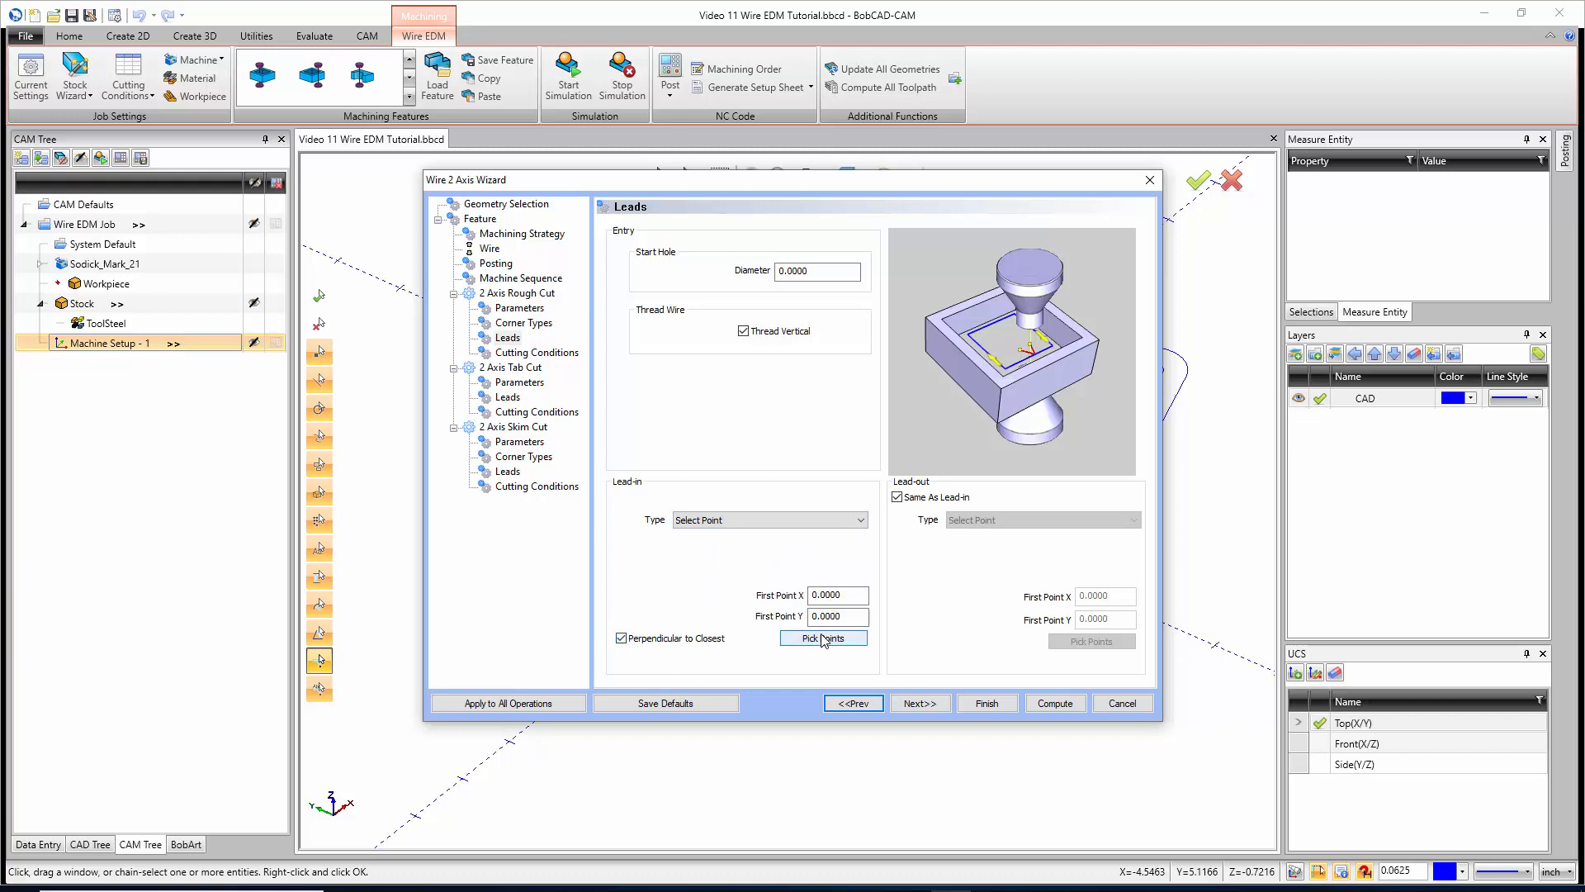
{"action": "left_click", "coordinate": [823, 638]}
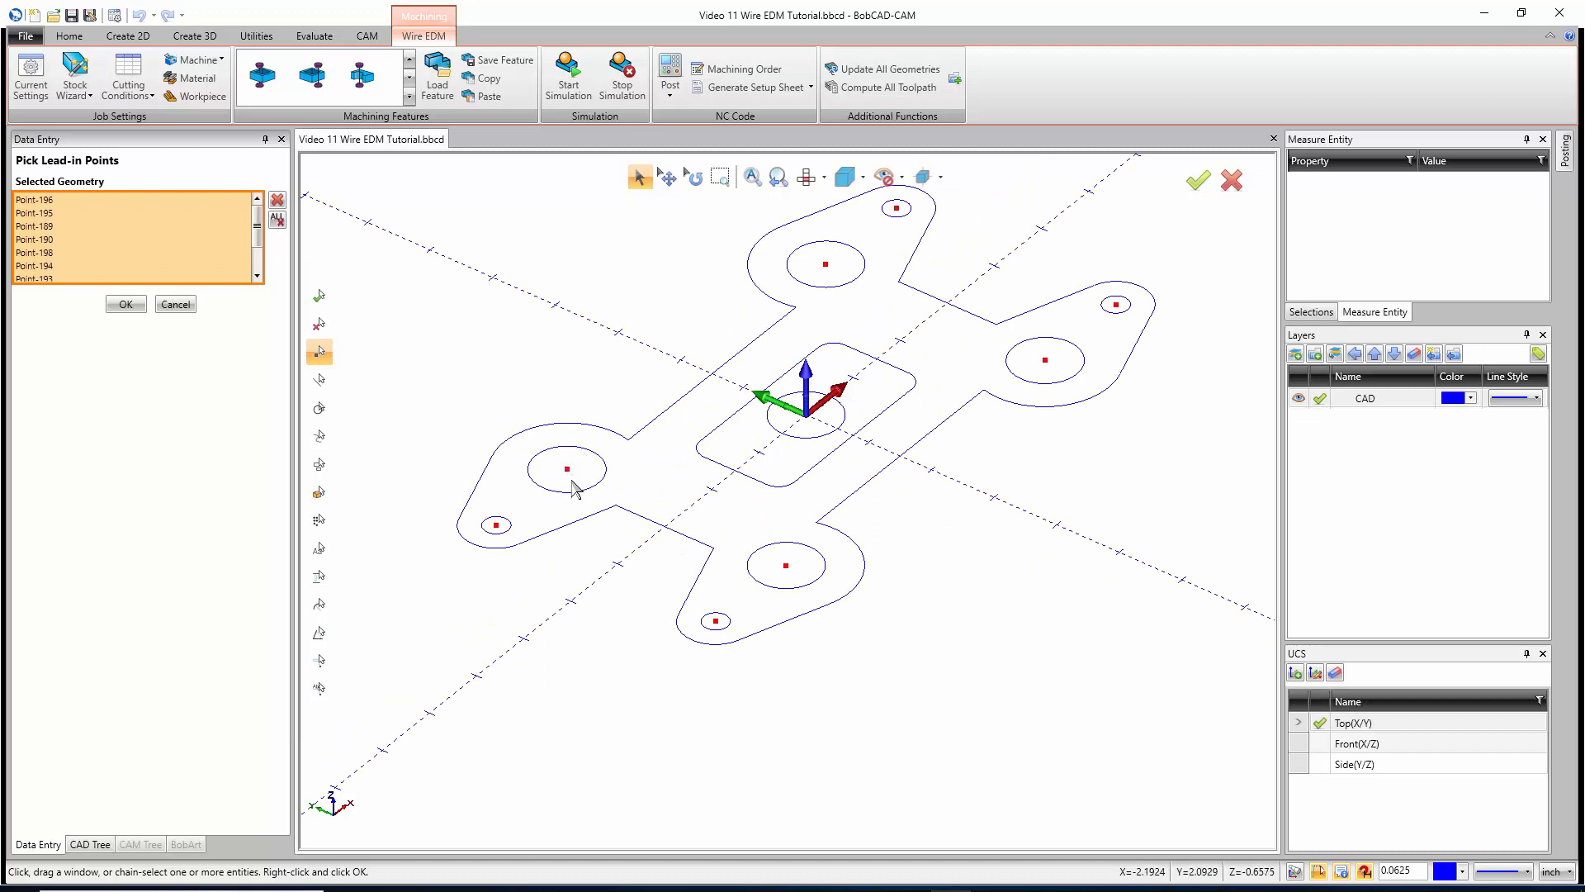
{"action": "mouse_move", "coordinate": [574, 481]}
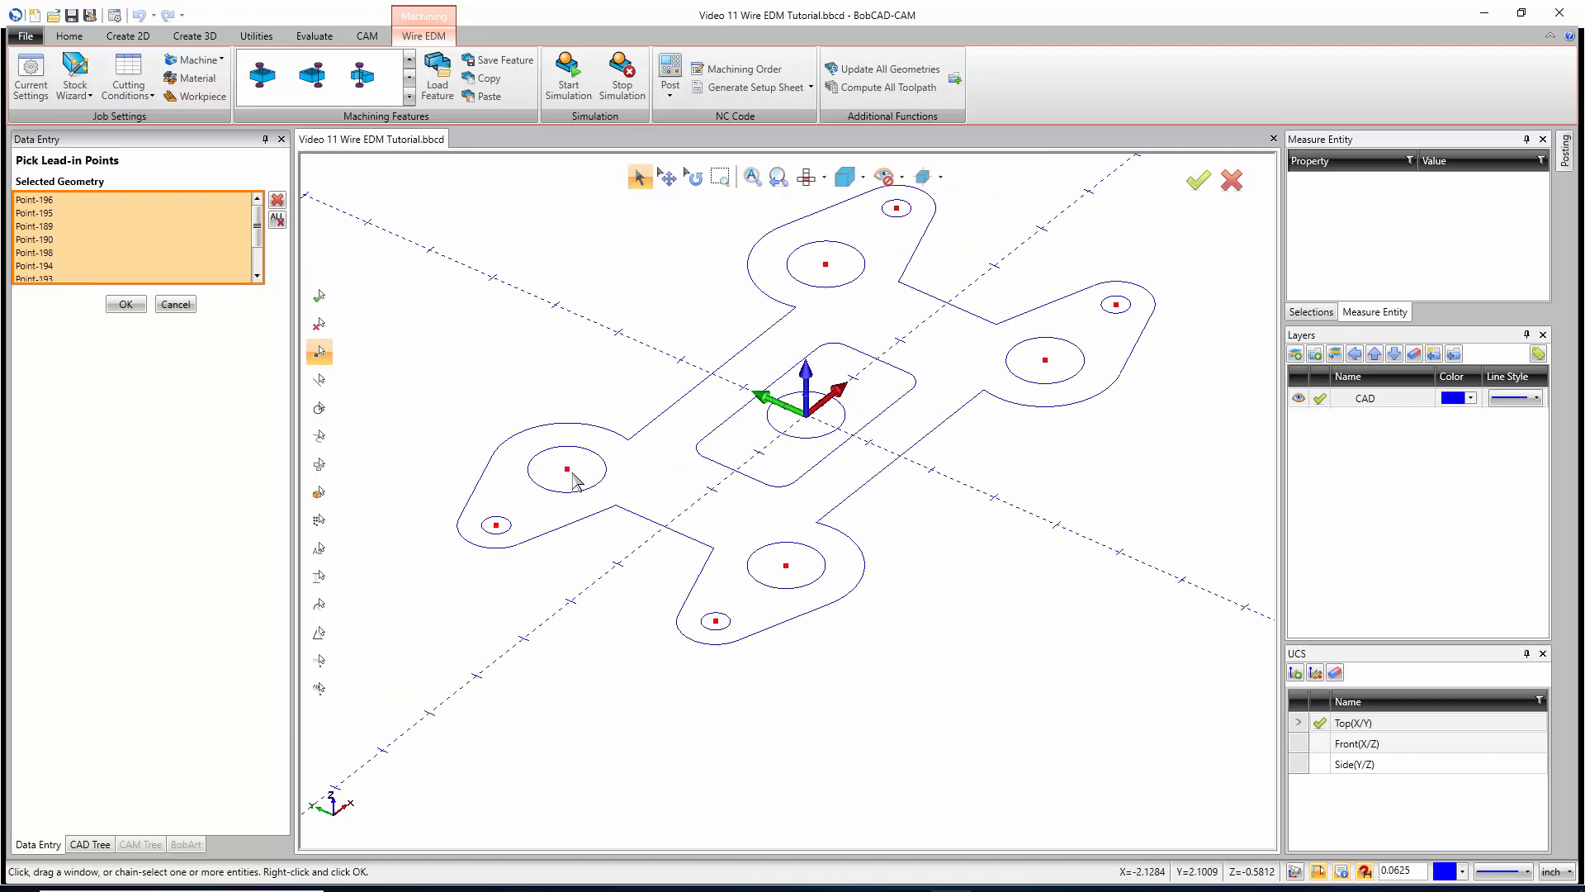
{"action": "mouse_move", "coordinate": [576, 483]}
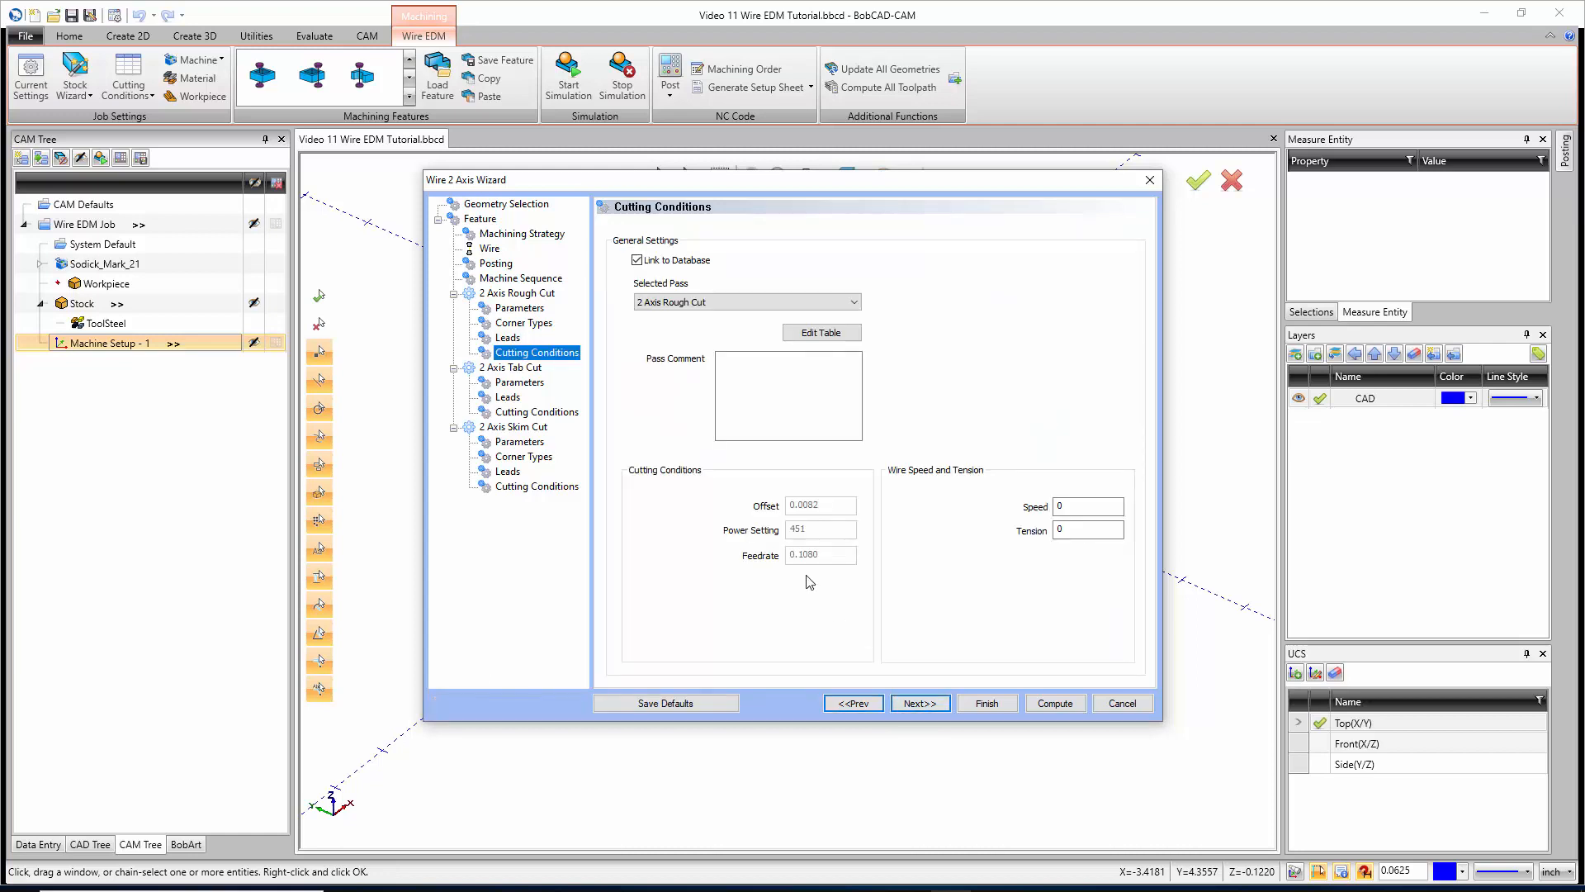
Accept the database-linked rough cut cutting conditions and advance to Tab Cut Parameters
{"action": "left_click", "coordinate": [636, 261]}
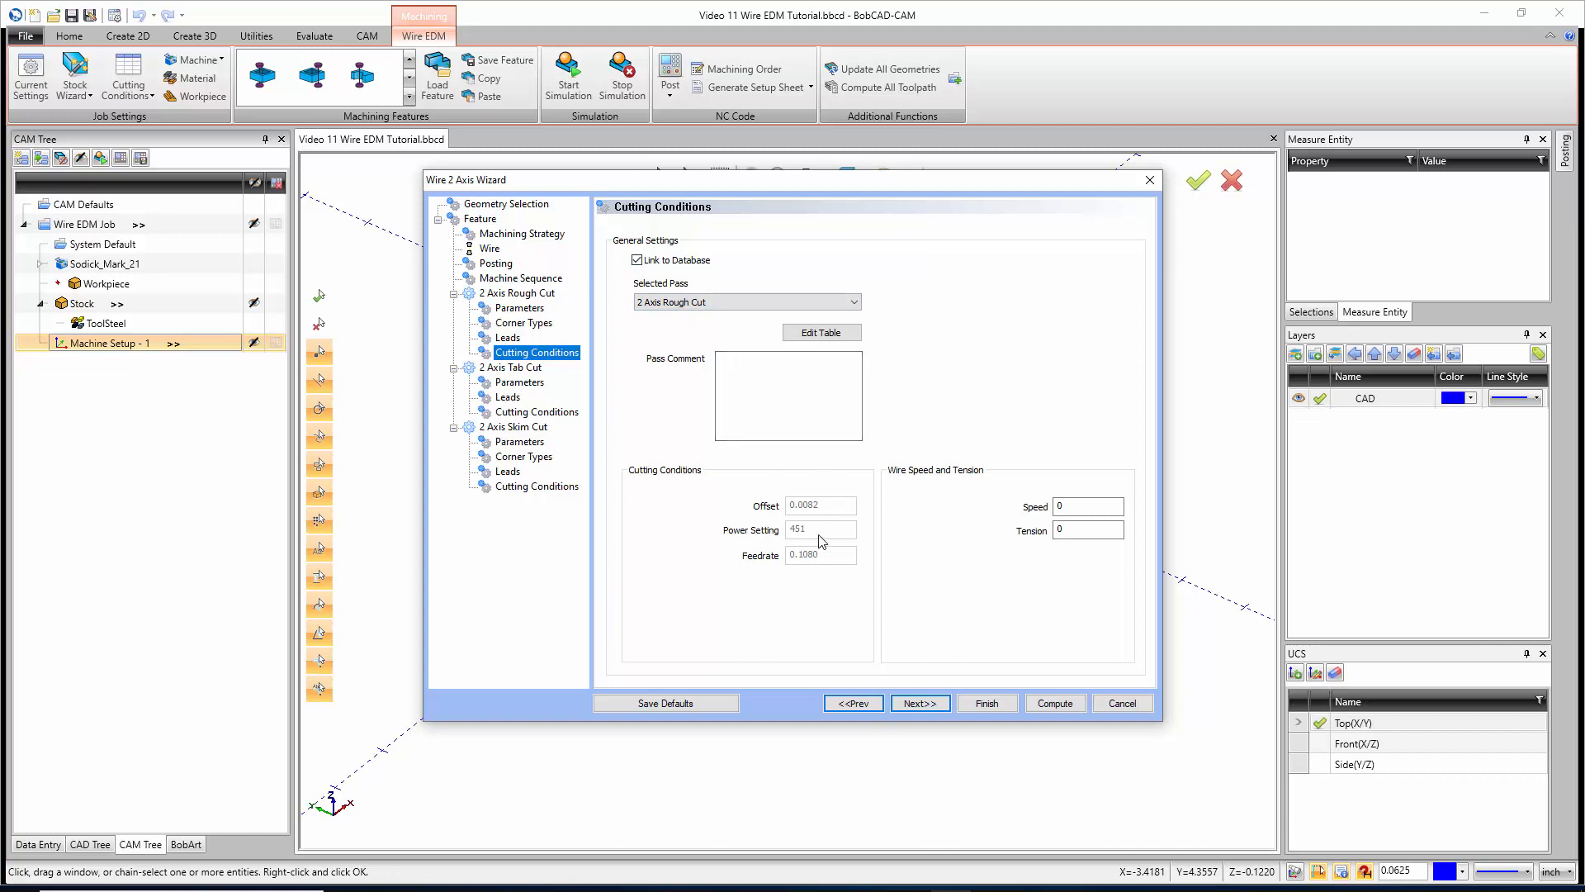
{"action": "mouse_move", "coordinate": [705, 473]}
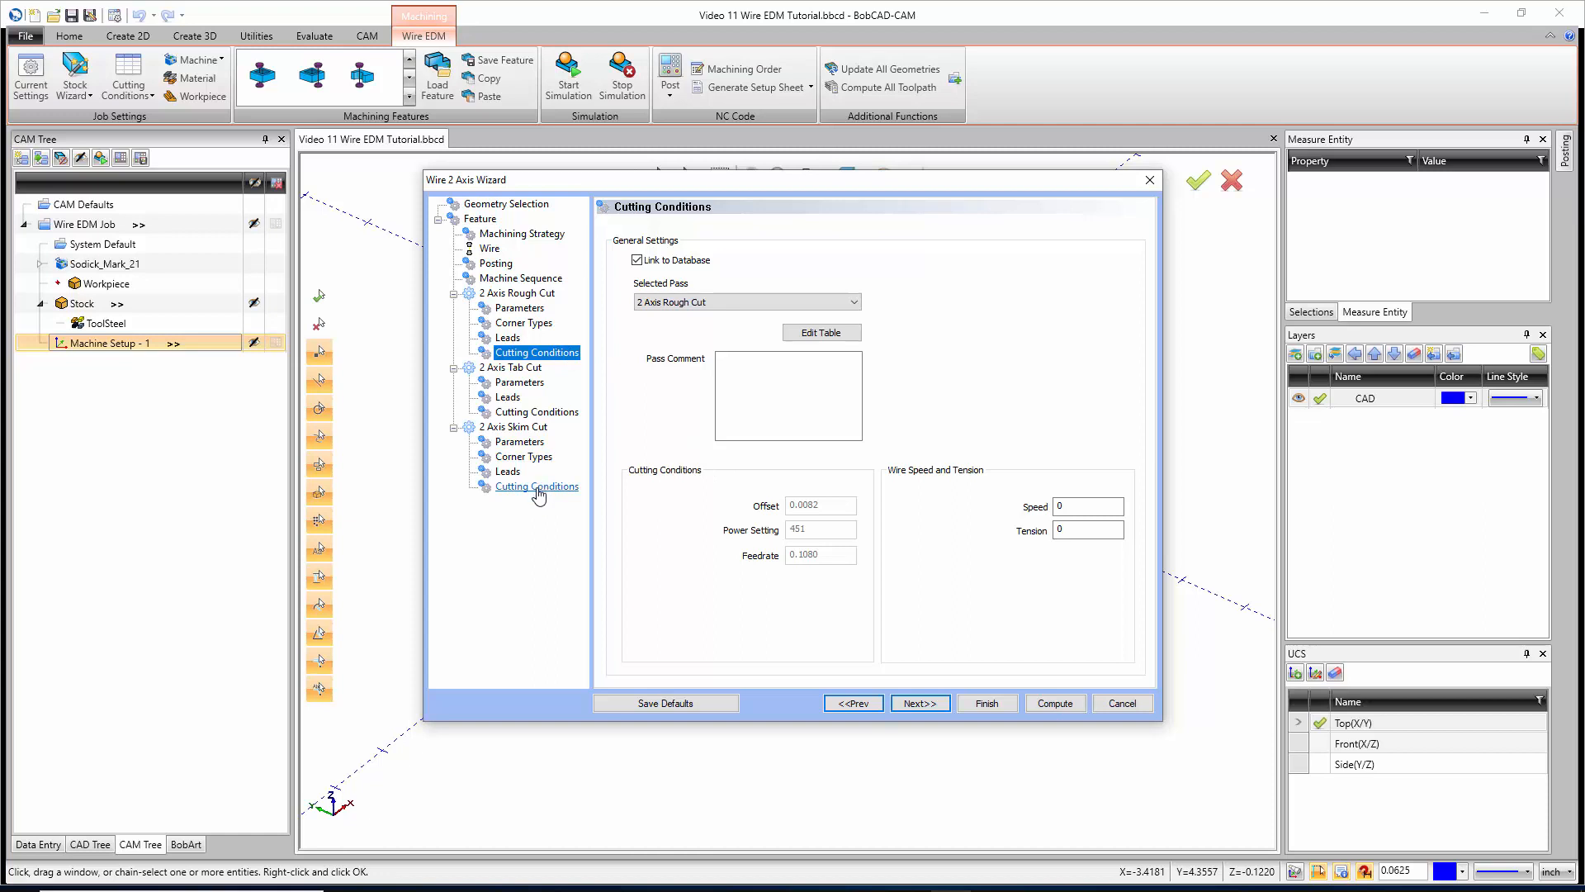
{"action": "mouse_move", "coordinate": [780, 544]}
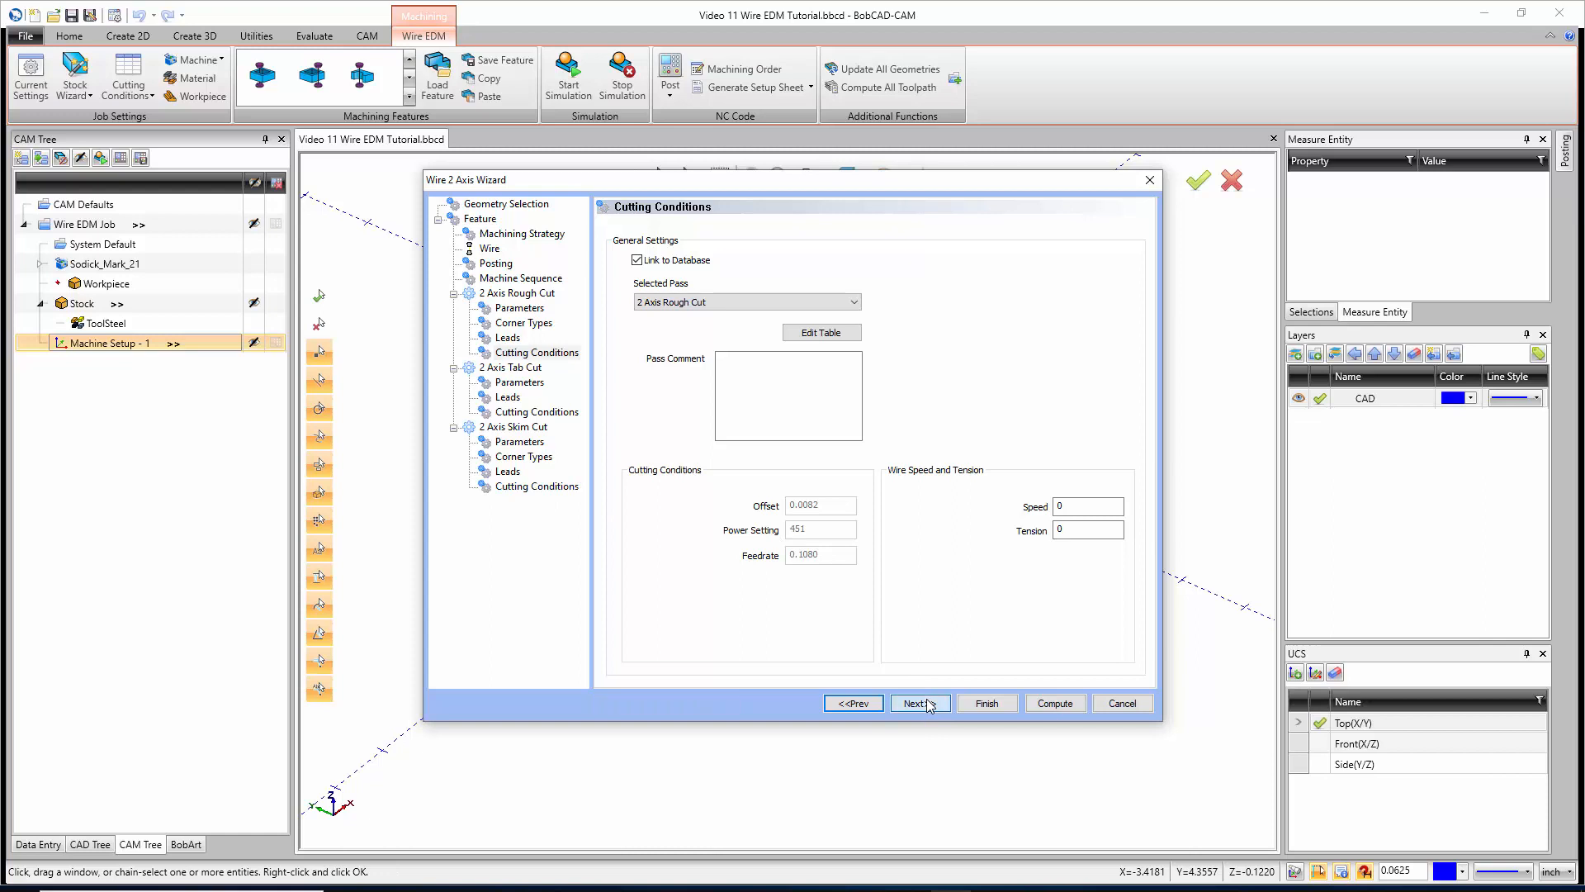
{"action": "left_click", "coordinate": [918, 703]}
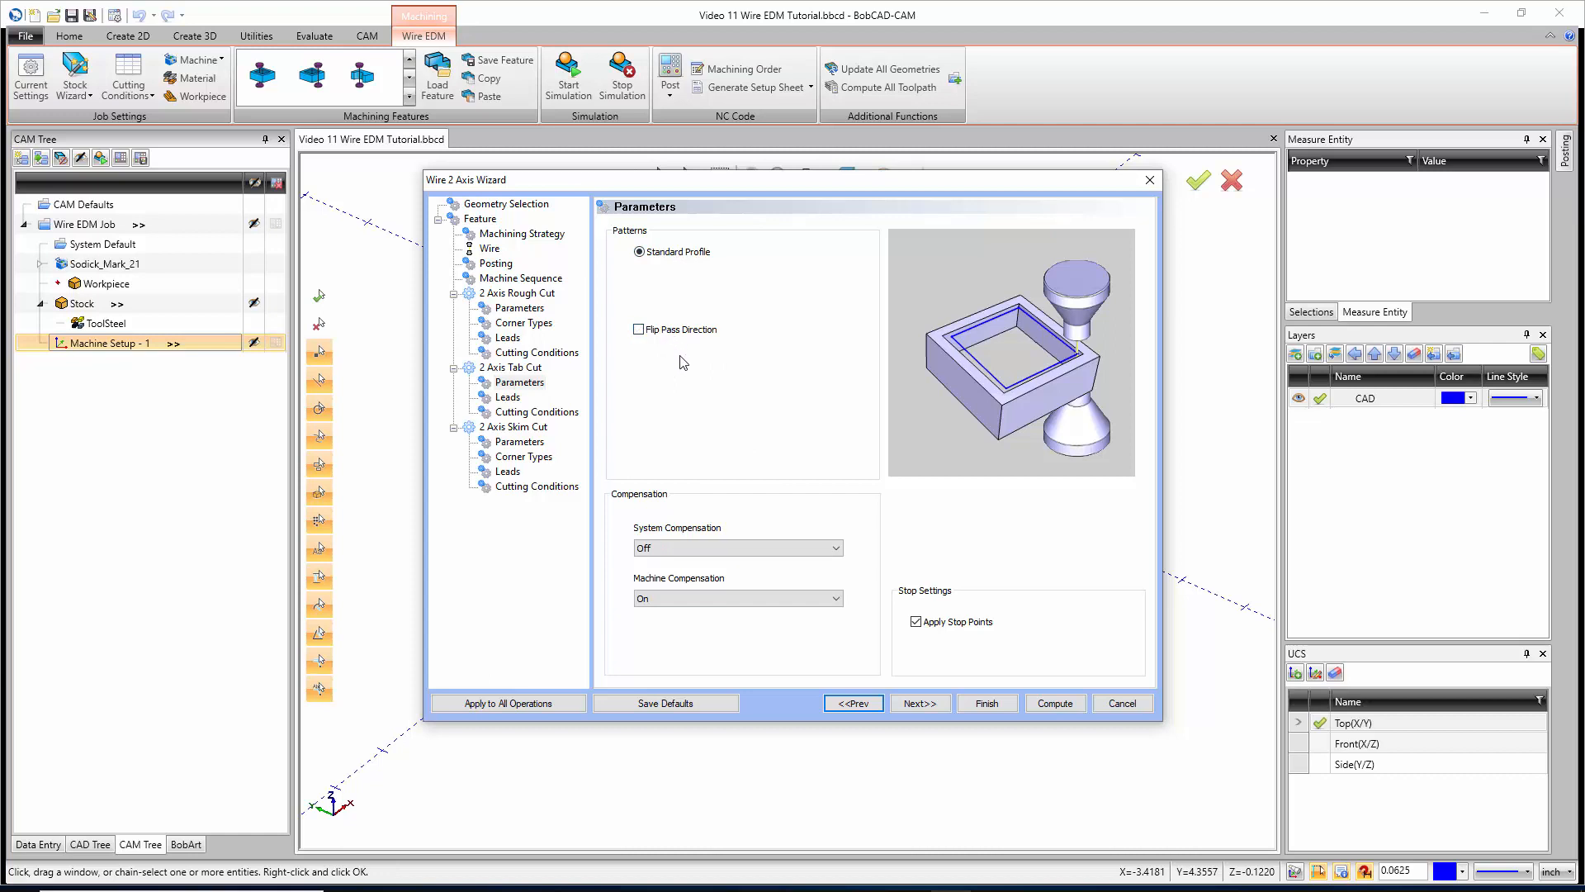
{"action": "mouse_move", "coordinate": [683, 351]}
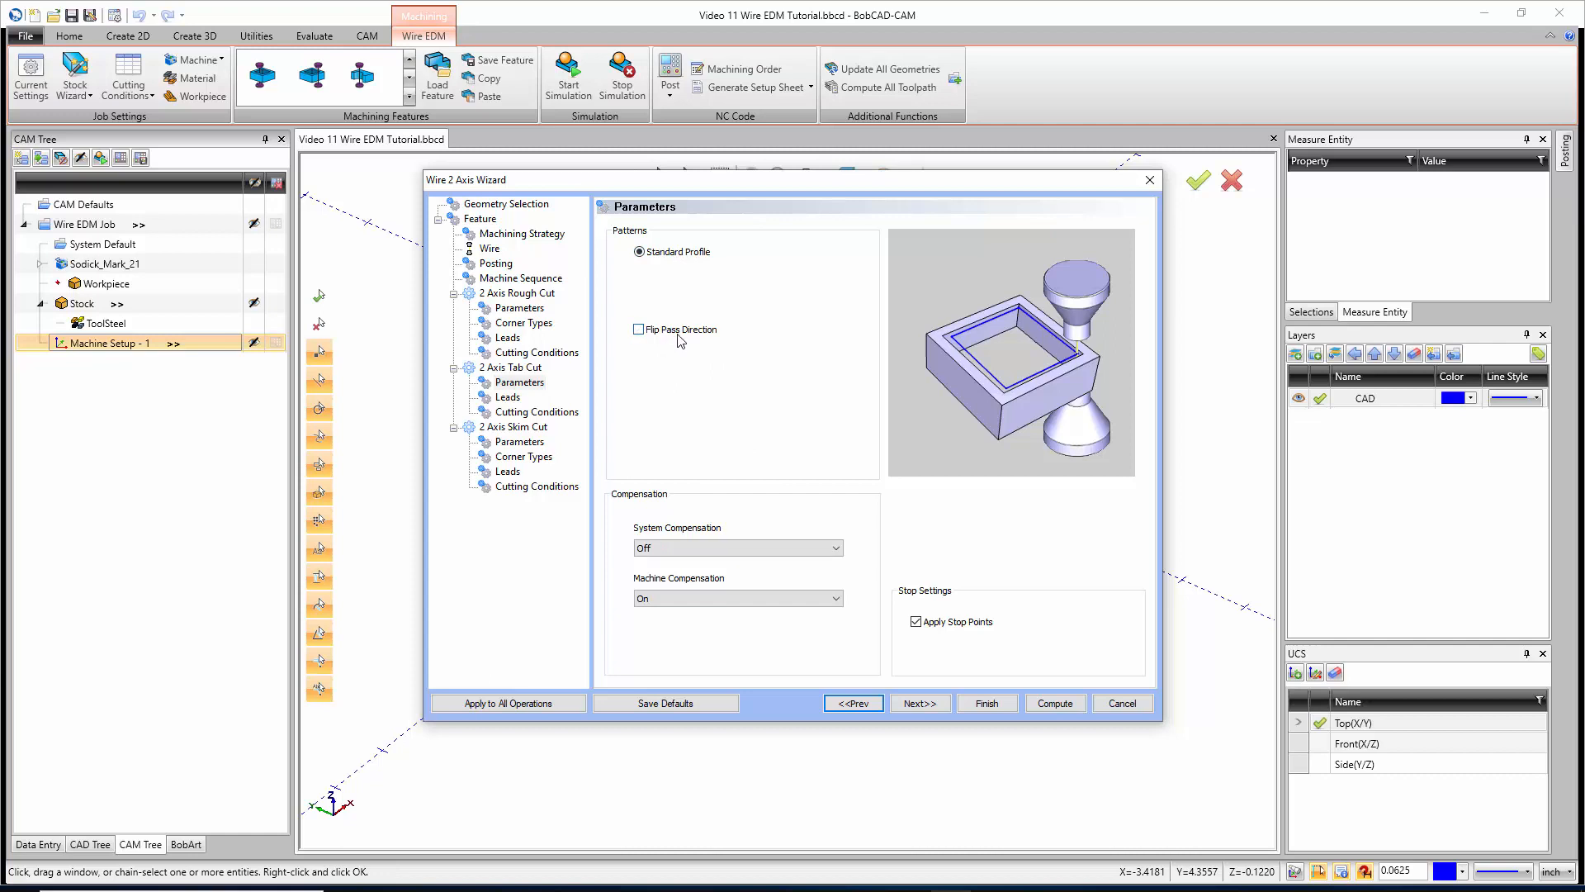
{"action": "mouse_move", "coordinate": [680, 359]}
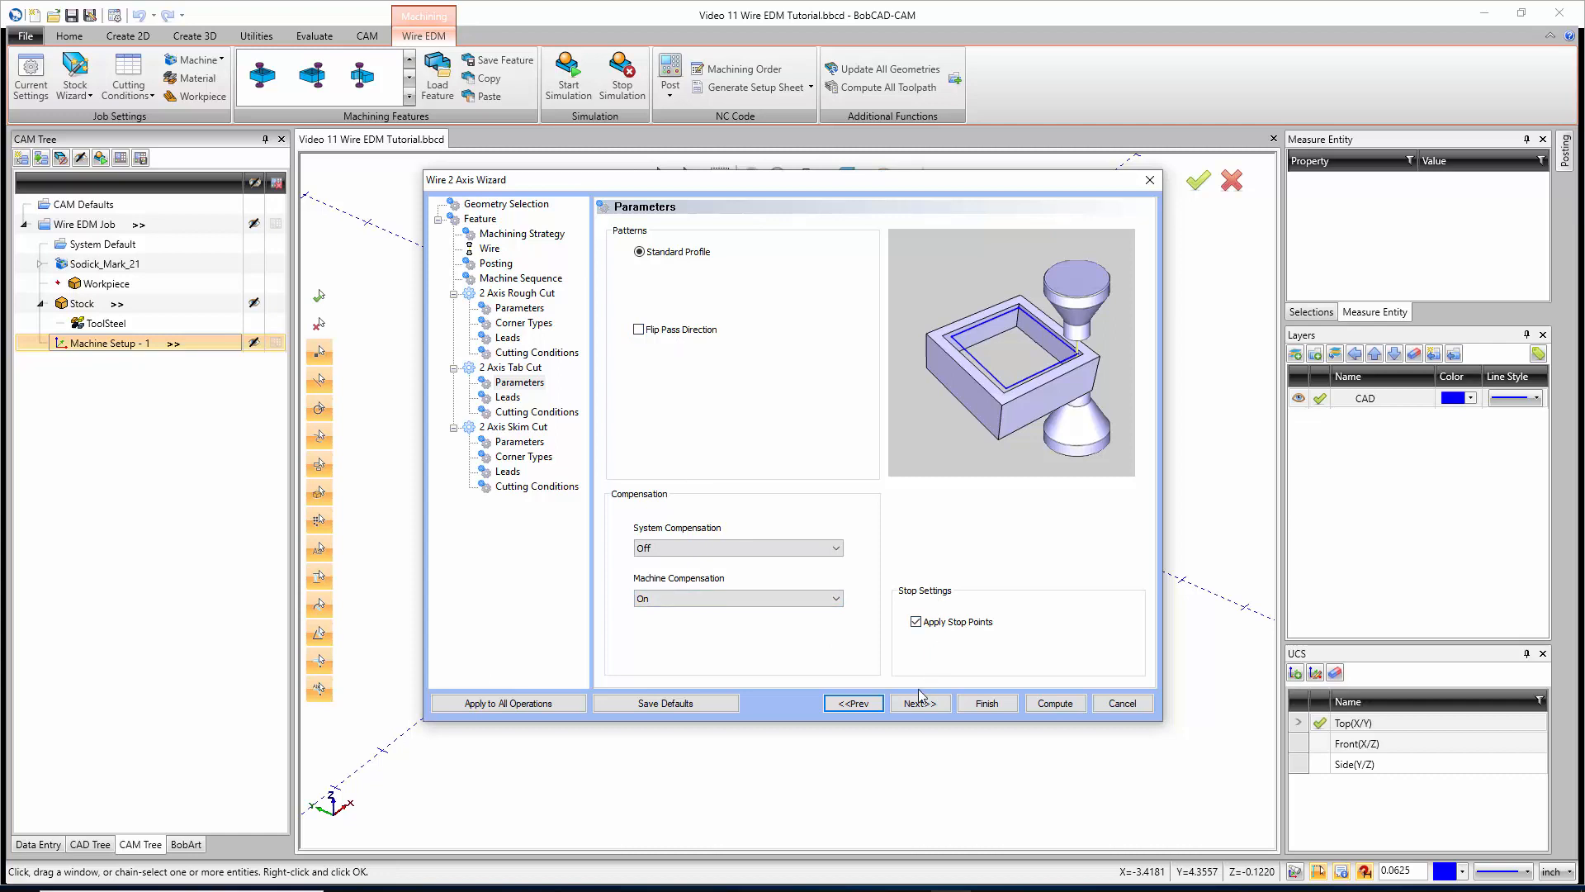
Keep a perpendicular lead-in for the tab cut and move on to Skim Cut Parameters
{"action": "left_click", "coordinate": [918, 703]}
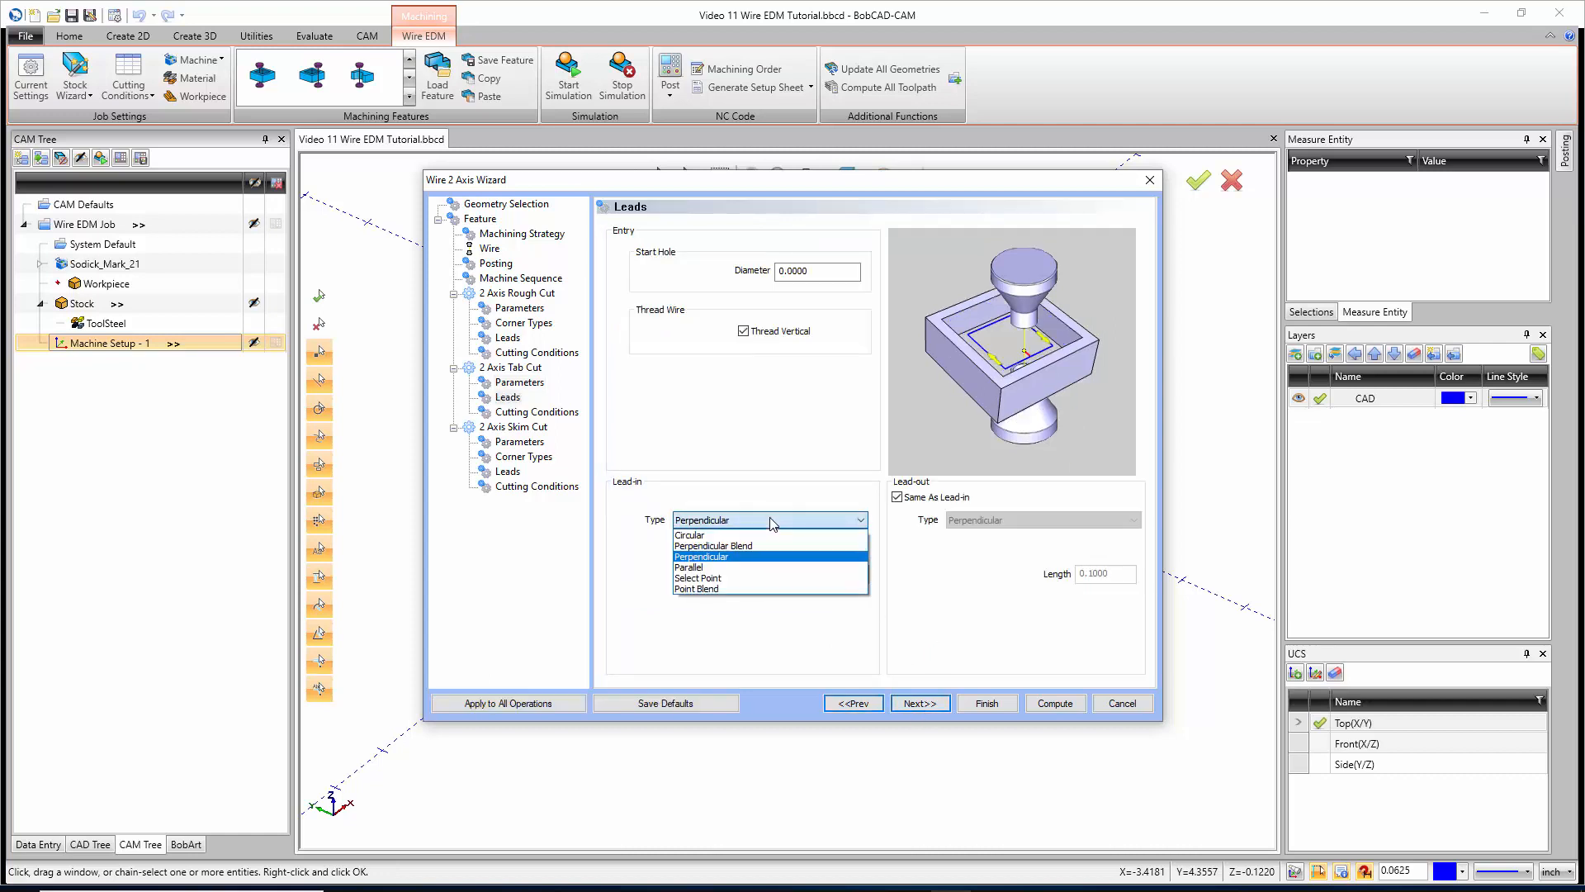
{"action": "left_click", "coordinate": [700, 556]}
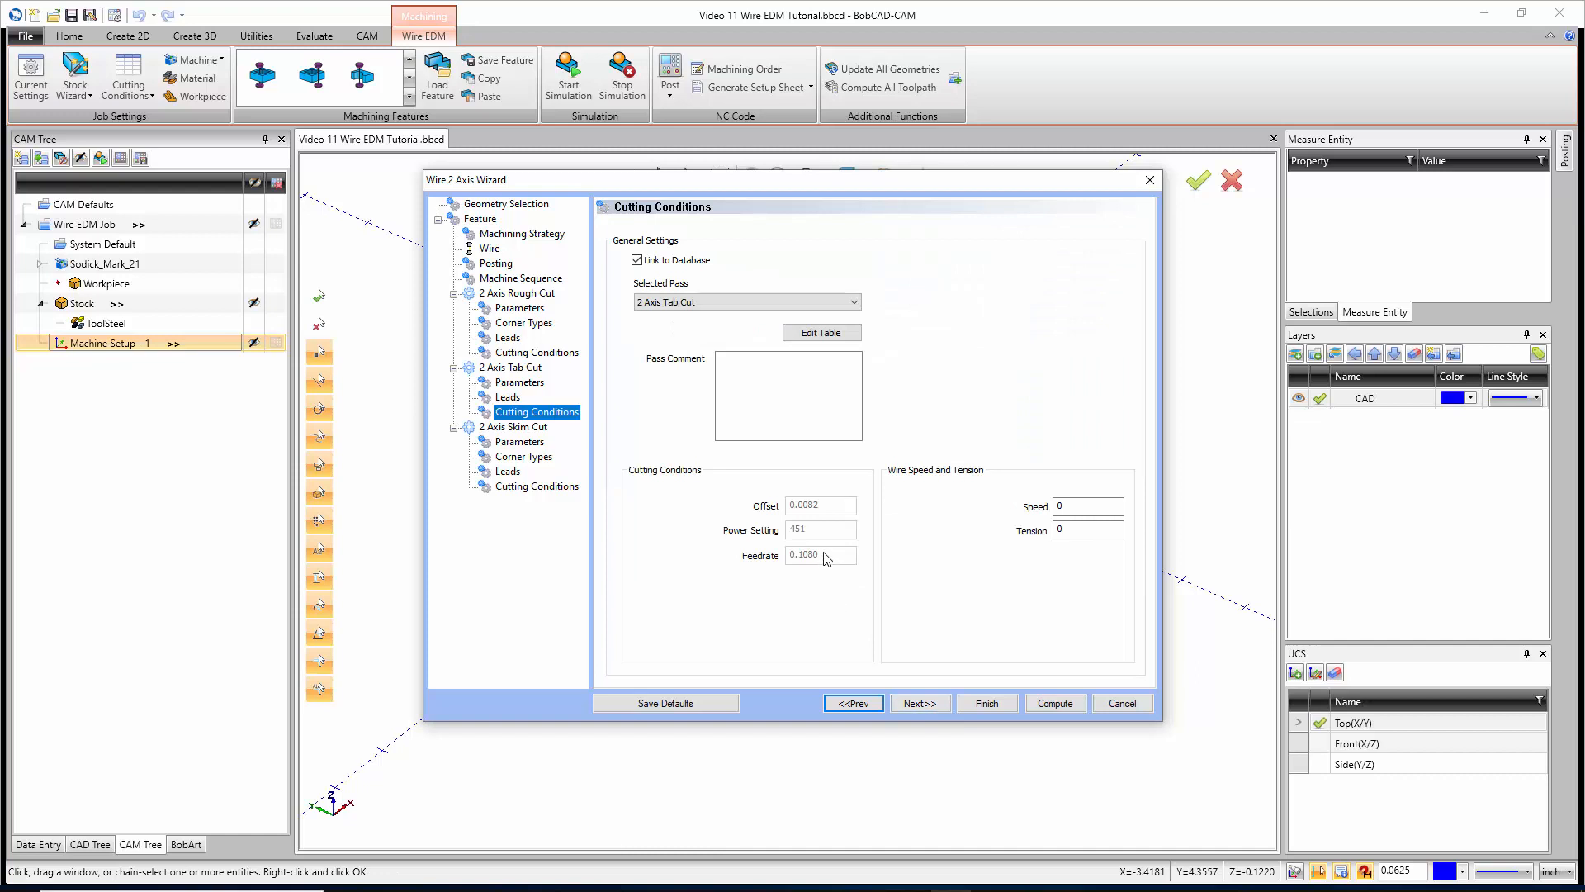
{"action": "left_click", "coordinate": [518, 441]}
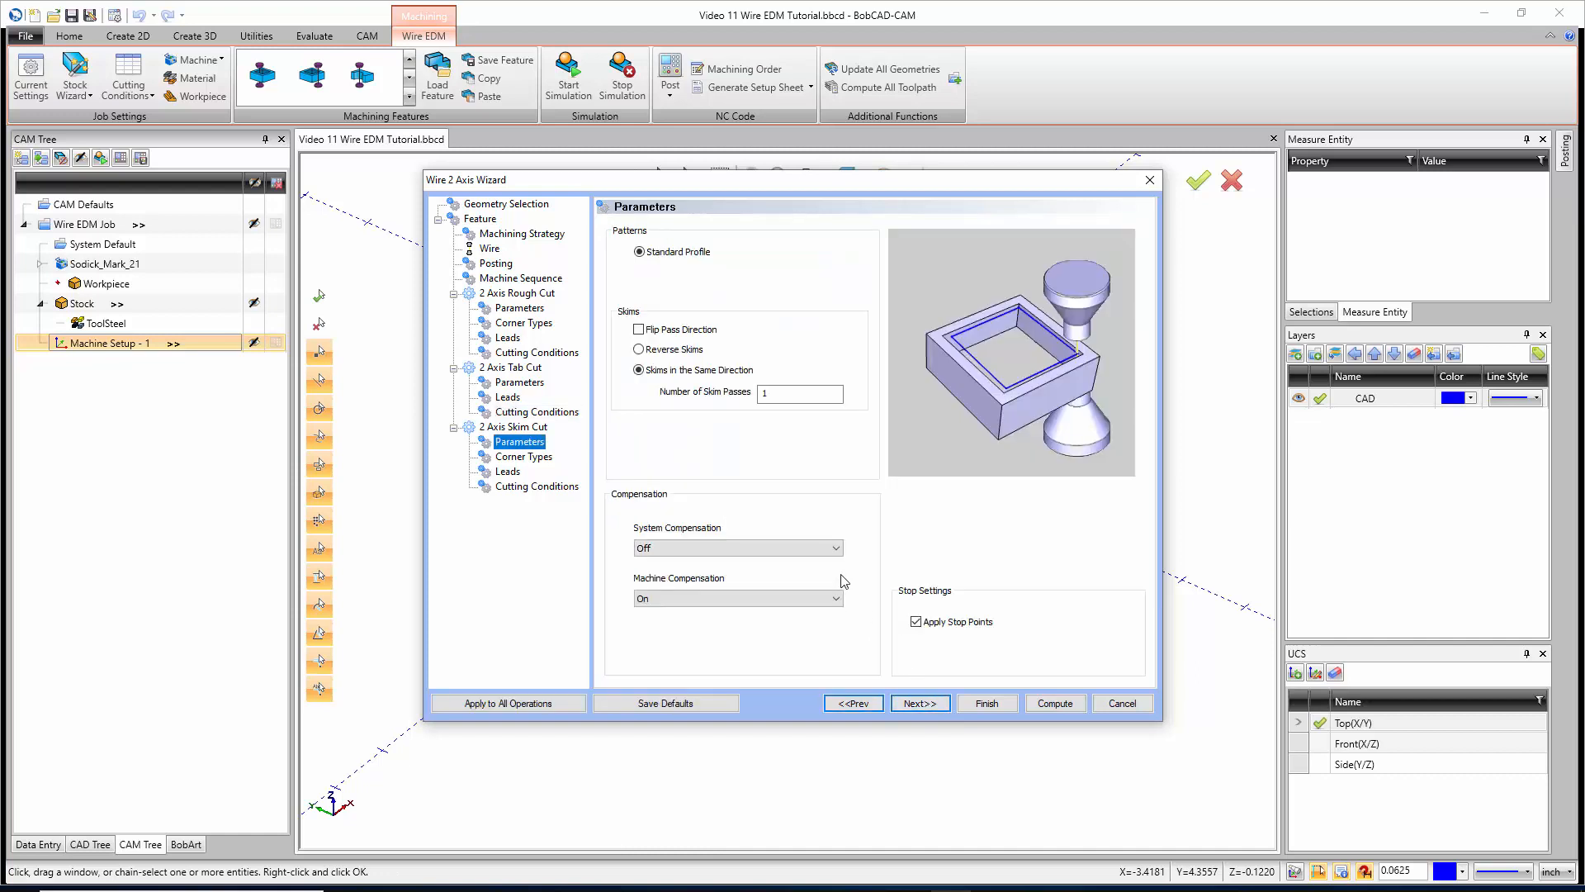
{"action": "mouse_move", "coordinate": [778, 482]}
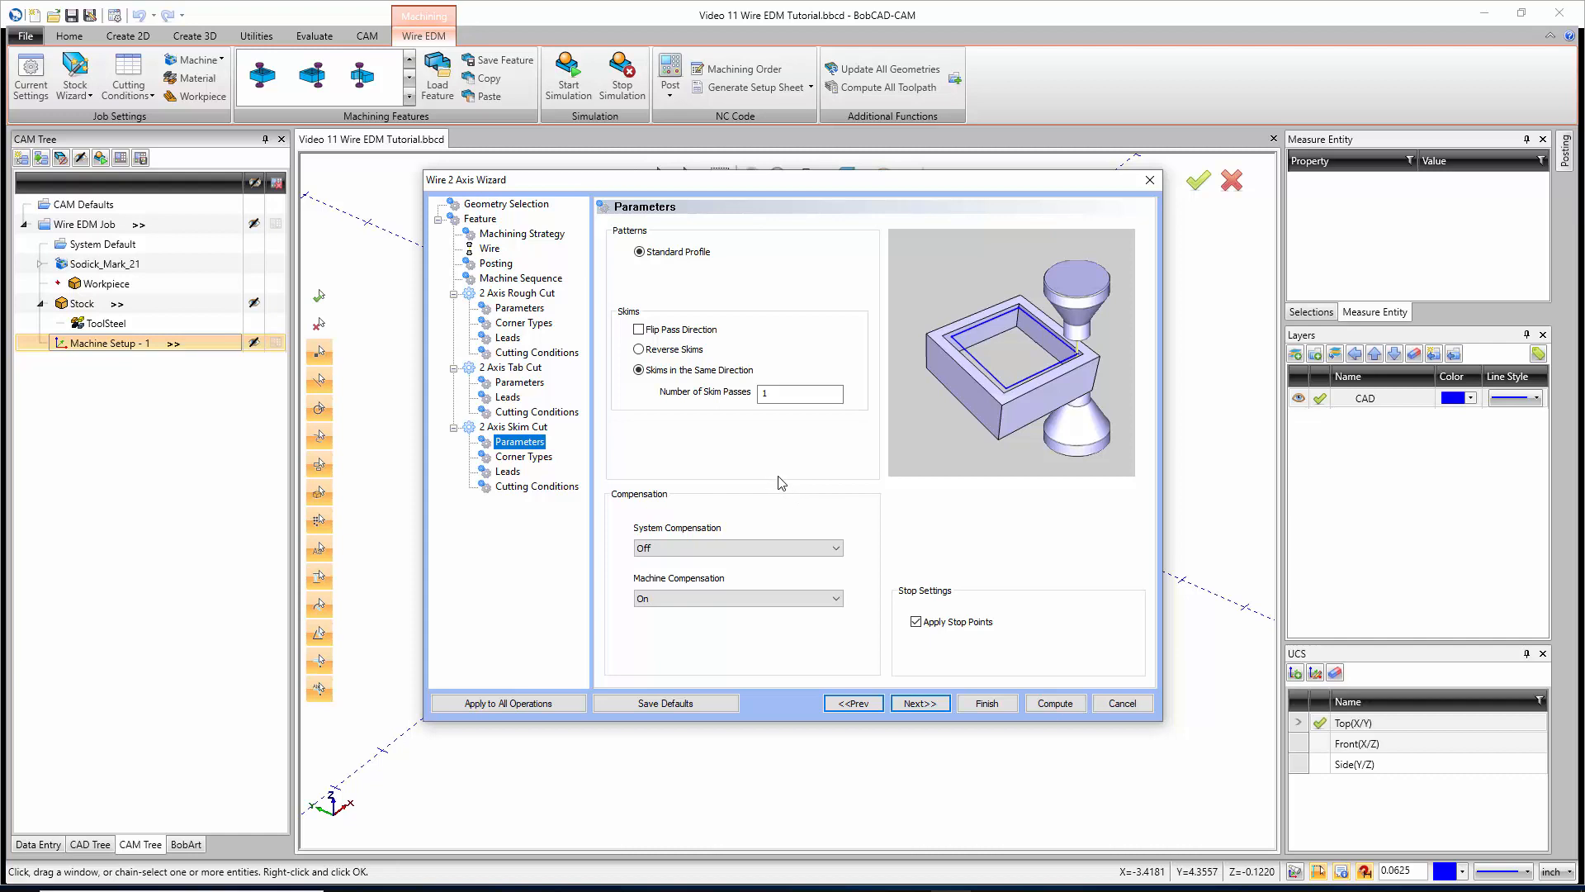
{"action": "mouse_move", "coordinate": [559, 243]}
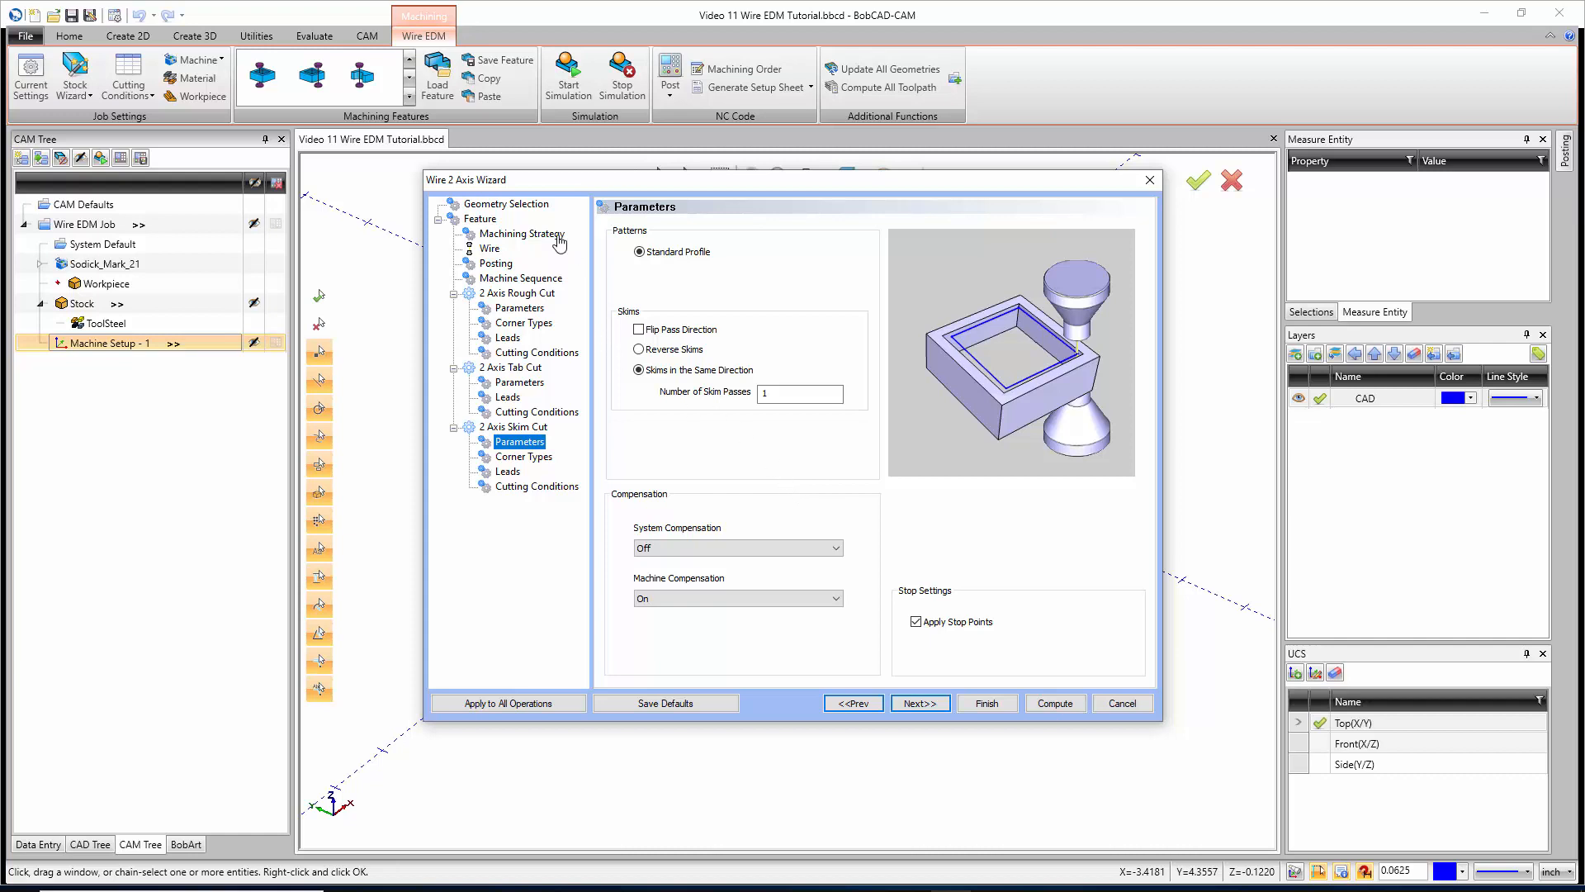
Review the machining strategy, then set the skim cut to 3 skim passes with Reverse Skims
{"action": "left_click", "coordinate": [521, 233]}
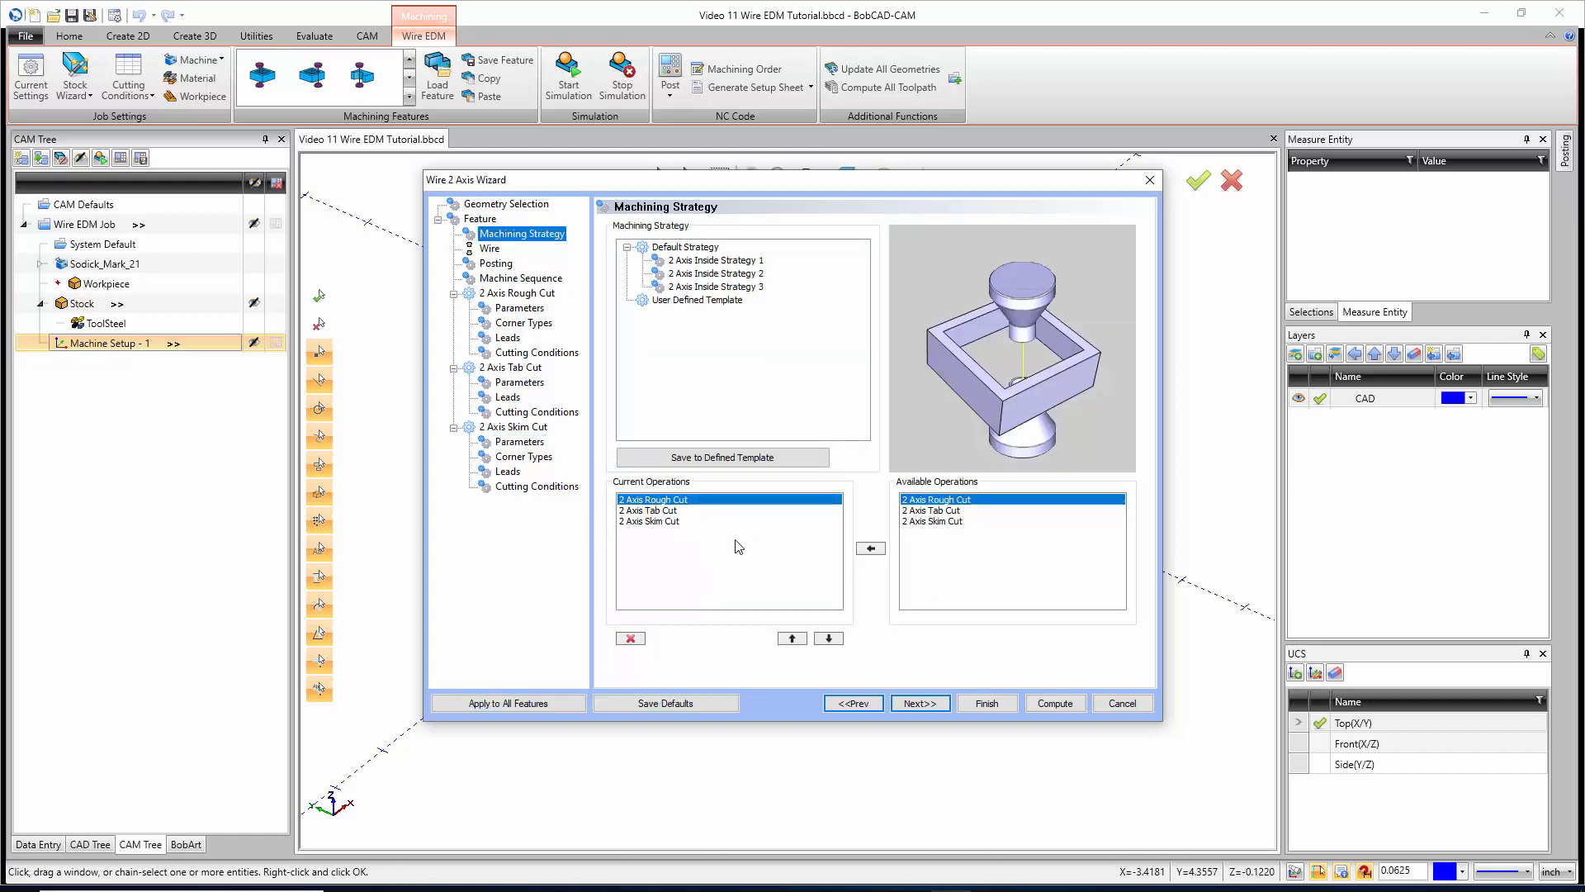
{"action": "left_click", "coordinate": [518, 442]}
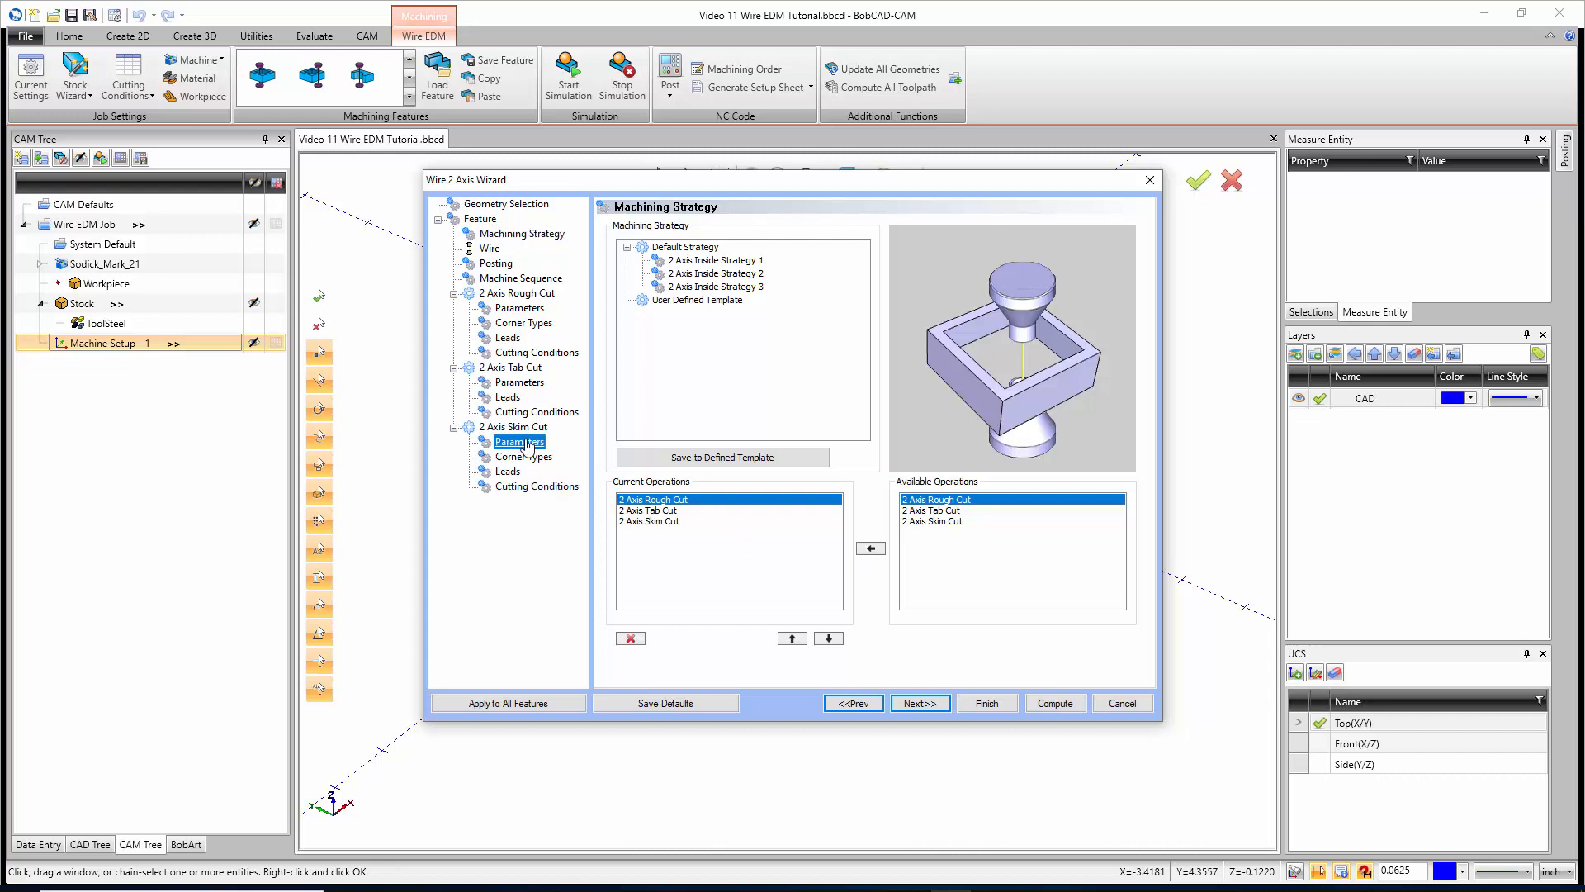
{"action": "left_click", "coordinate": [519, 442]}
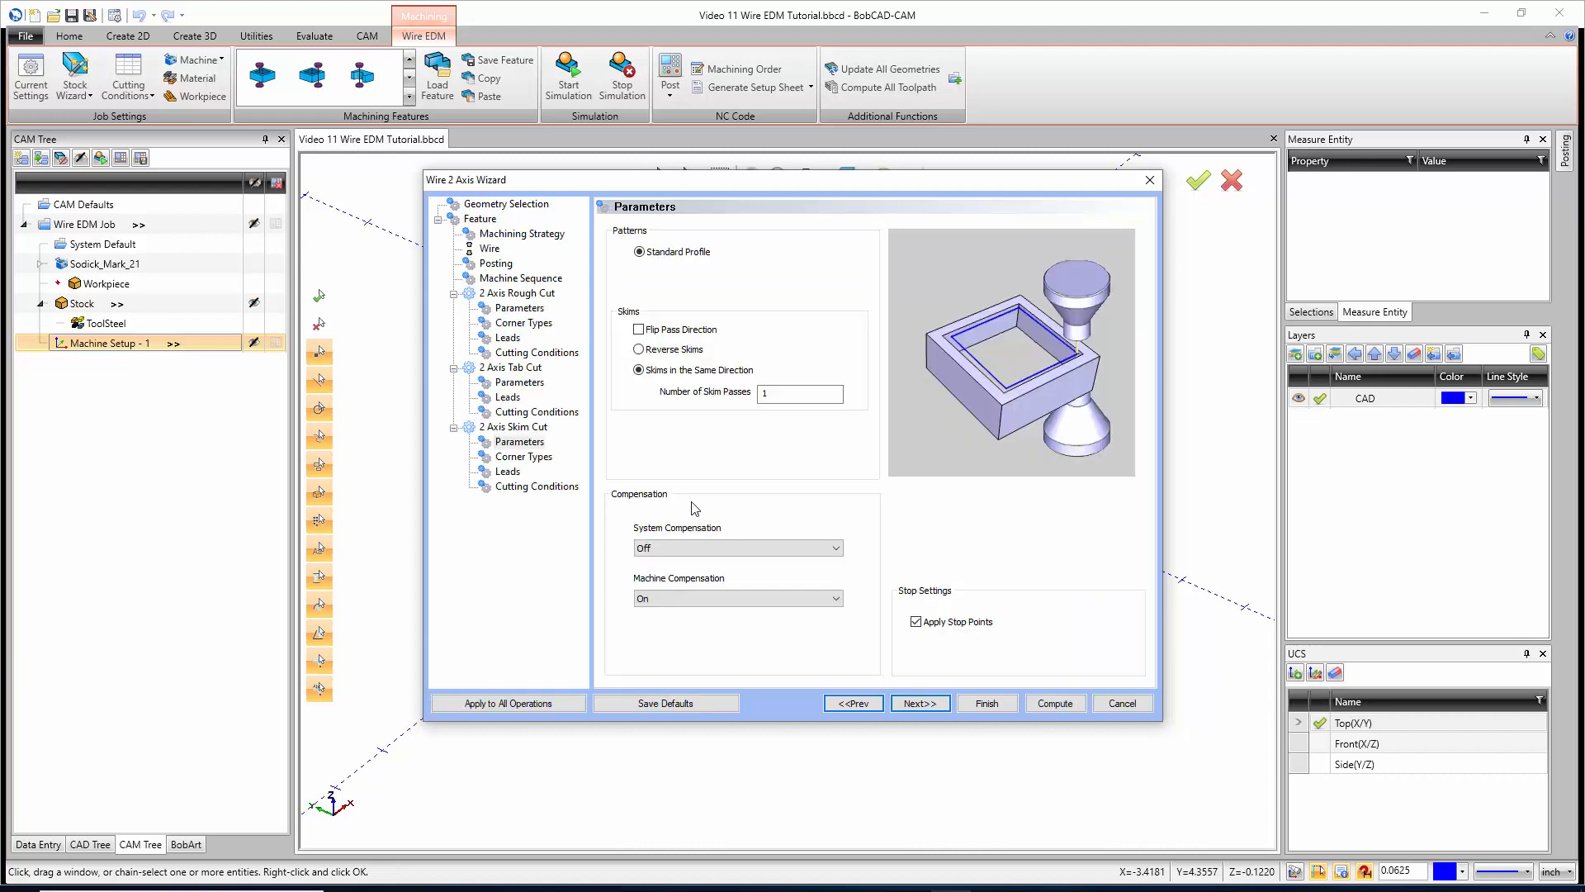
{"action": "left_click", "coordinate": [798, 392]}
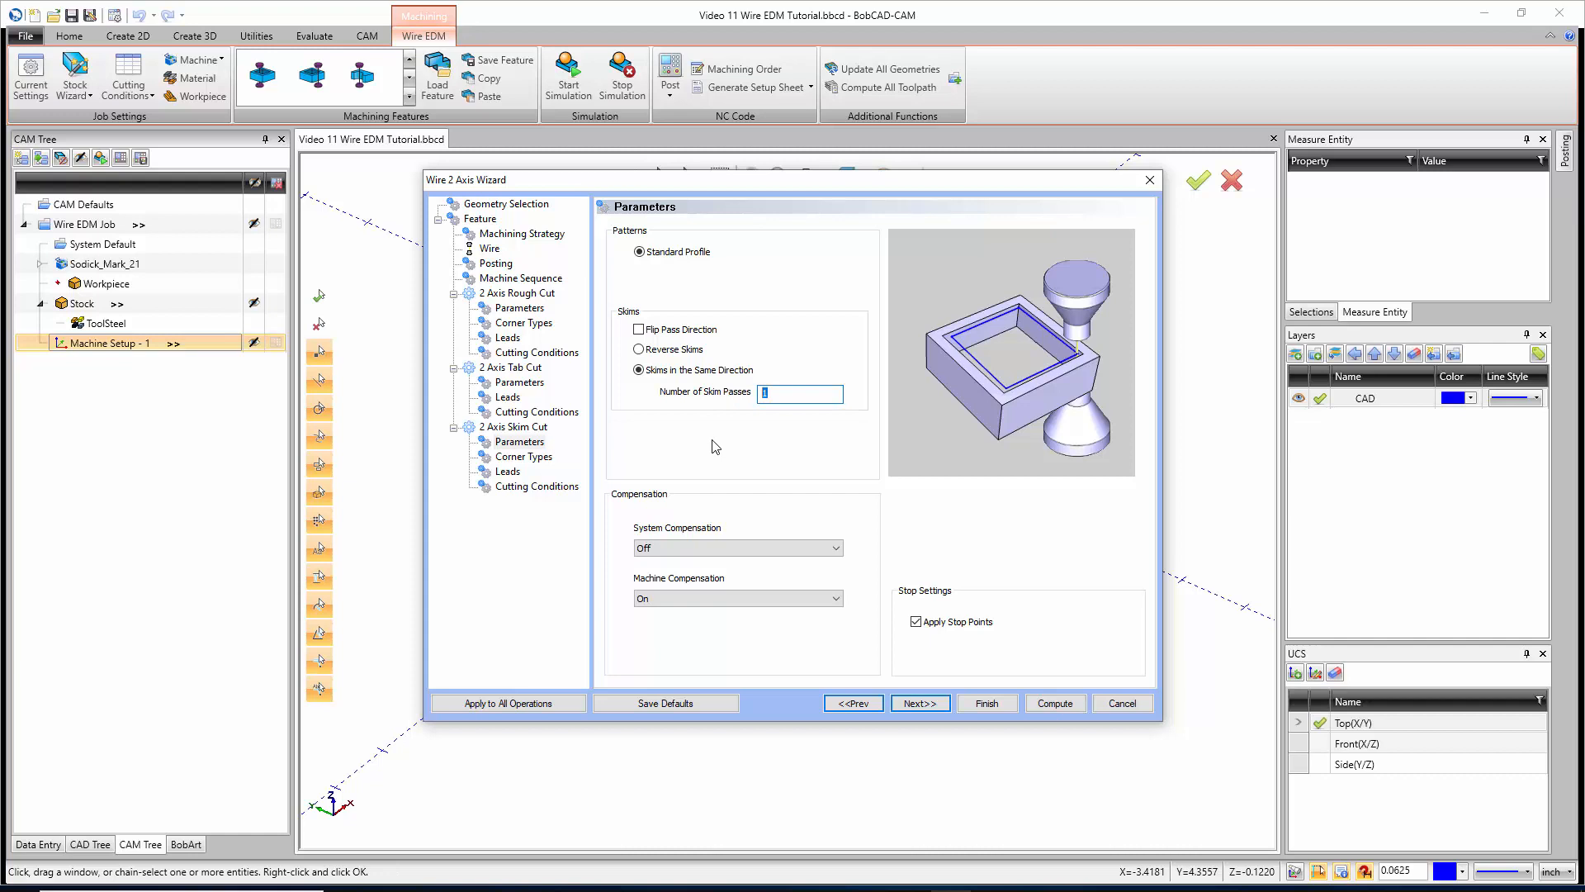
{"action": "type", "text": "3"}
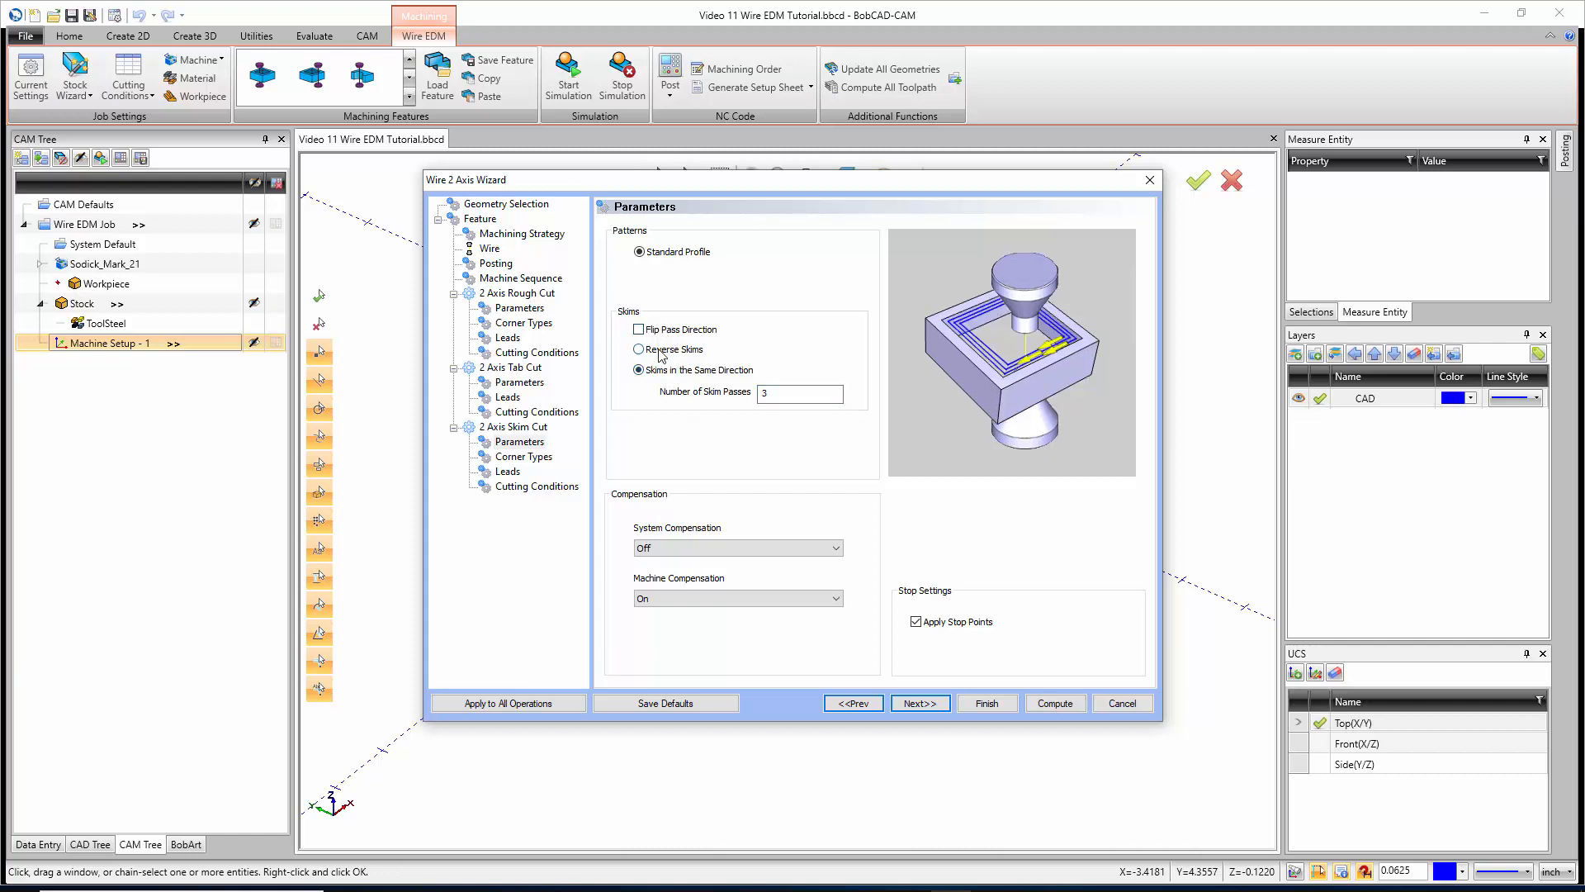
{"action": "left_click", "coordinate": [638, 348]}
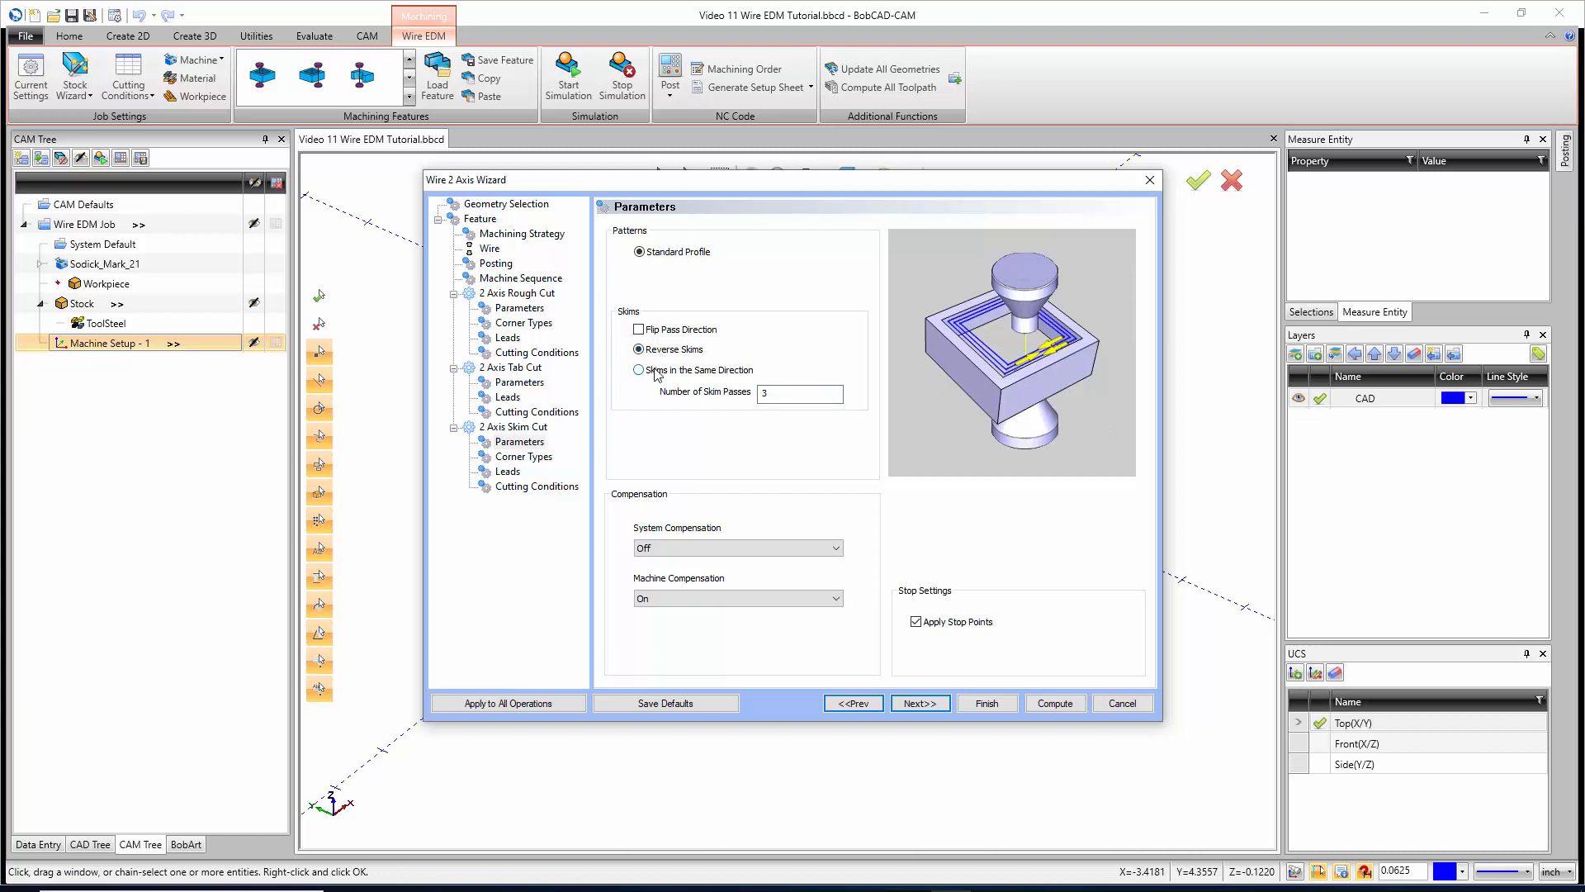
{"action": "left_click", "coordinate": [638, 369]}
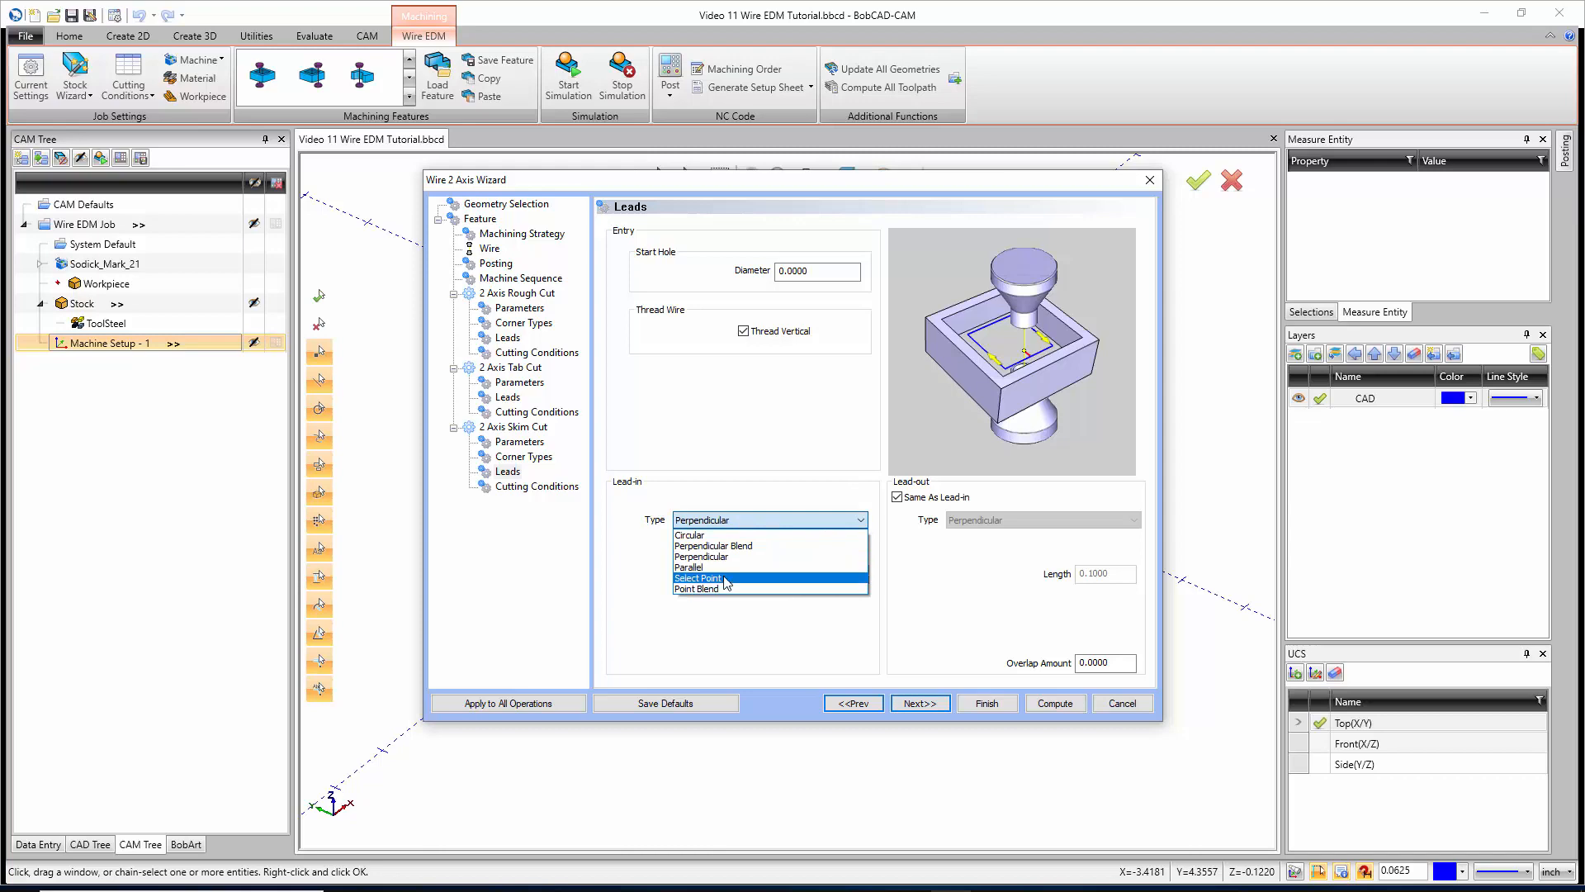
Set the skim cut lead-in to Select Point at X -4.25, Y -1.75 and show its Cutting Conditions
{"action": "left_click", "coordinate": [698, 577]}
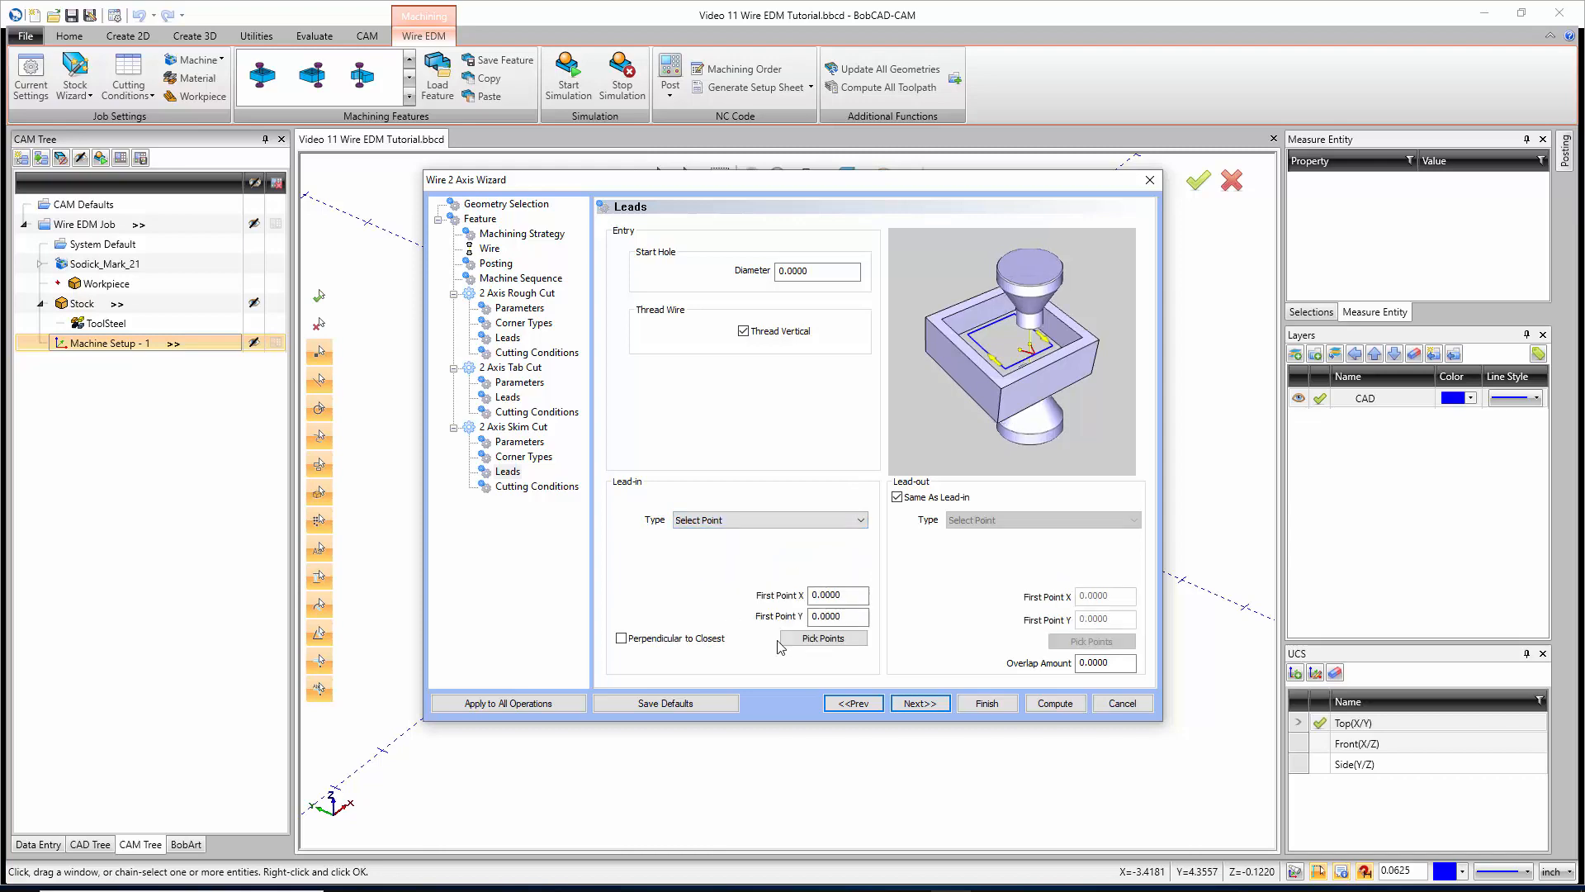
{"action": "left_click", "coordinate": [823, 636]}
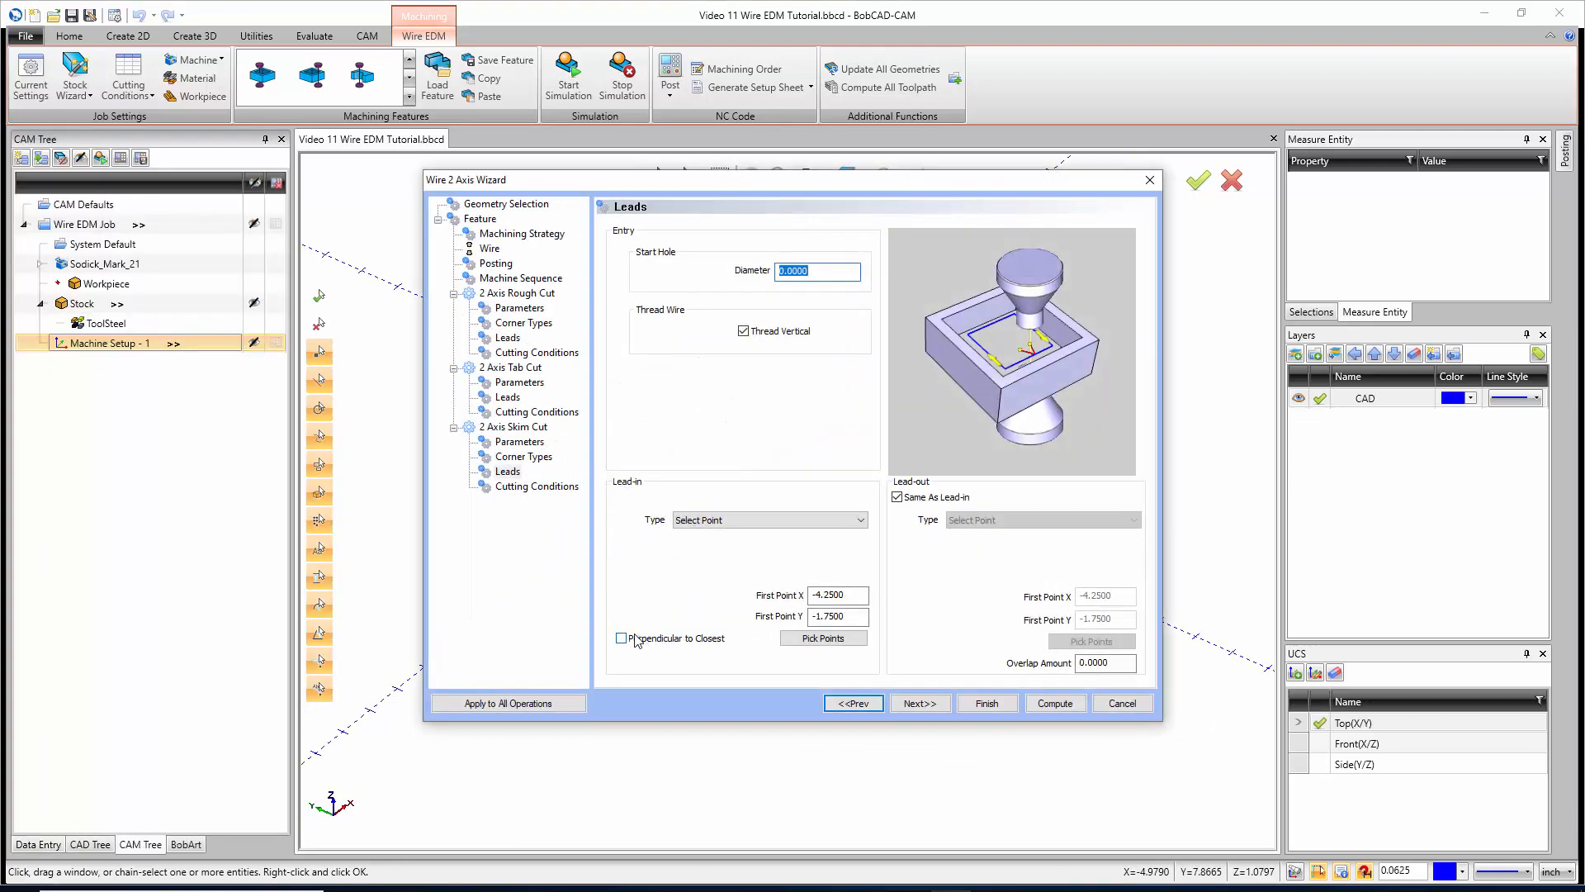
{"action": "left_click", "coordinate": [621, 638]}
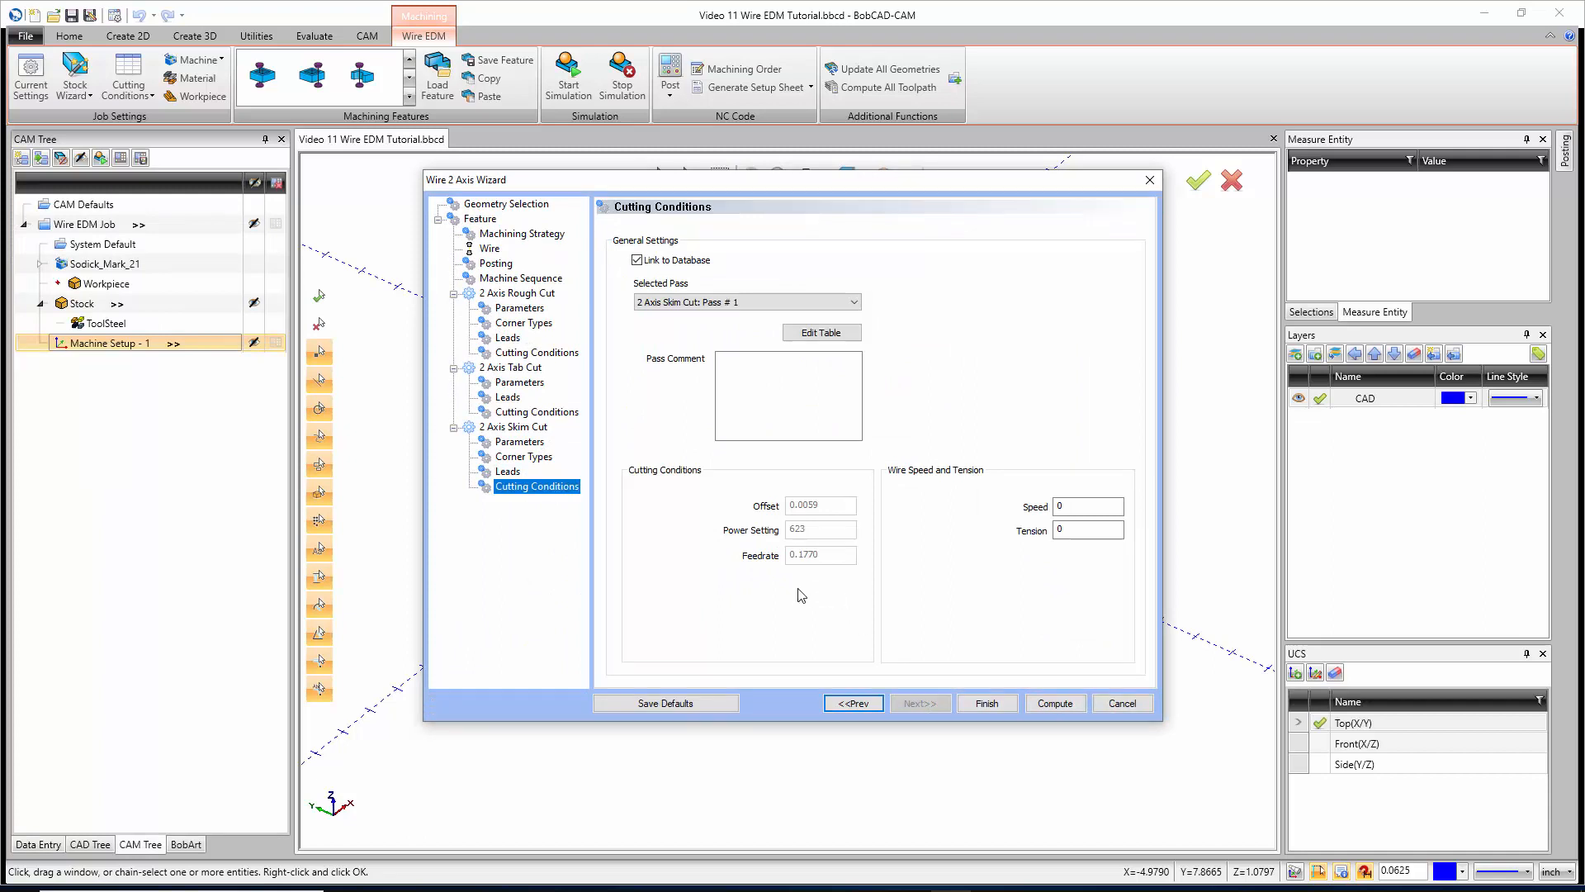
{"action": "mouse_move", "coordinate": [541, 497]}
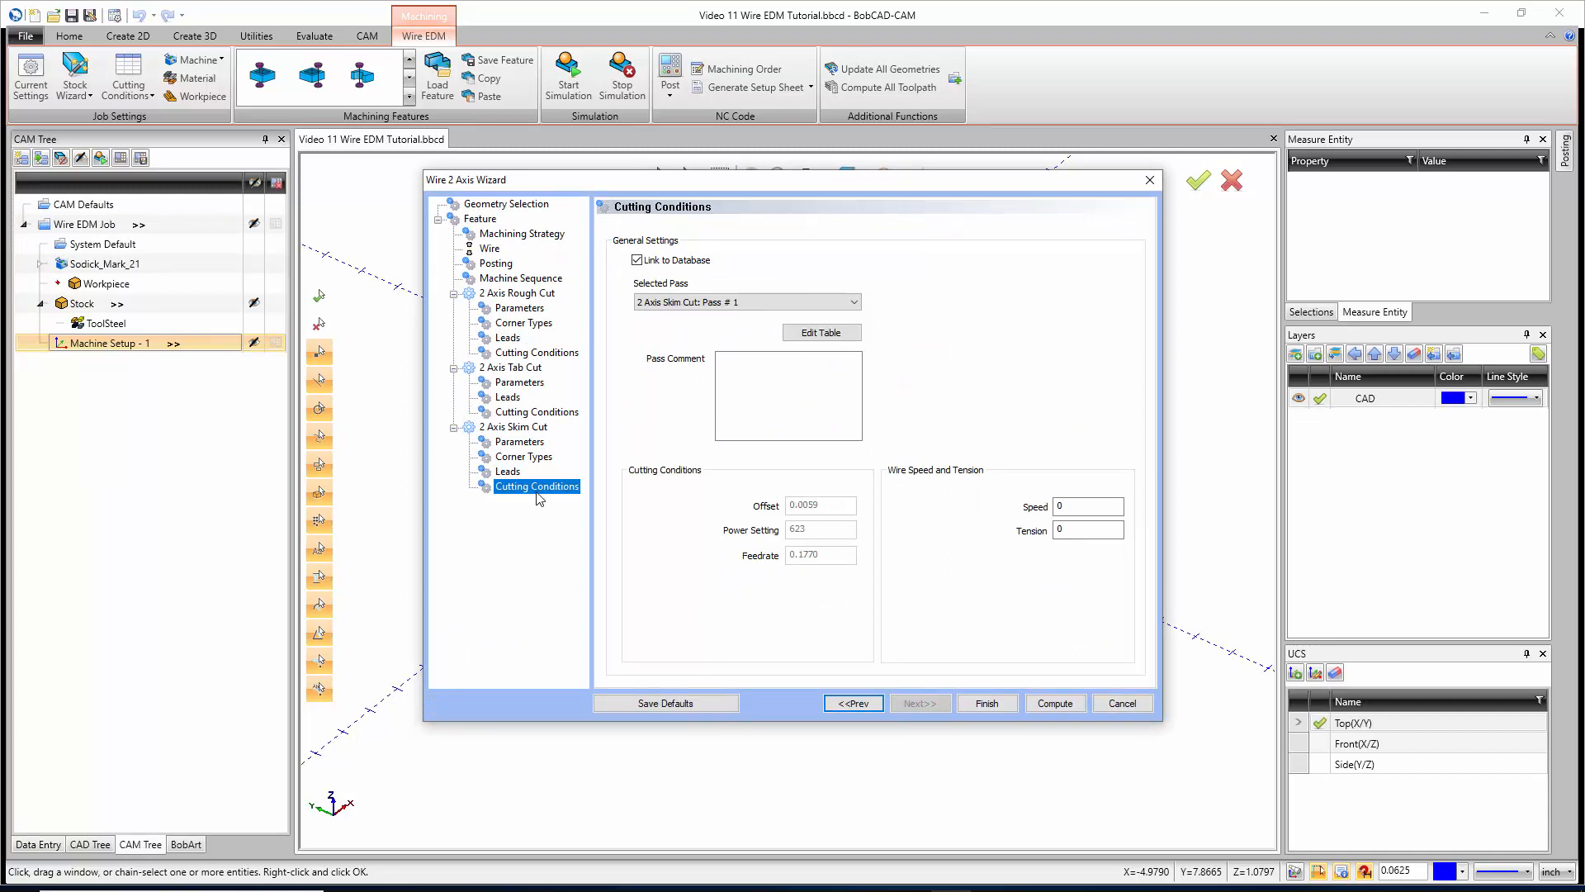
{"action": "mouse_move", "coordinate": [553, 497]}
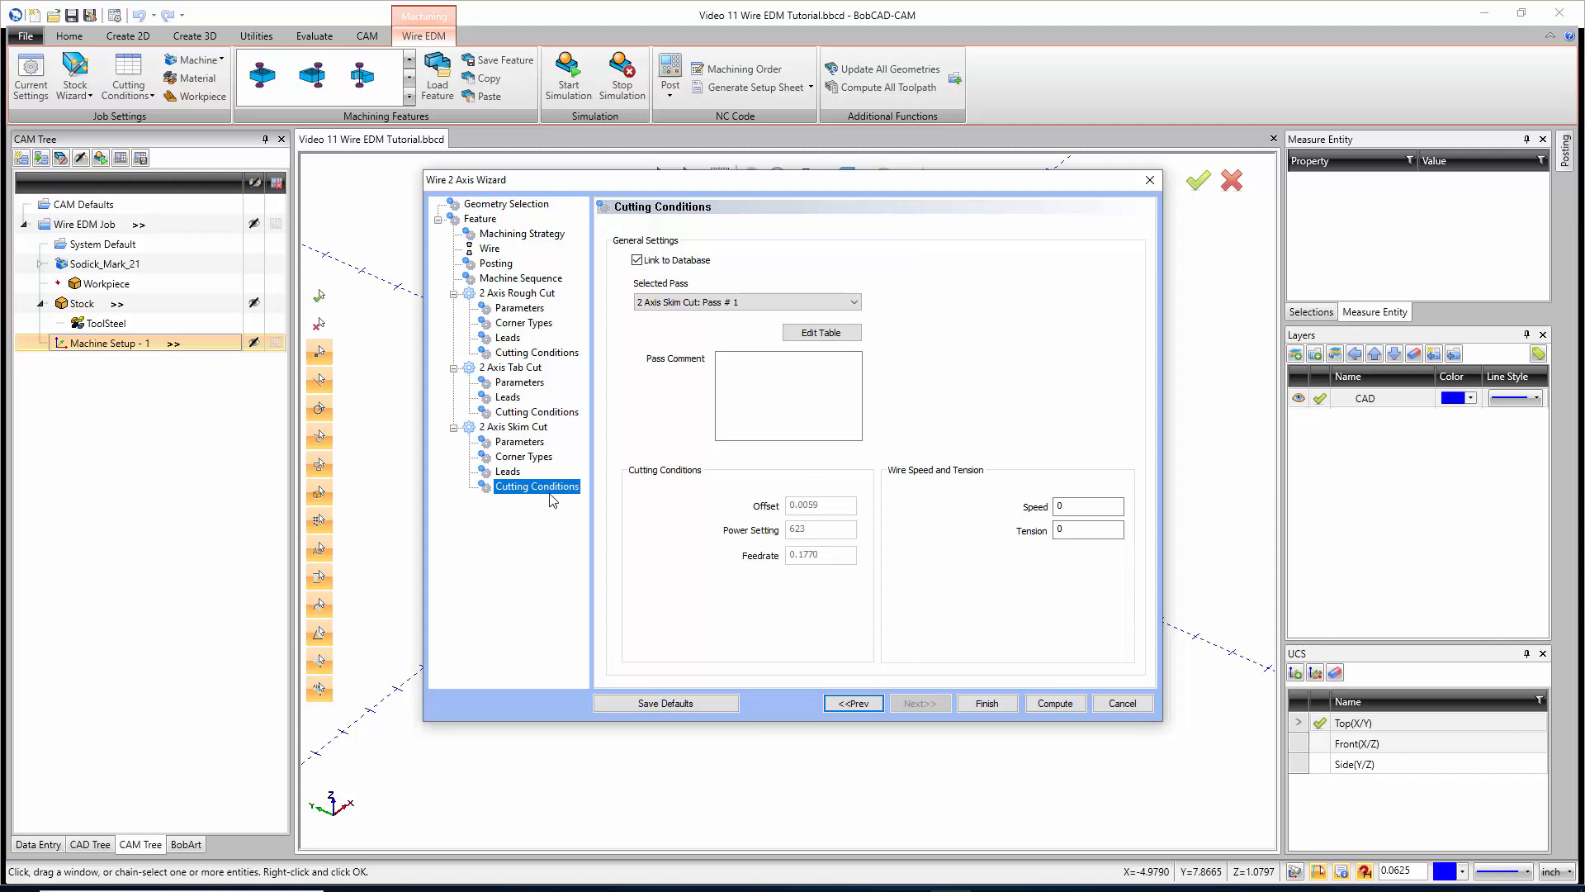
{"action": "mouse_move", "coordinate": [851, 324]}
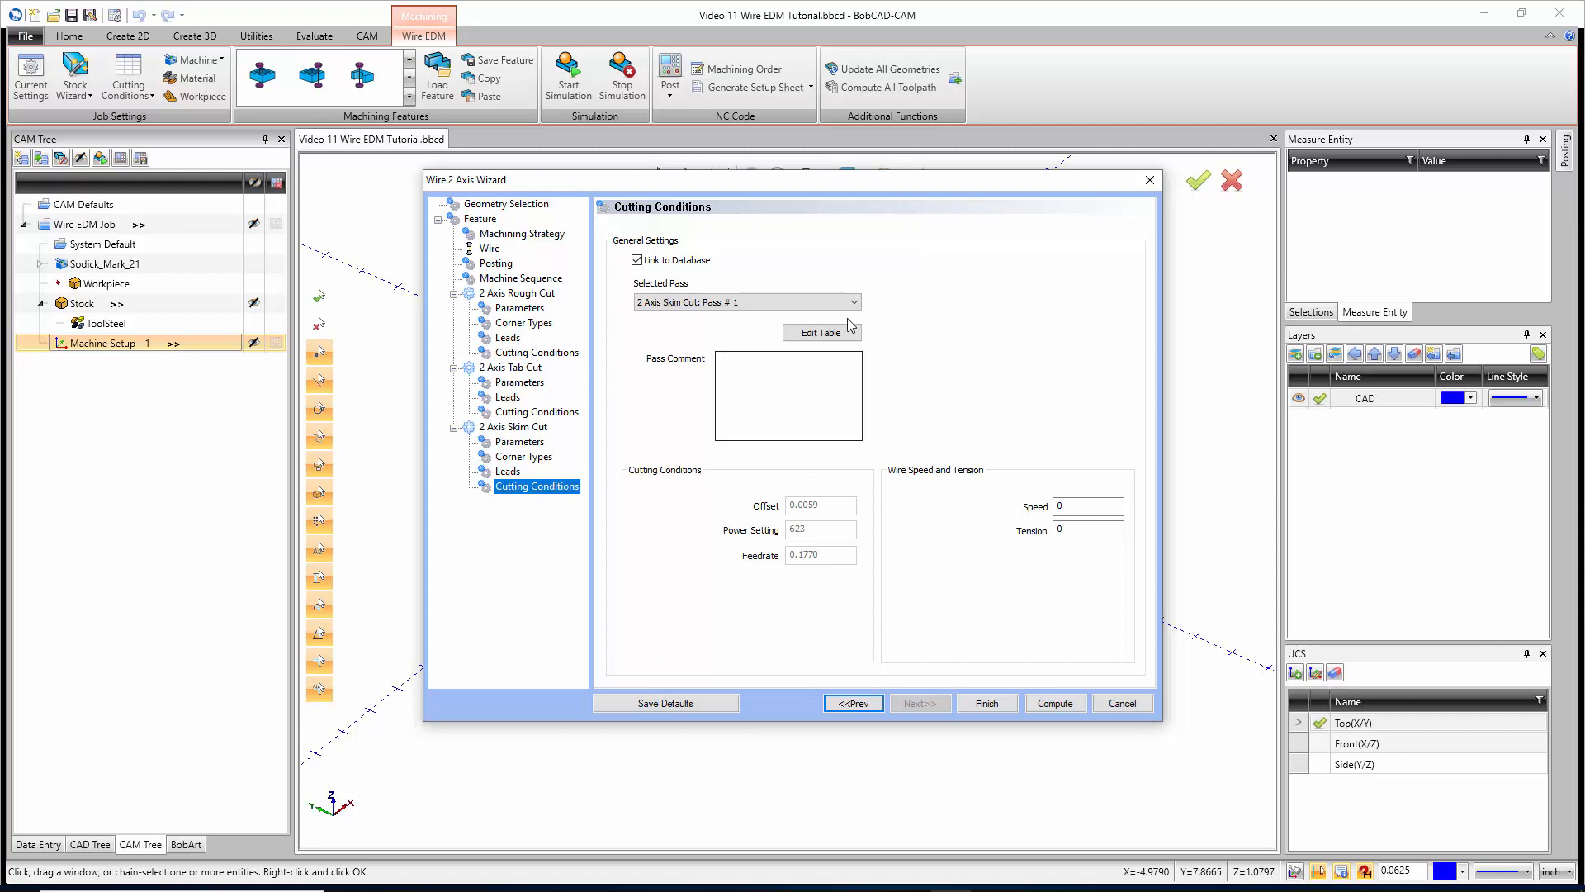
{"action": "left_click", "coordinate": [820, 332]}
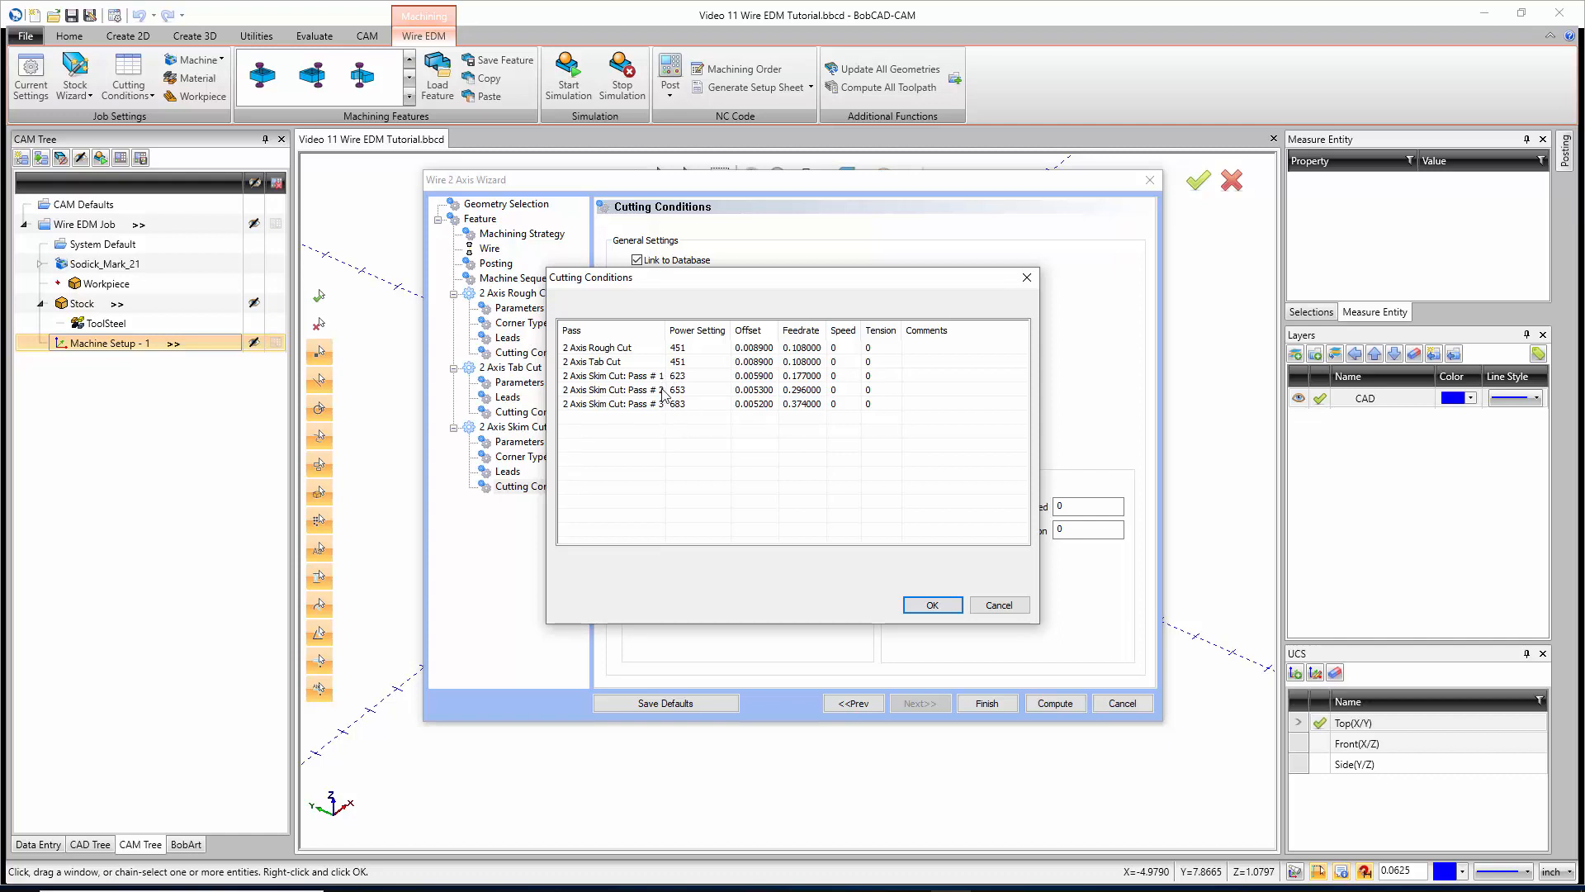
{"action": "mouse_move", "coordinate": [670, 422]}
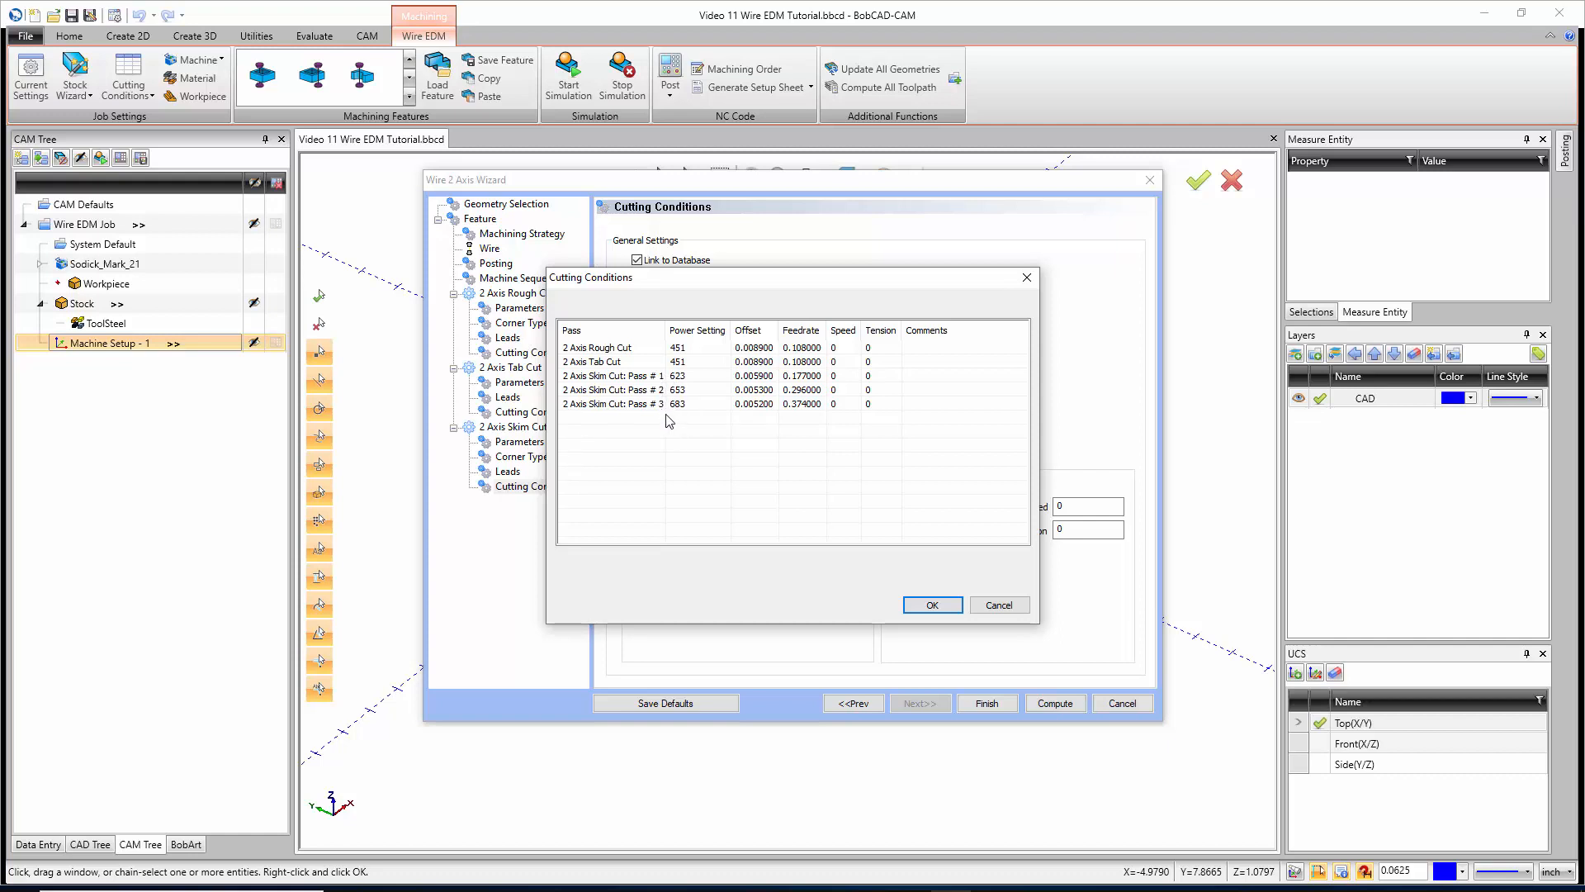
{"action": "mouse_move", "coordinate": [648, 402]}
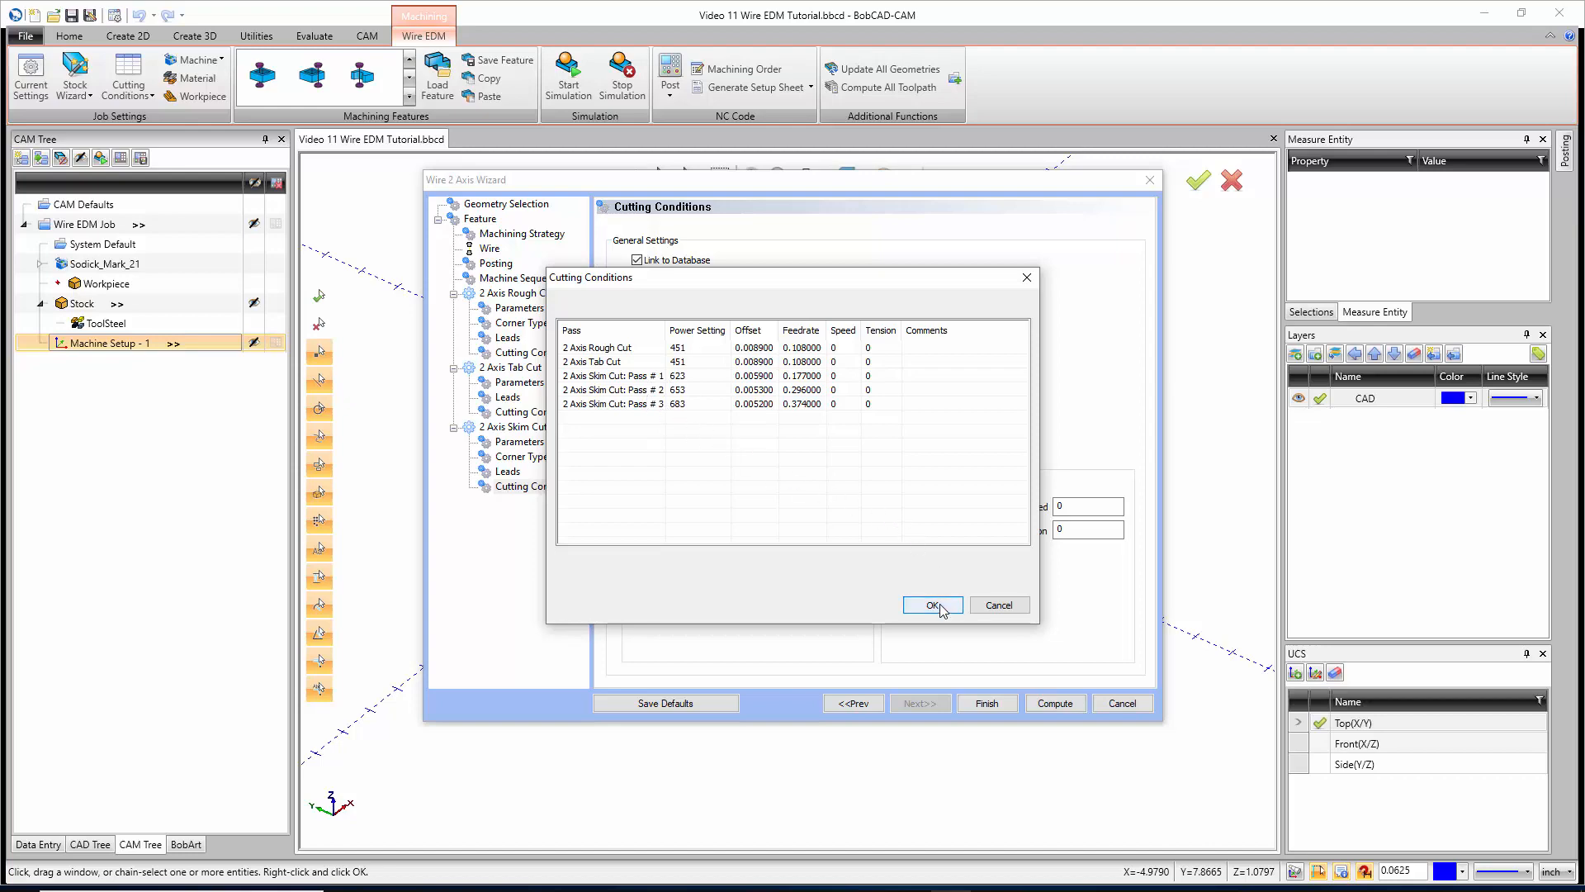
{"action": "left_click", "coordinate": [931, 605]}
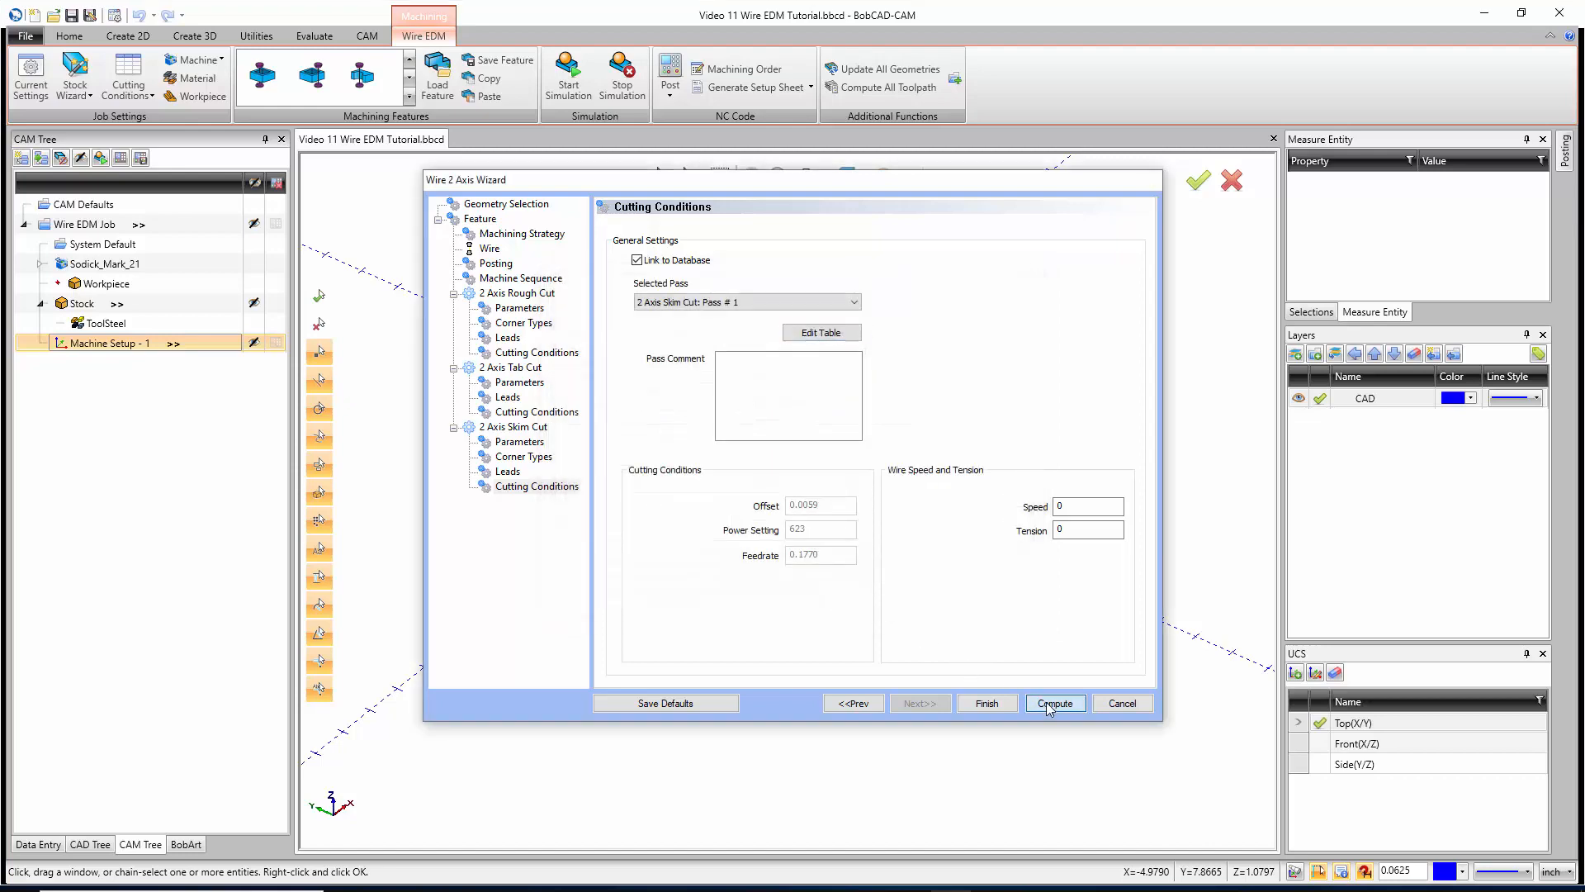
Compute the EDM 2X Inside feature and select its rough cut to inspect the lead-in path
{"action": "left_click", "coordinate": [1054, 703]}
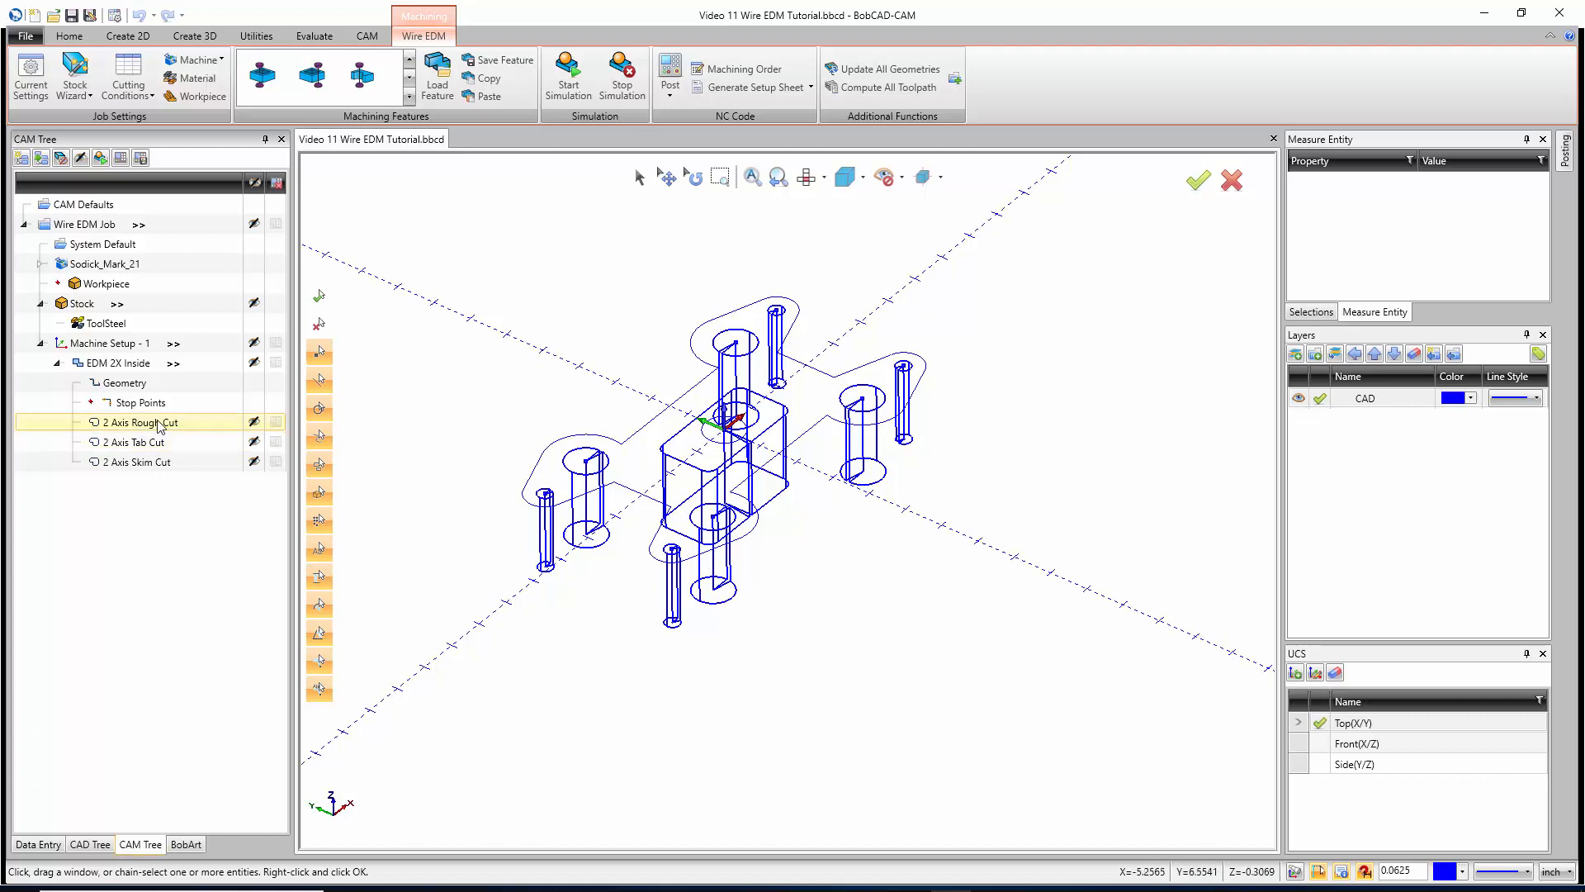
{"action": "left_click", "coordinate": [136, 441]}
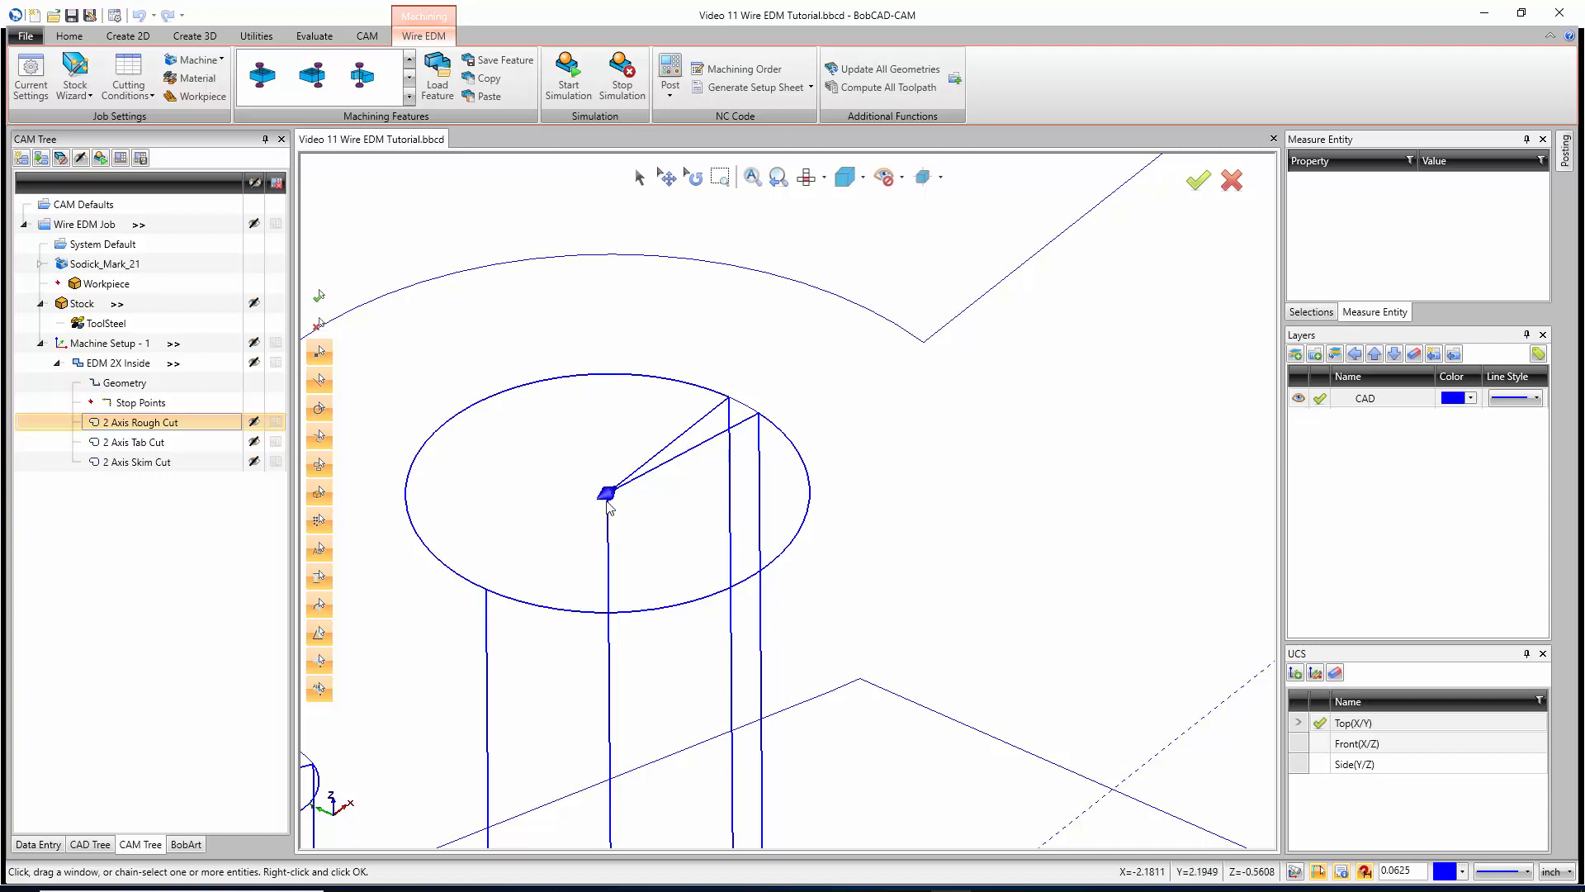
{"action": "mouse_move", "coordinate": [617, 485]}
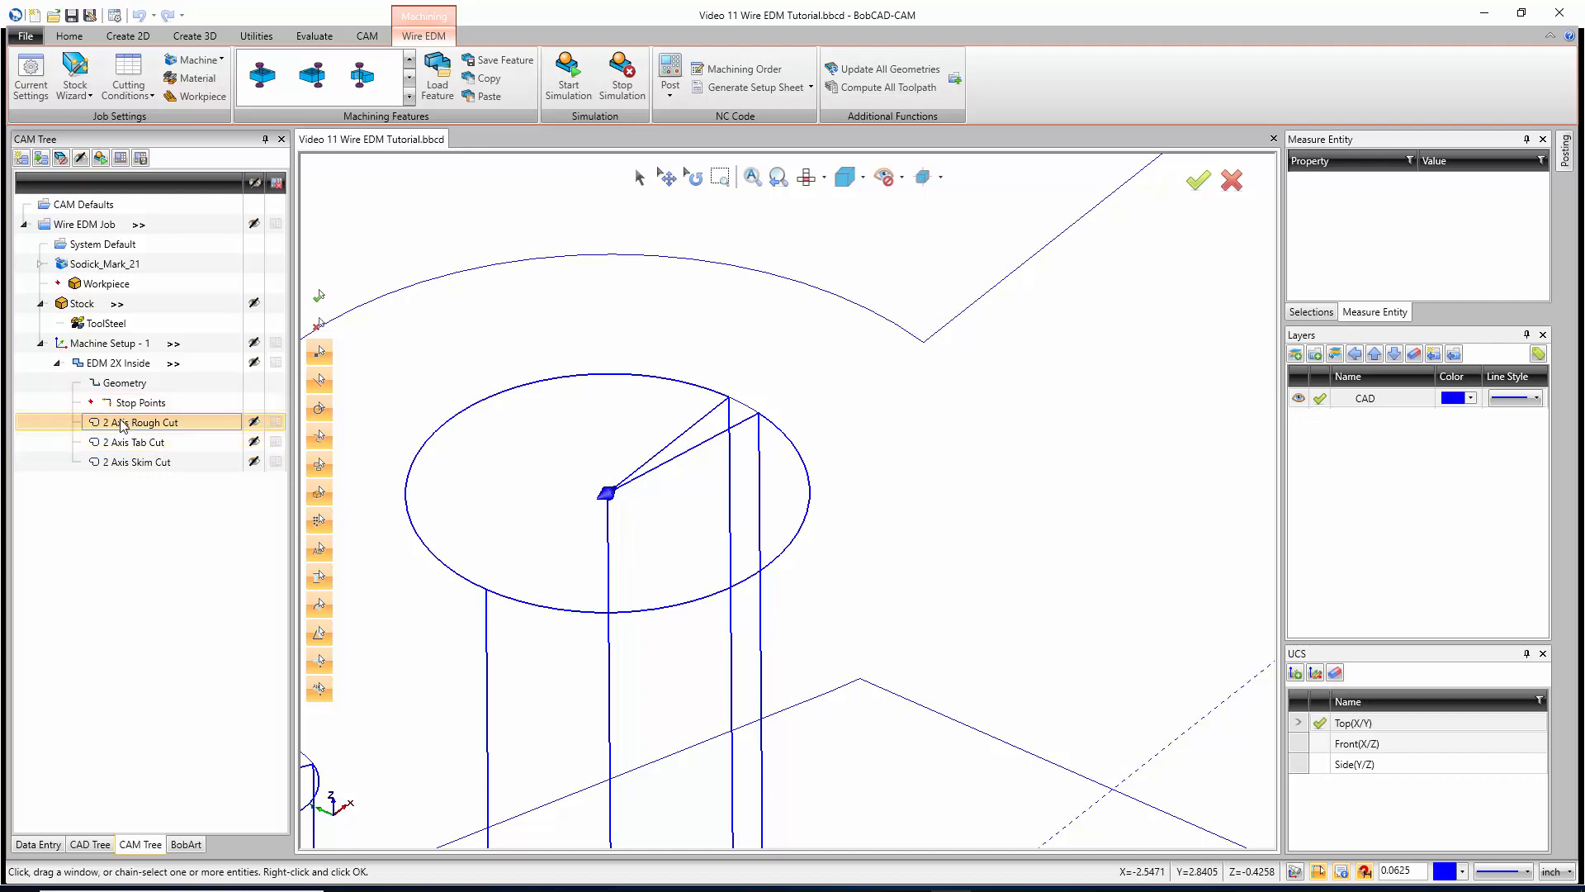
Uncheck Same As Lead-in for the inside rough cut's lead-out and close the Wire 2 Axis Wizard
{"action": "double_click", "coordinate": [136, 422]}
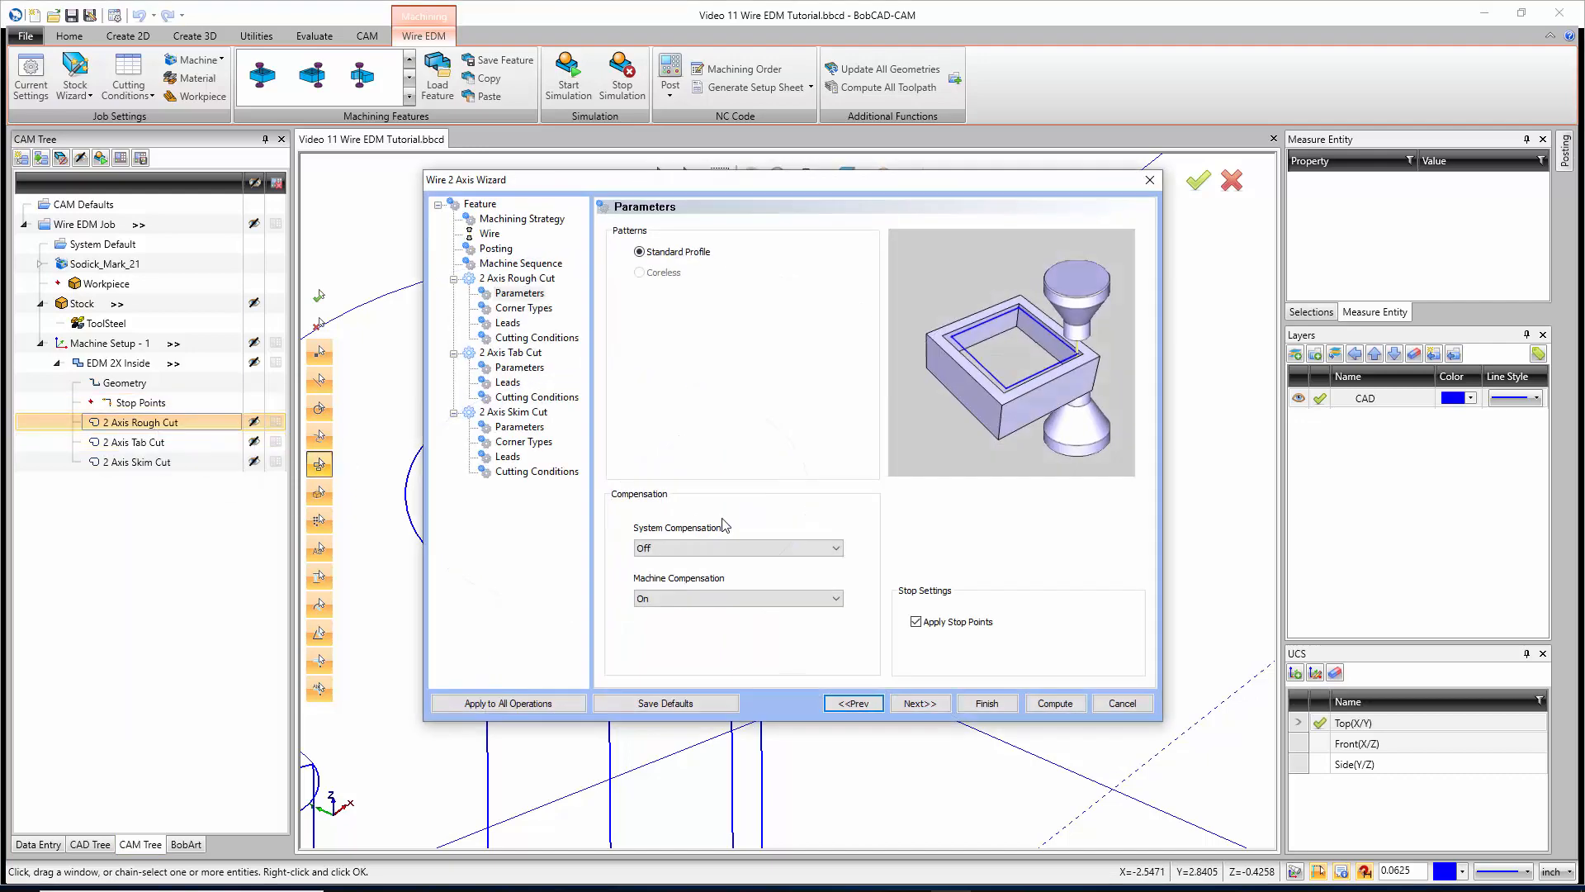
{"action": "left_click", "coordinate": [508, 323]}
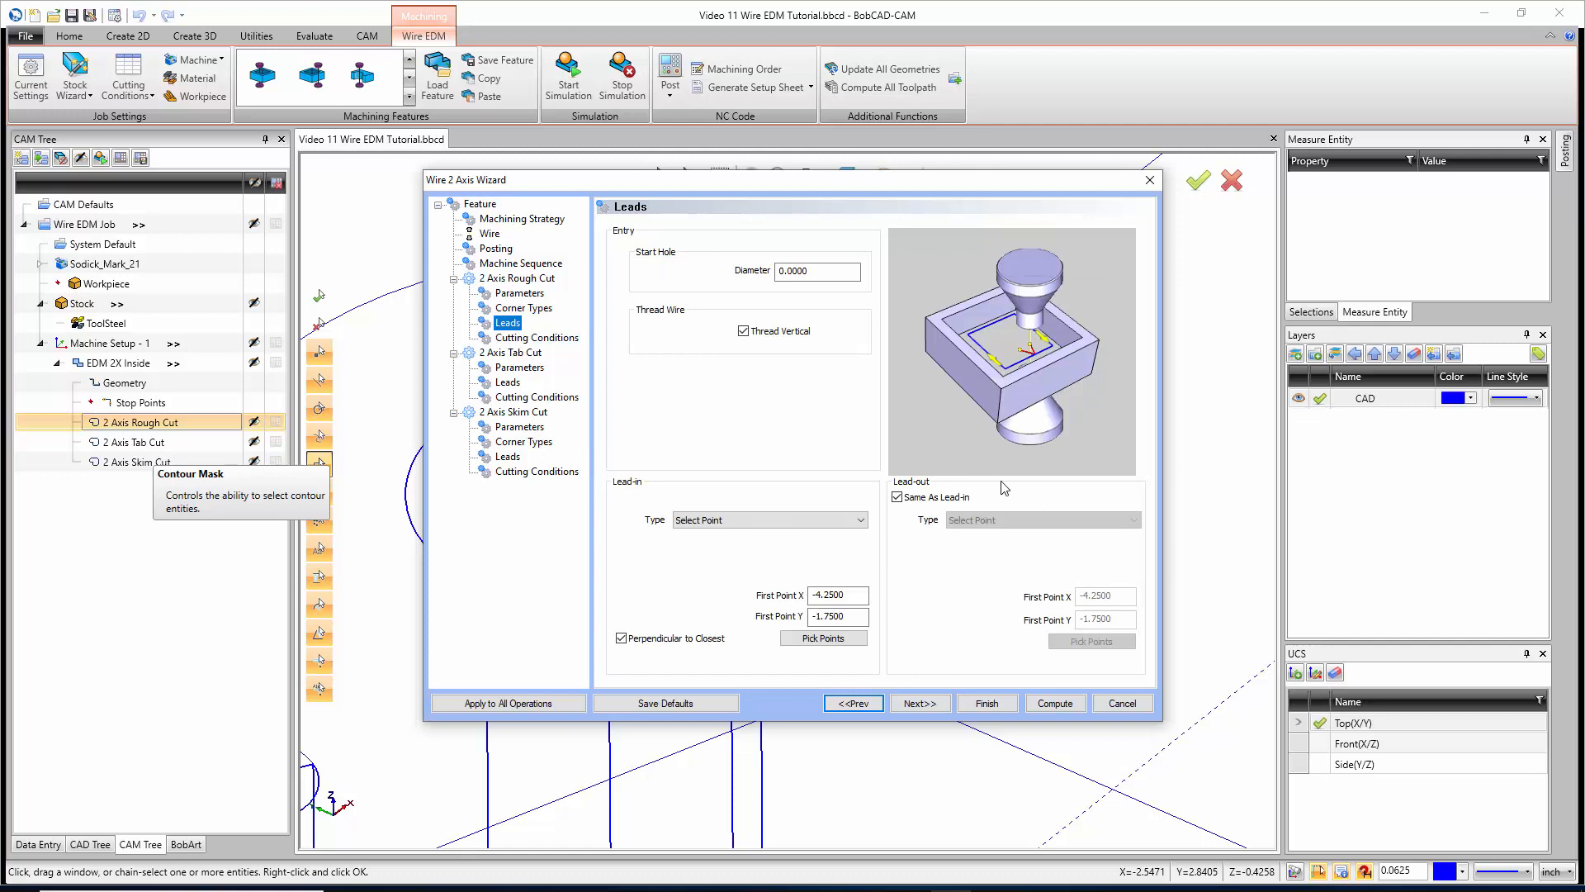
{"action": "left_click", "coordinate": [895, 496]}
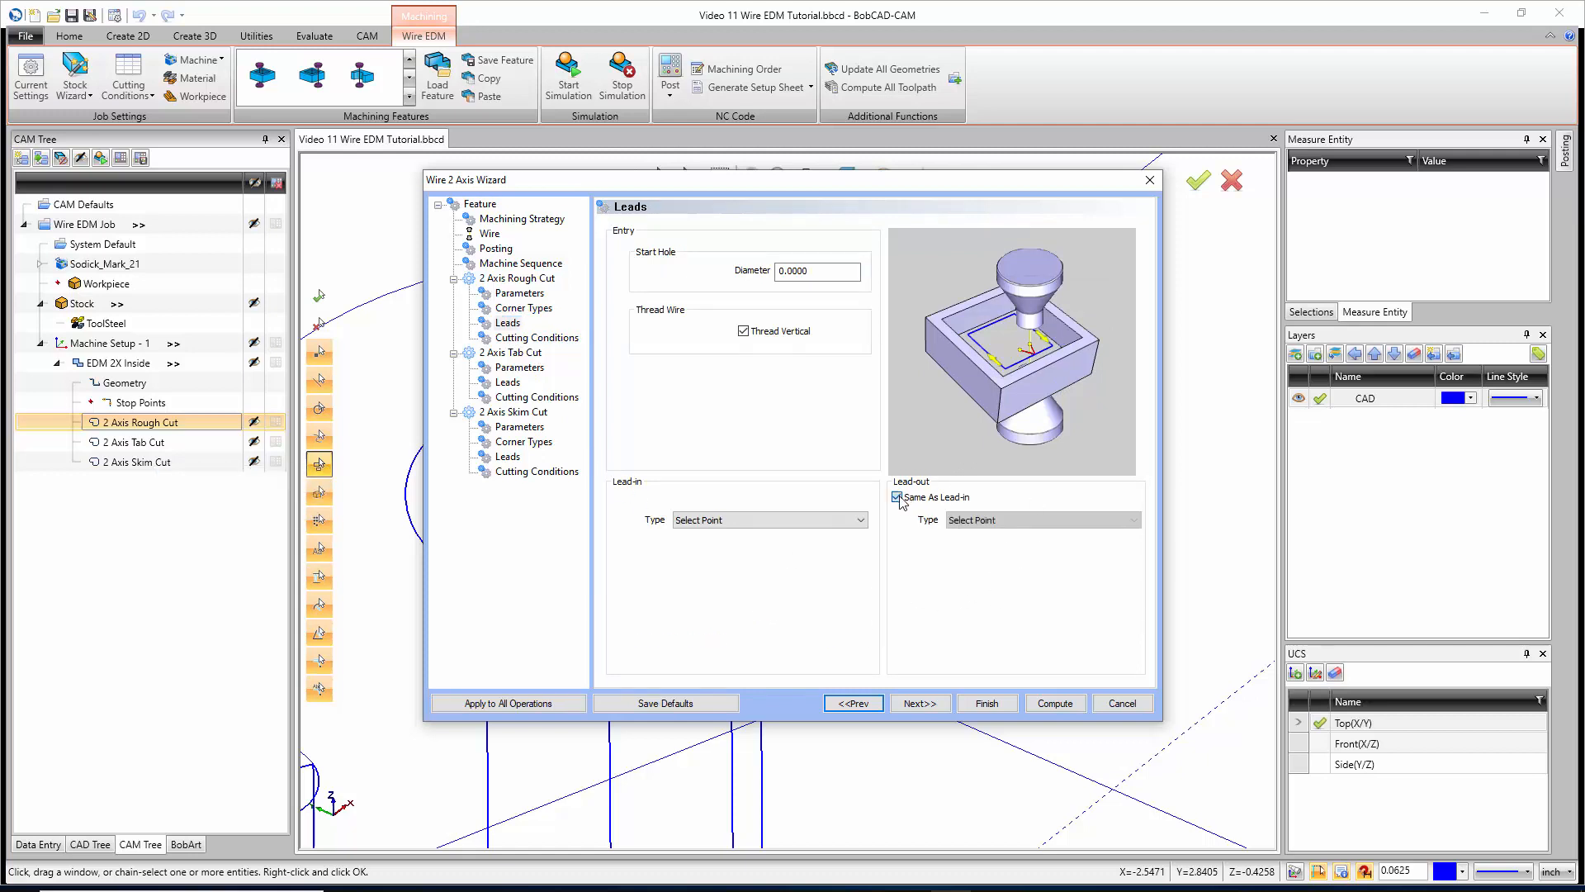
{"action": "left_click", "coordinate": [898, 497]}
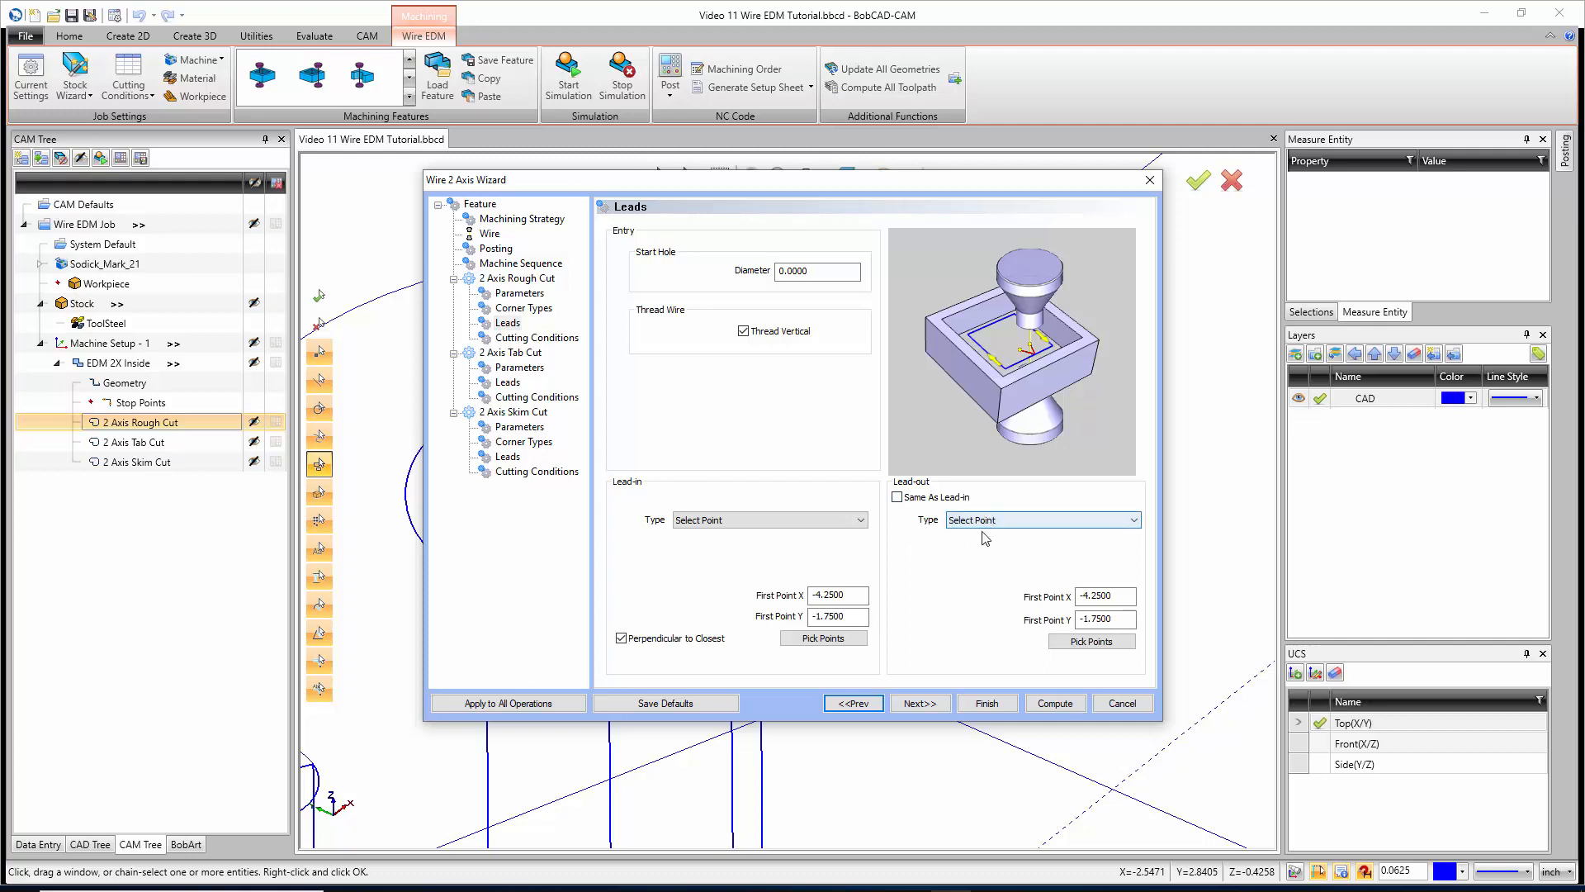
{"action": "left_click", "coordinate": [1041, 519]}
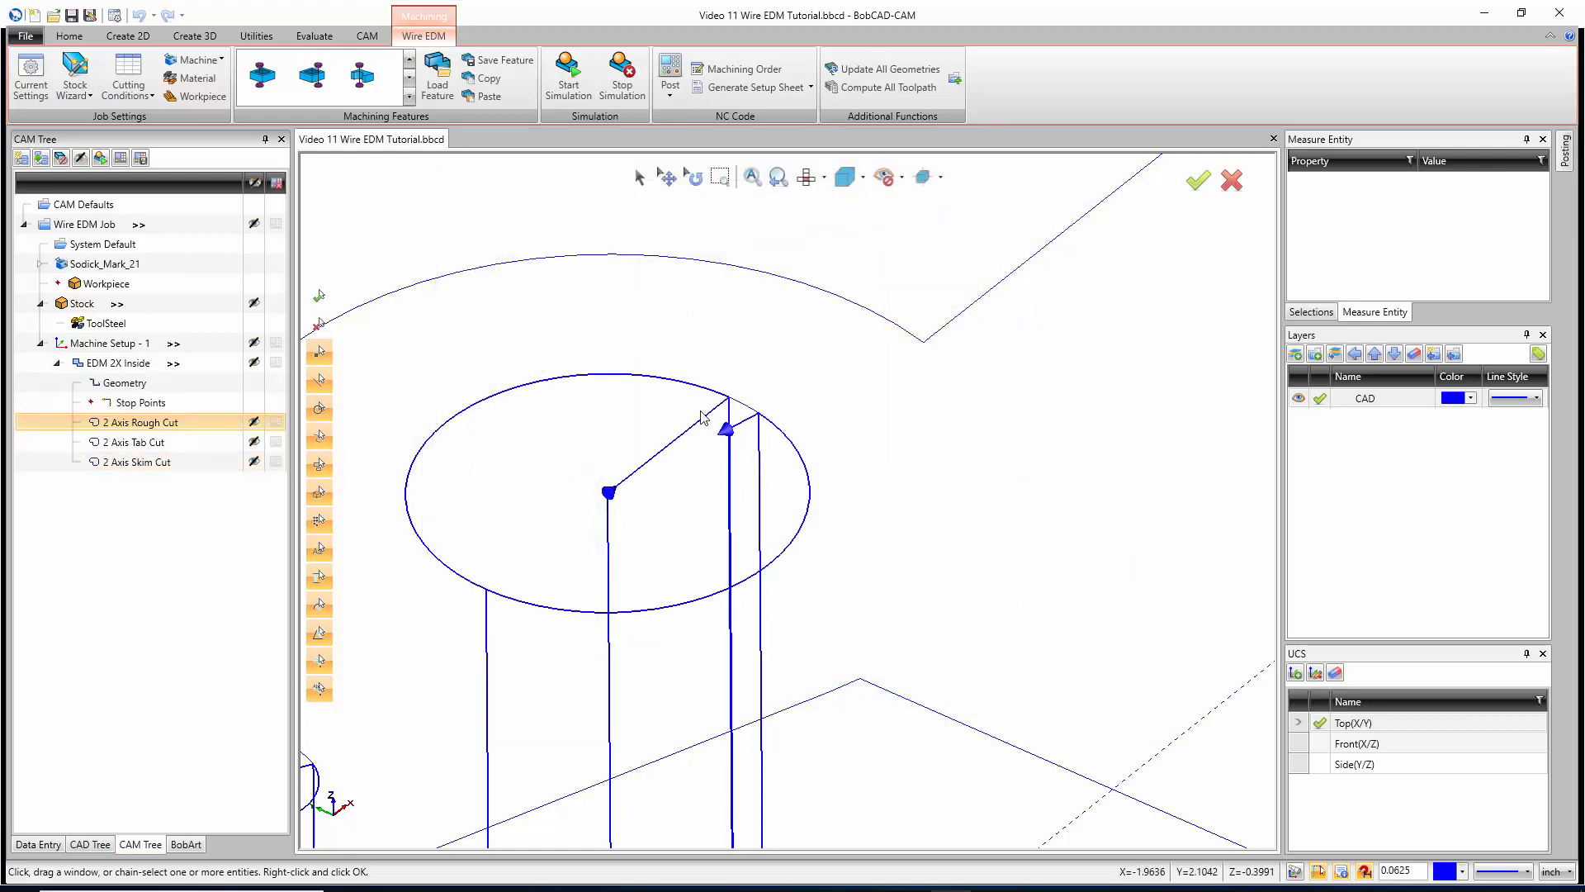
{"action": "mouse_move", "coordinate": [688, 471]}
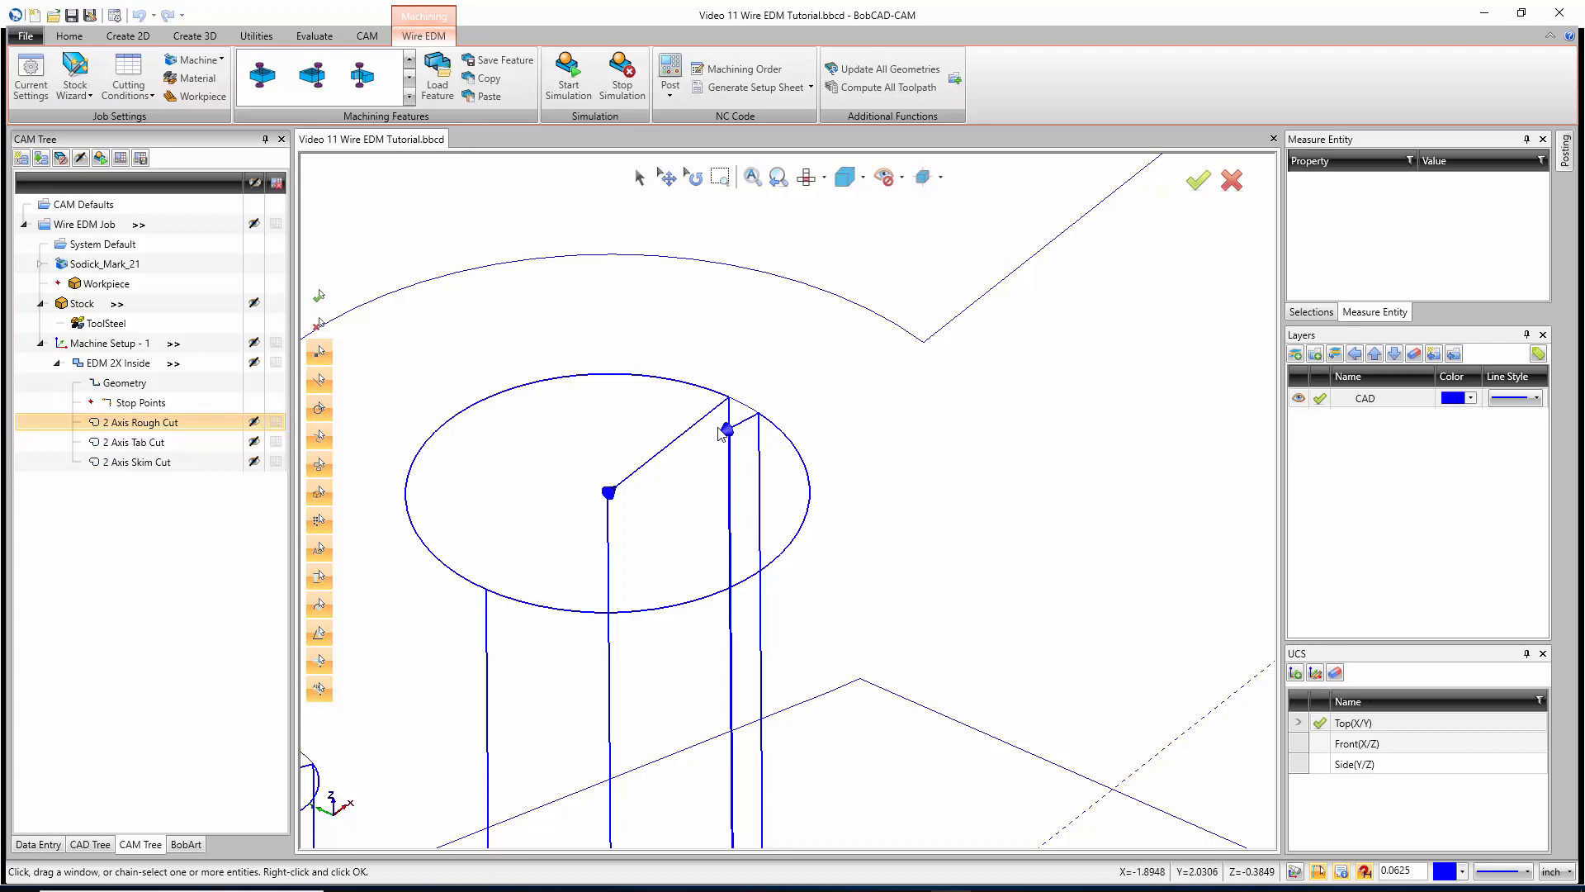
Preview the 2 Axis Tab Cut and Skim Cut toolpaths, then collapse EDM 2X Inside in the CAM Tree
{"action": "left_click", "coordinate": [136, 442]}
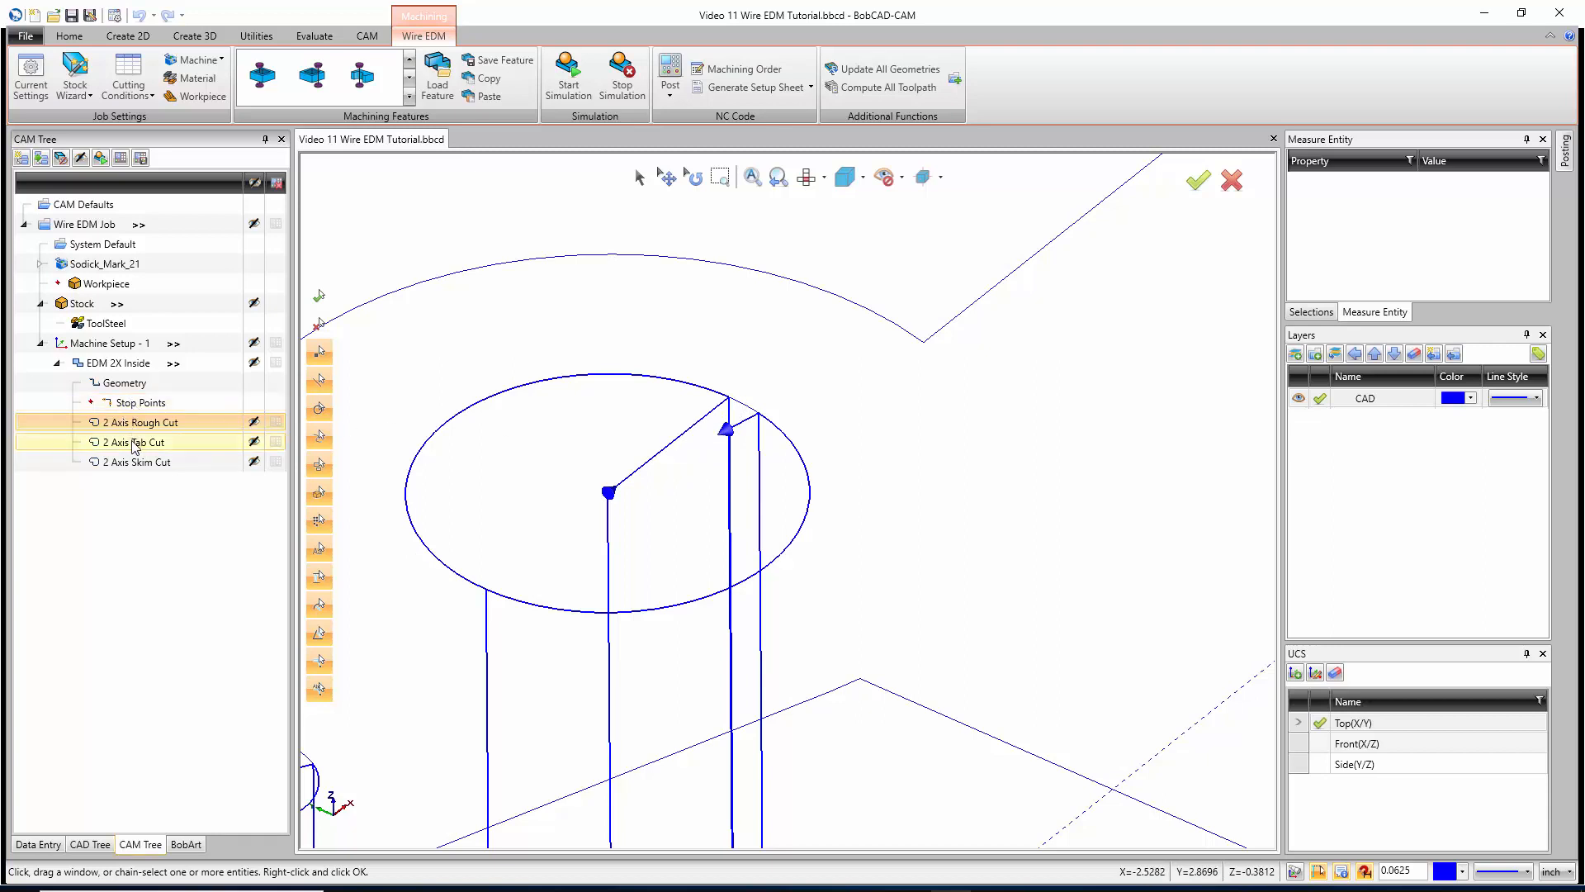
{"action": "left_click", "coordinate": [131, 442]}
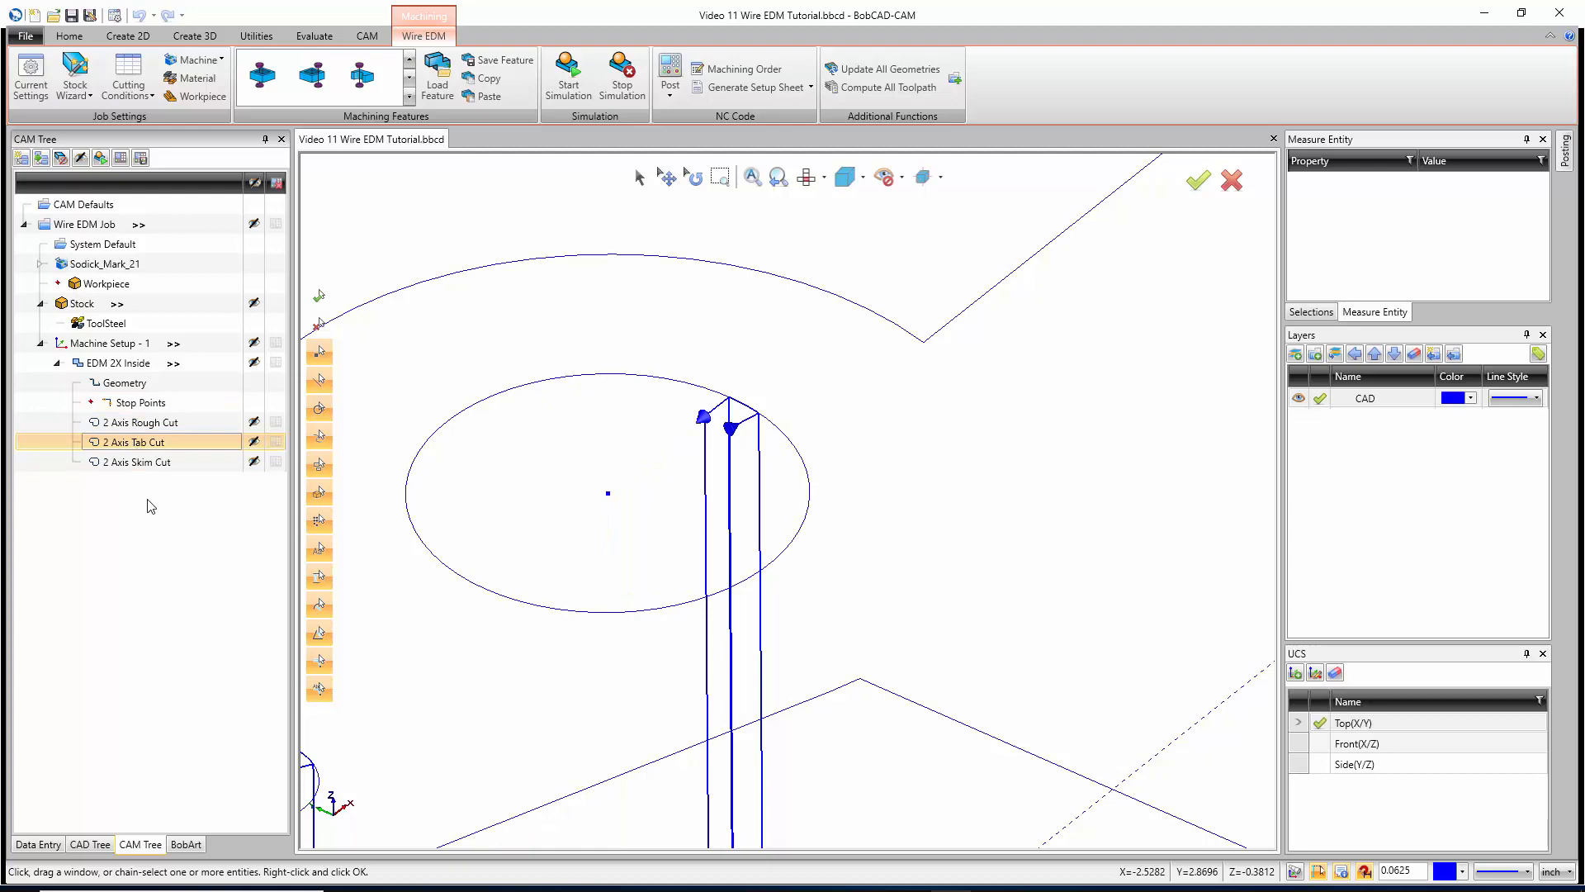
{"action": "left_click", "coordinate": [137, 461]}
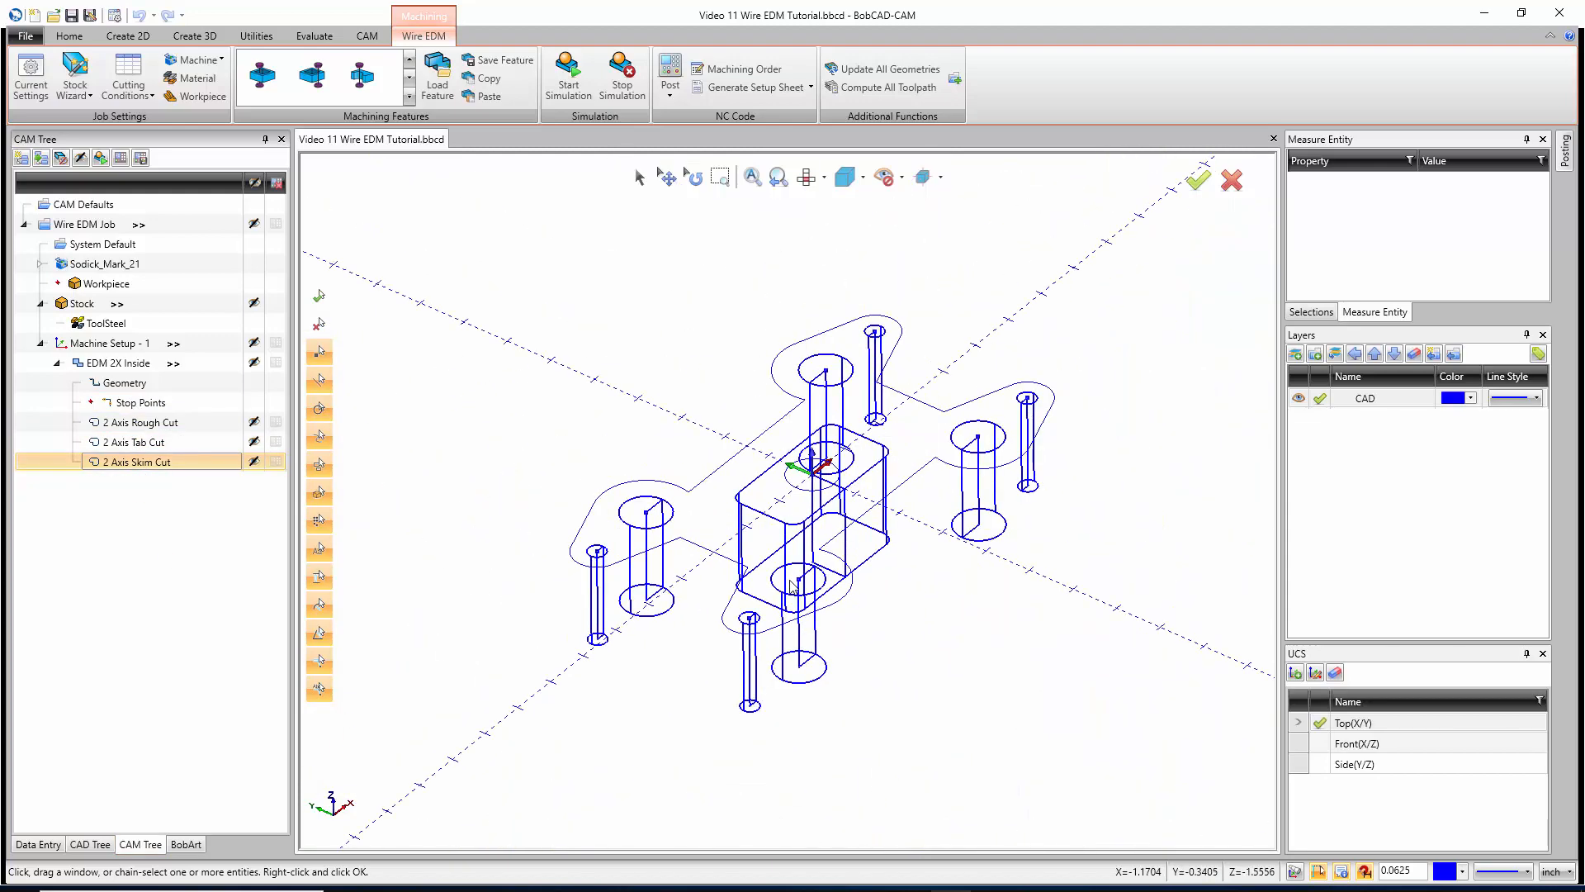
{"action": "left_click", "coordinate": [119, 362]}
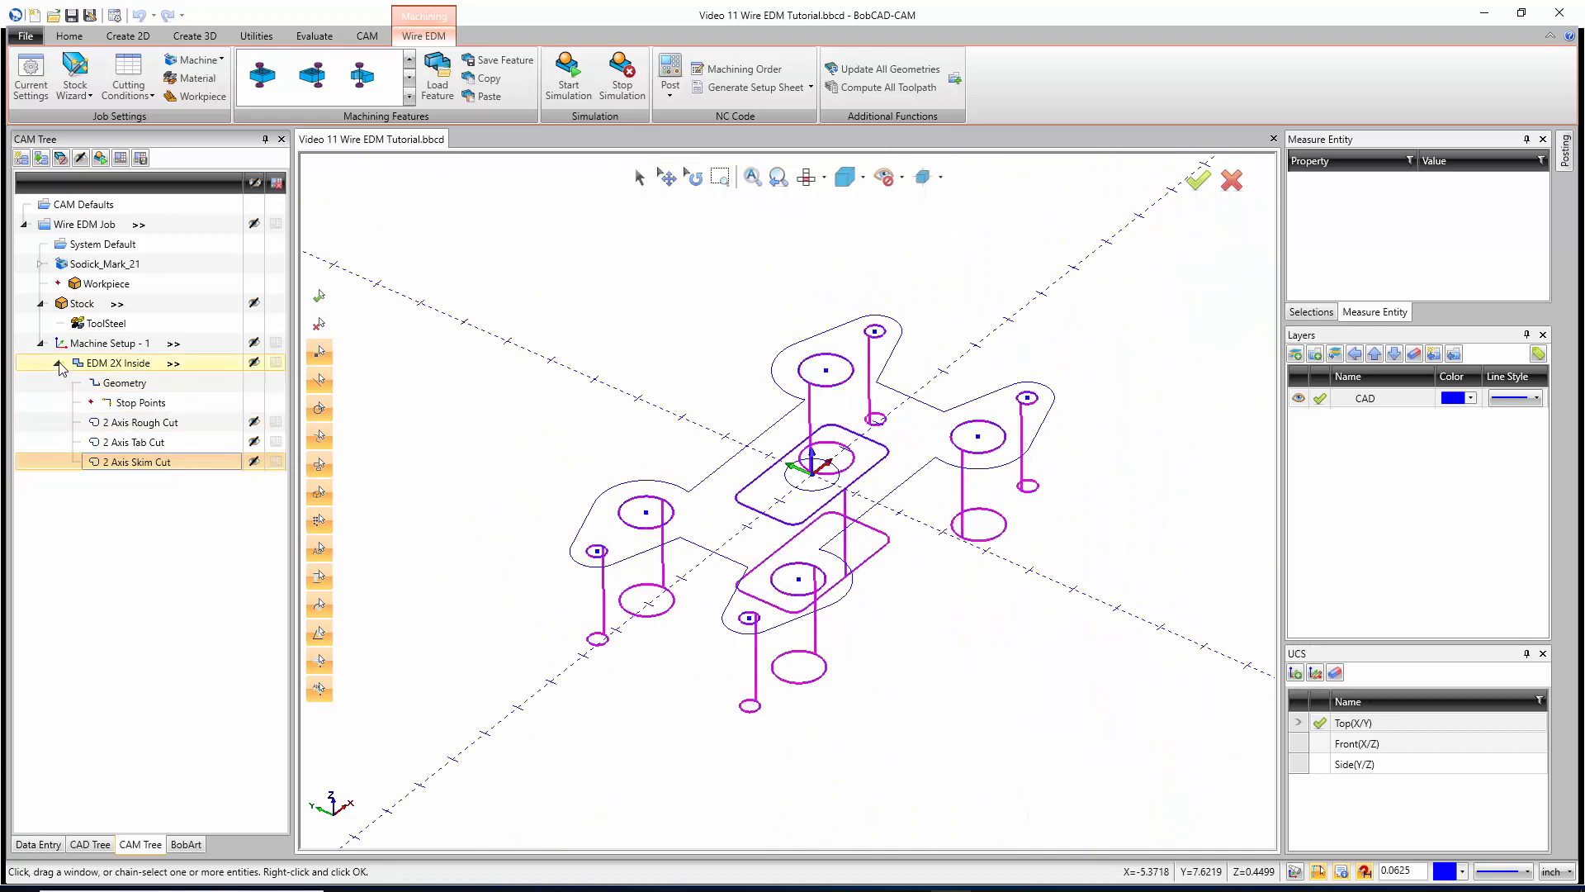
{"action": "left_click", "coordinate": [59, 364]}
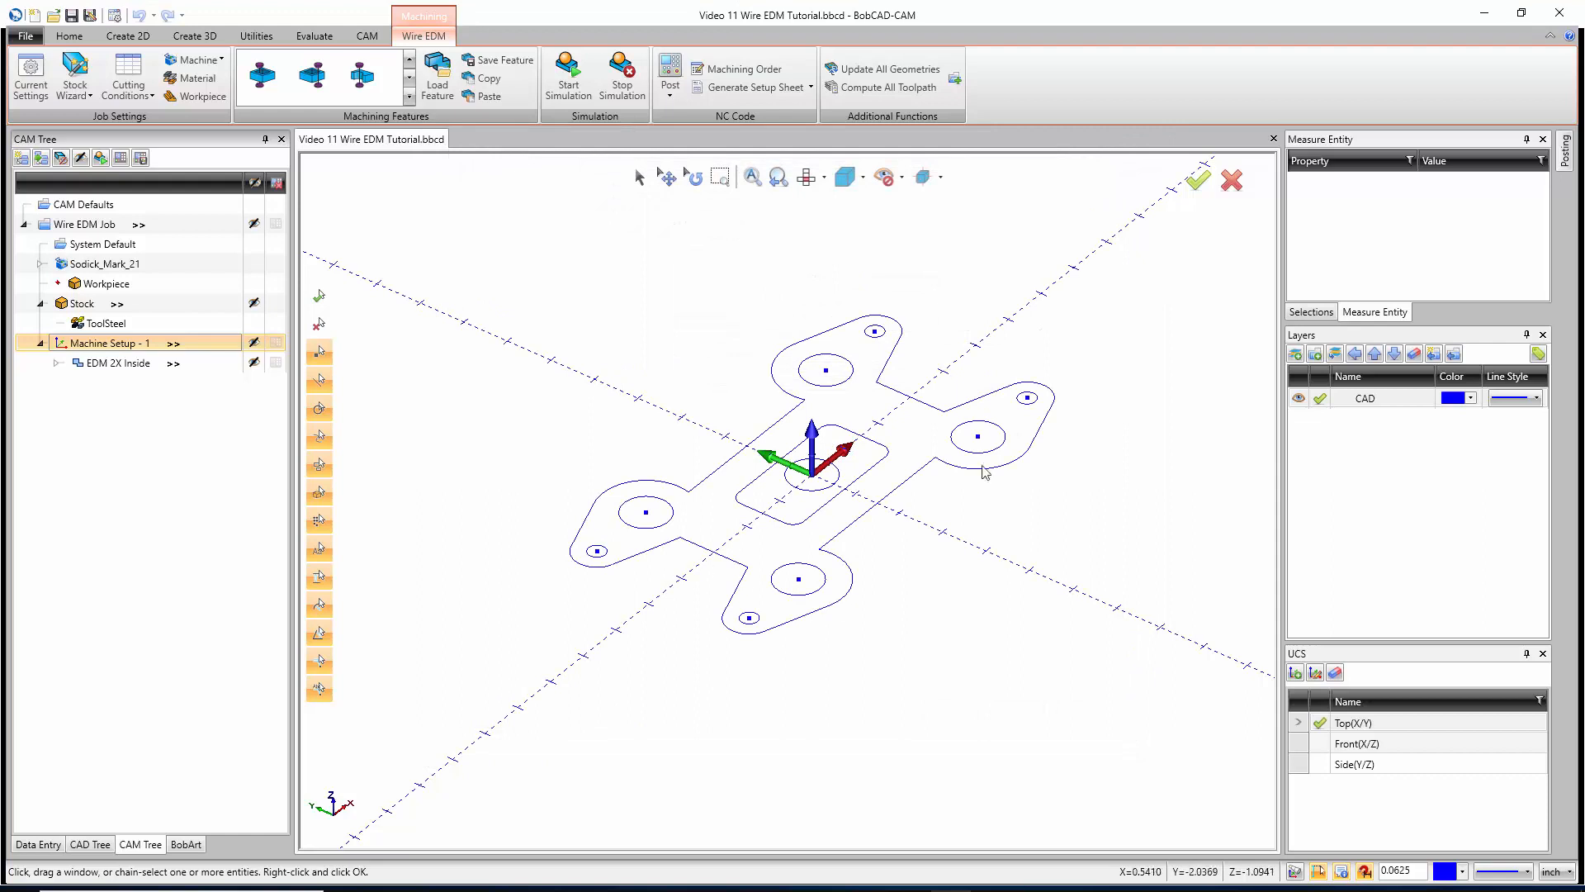
Create a 2 Axis Outside feature under Machine Setup - 1 with the outer profile chained as geometry
{"action": "right_click", "coordinate": [106, 343]}
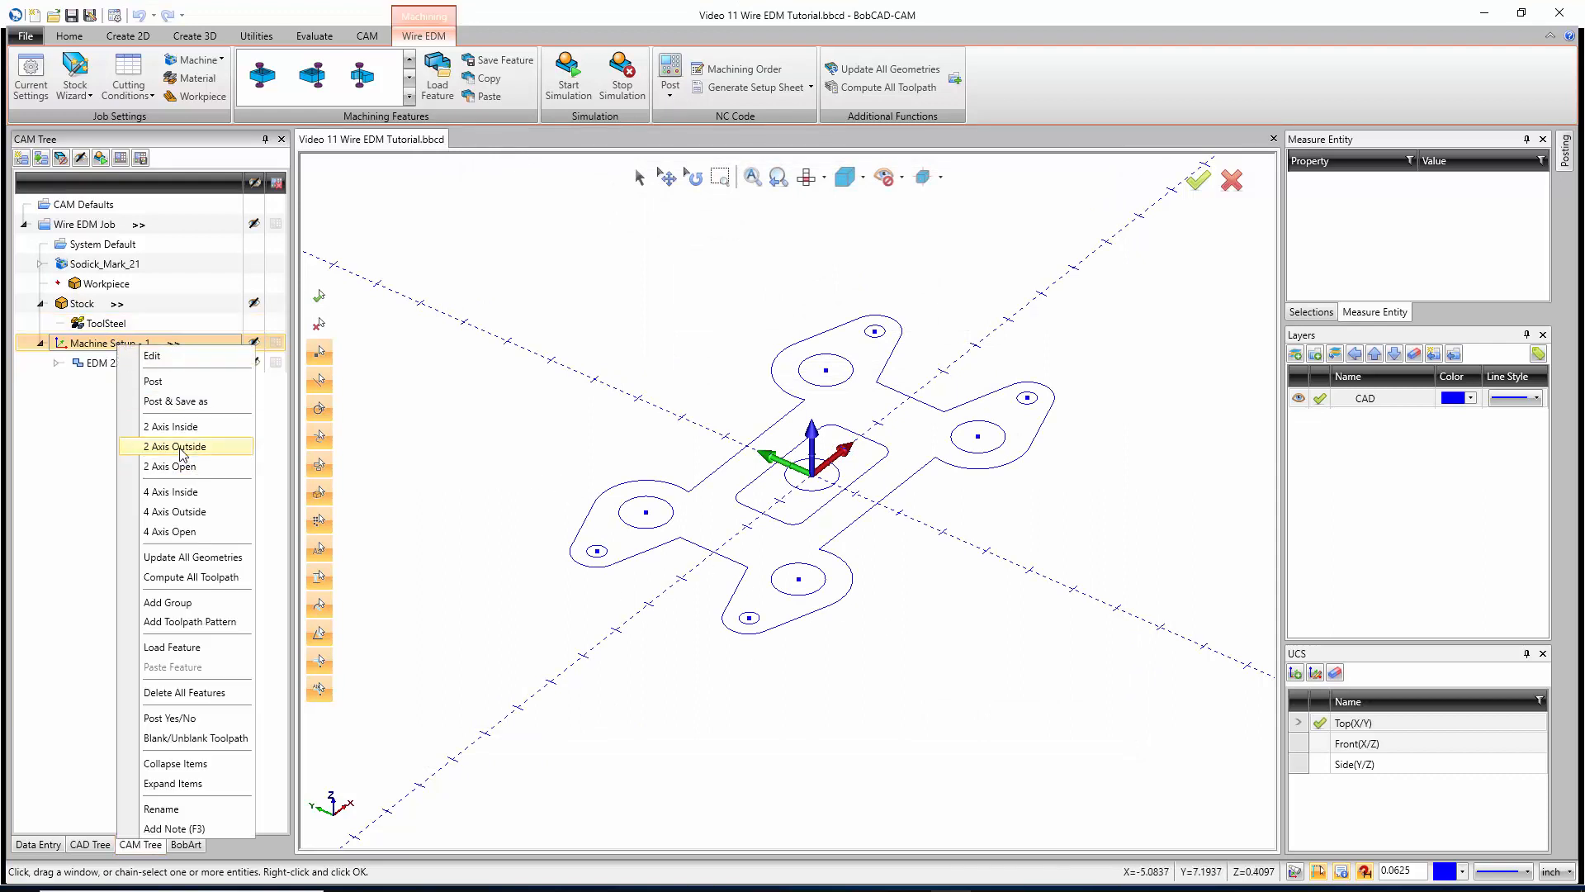
{"action": "left_click", "coordinate": [175, 446]}
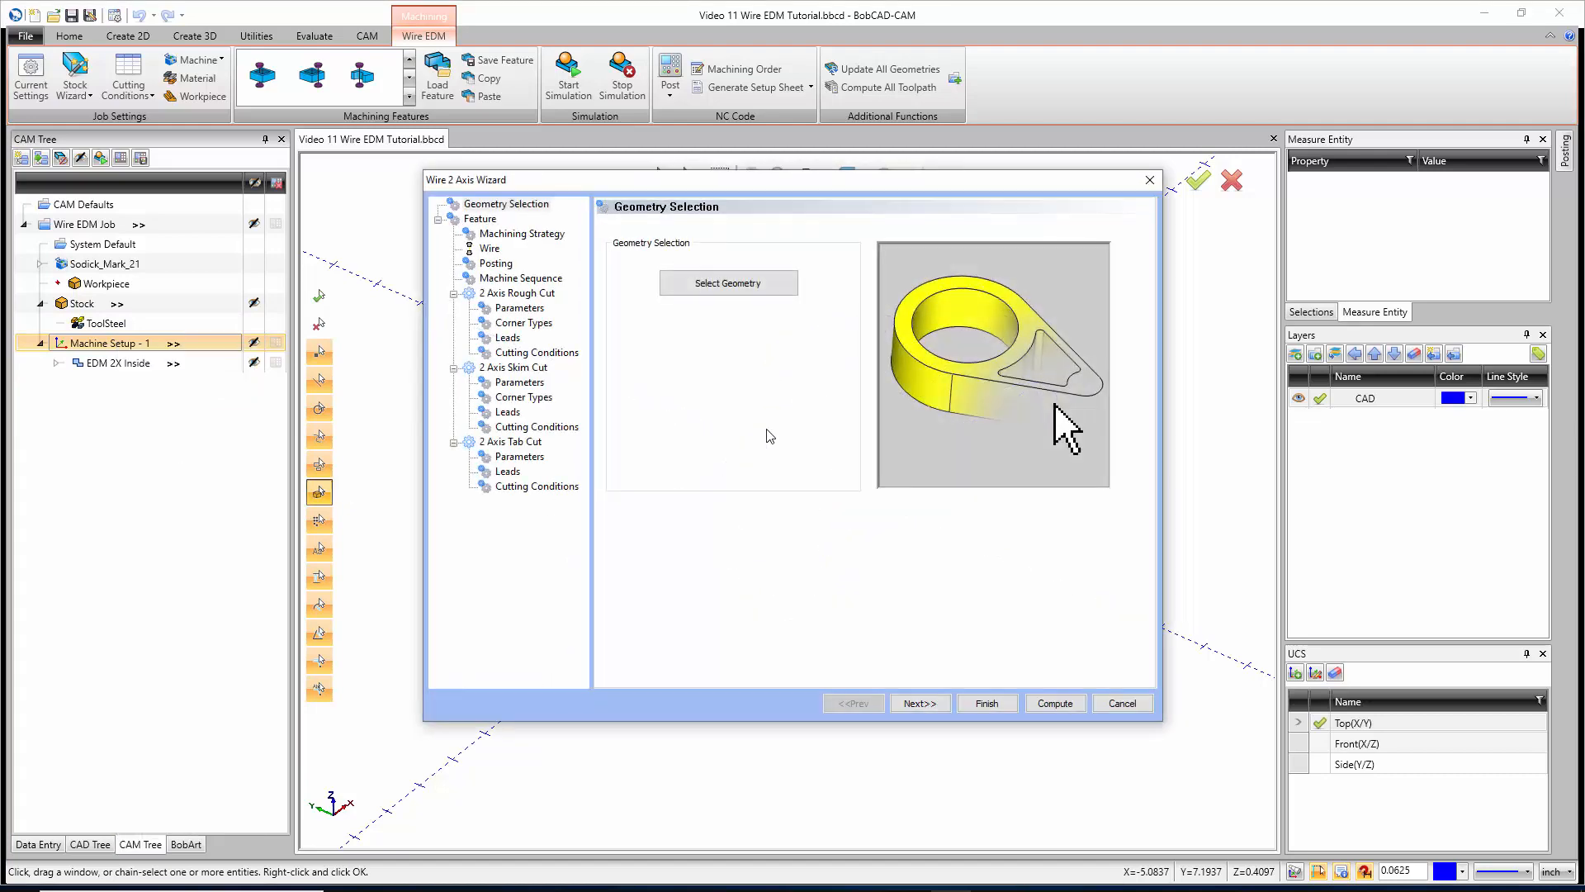
{"action": "left_click", "coordinate": [727, 282]}
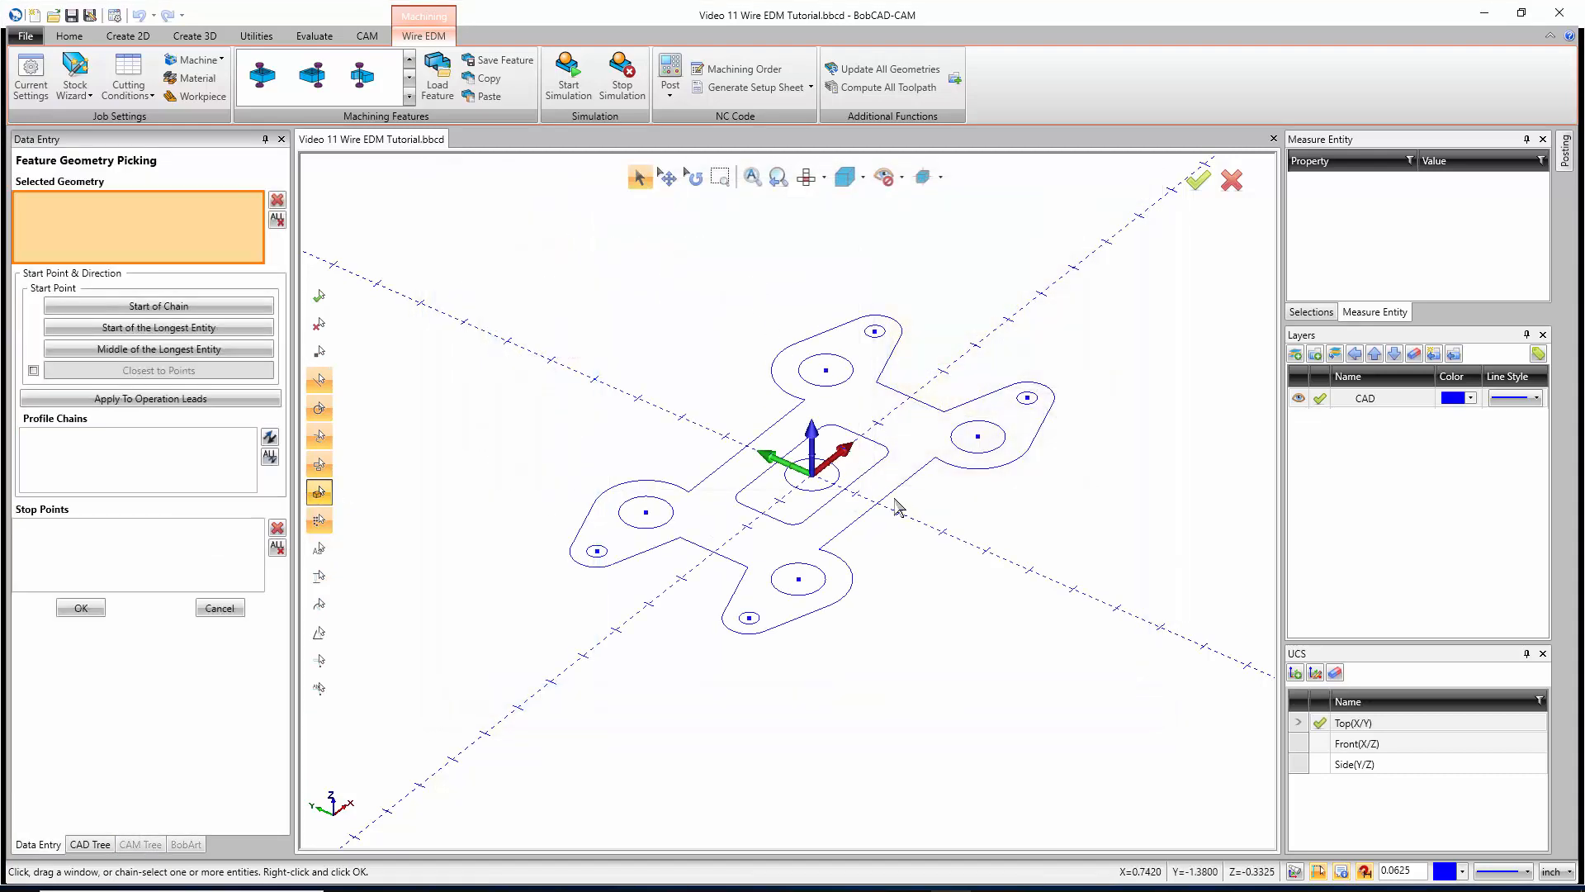
{"action": "mouse_move", "coordinate": [884, 510]}
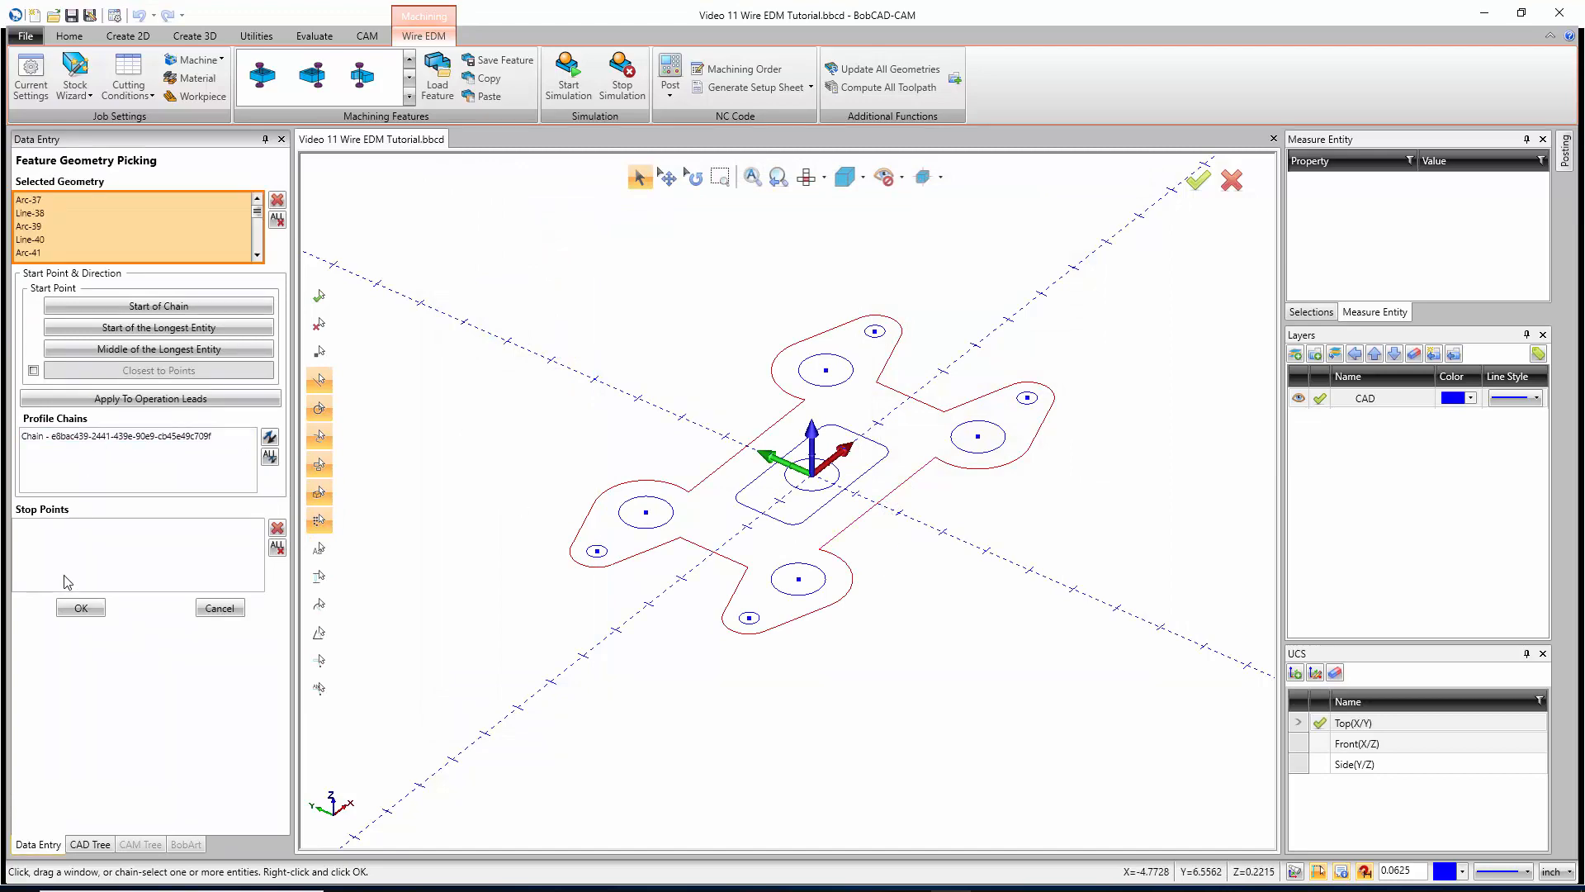
{"action": "left_click", "coordinate": [80, 608]}
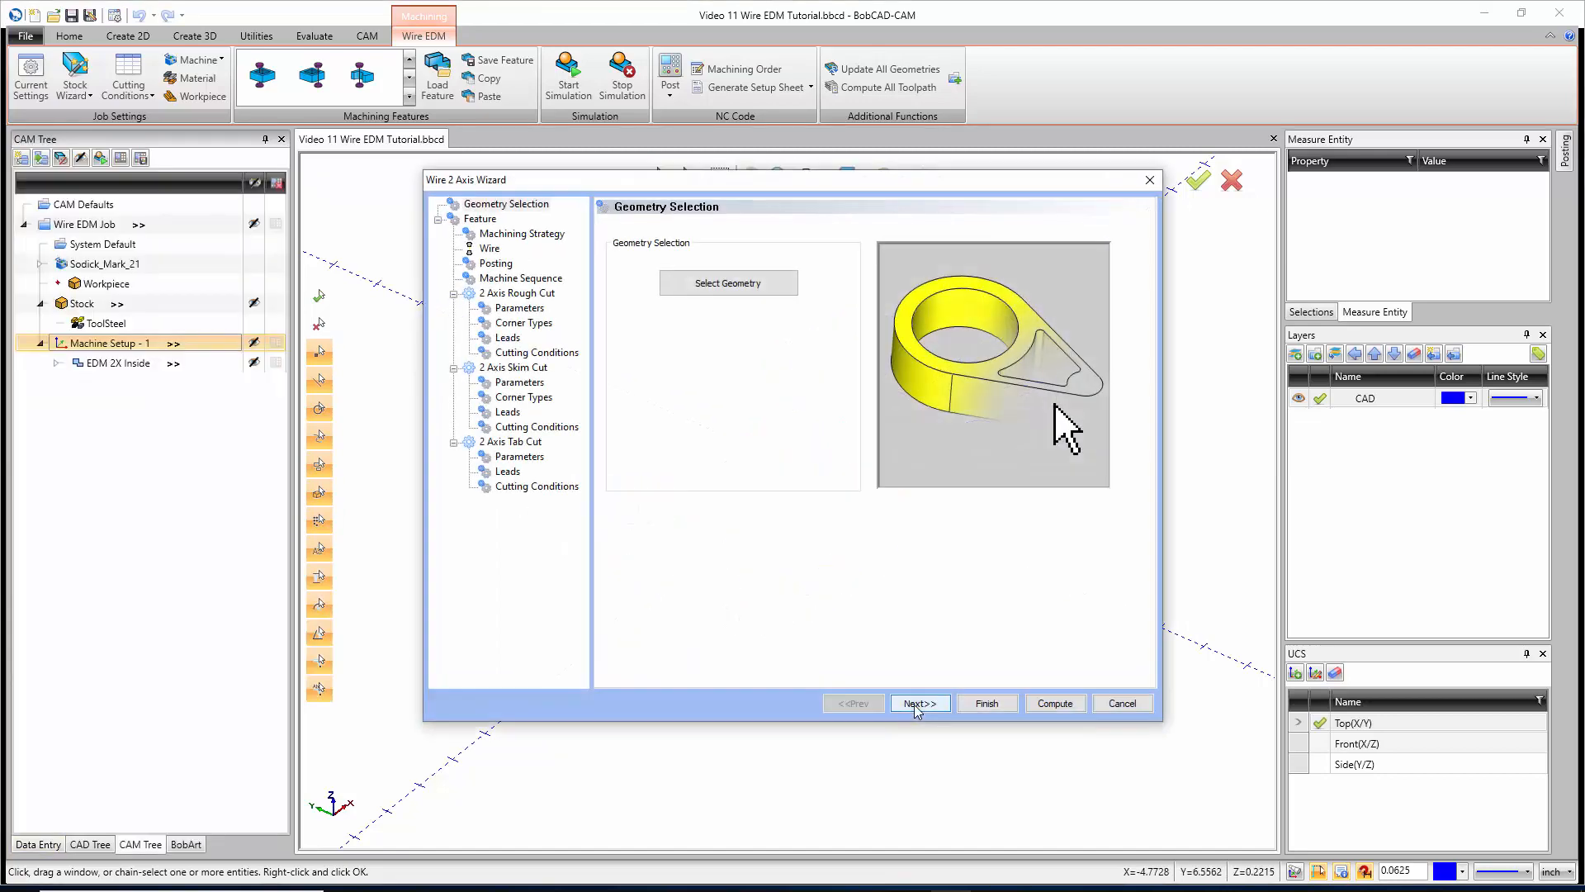
Choose Use Glue Stop With Leads, drop 2 Axis Tab Cut, and advance to the rough cut Leads page
{"action": "left_click", "coordinate": [918, 703]}
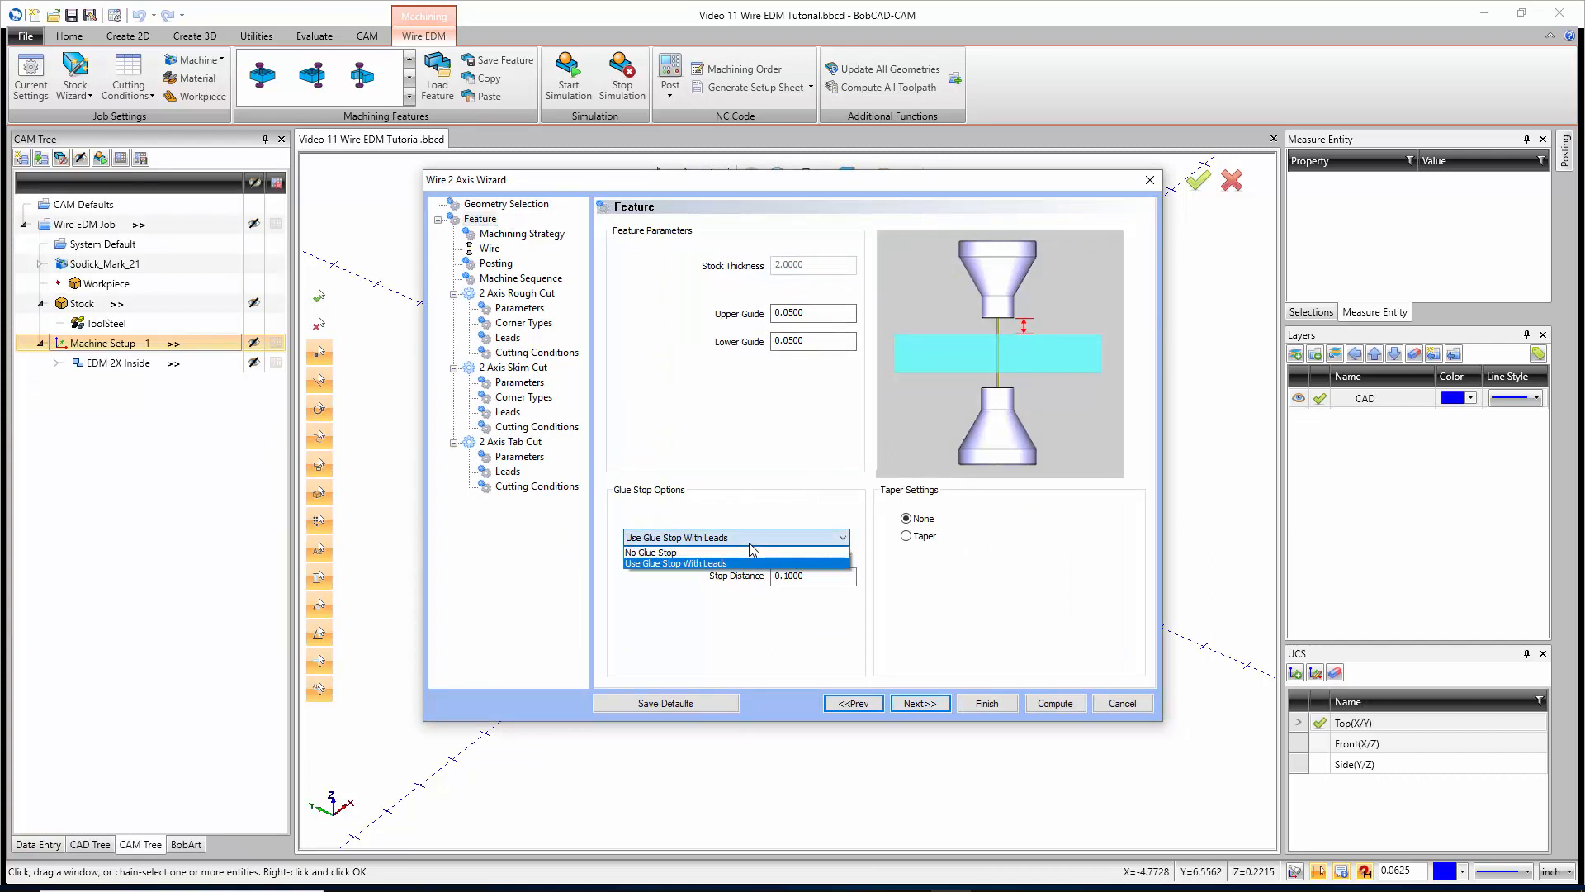
{"action": "left_click", "coordinate": [650, 553]}
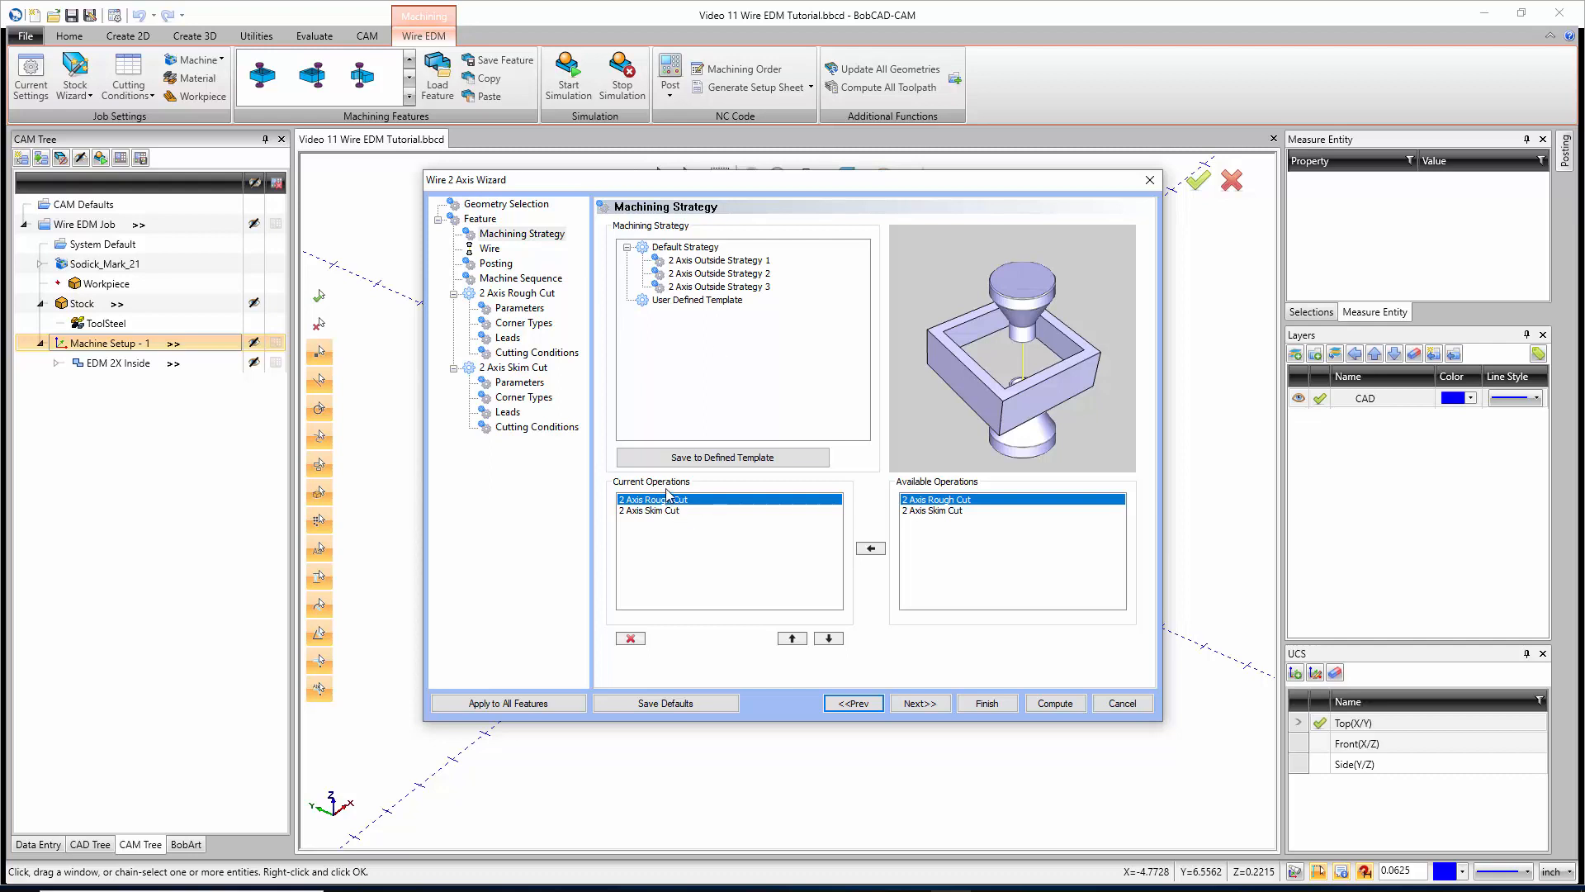
{"action": "mouse_move", "coordinate": [673, 519]}
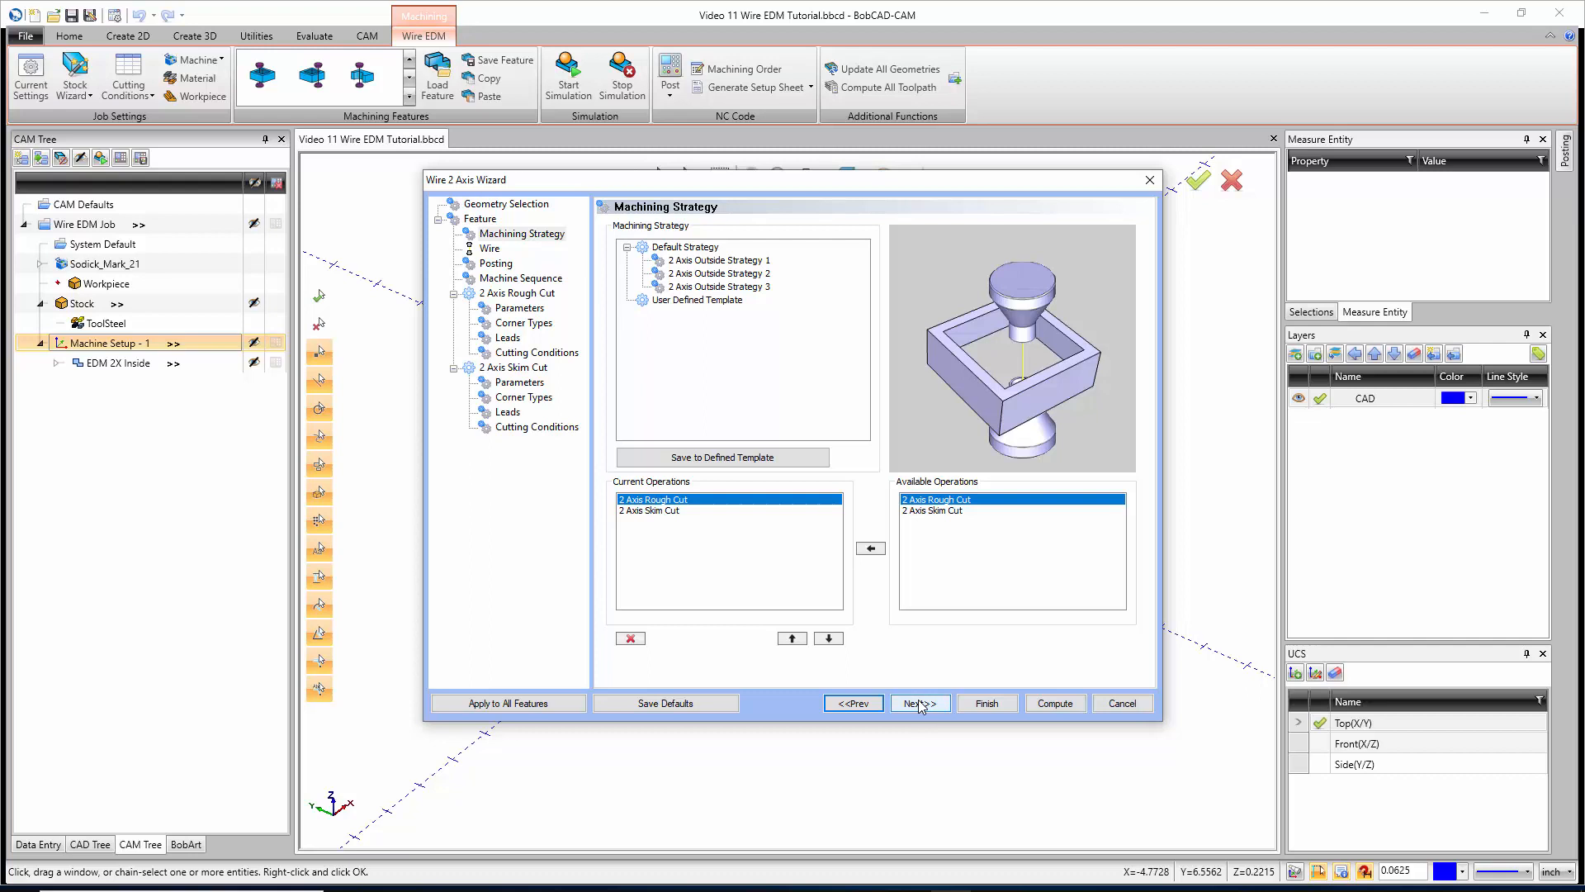
{"action": "left_click", "coordinate": [919, 703]}
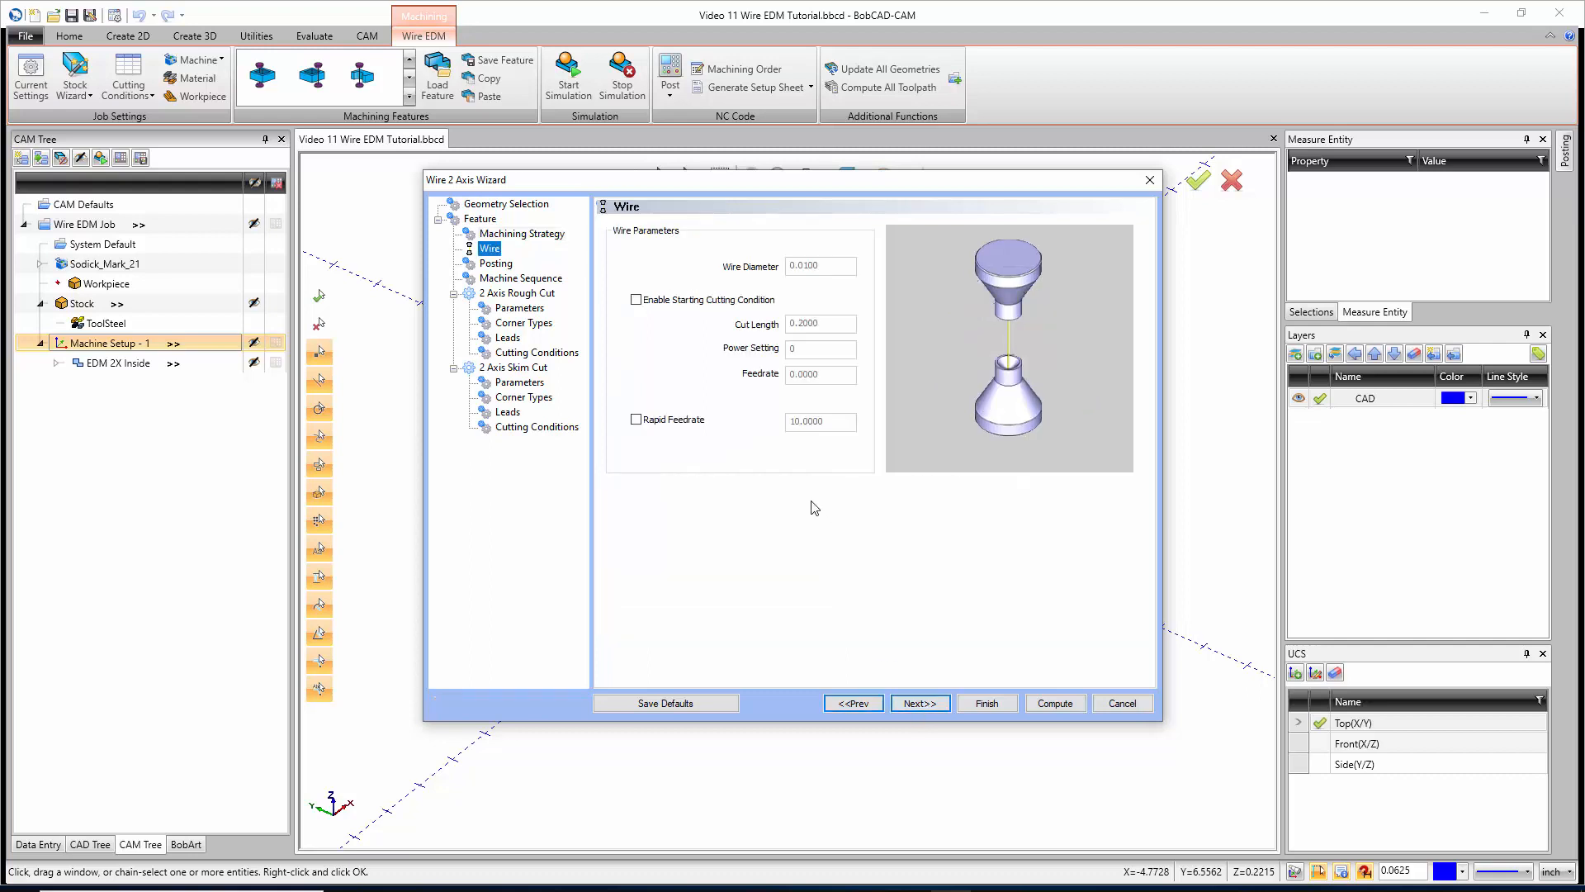
{"action": "mouse_move", "coordinate": [818, 465]}
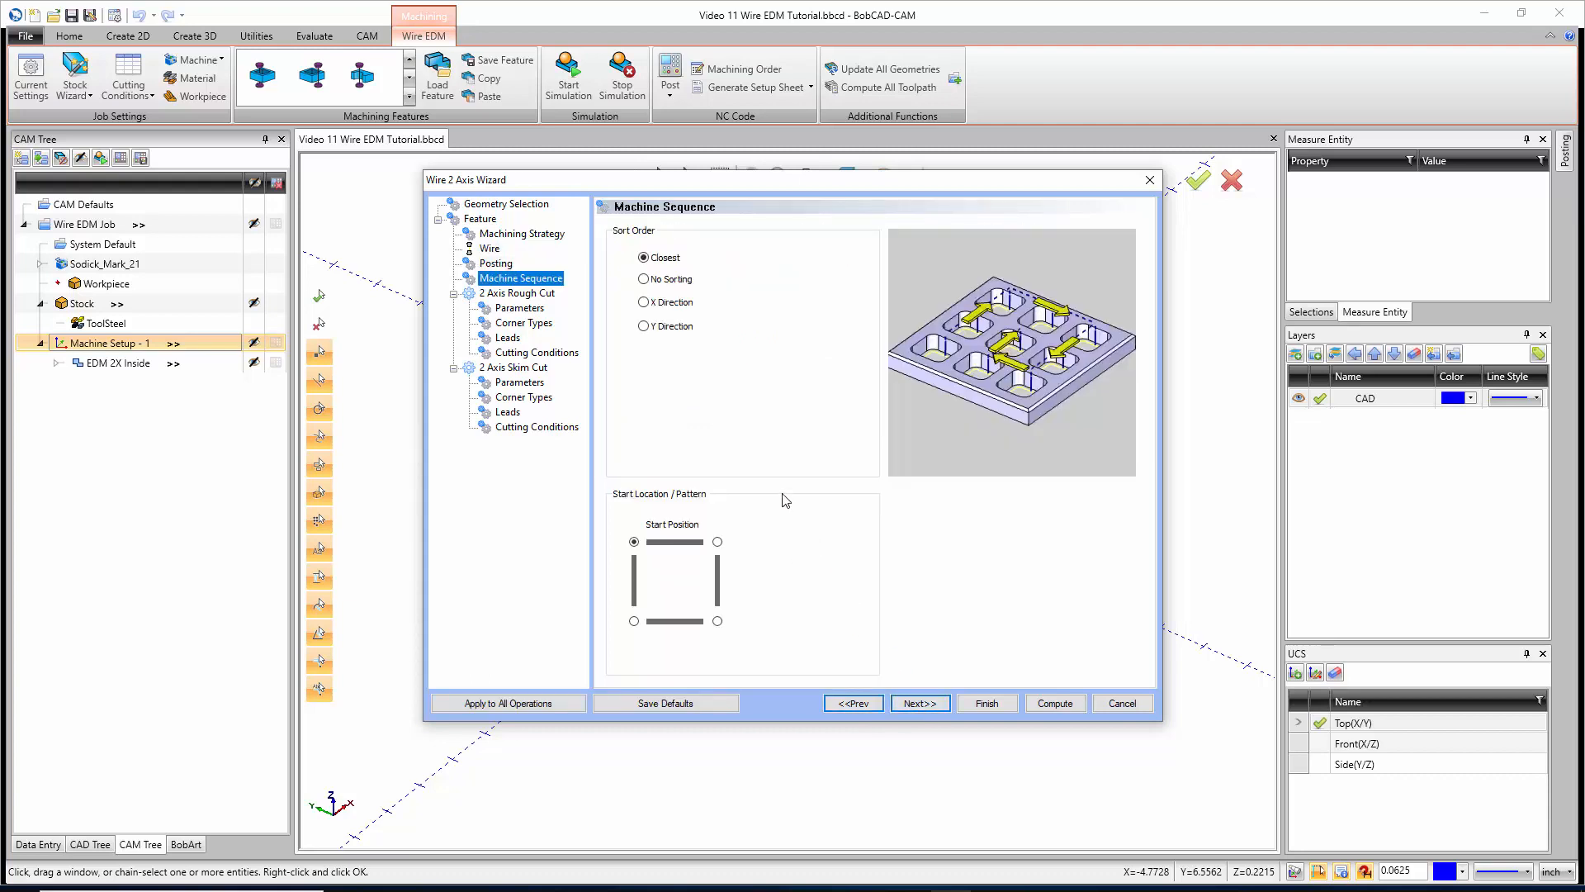
{"action": "mouse_move", "coordinate": [765, 429]}
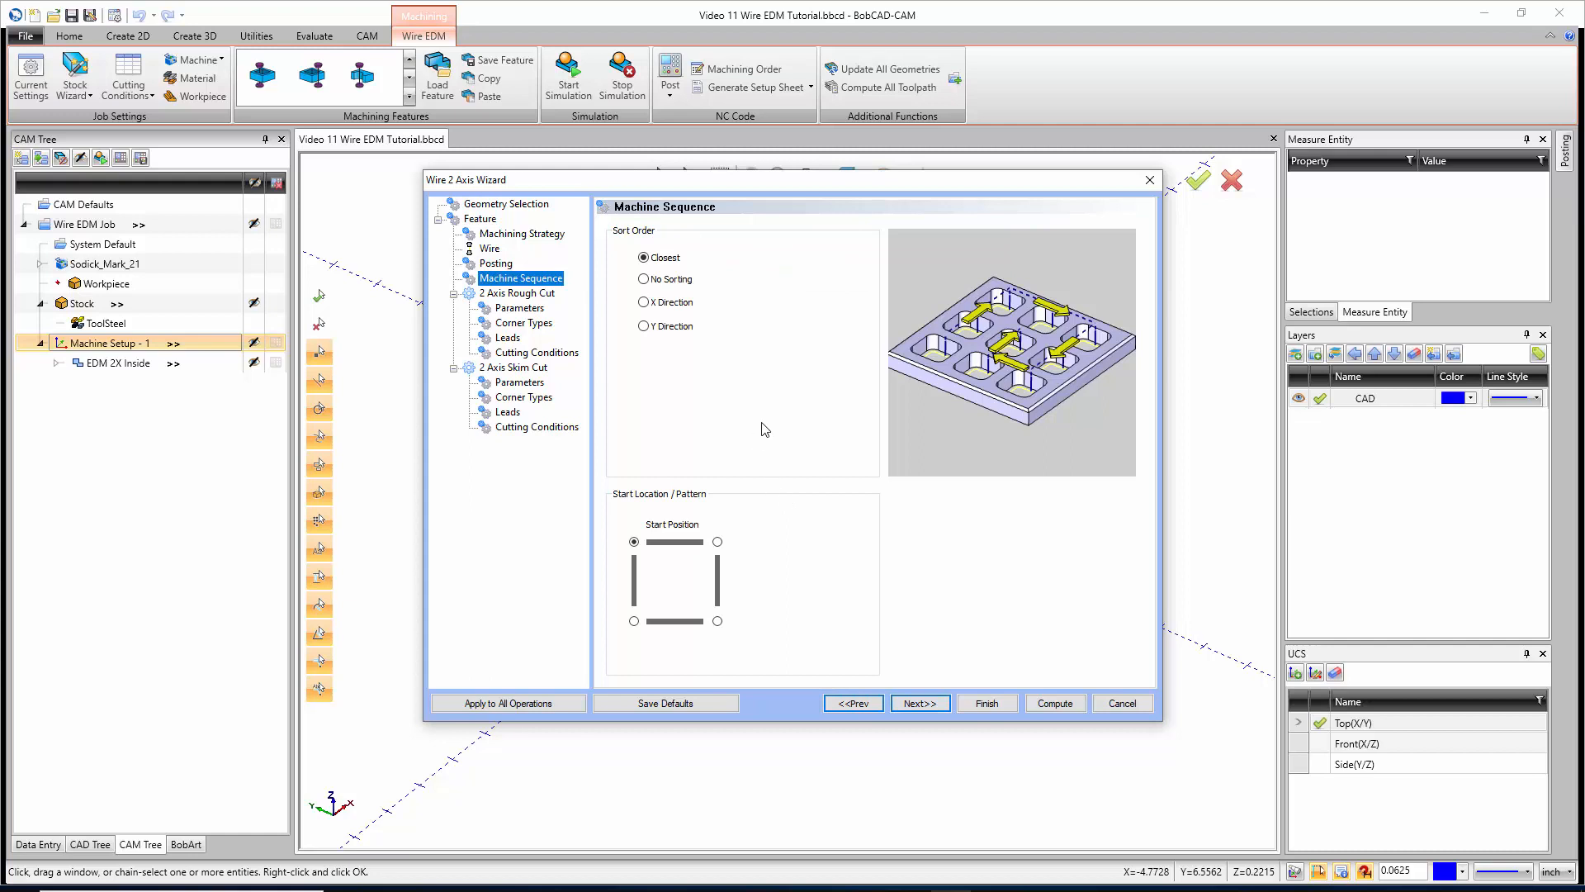
{"action": "left_click", "coordinate": [920, 703]}
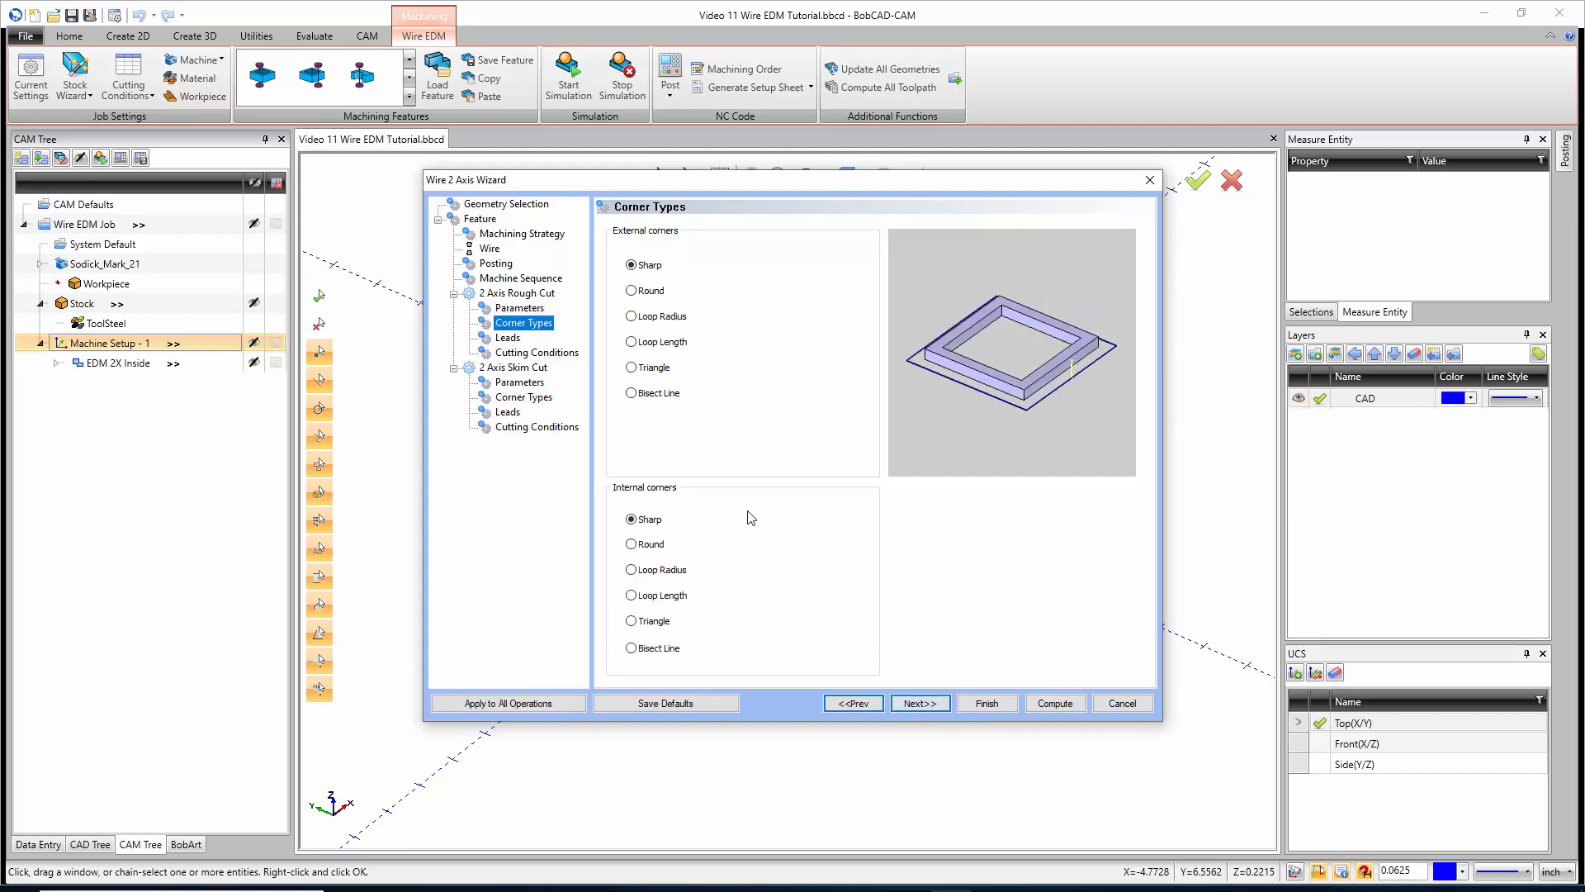
{"action": "left_click", "coordinate": [918, 703]}
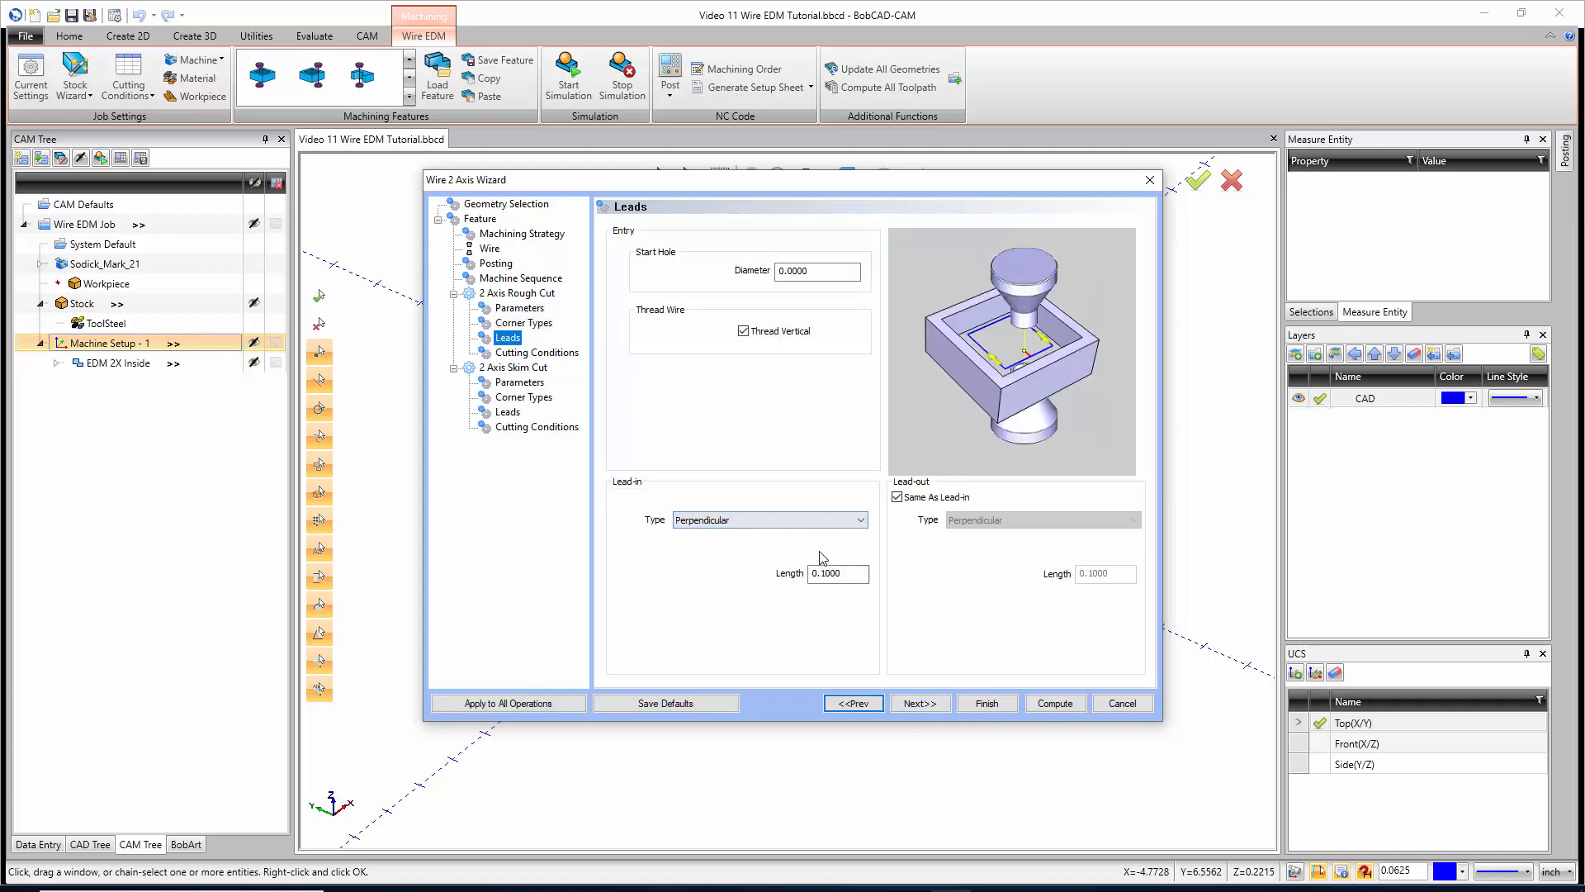
Set the rough cut lead length to 1 and advance to the skim cut Cutting Conditions for Pass #1
{"action": "left_click", "coordinate": [837, 574]}
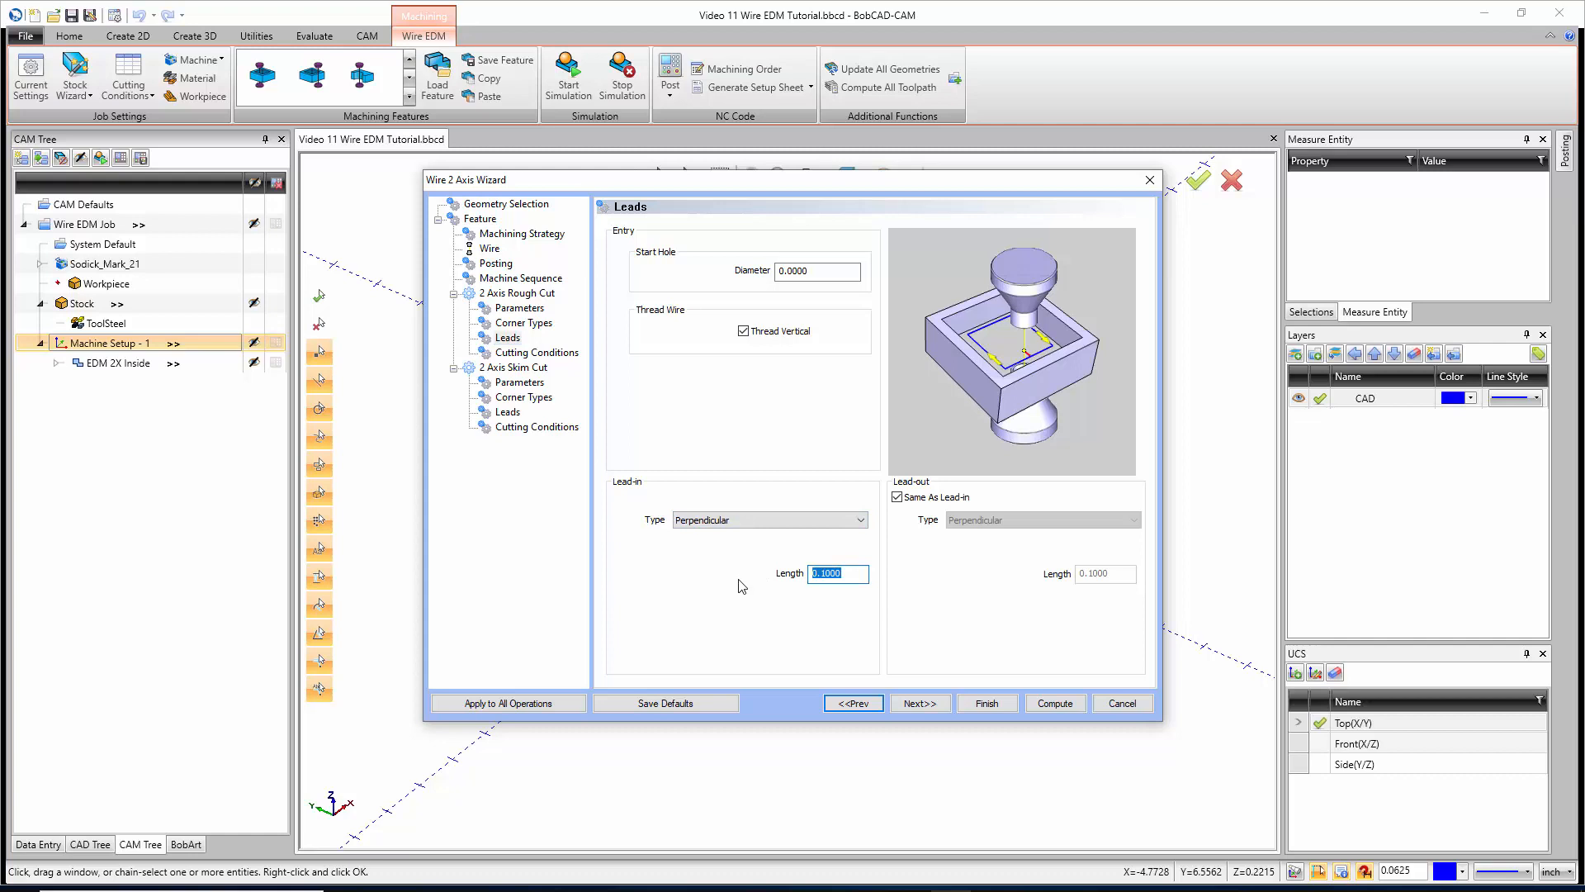
{"action": "type", "text": "1"}
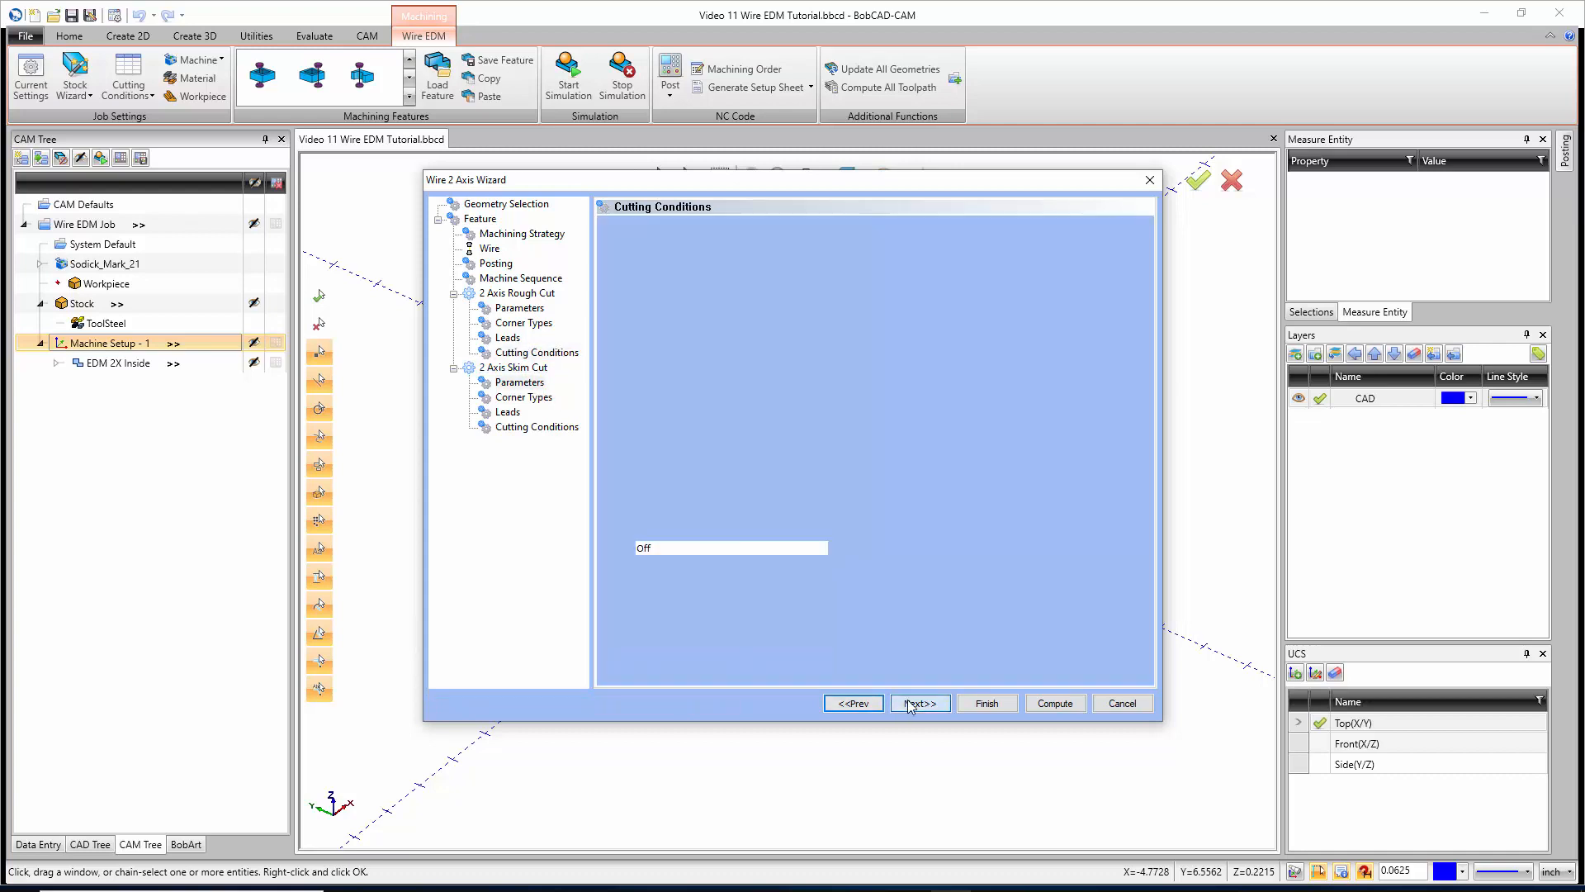
{"action": "left_click", "coordinate": [919, 703]}
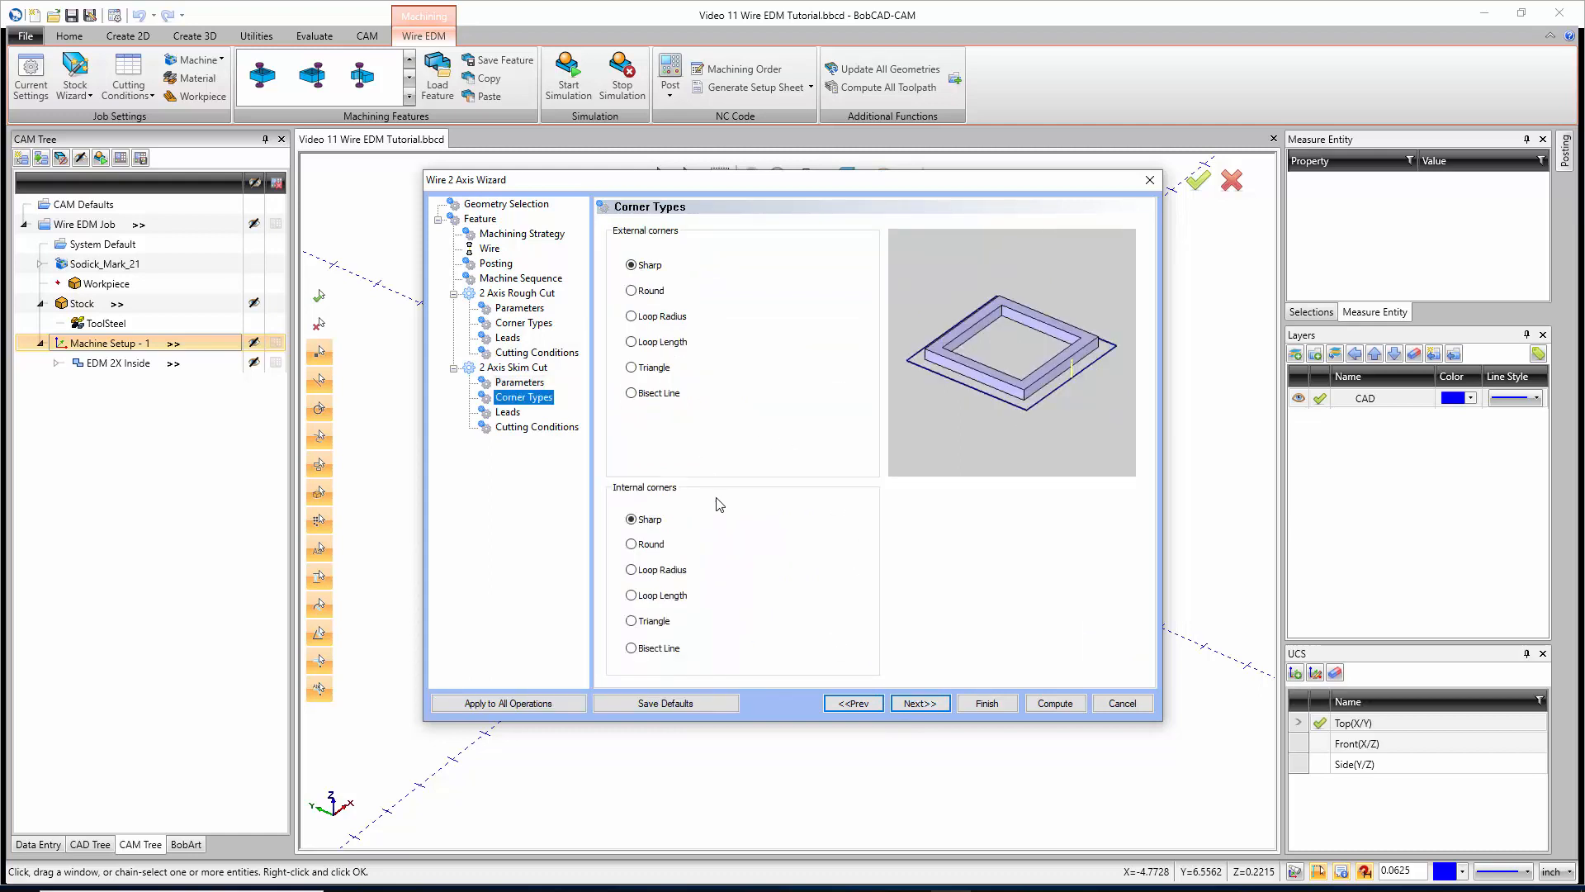
{"action": "left_click", "coordinate": [918, 703]}
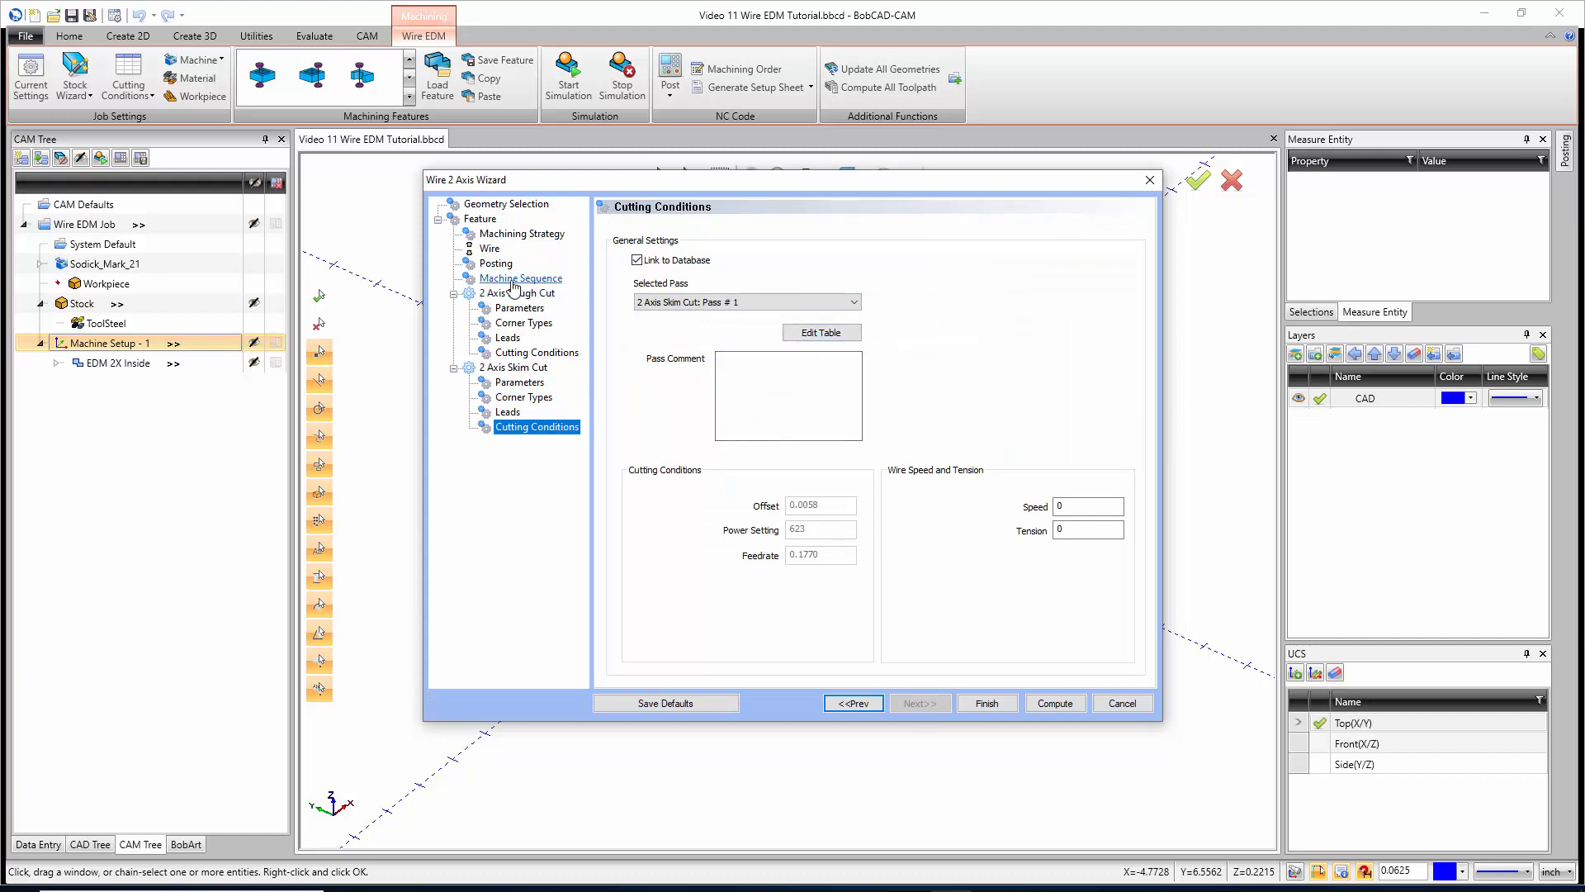
Set Stop Distance 0.1 with glue stop and sharp corners, then compute the EDM 2X Outside feature
{"action": "left_click", "coordinate": [480, 219]}
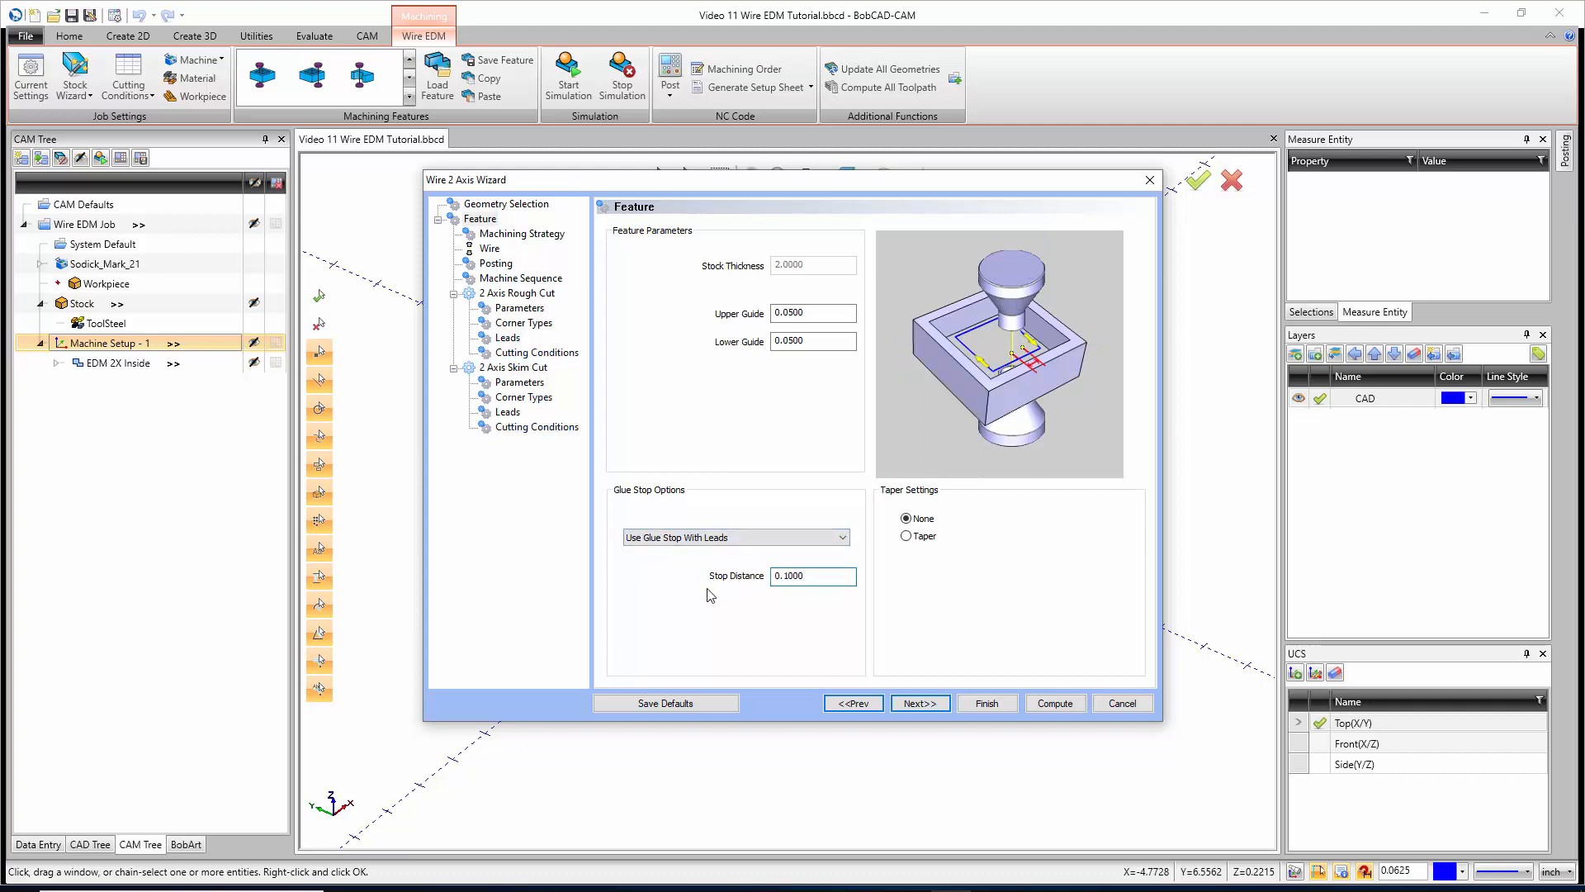
{"action": "left_click", "coordinate": [798, 576]}
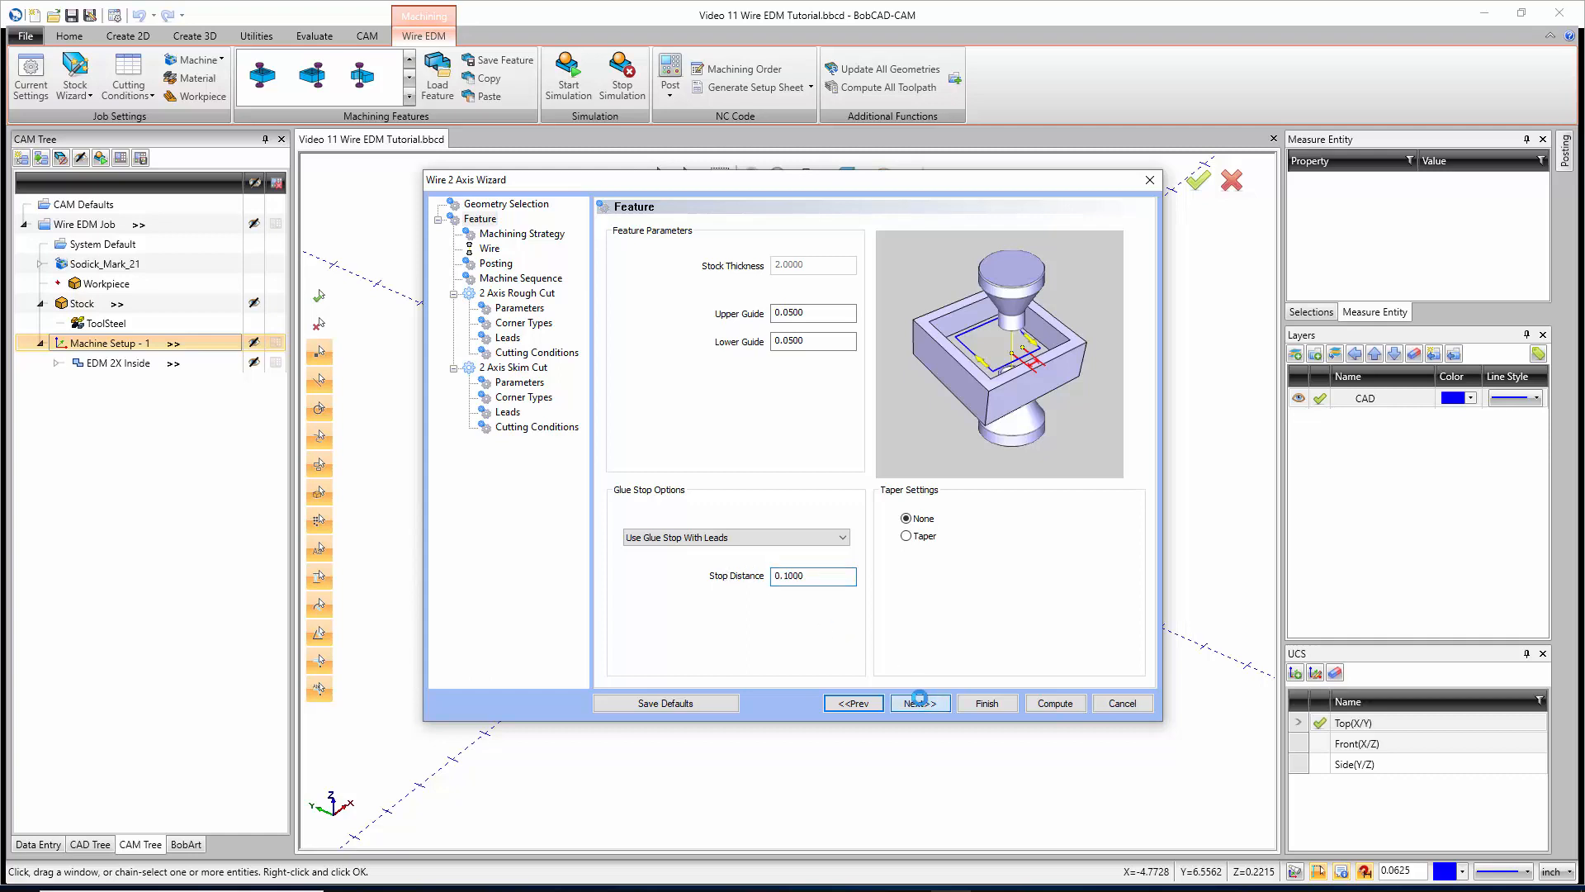
{"action": "left_click", "coordinate": [918, 702]}
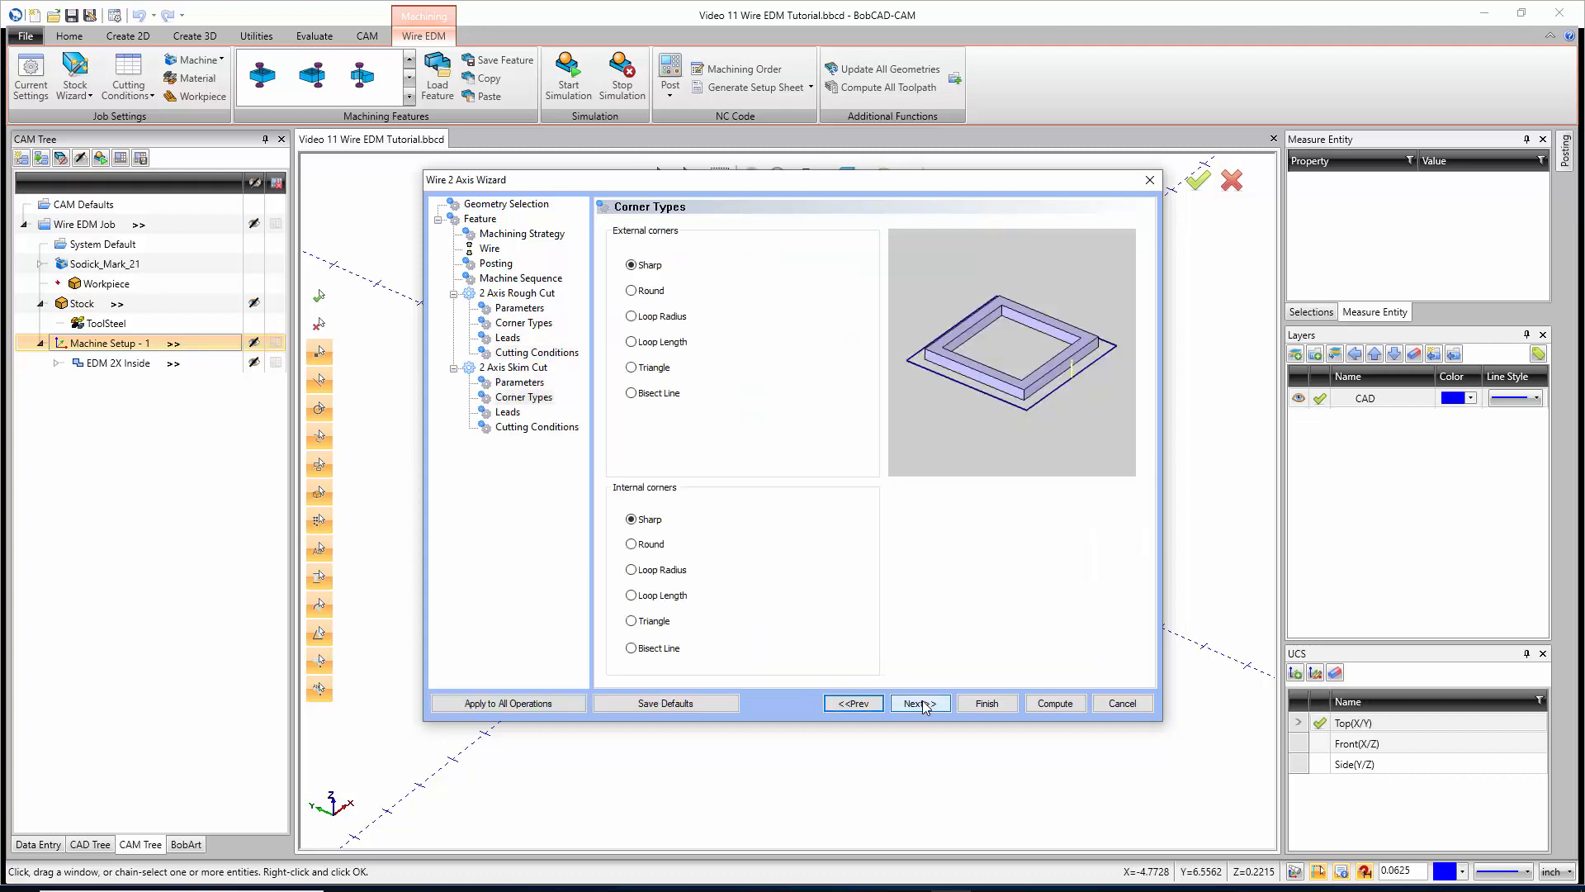
{"action": "left_click", "coordinate": [919, 702]}
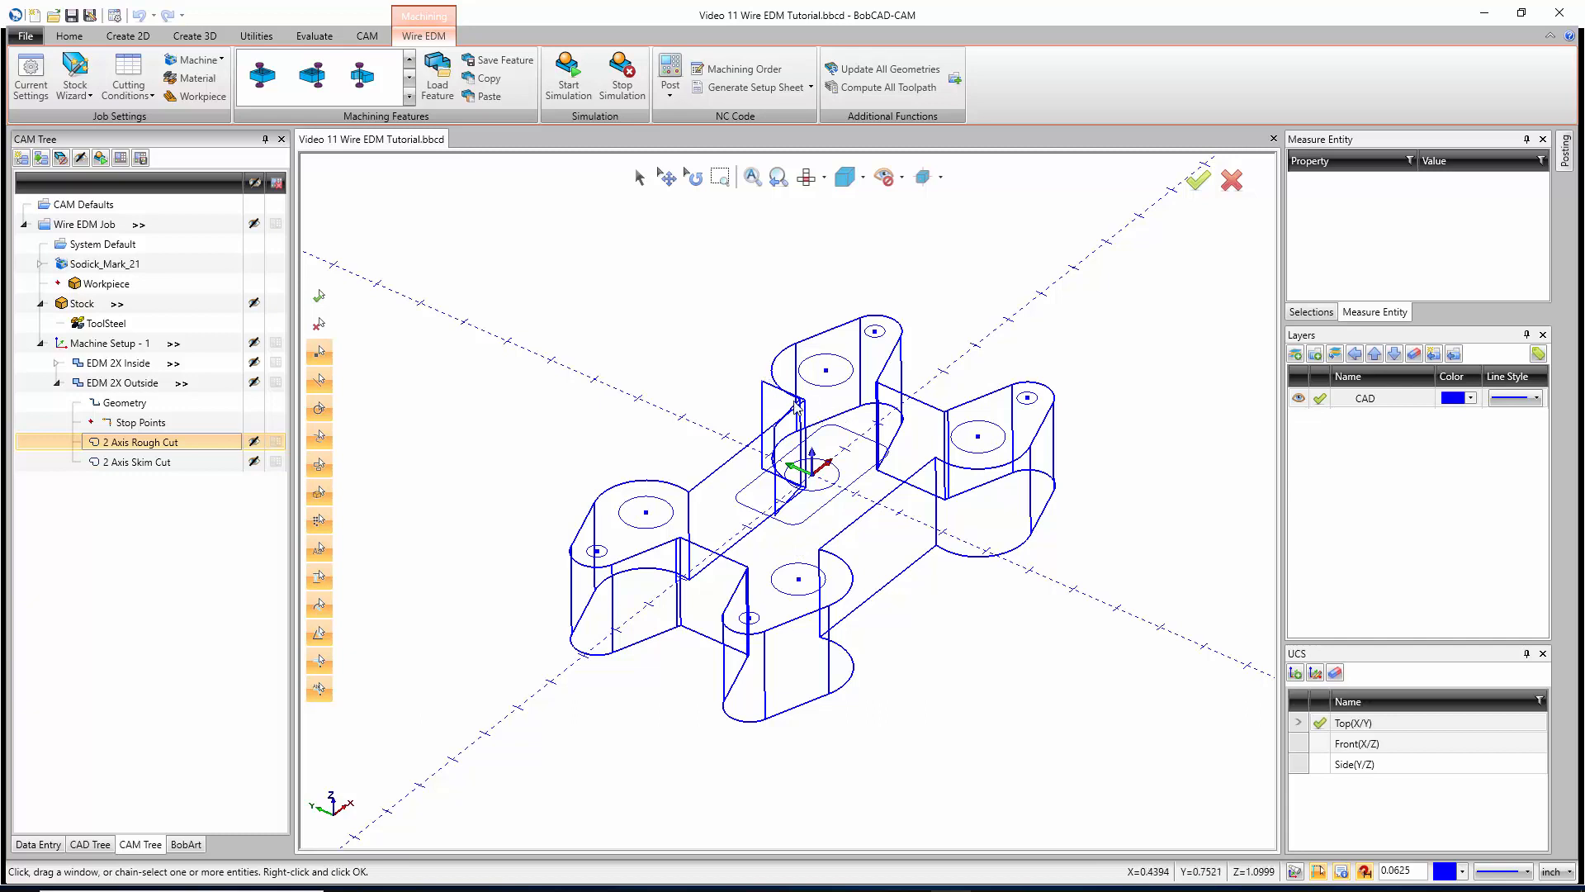
Use Modify Start Point on the EDM 2X Outside geometry to move the cut start along the long outer edge
{"action": "left_click", "coordinate": [122, 402]}
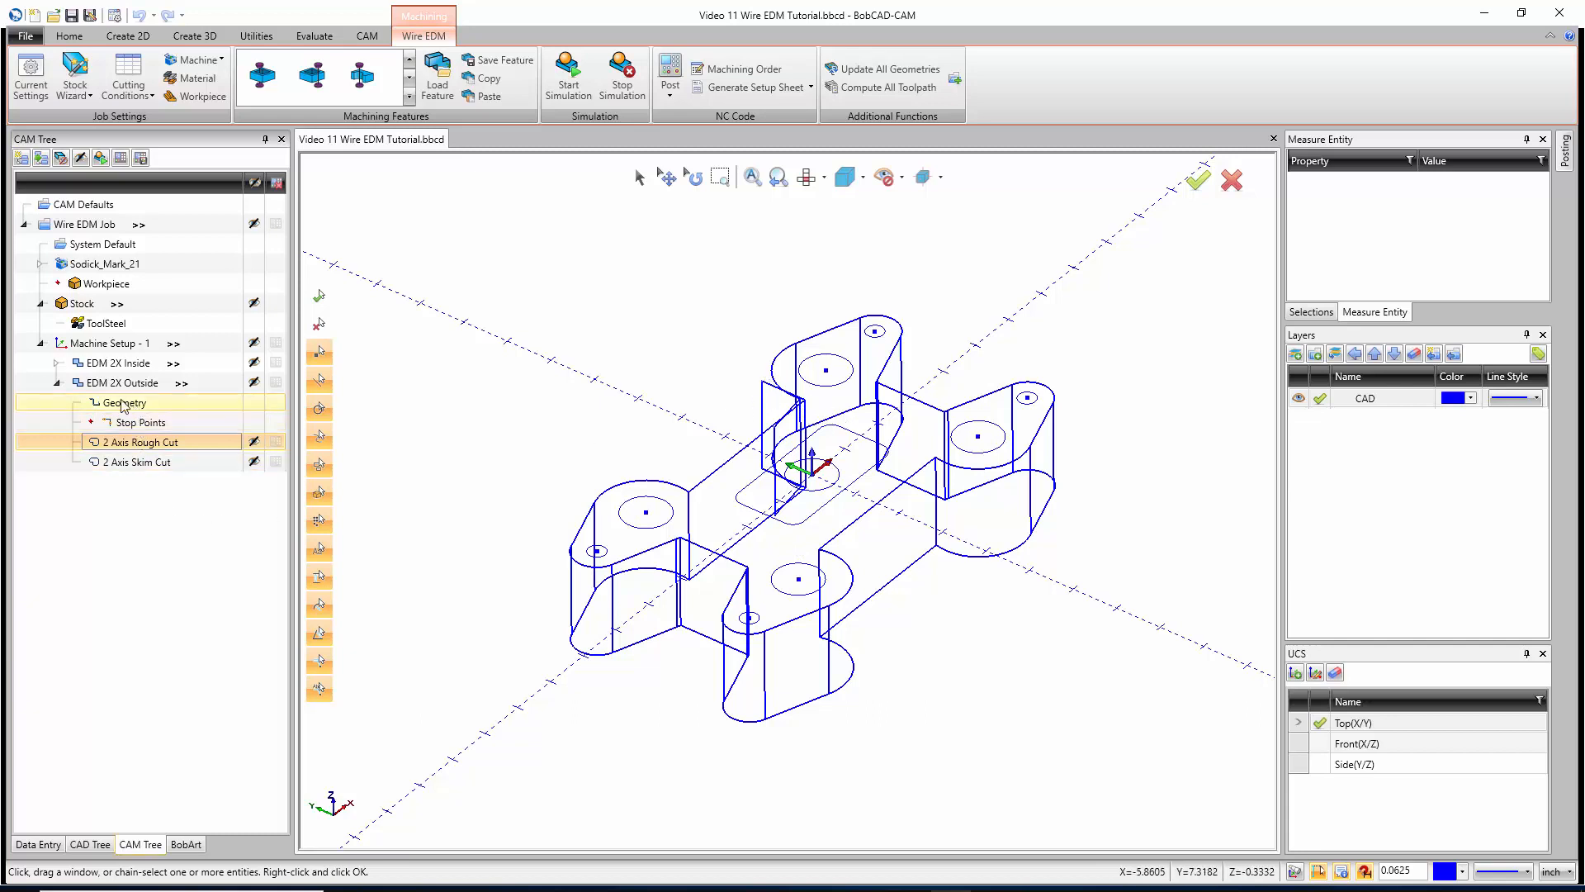
{"action": "right_click", "coordinate": [121, 402]}
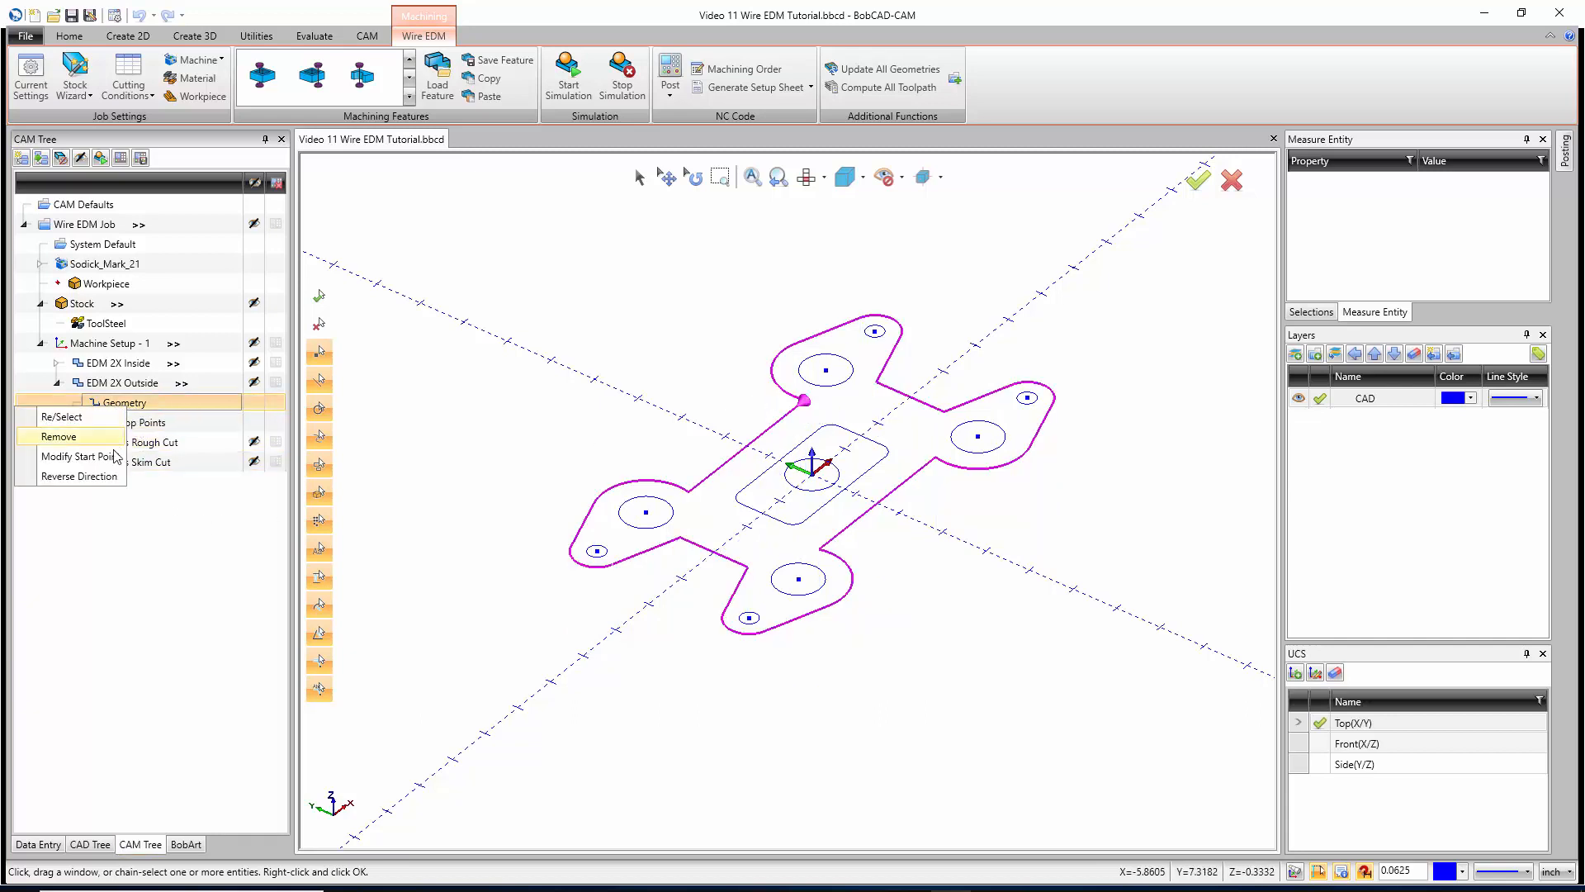
{"action": "left_click", "coordinate": [77, 456]}
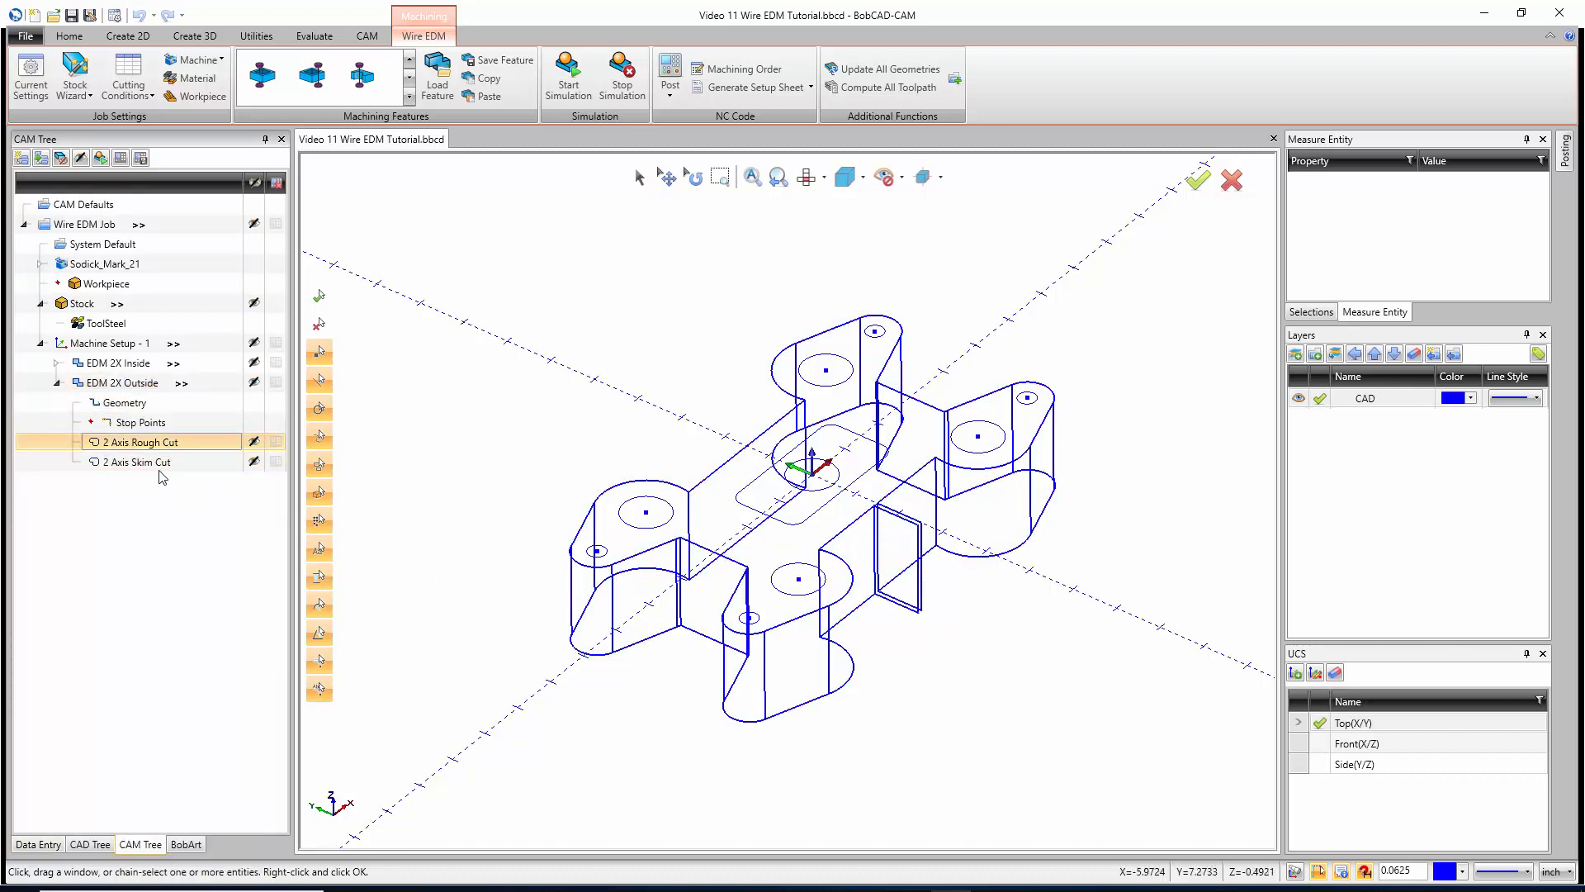
{"action": "left_click", "coordinate": [136, 461]}
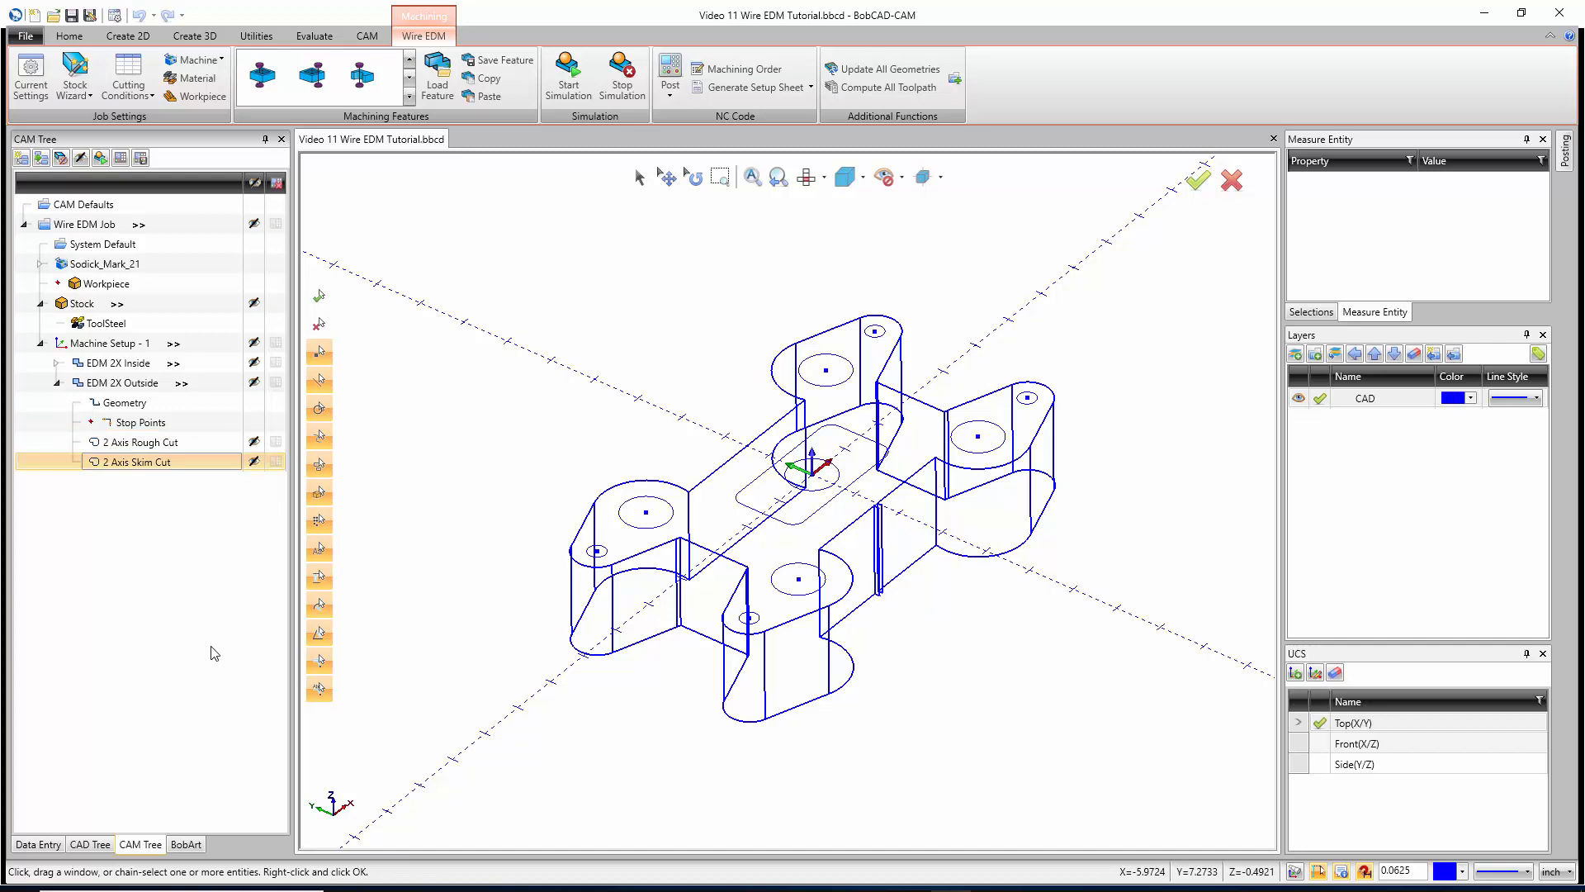
{"action": "mouse_move", "coordinate": [900, 545]}
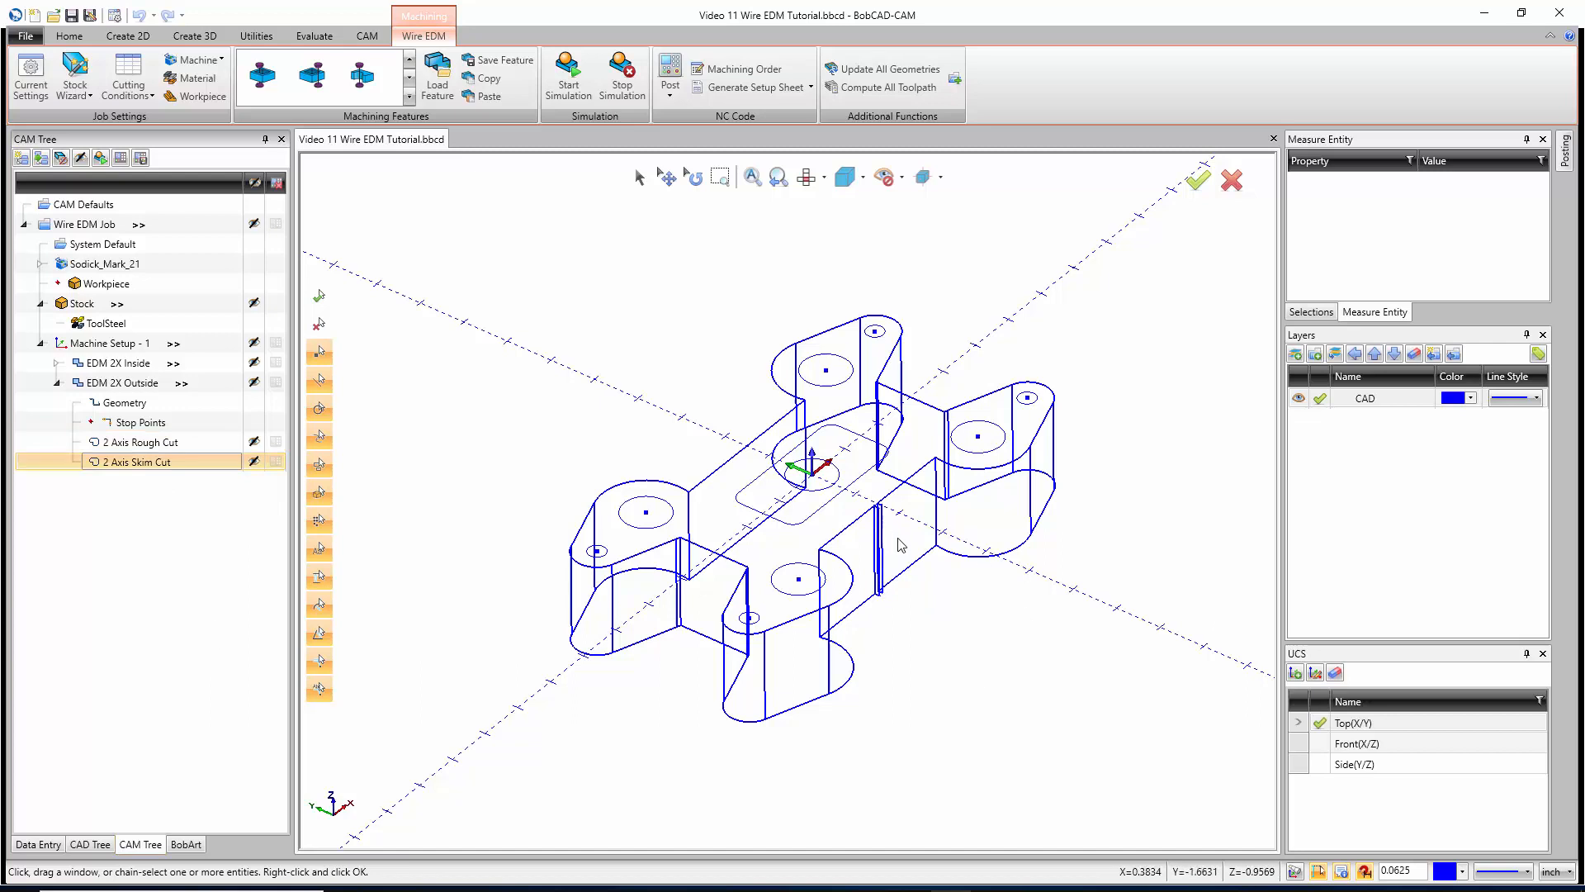
{"action": "mouse_move", "coordinate": [834, 564]}
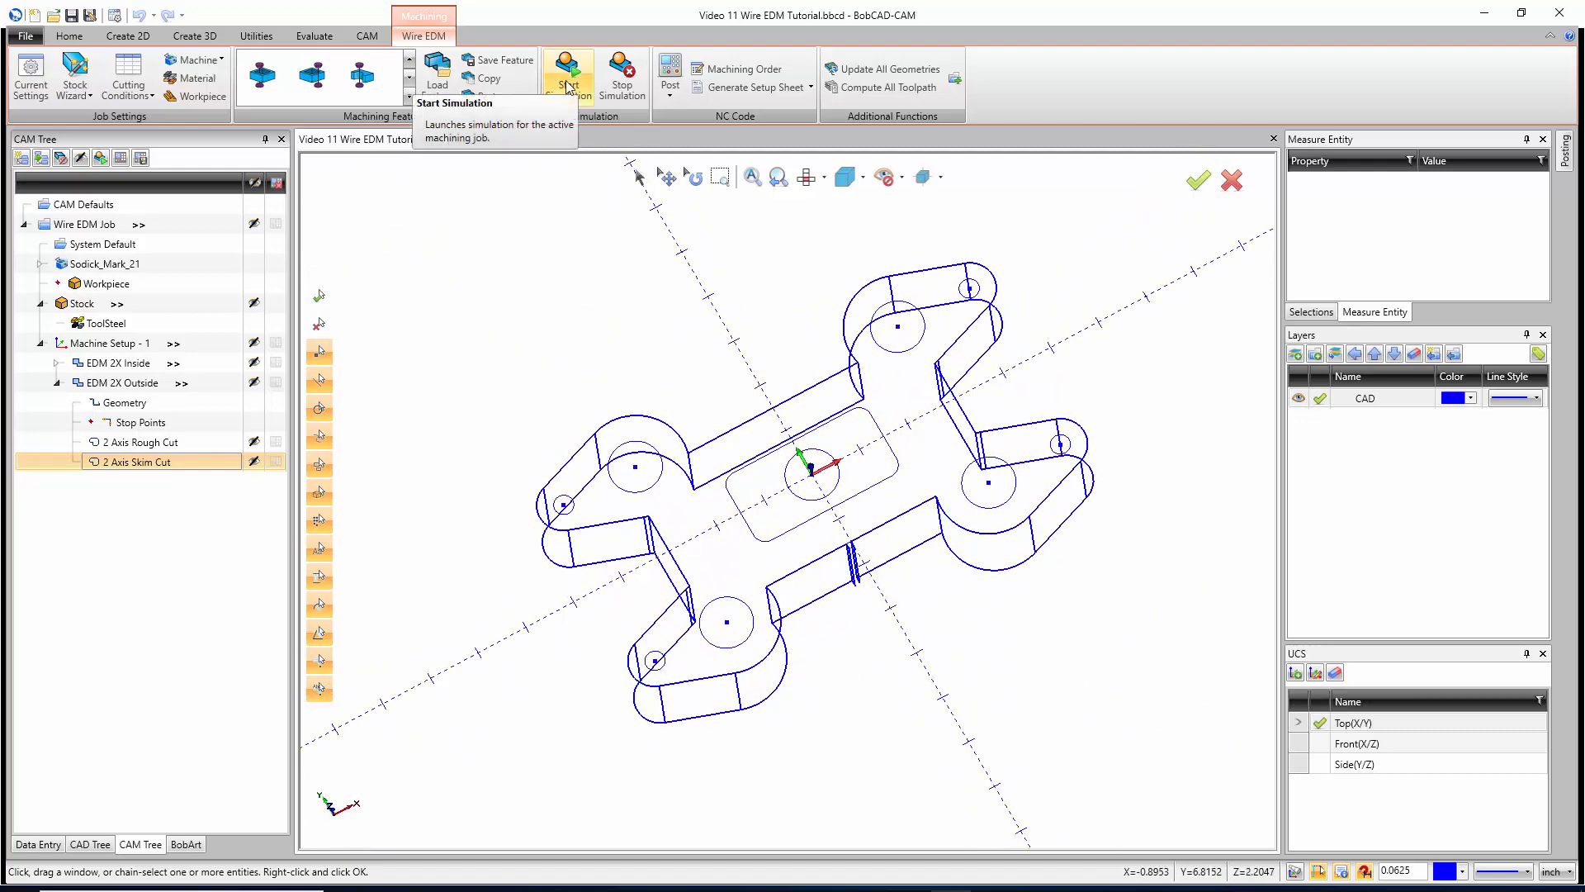
Start the simulation, enable Tool under Visibility, and run the wire cutting playback
{"action": "left_click", "coordinate": [568, 76]}
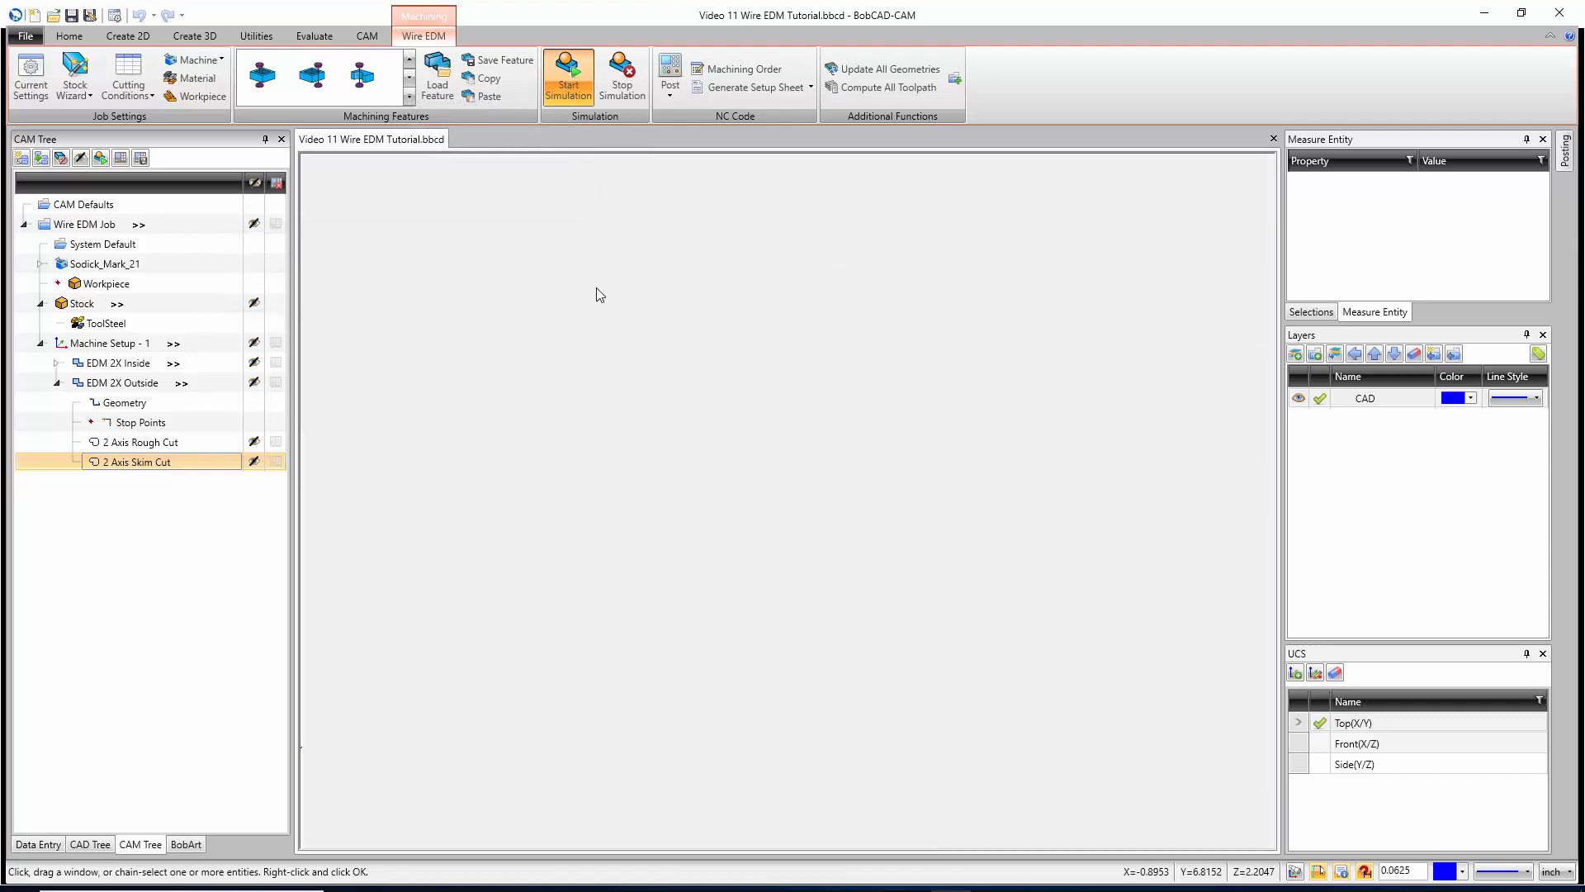
{"action": "mouse_move", "coordinate": [609, 353]}
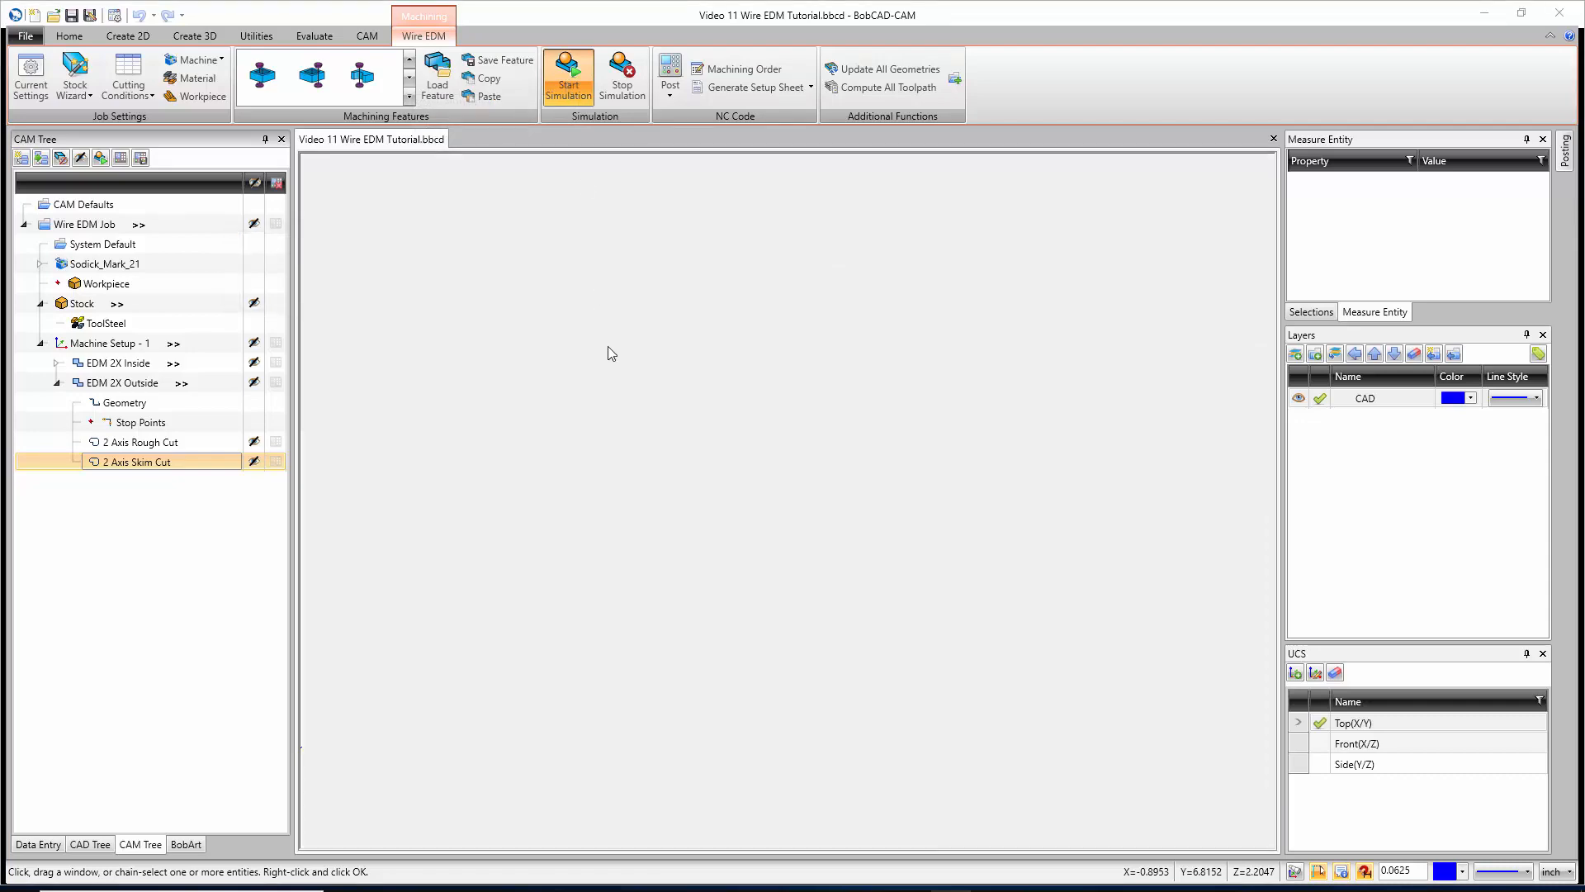
{"action": "left_click", "coordinate": [568, 76]}
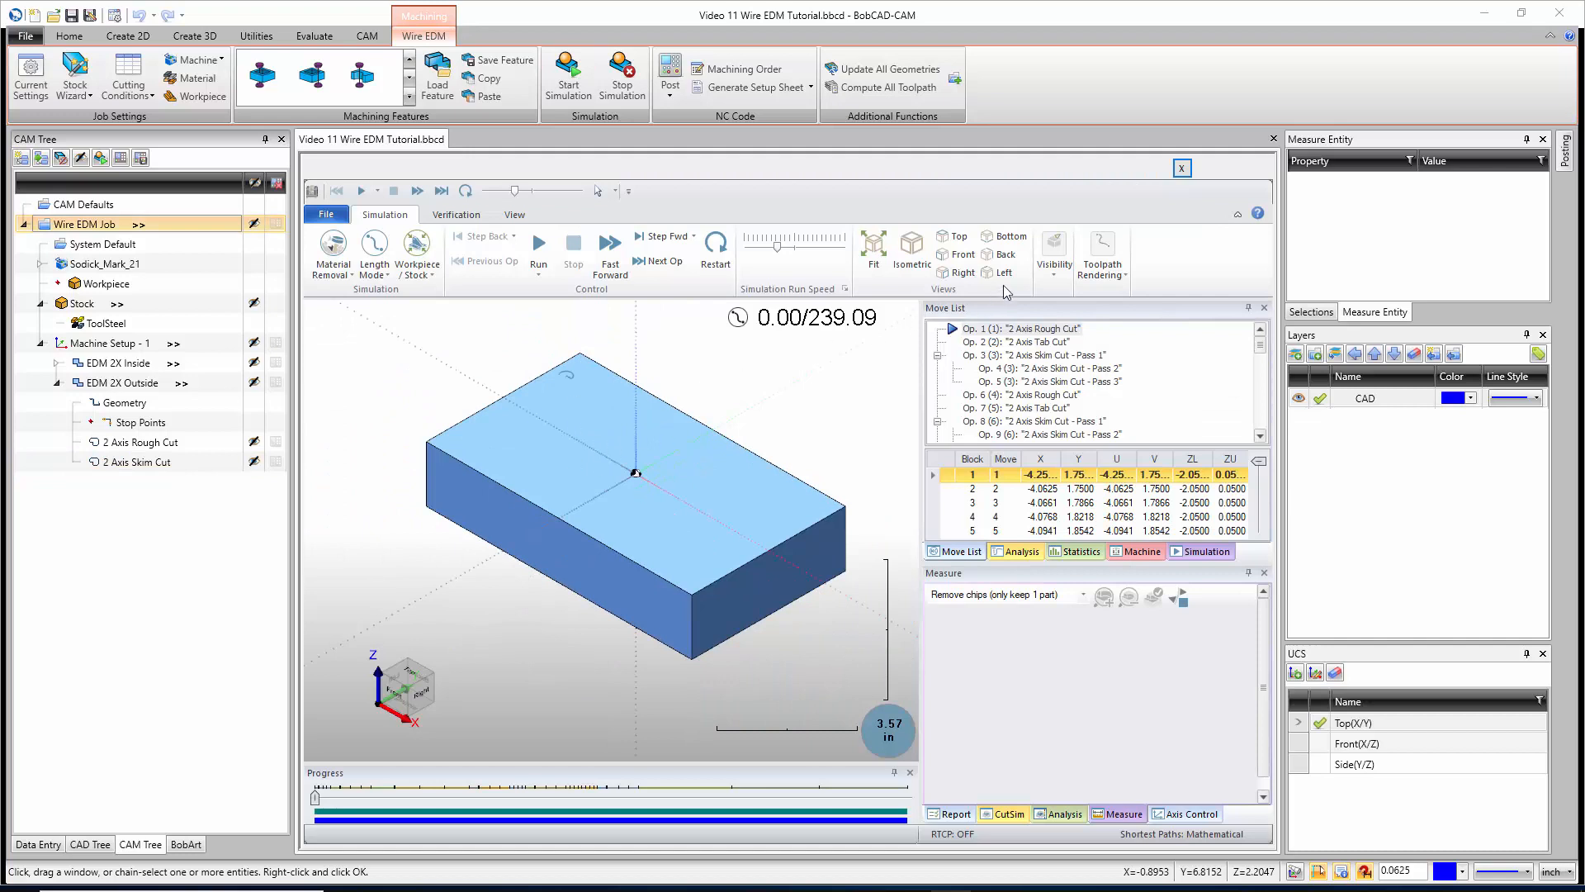
{"action": "left_click", "coordinate": [1053, 255]}
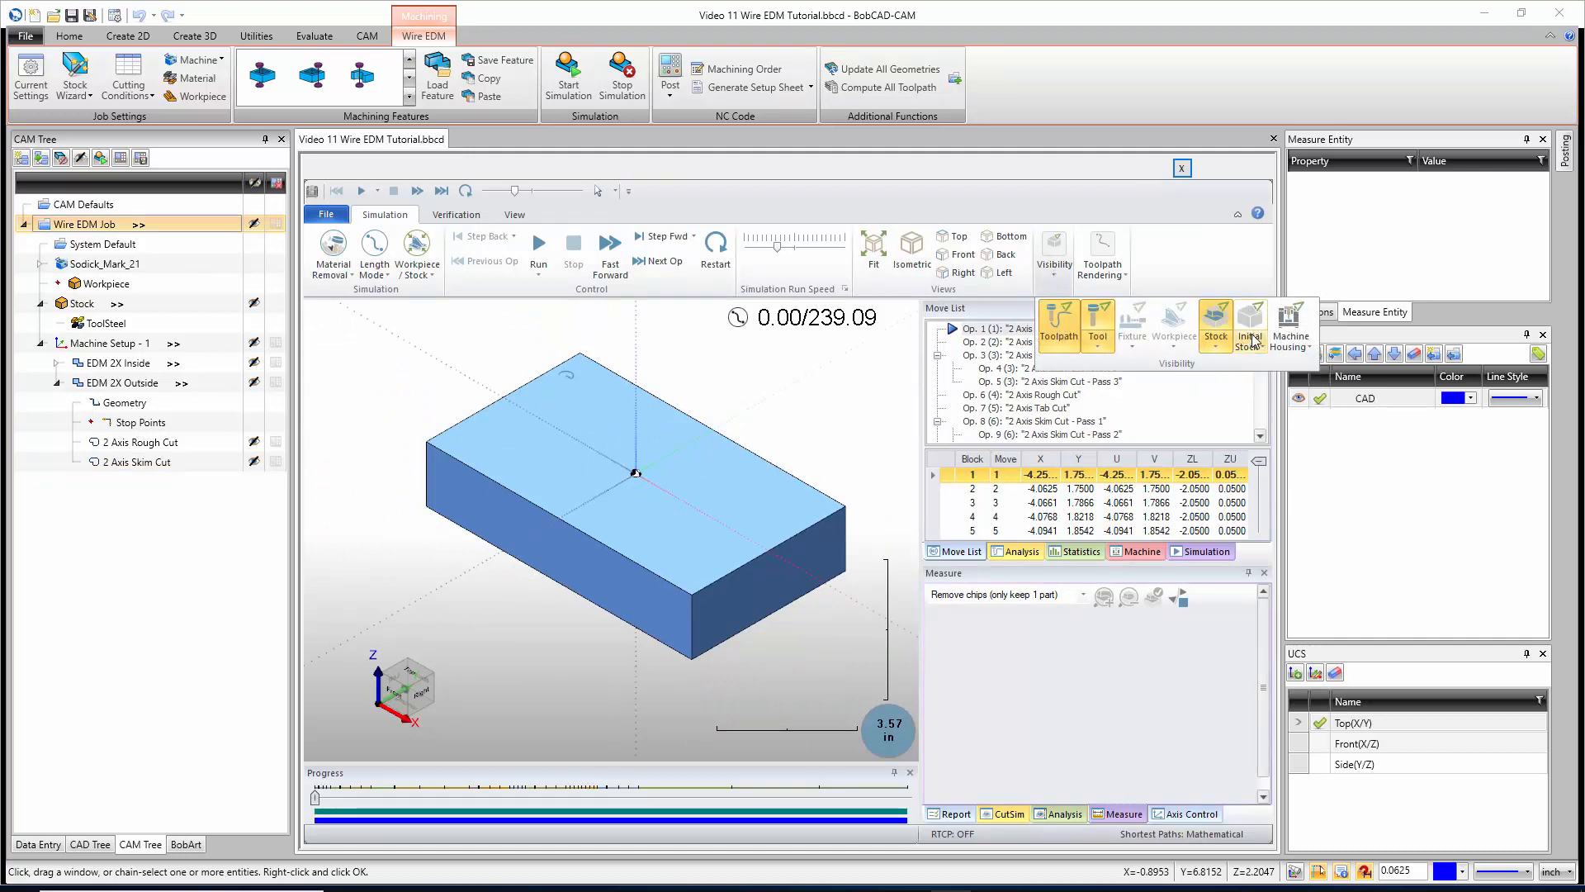
{"action": "left_click", "coordinate": [1292, 324]}
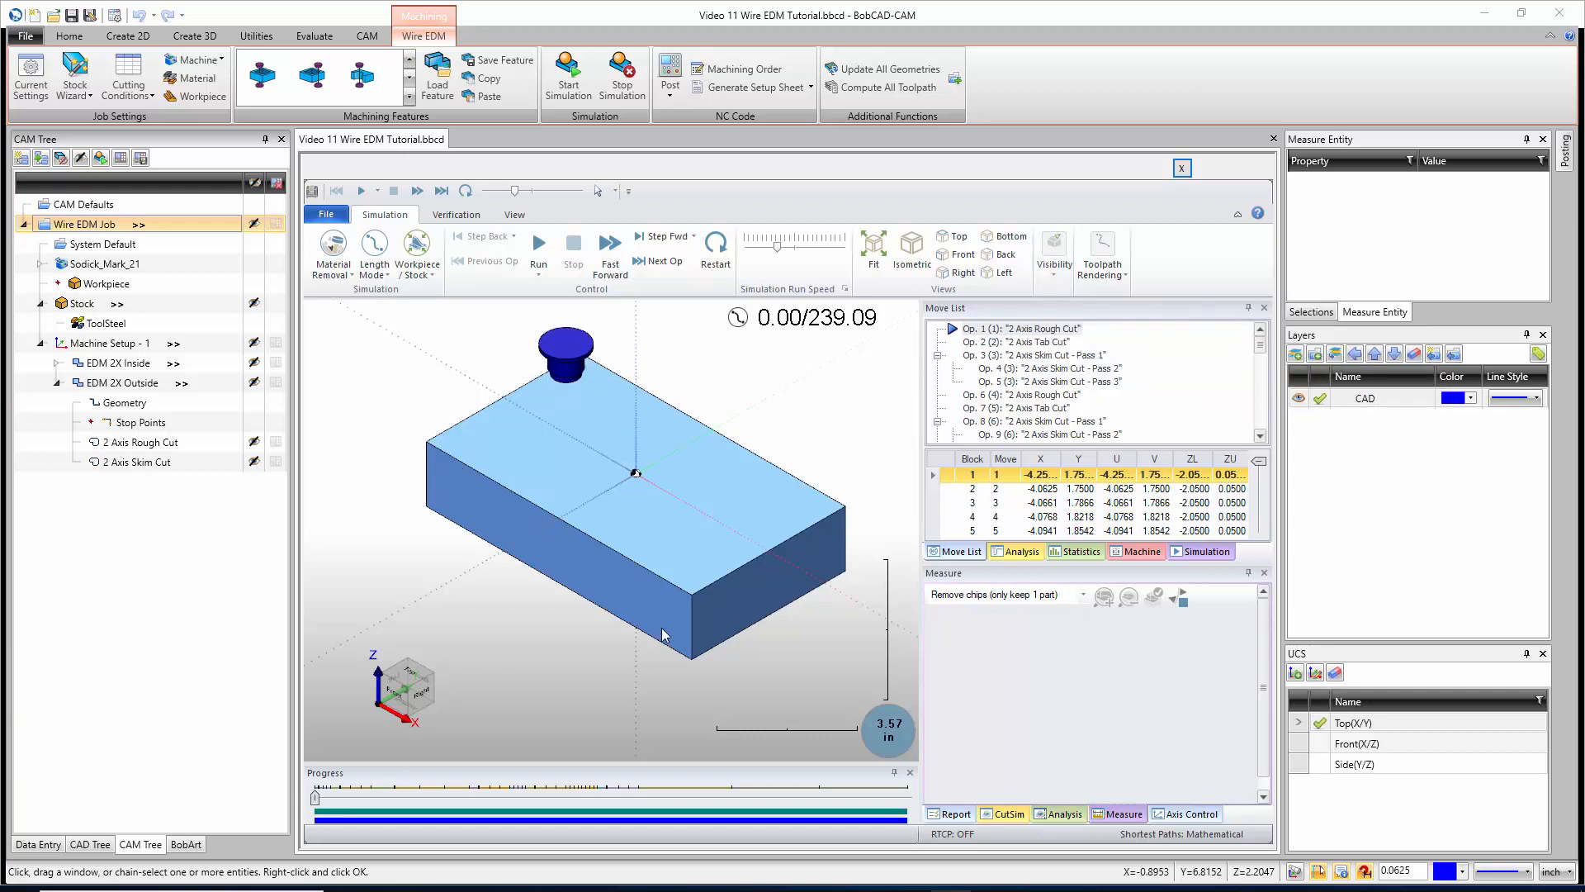
{"action": "mouse_move", "coordinate": [679, 376]}
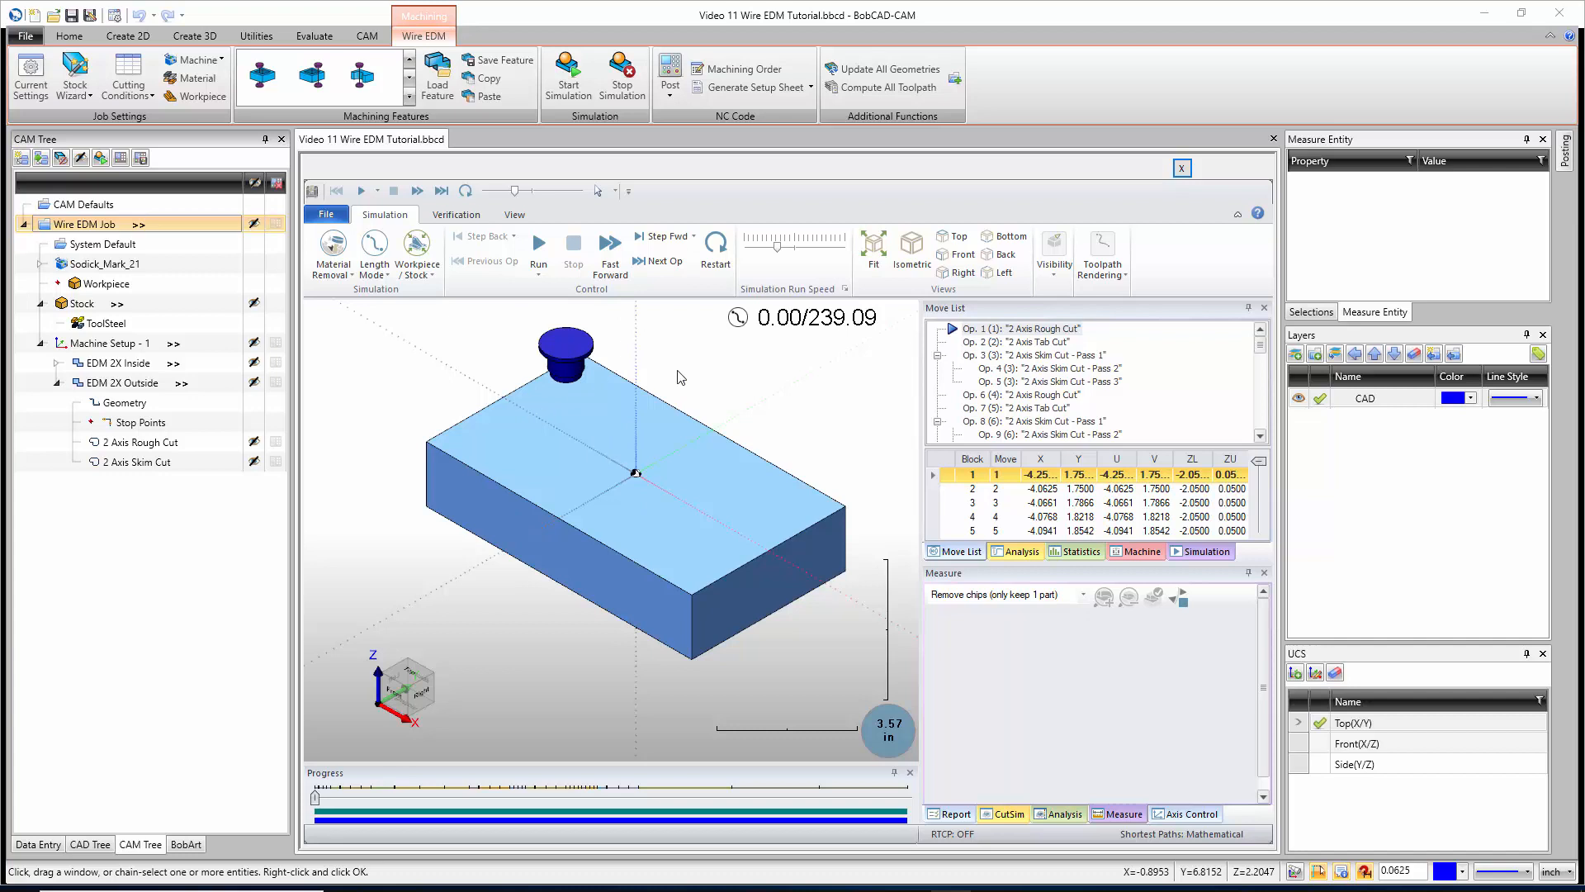
{"action": "mouse_move", "coordinate": [738, 366]}
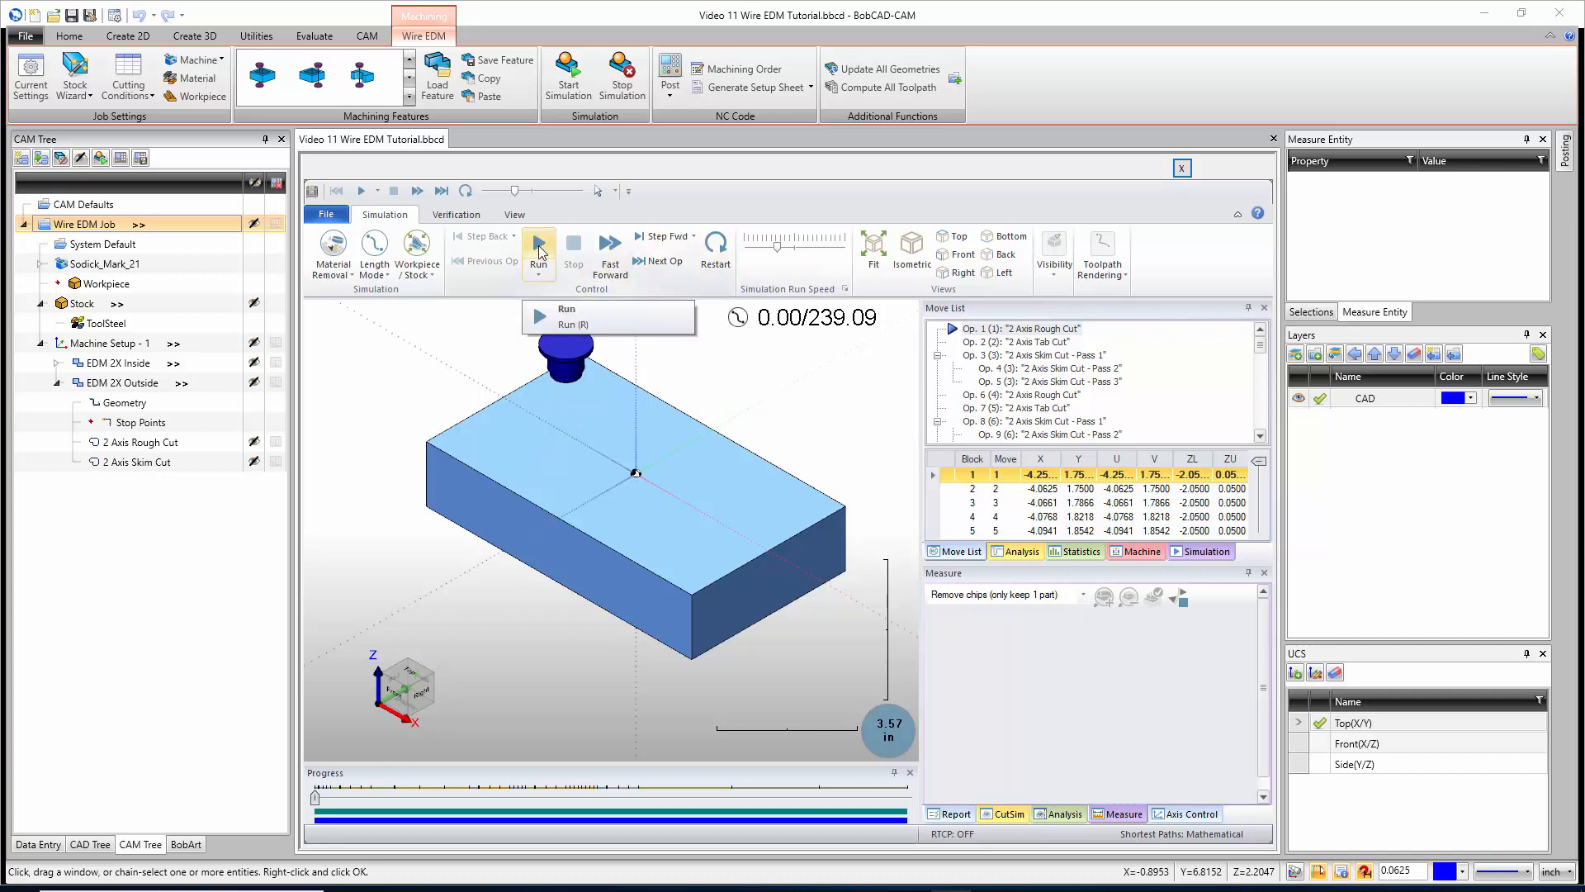
{"action": "left_click", "coordinate": [539, 251]}
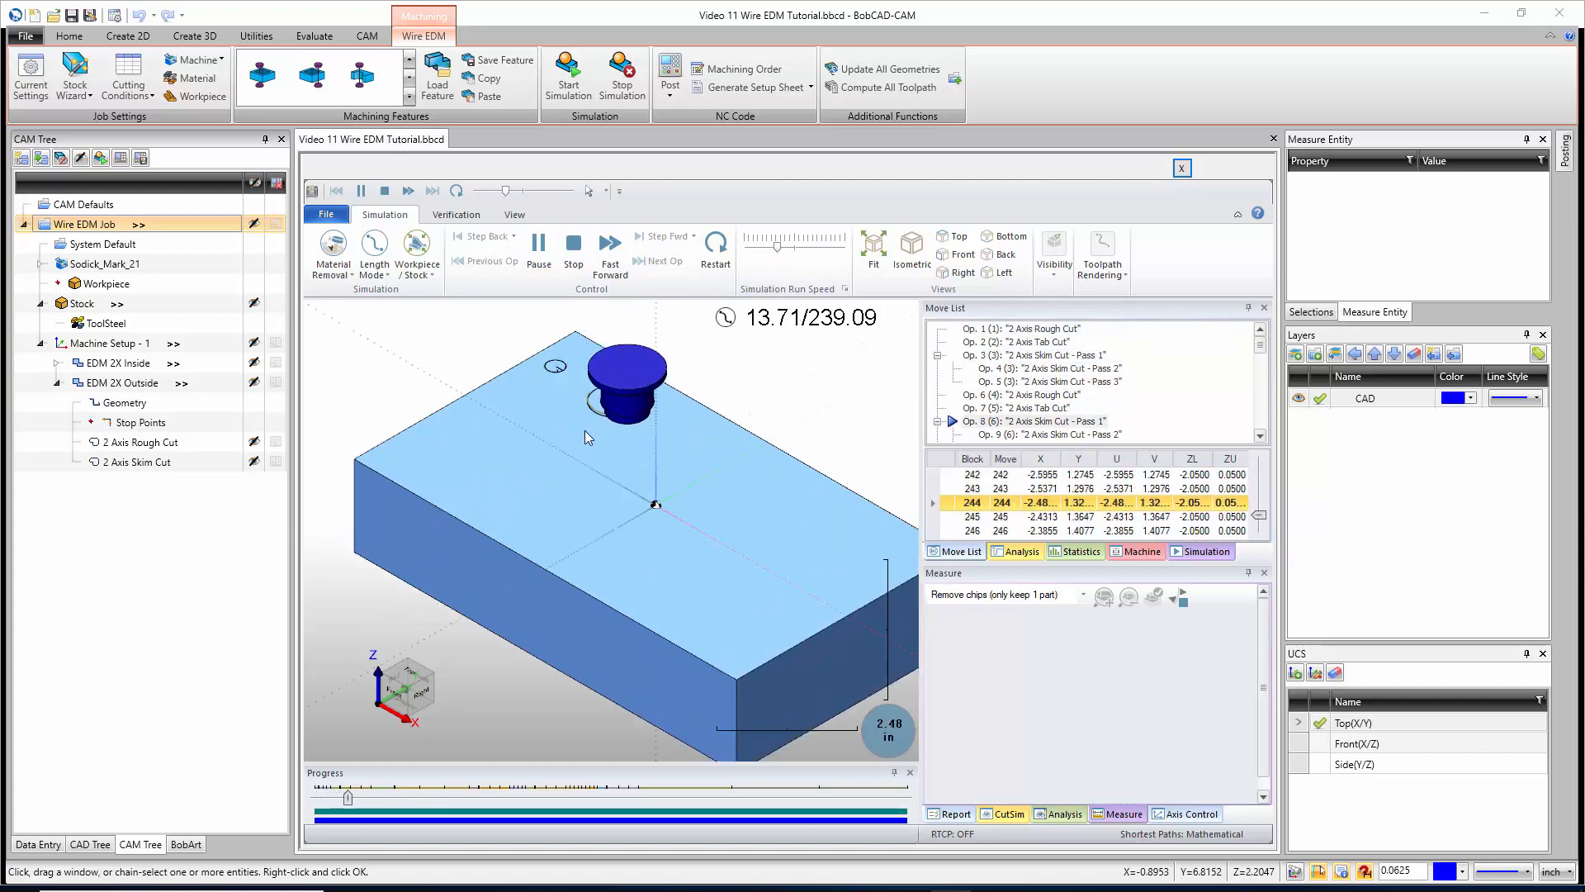
Run the simulation to 239.09 and choose Remove chips (only keep 1 part)
{"action": "left_click", "coordinate": [609, 251]}
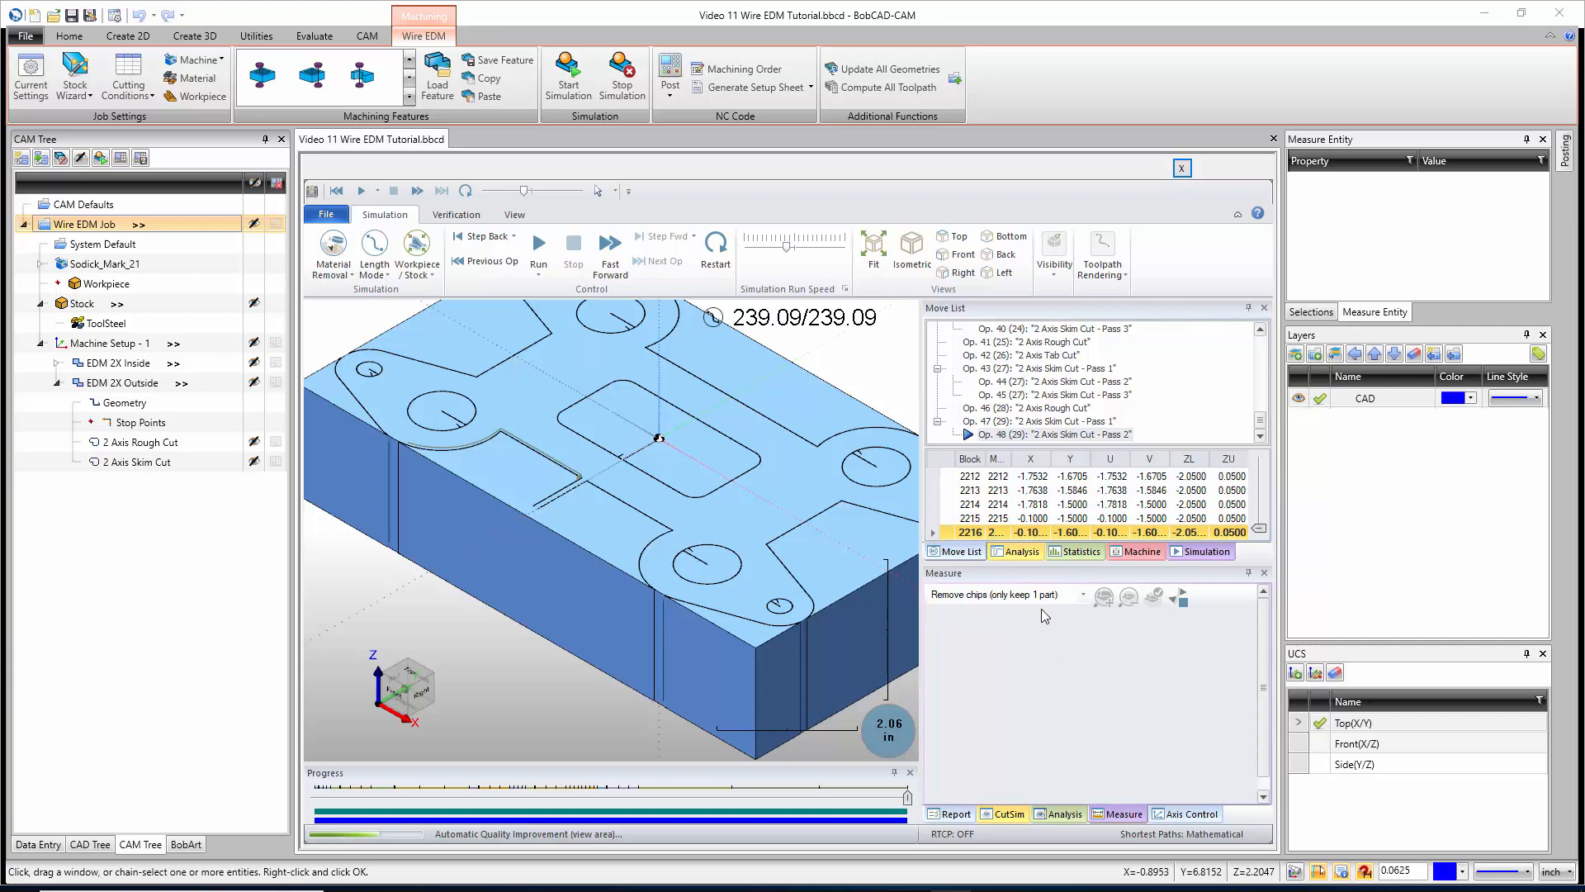
{"action": "left_click", "coordinate": [1072, 594]}
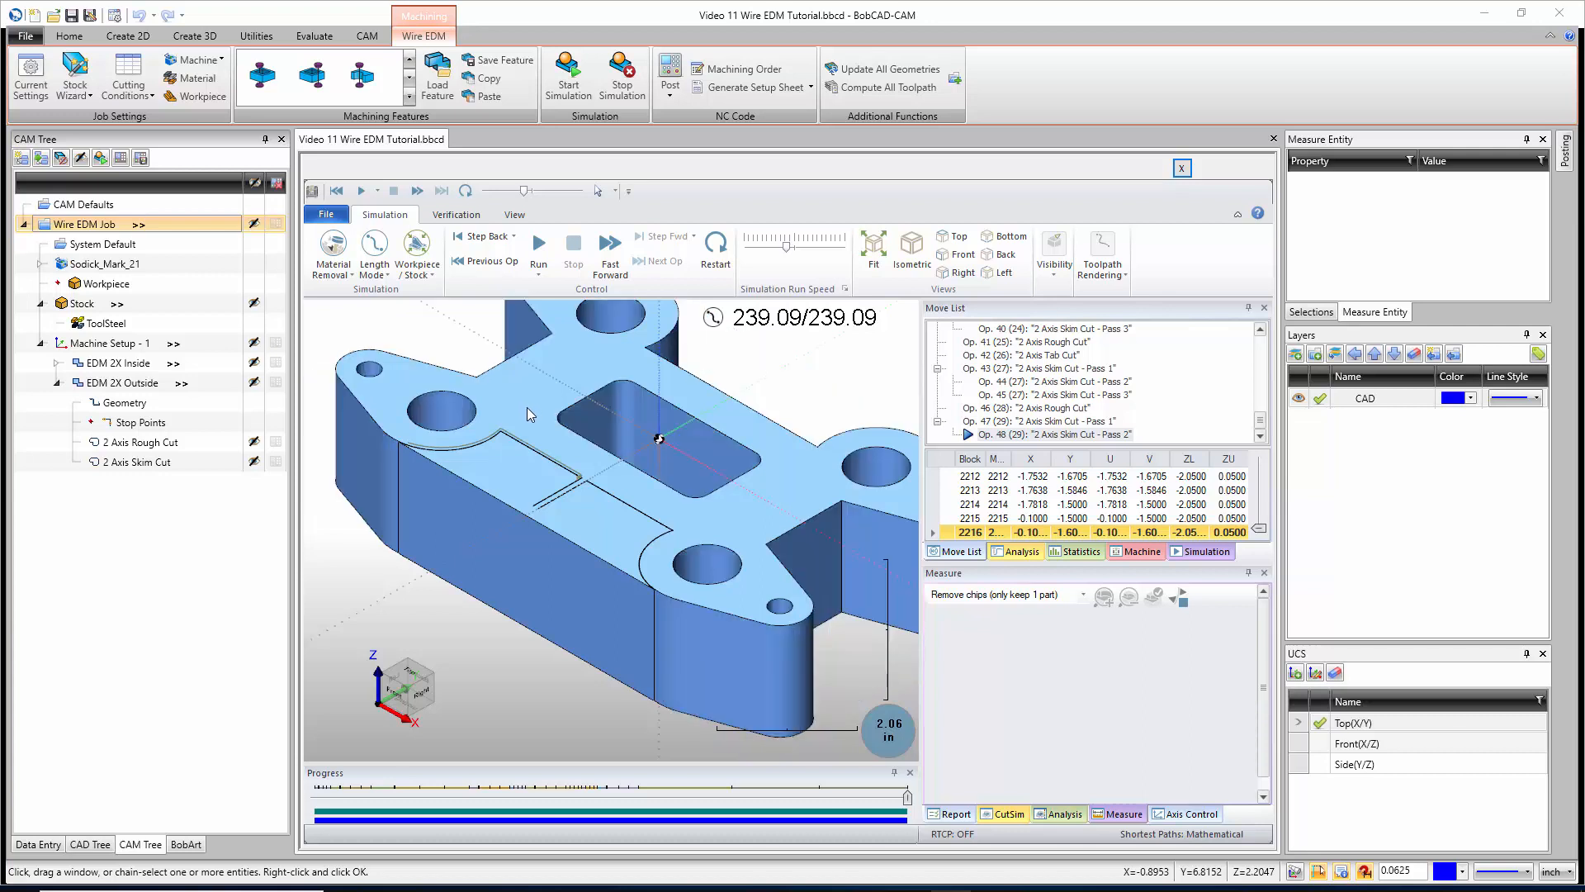
{"action": "mouse_move", "coordinate": [865, 430]}
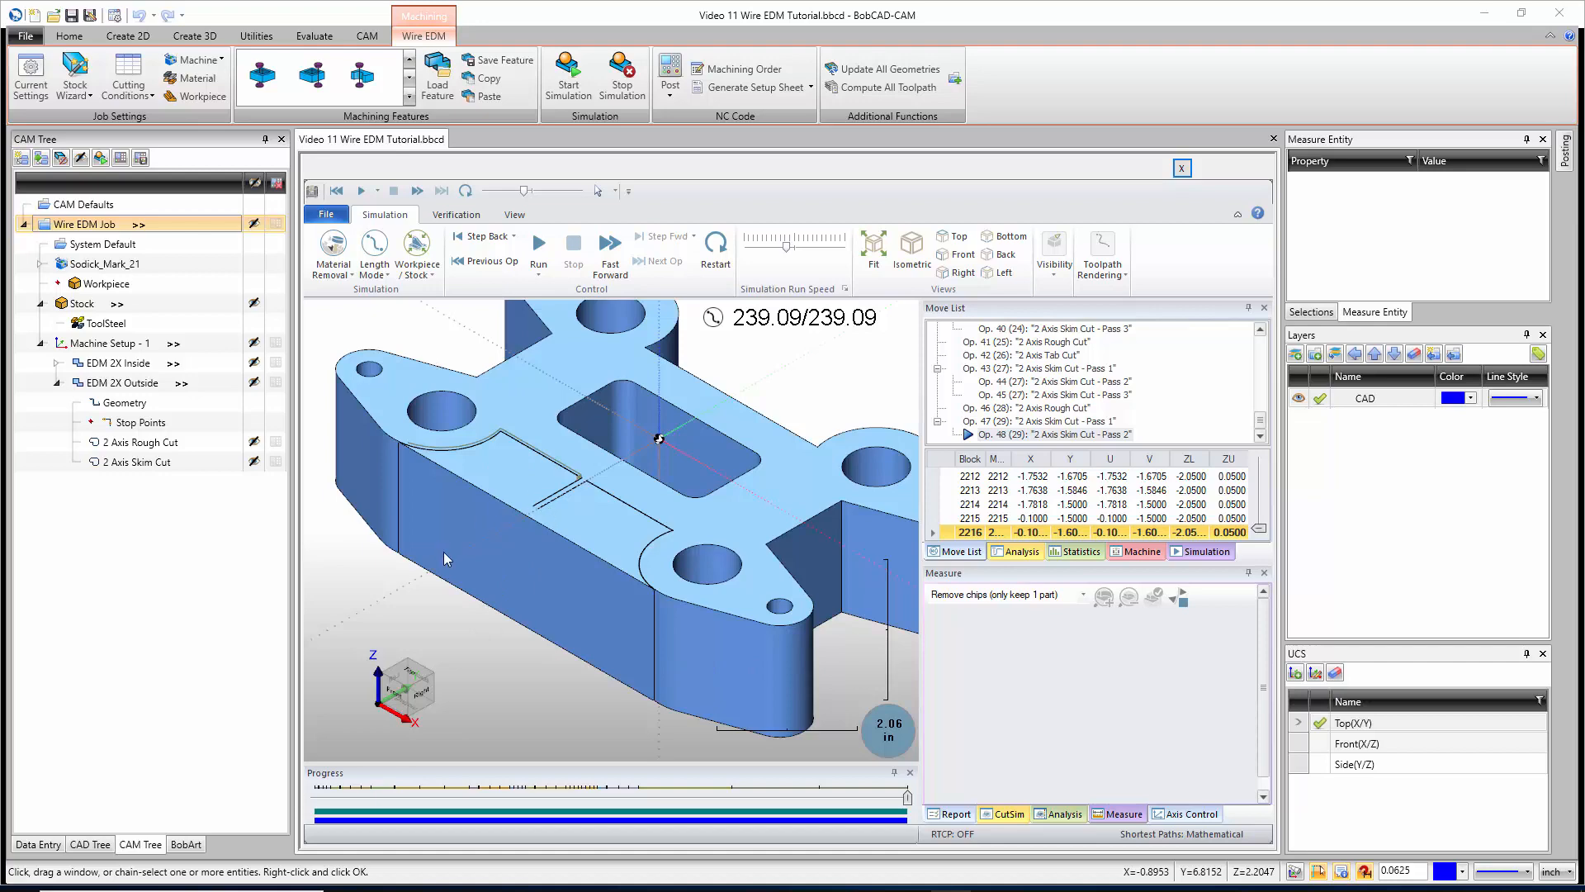
{"action": "mouse_move", "coordinate": [604, 544]}
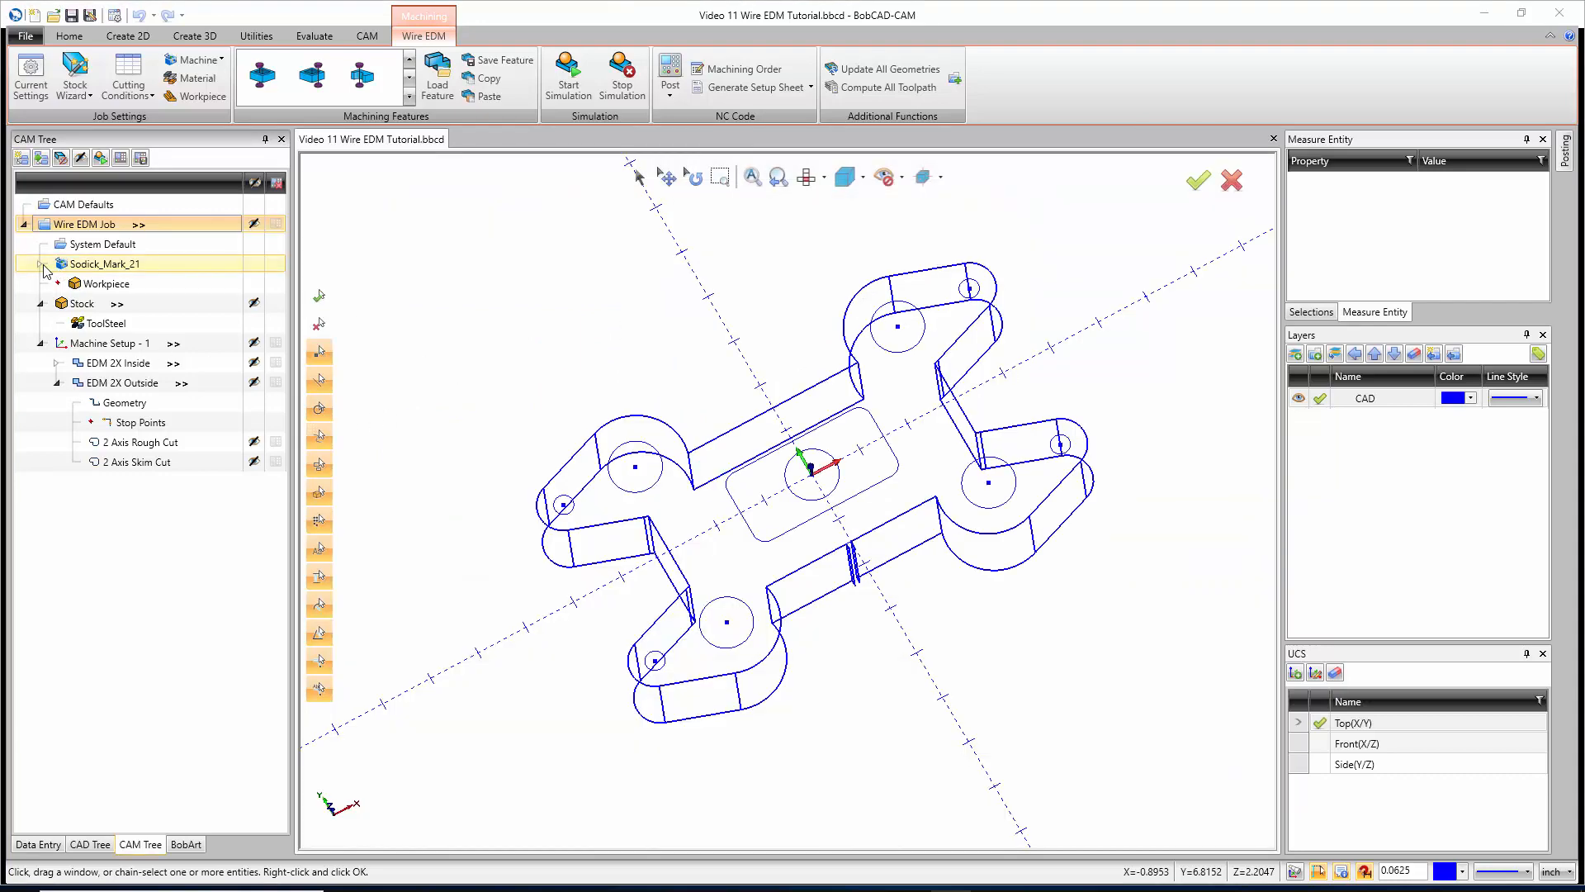
Select the SodickMark21.EDMPST post processor and post the job's NC code for review
{"action": "left_click", "coordinate": [44, 265]}
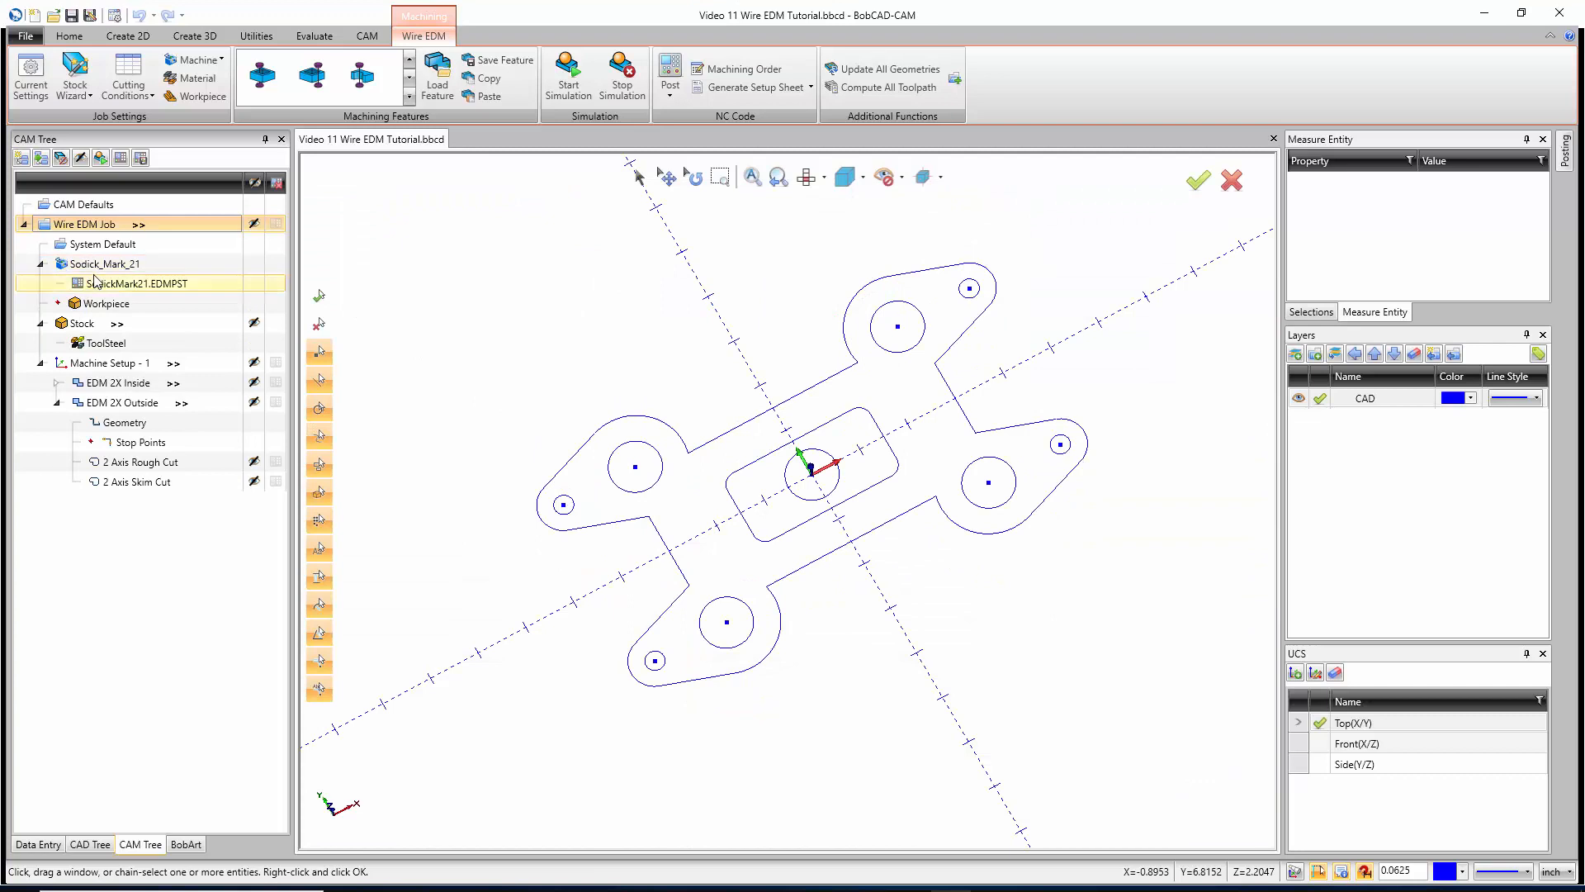
{"action": "left_click", "coordinate": [136, 283]}
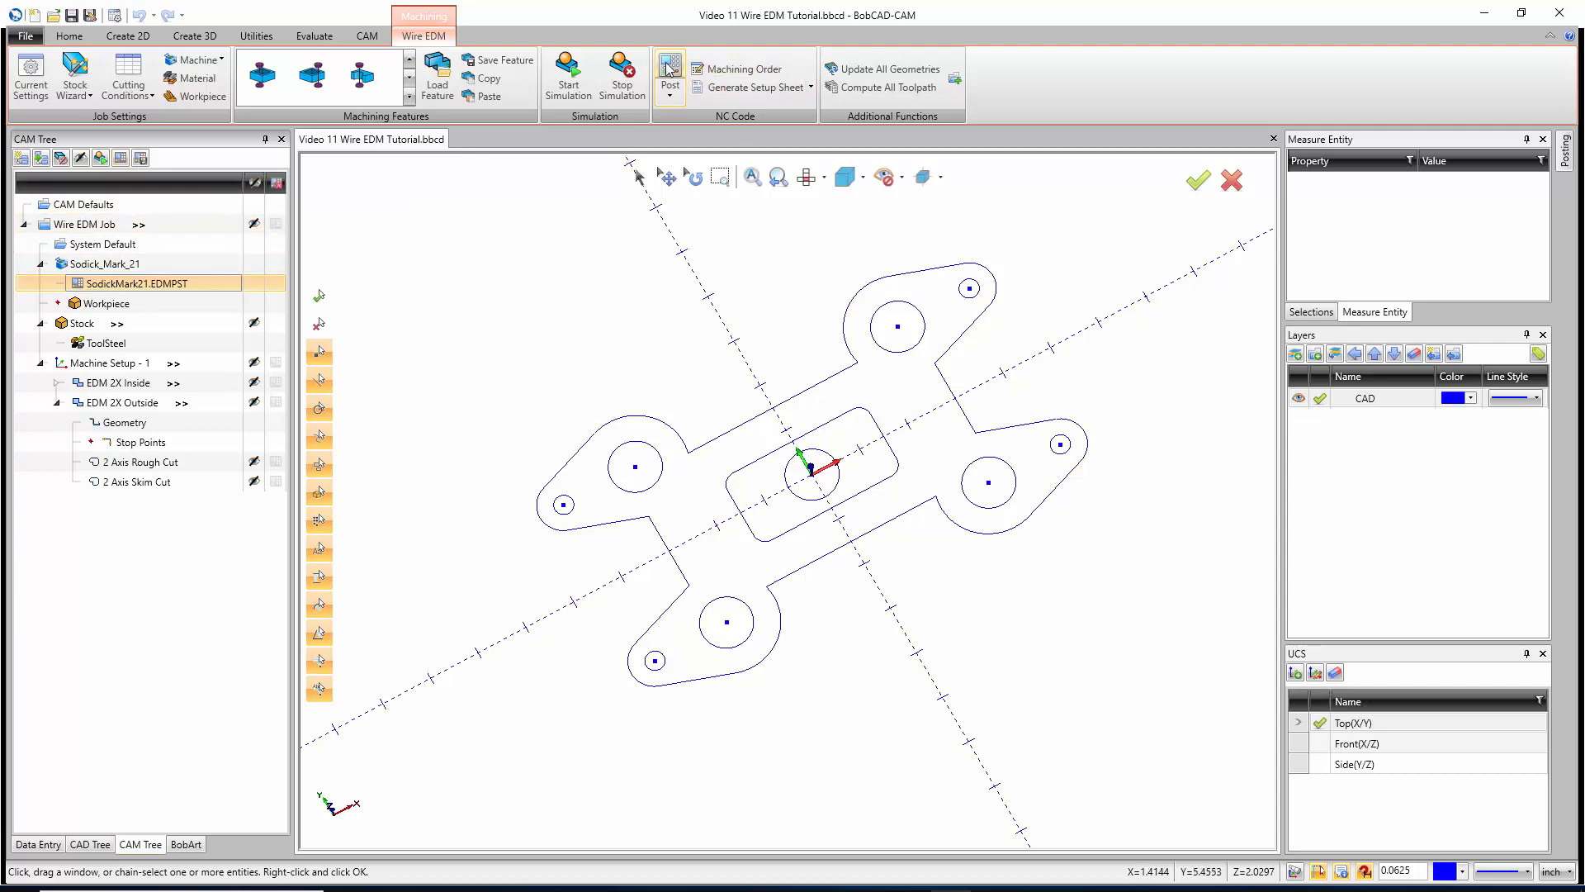
{"action": "left_click", "coordinate": [670, 74]}
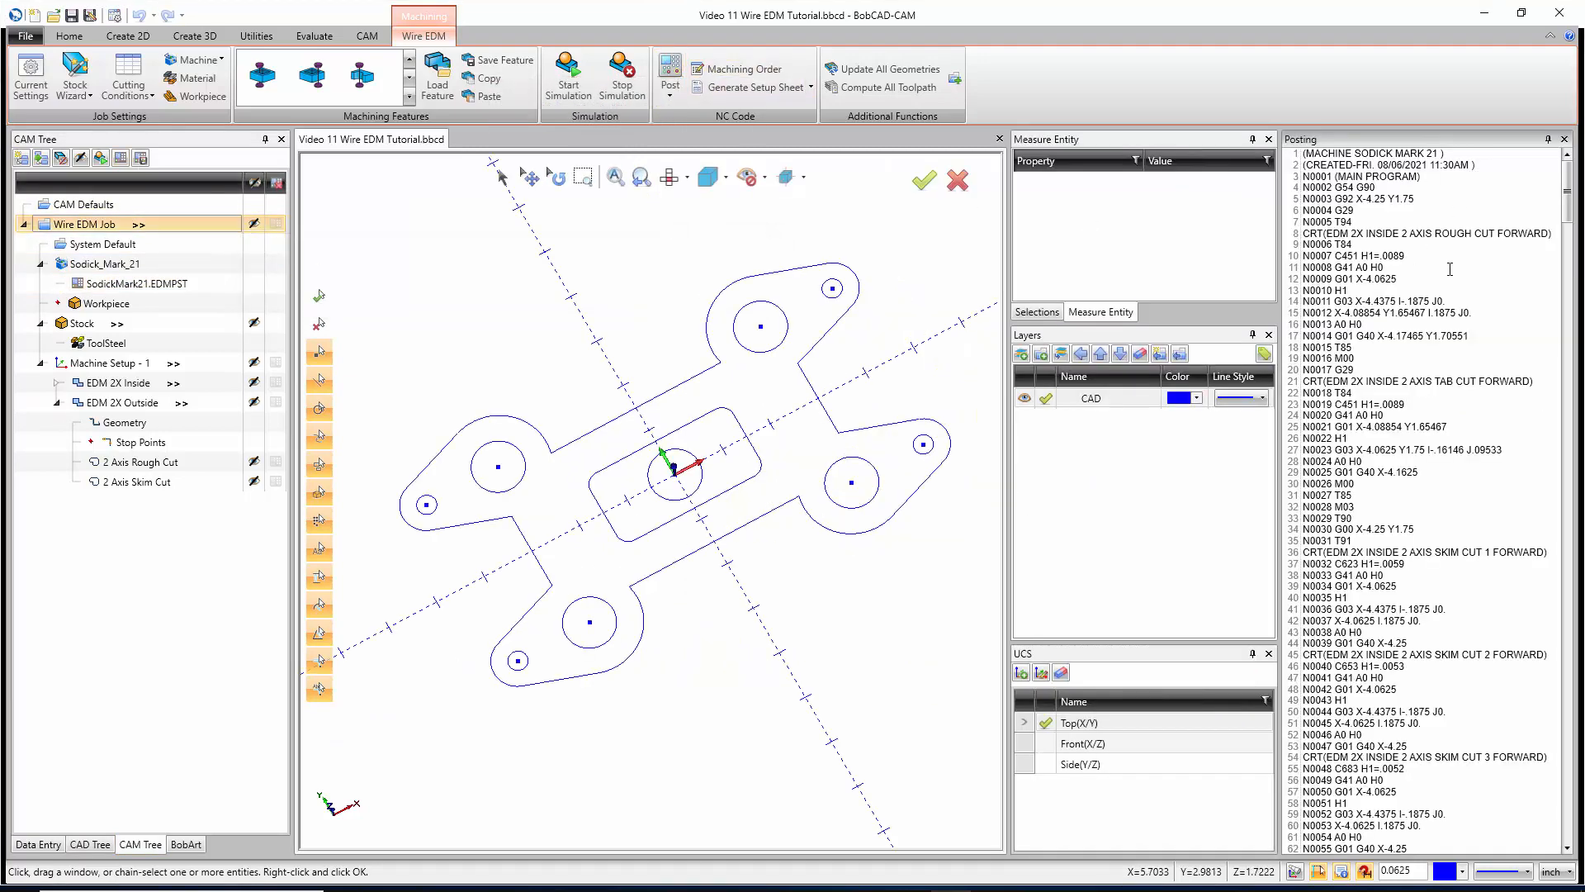
{"action": "scroll", "scroll_direction": "down", "scroll_amount": 3}
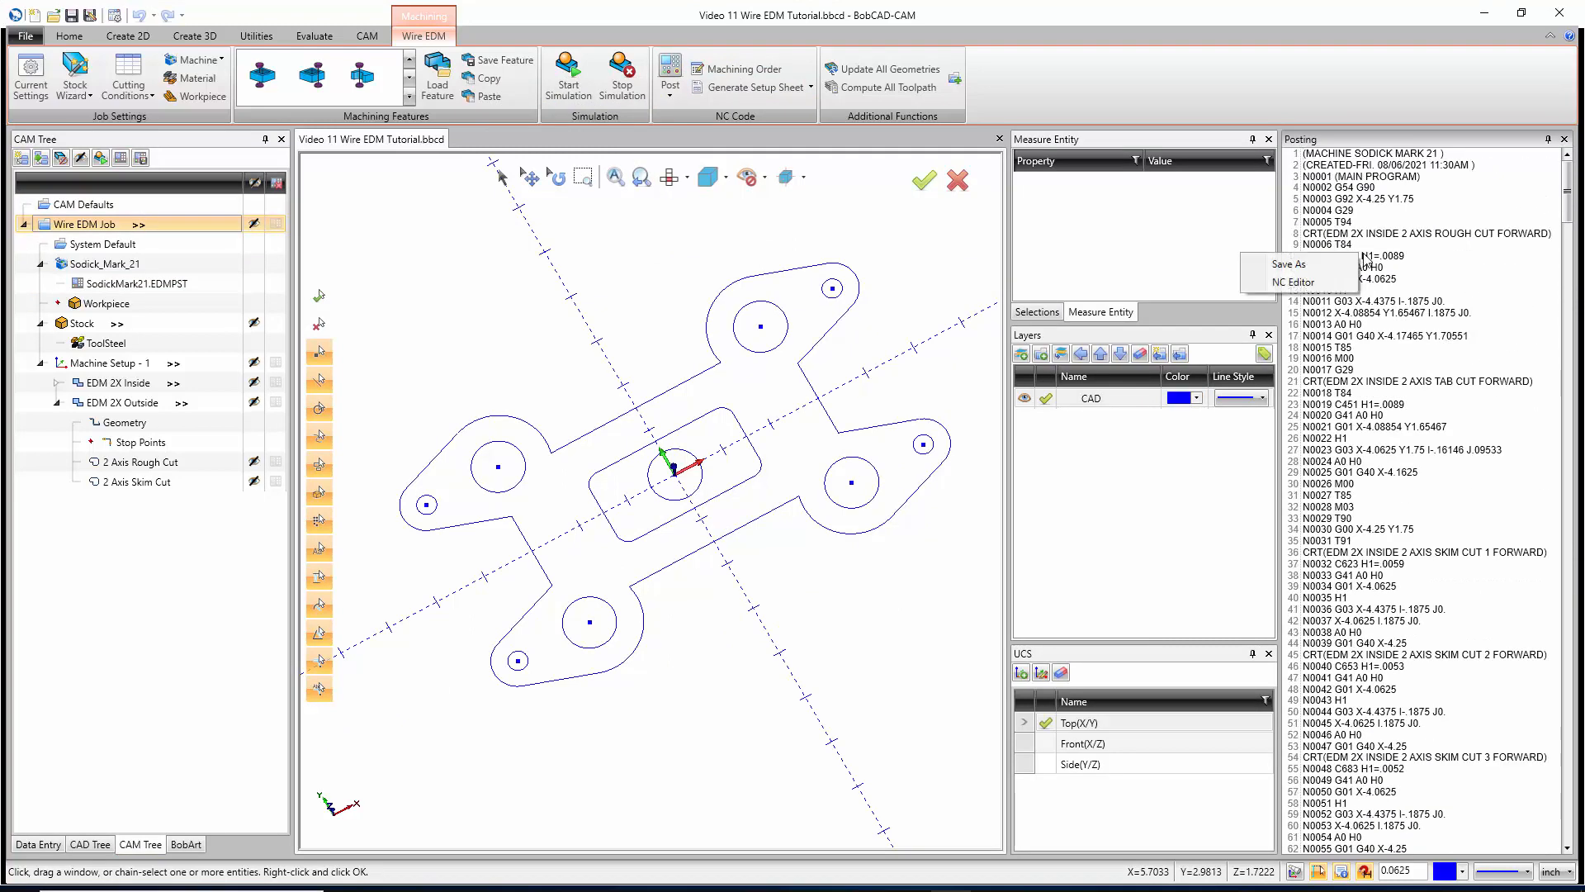
{"action": "mouse_move", "coordinate": [1298, 263]}
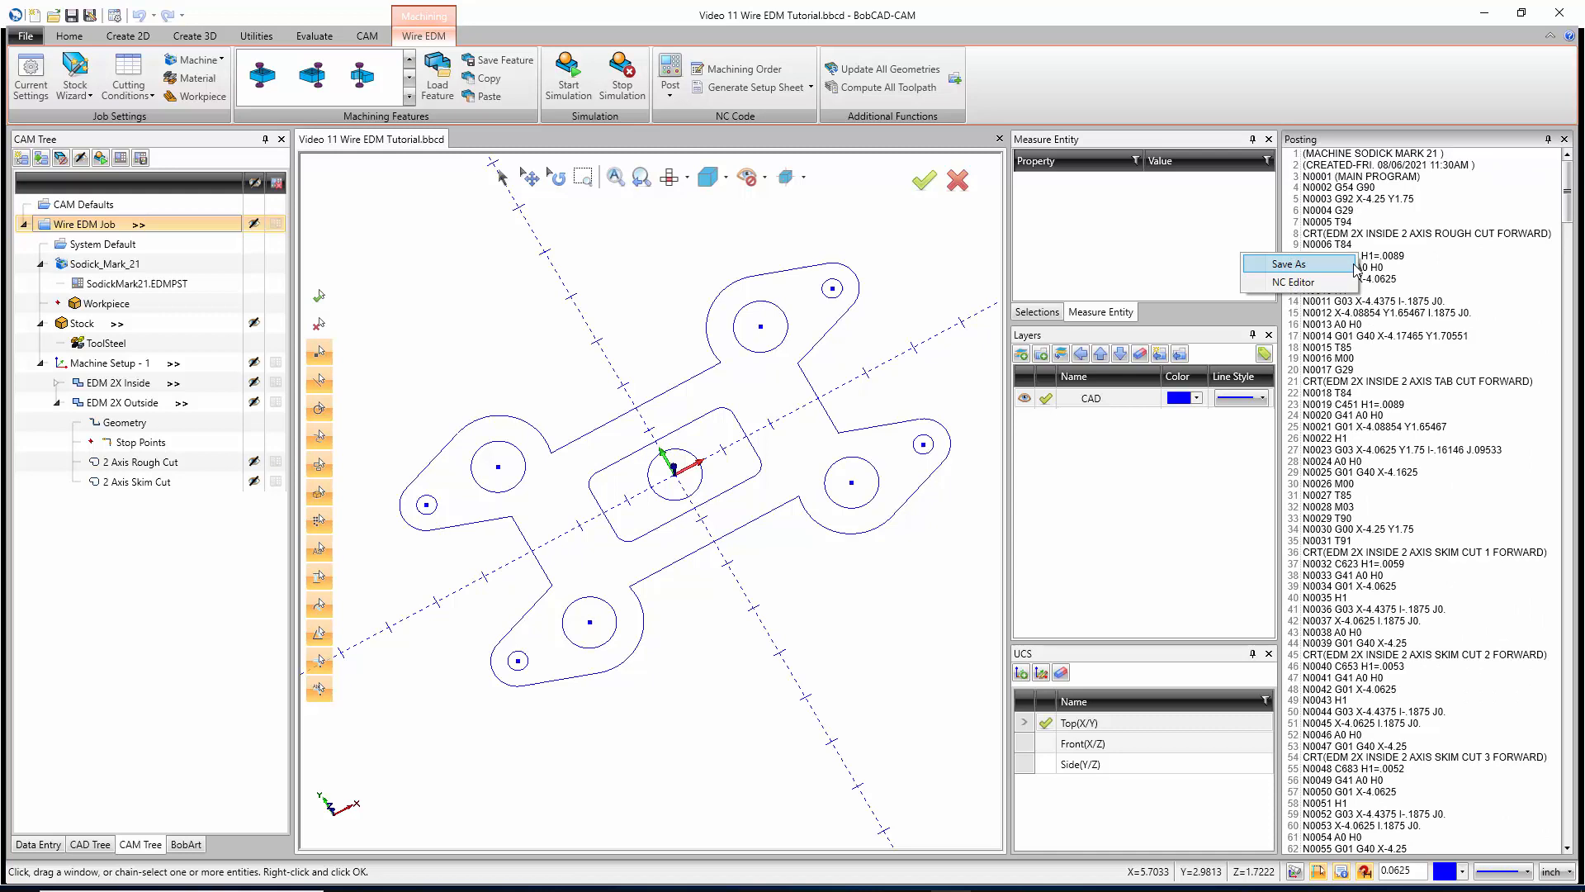
{"action": "mouse_move", "coordinate": [1303, 281]}
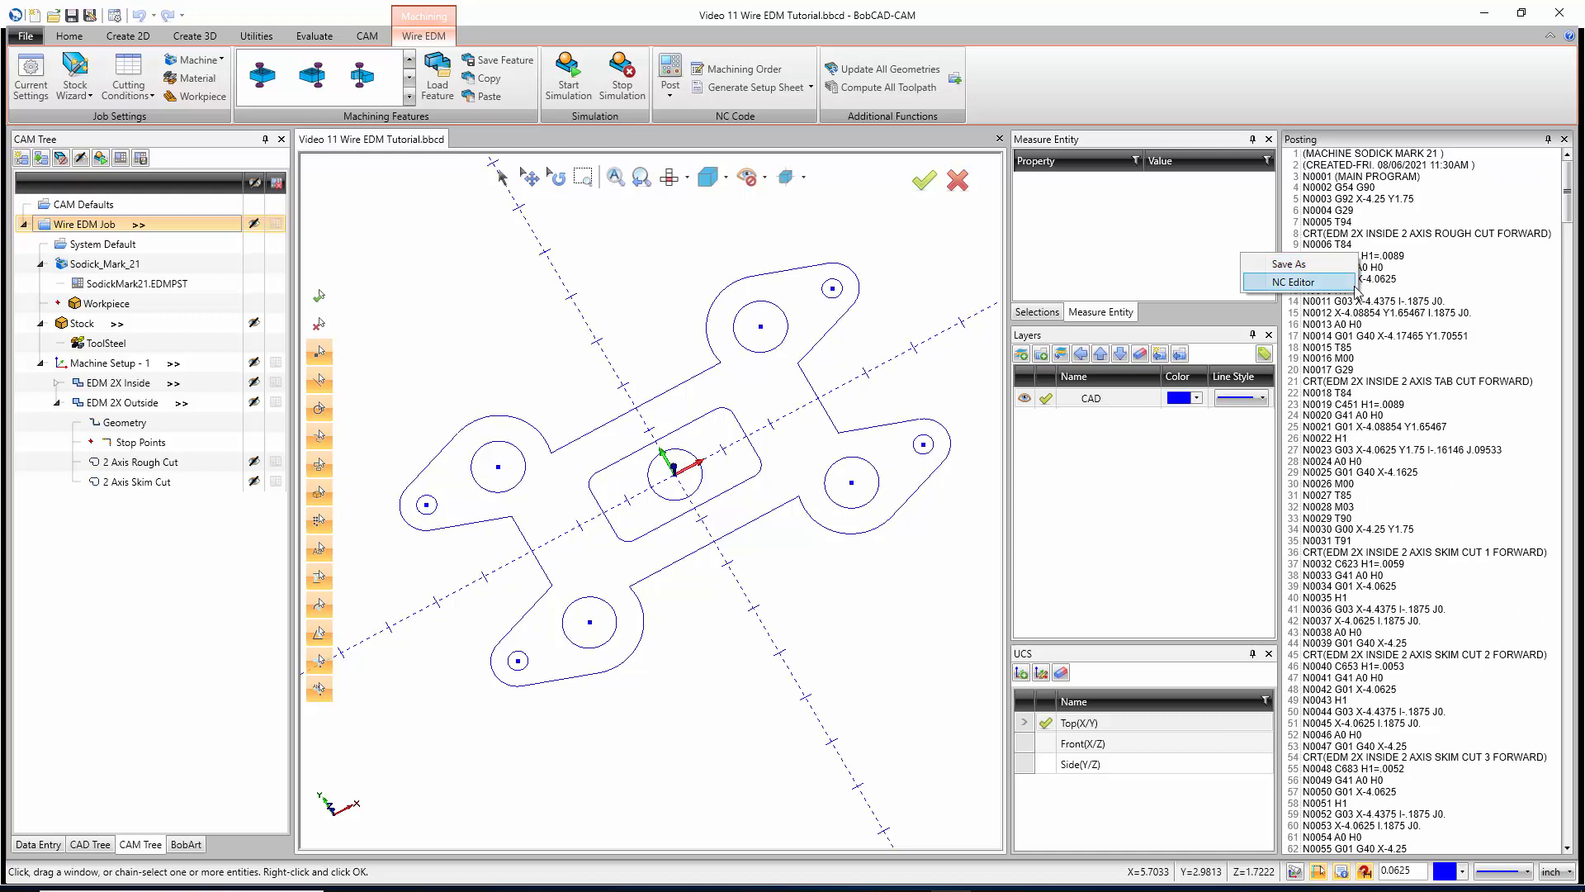